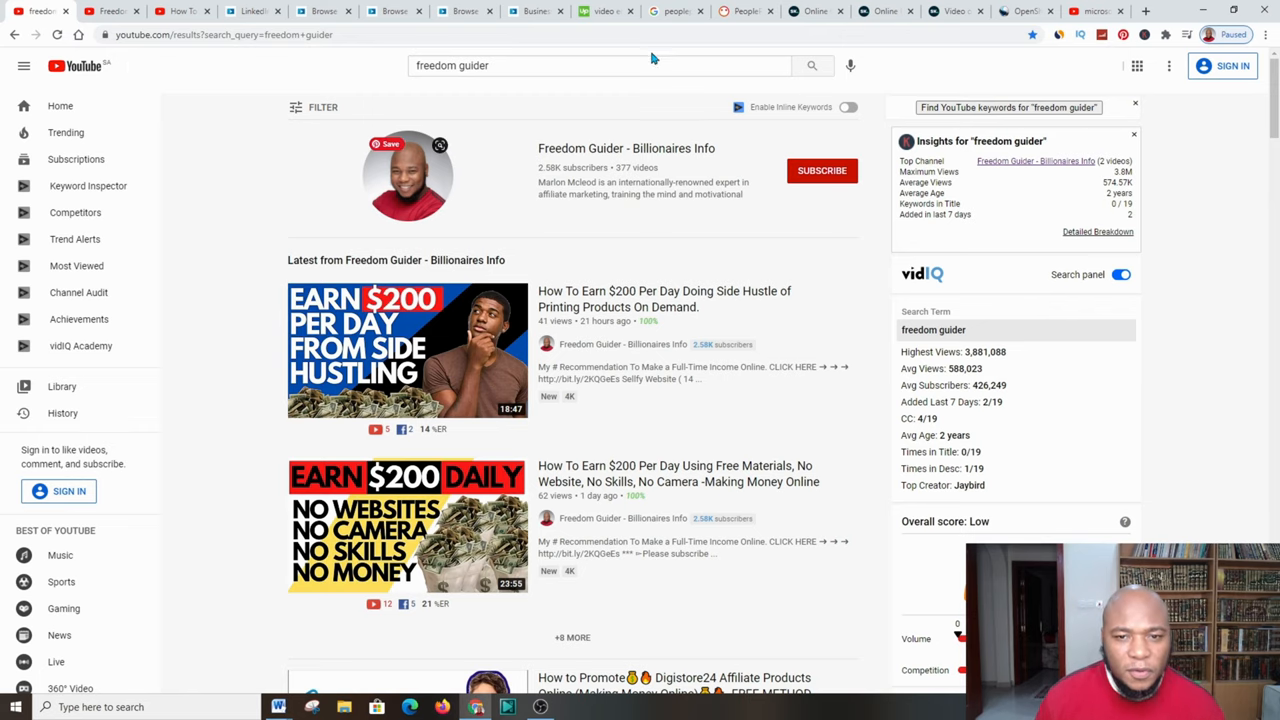
mouse_move(458, 196)
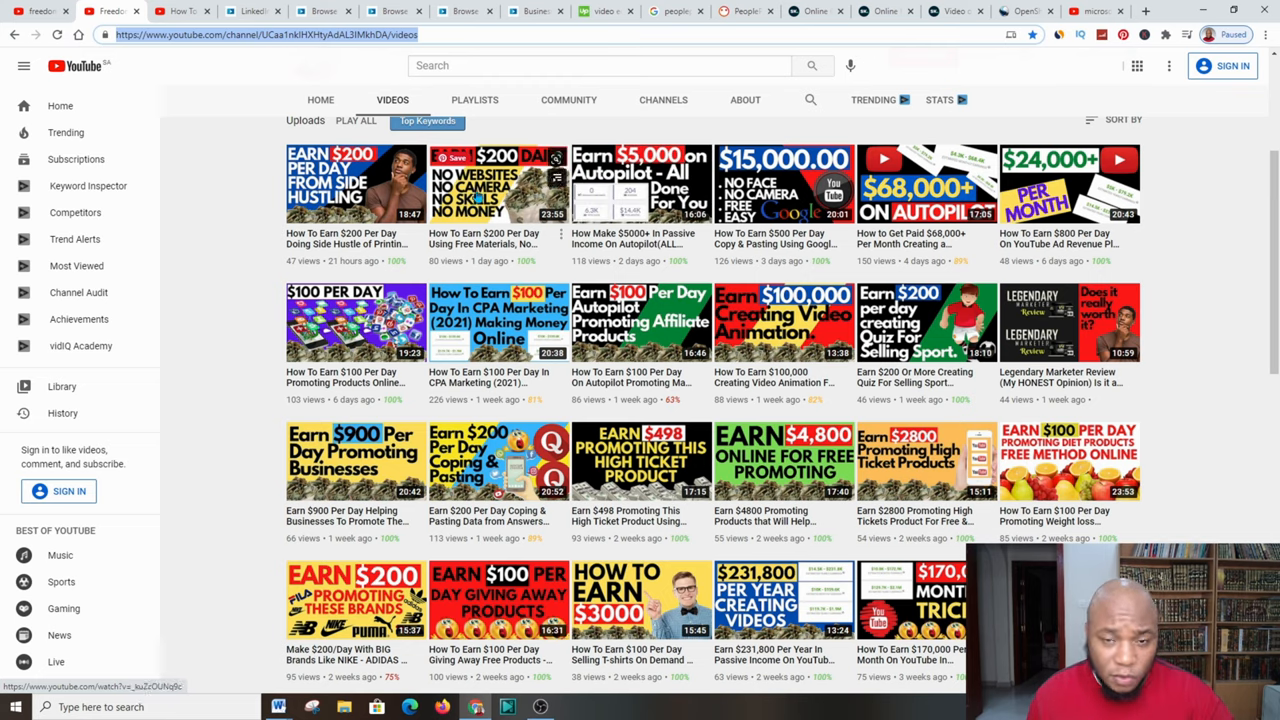
mouse_move(640, 322)
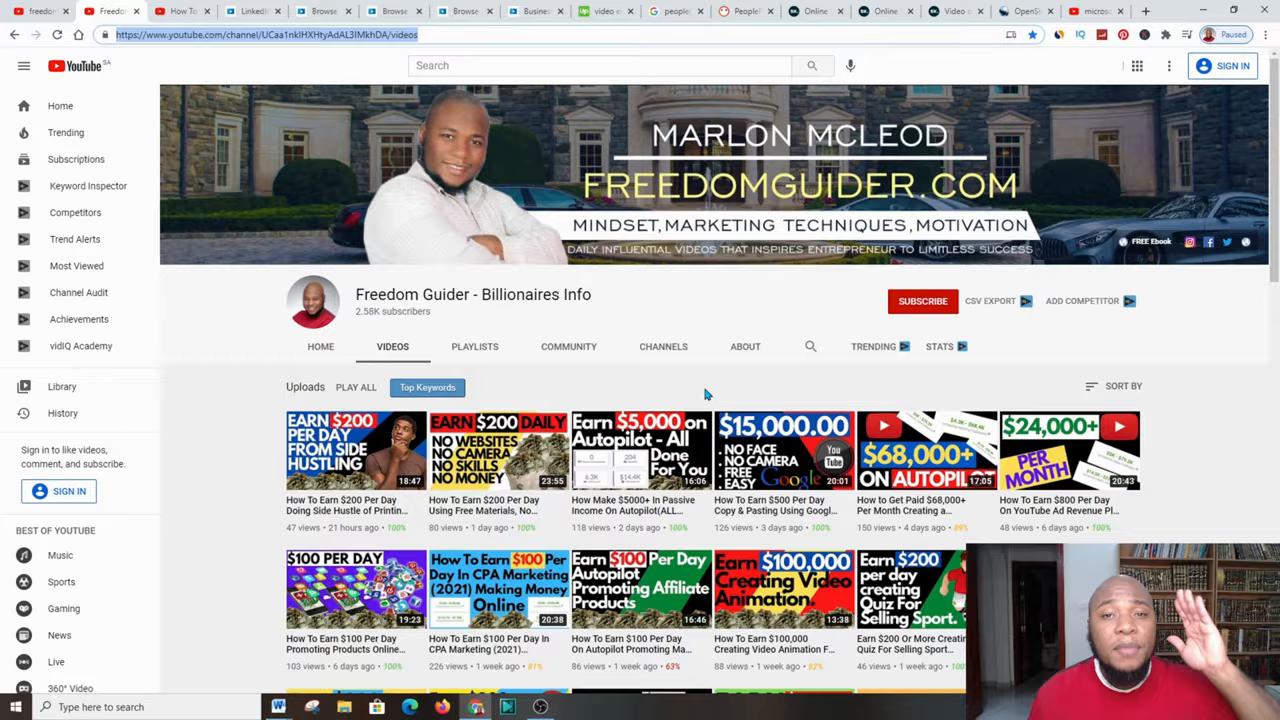
Scroll down the Freedom Guider video page to reveal its keyword tags
scroll("down", 3)
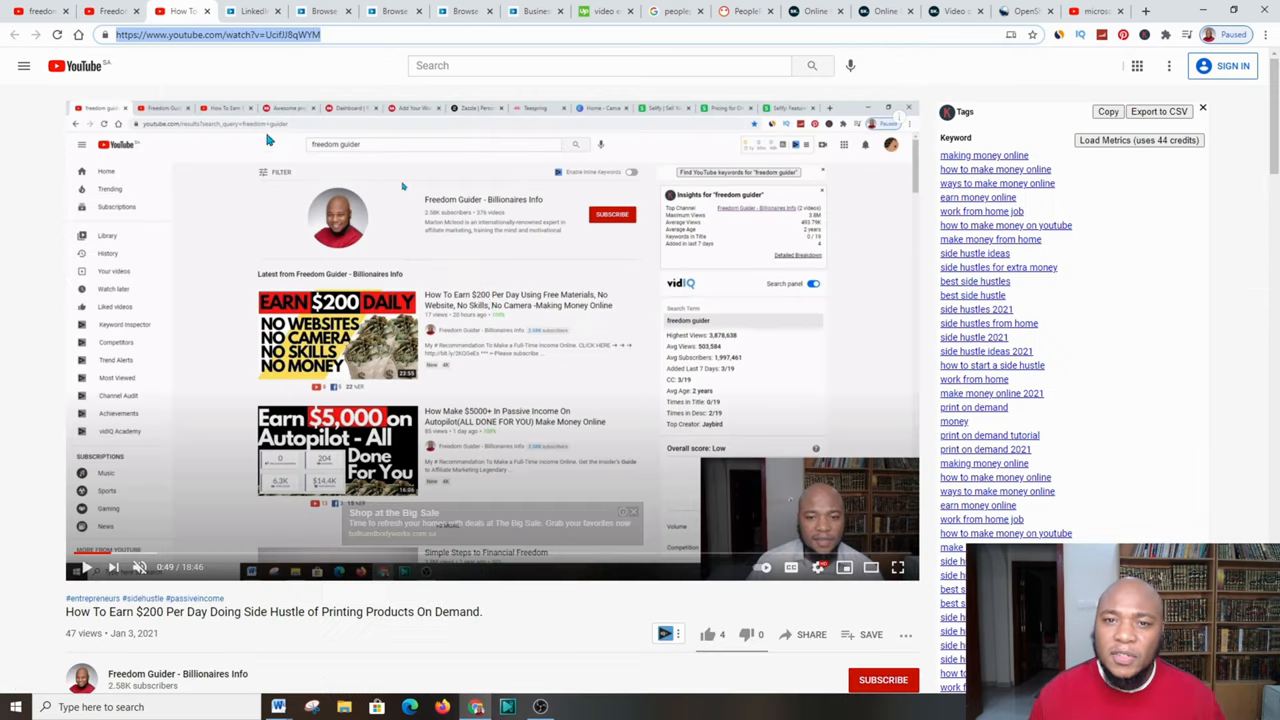
scroll("down", 3)
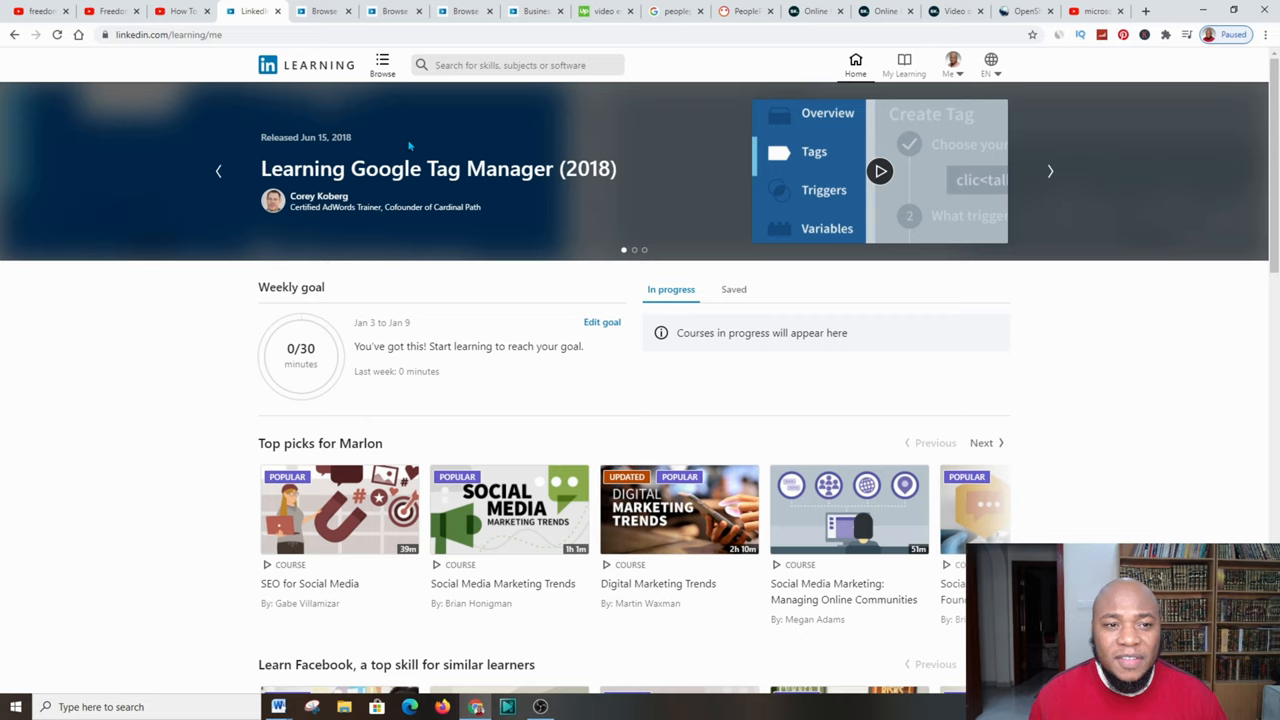
mouse_move(984, 276)
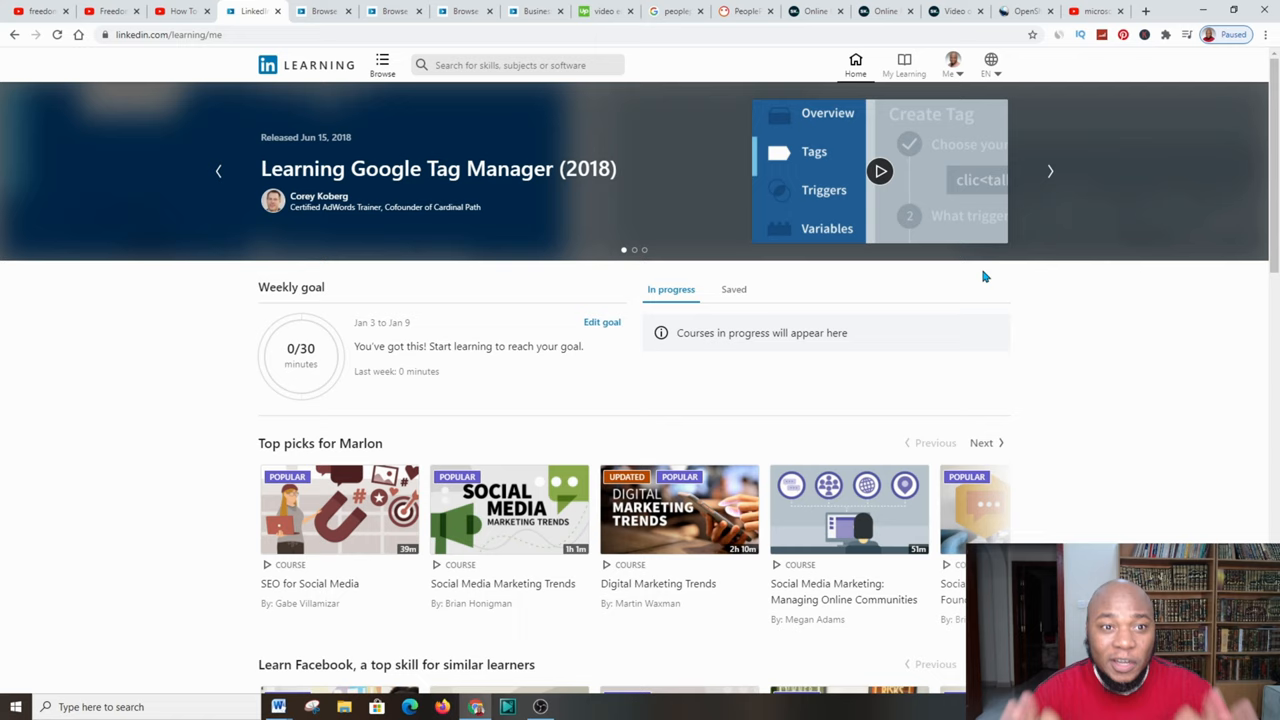
mouse_move(490, 252)
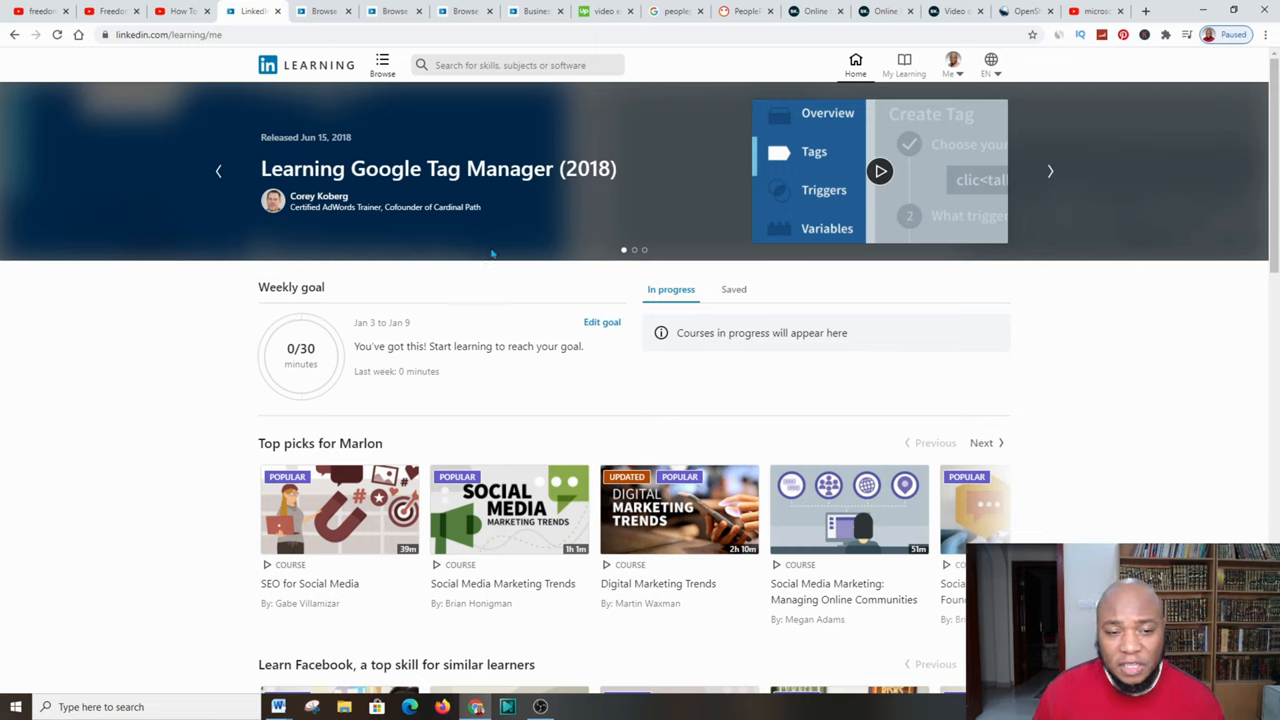
mouse_move(374, 248)
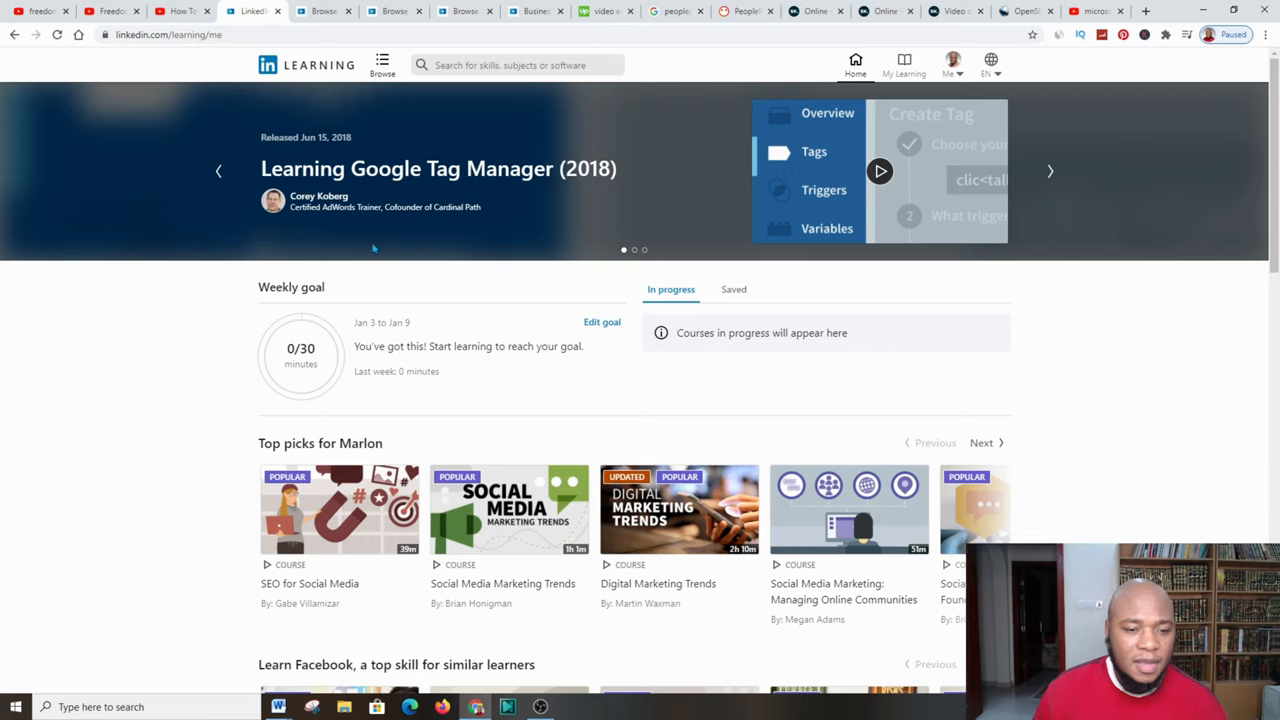
mouse_move(436, 284)
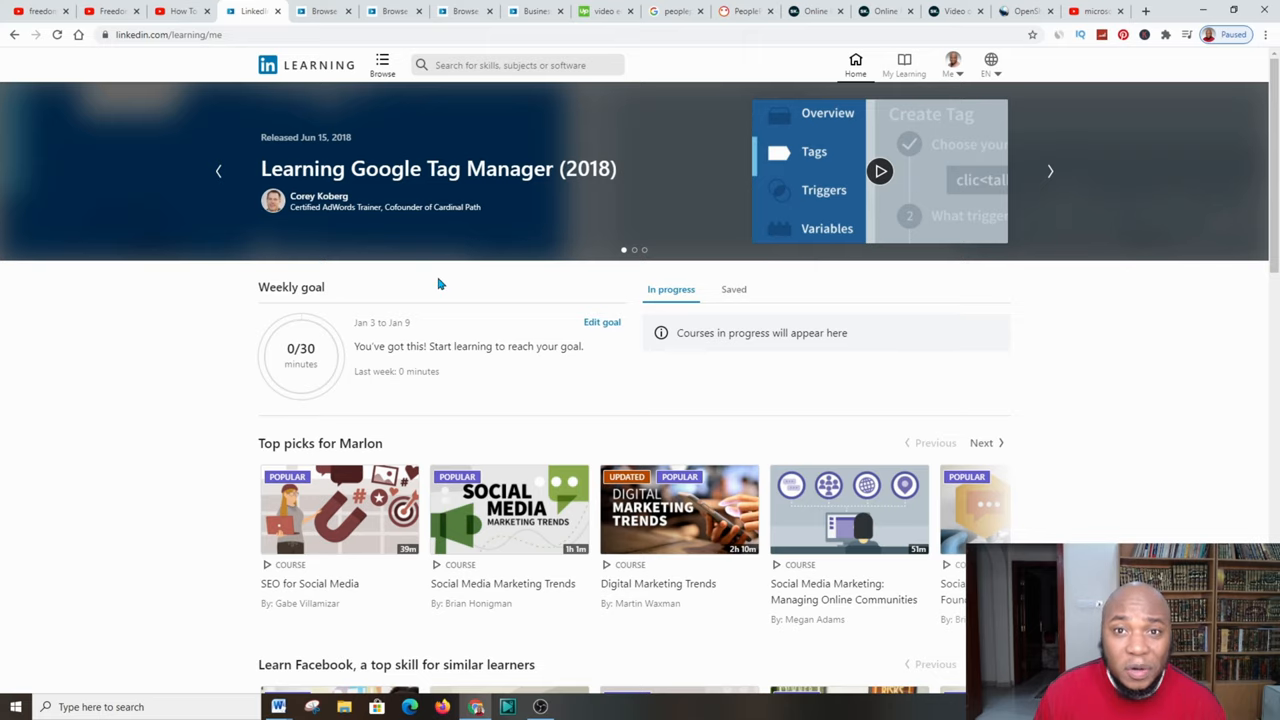
Scroll through the home page's weekly goal and top picks, then back up
scroll("down", 3)
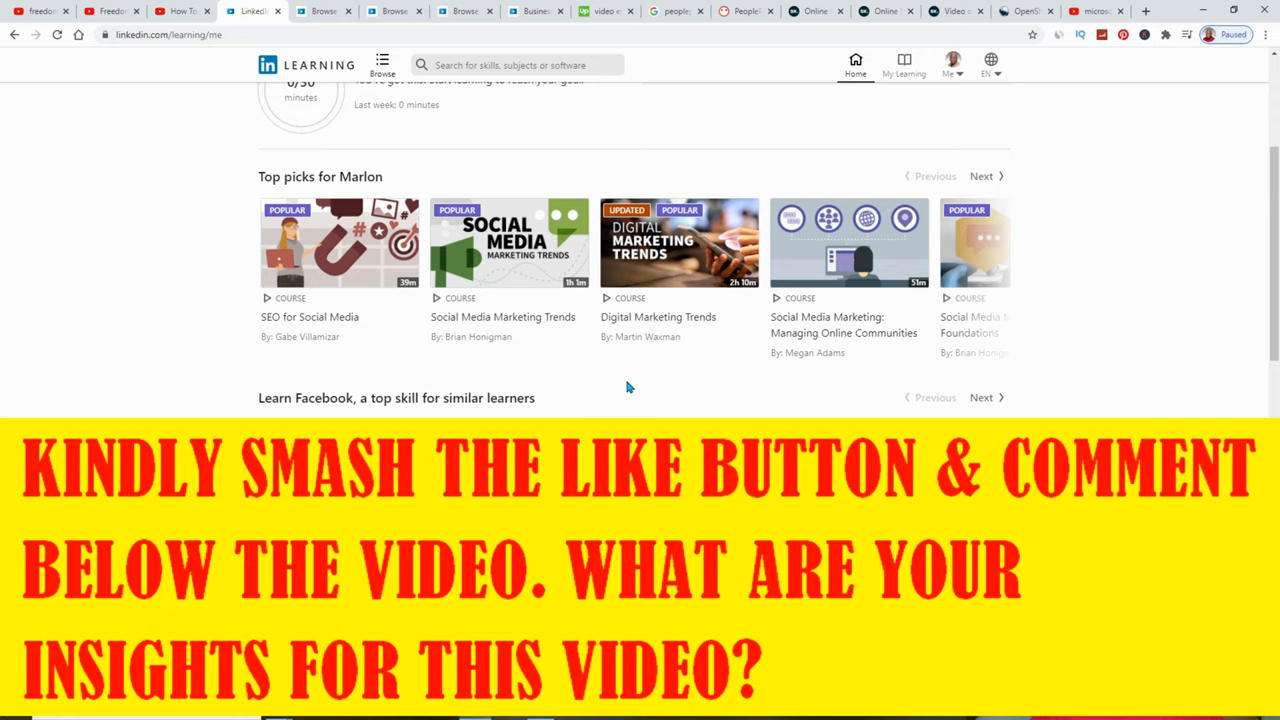
scroll("up", 3)
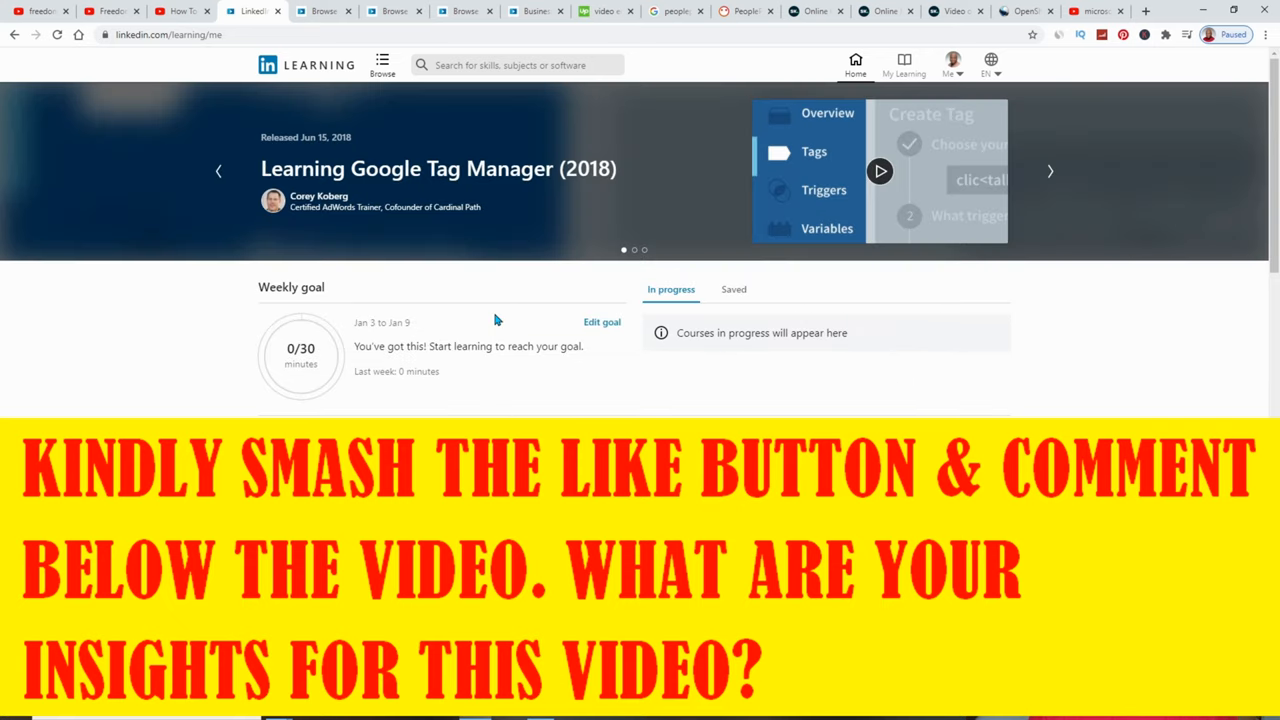
mouse_move(690, 116)
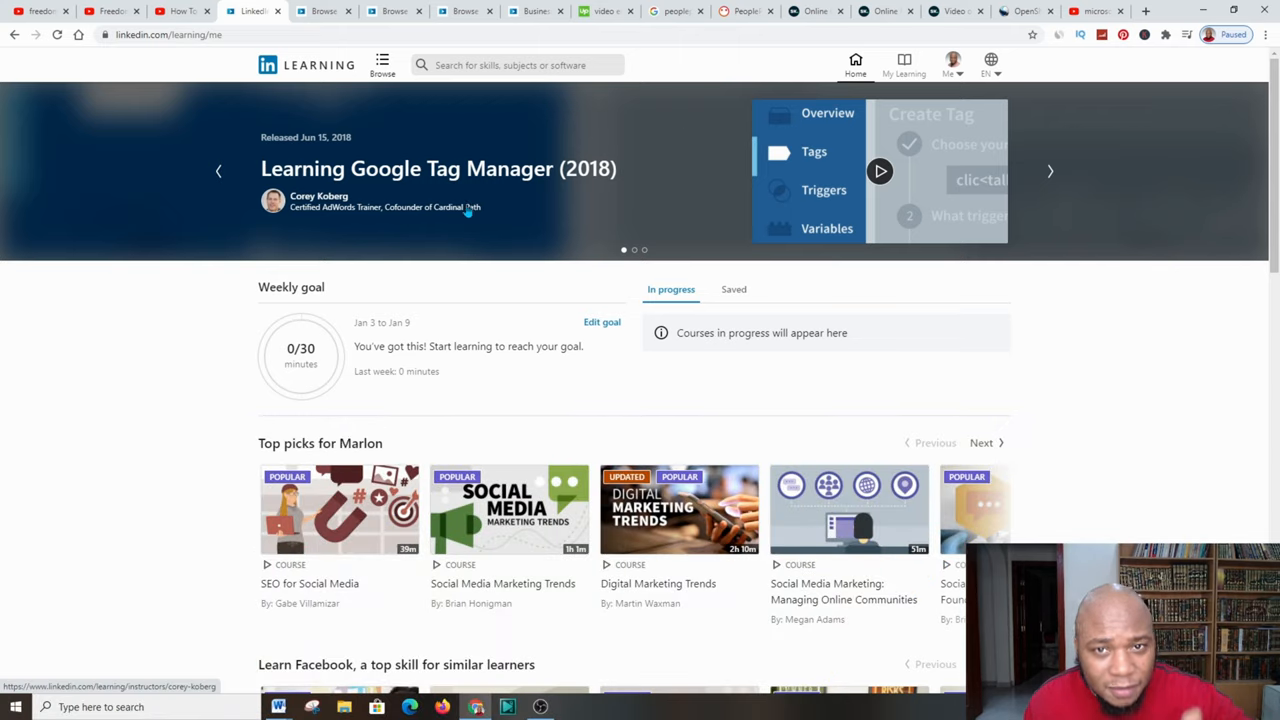
mouse_move(416, 298)
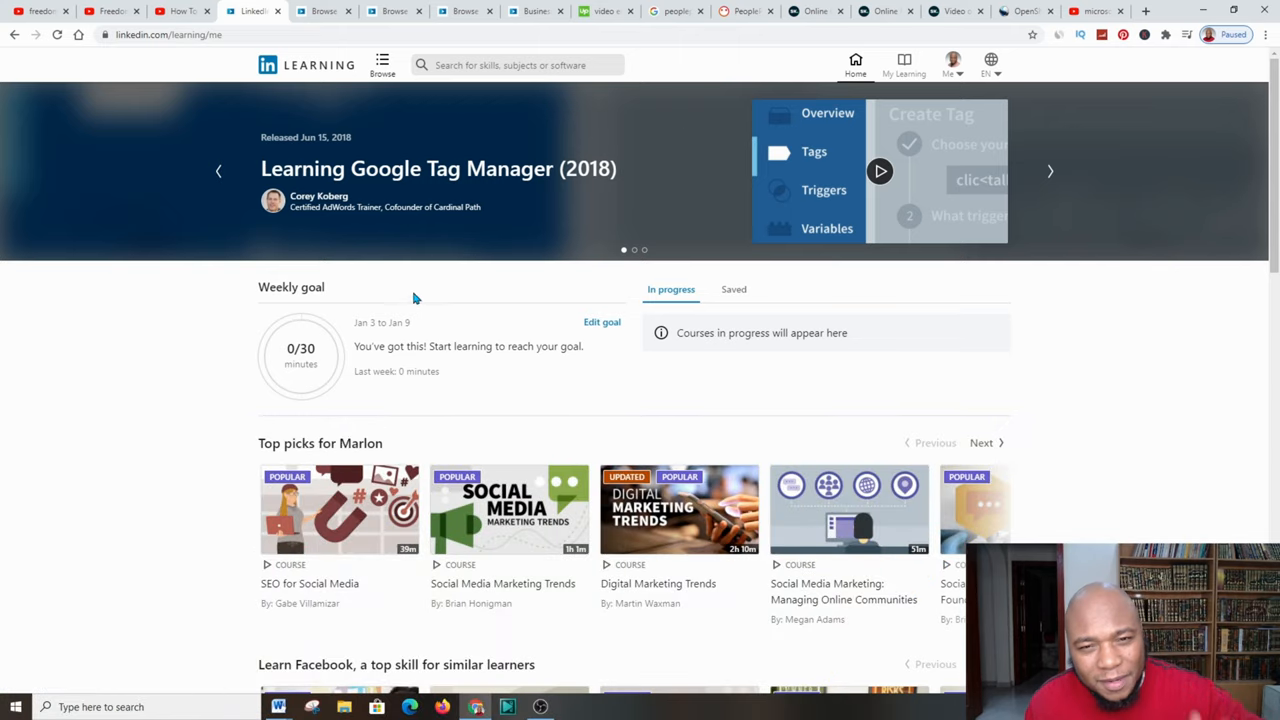
mouse_move(308, 276)
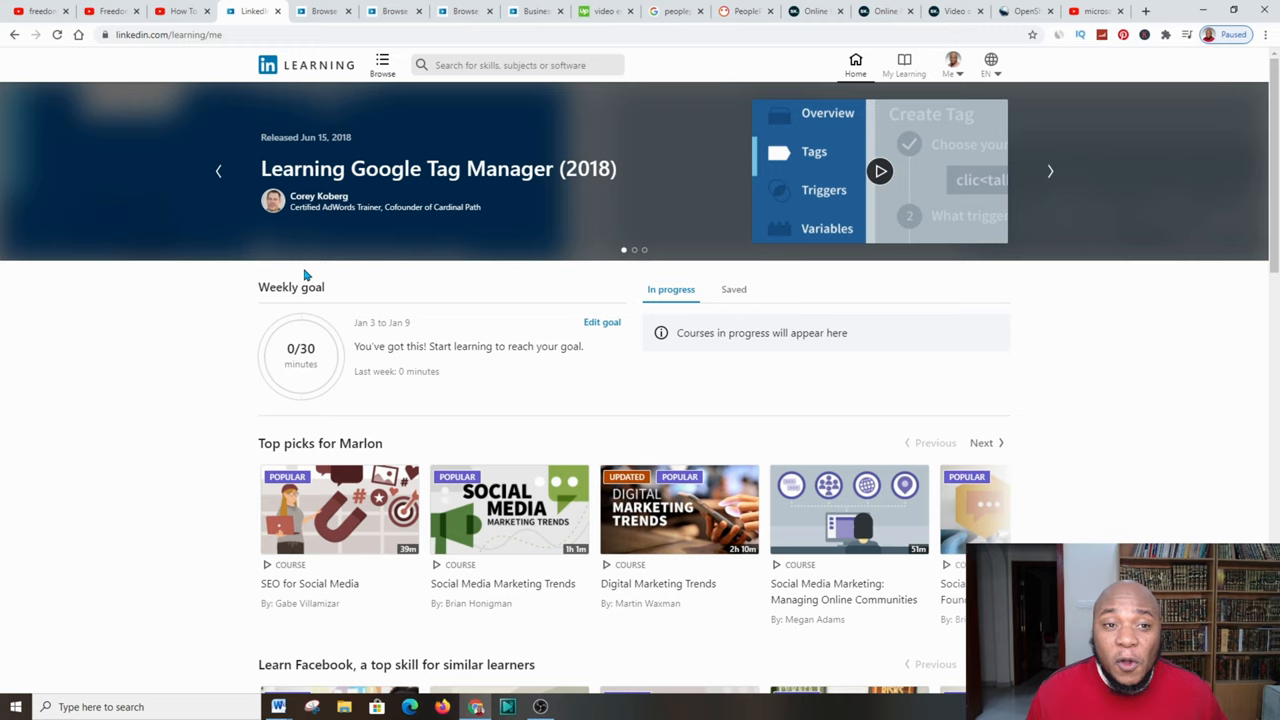
mouse_move(504, 300)
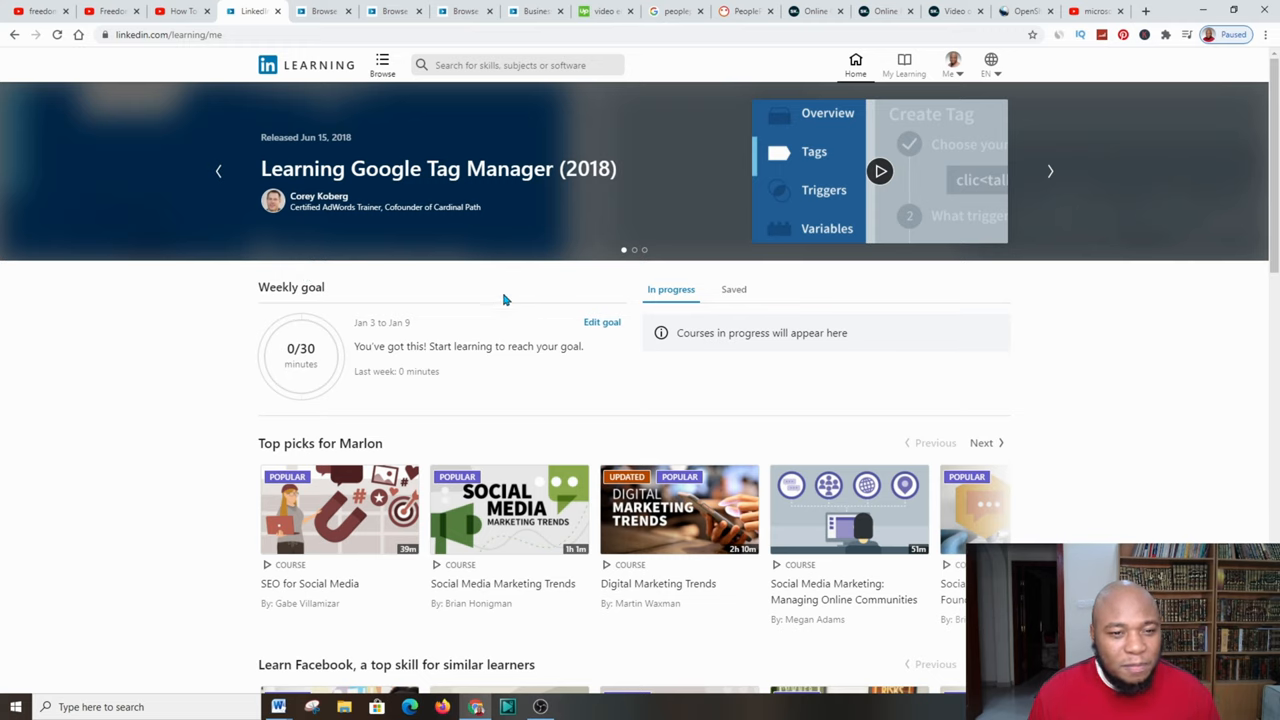
scroll("down", 3)
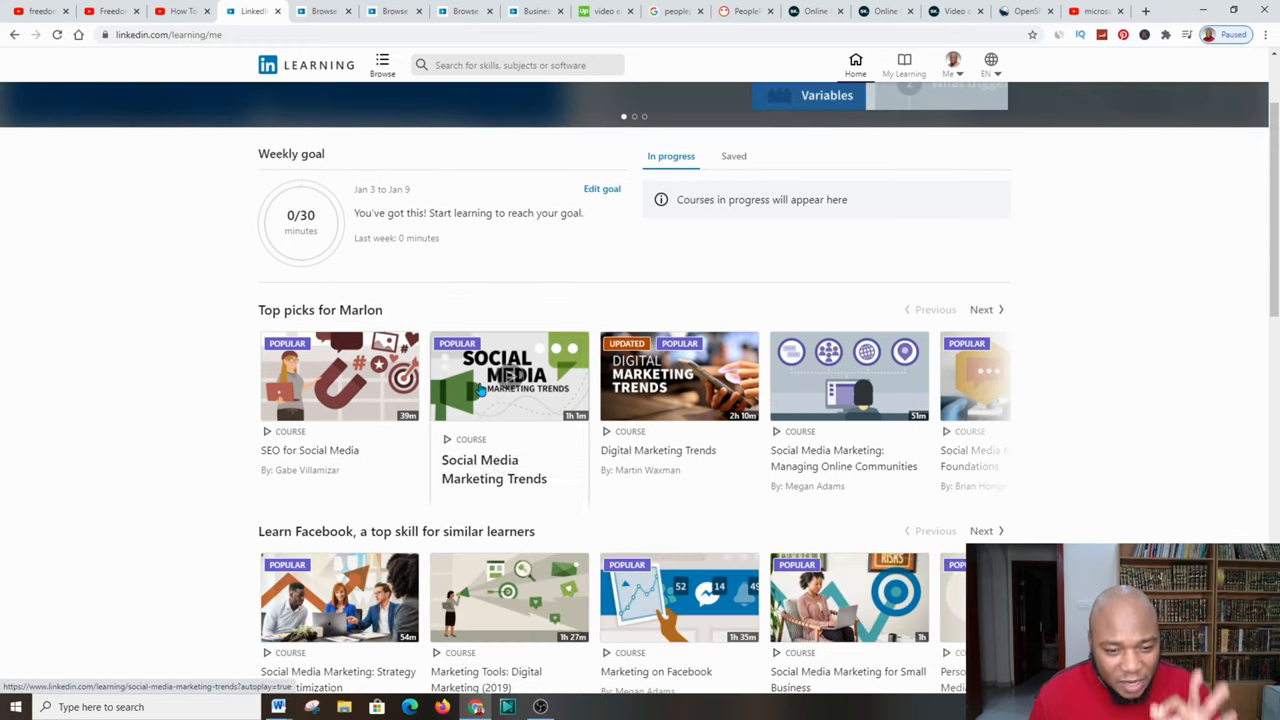
scroll("down", 3)
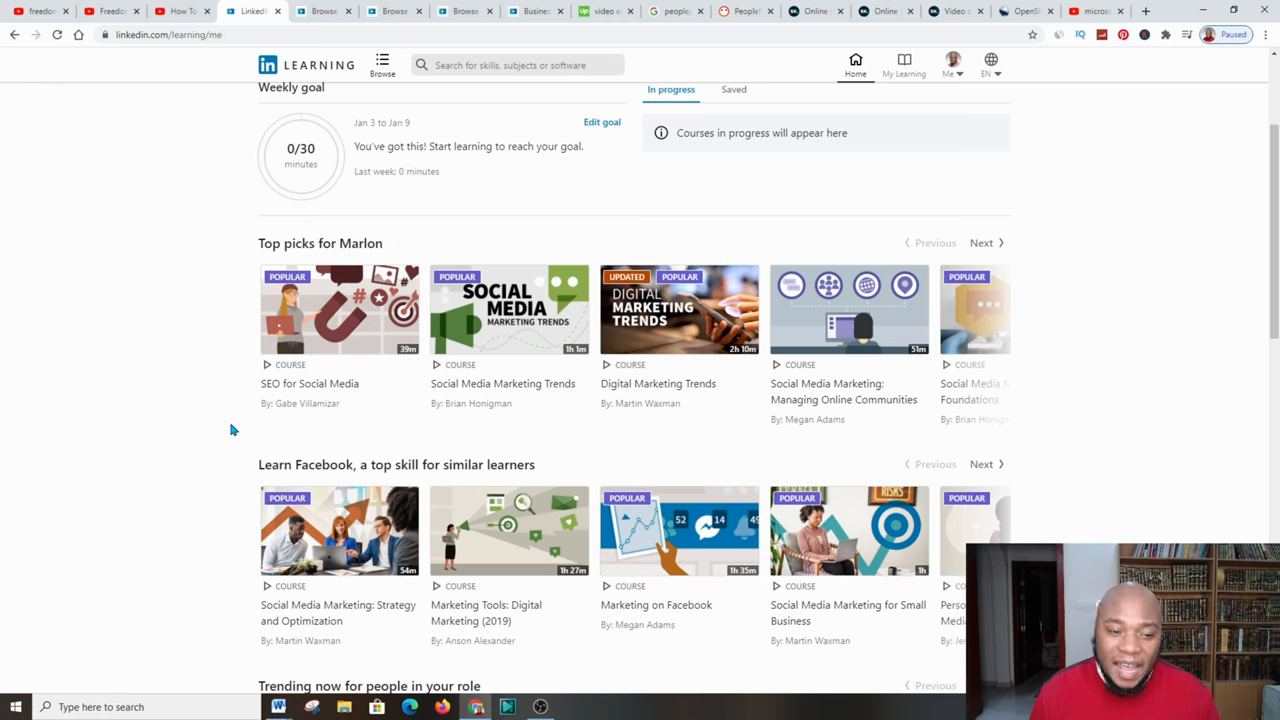
mouse_move(340, 310)
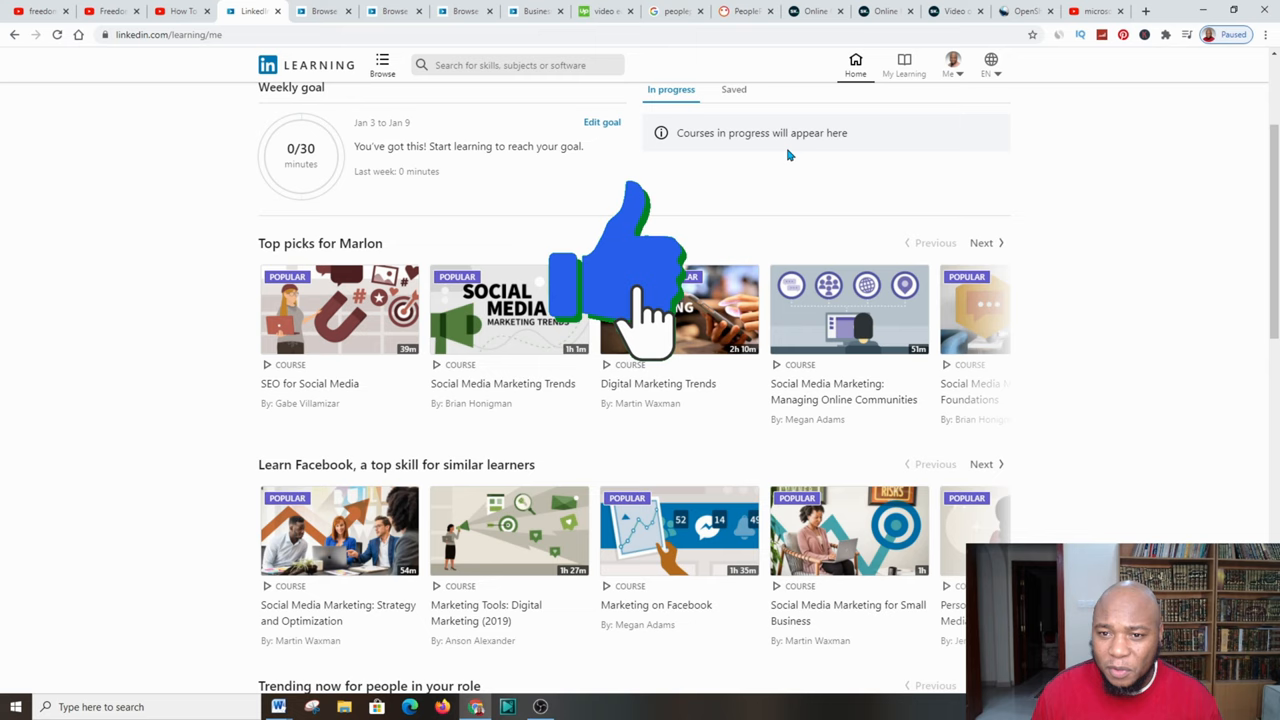
scroll("down", 3)
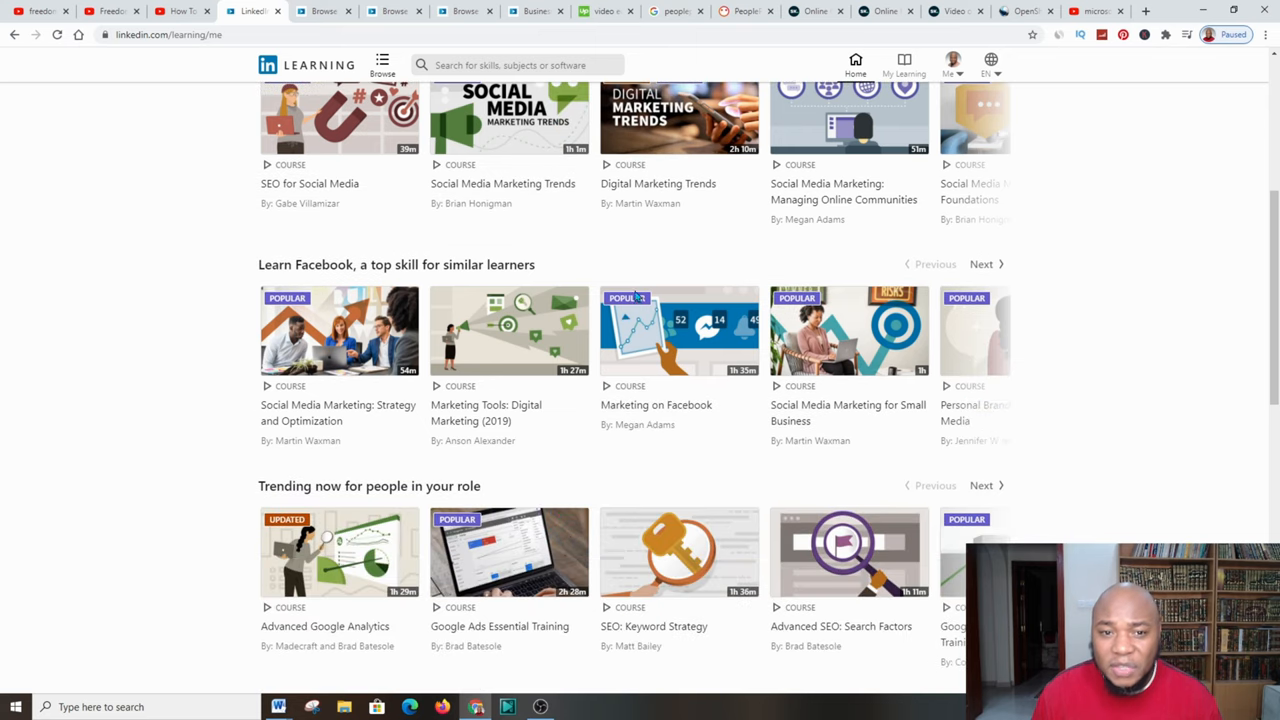
scroll("down", 3)
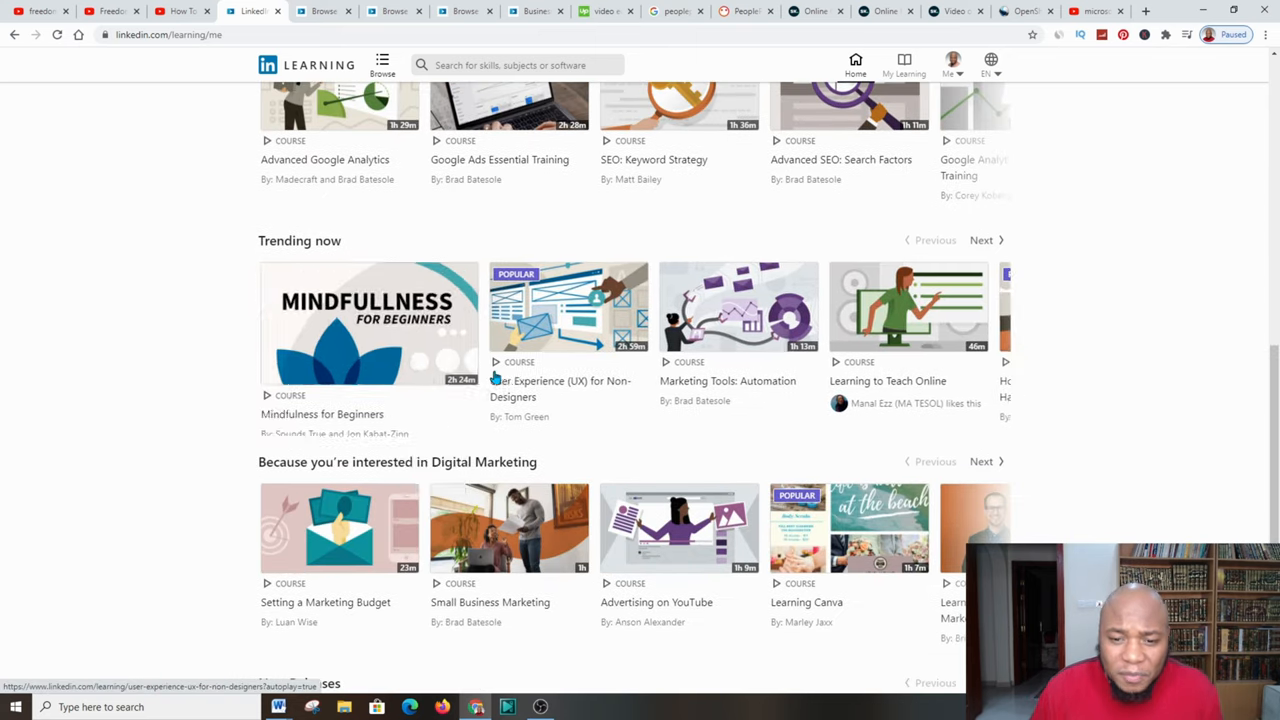
scroll("down", 3)
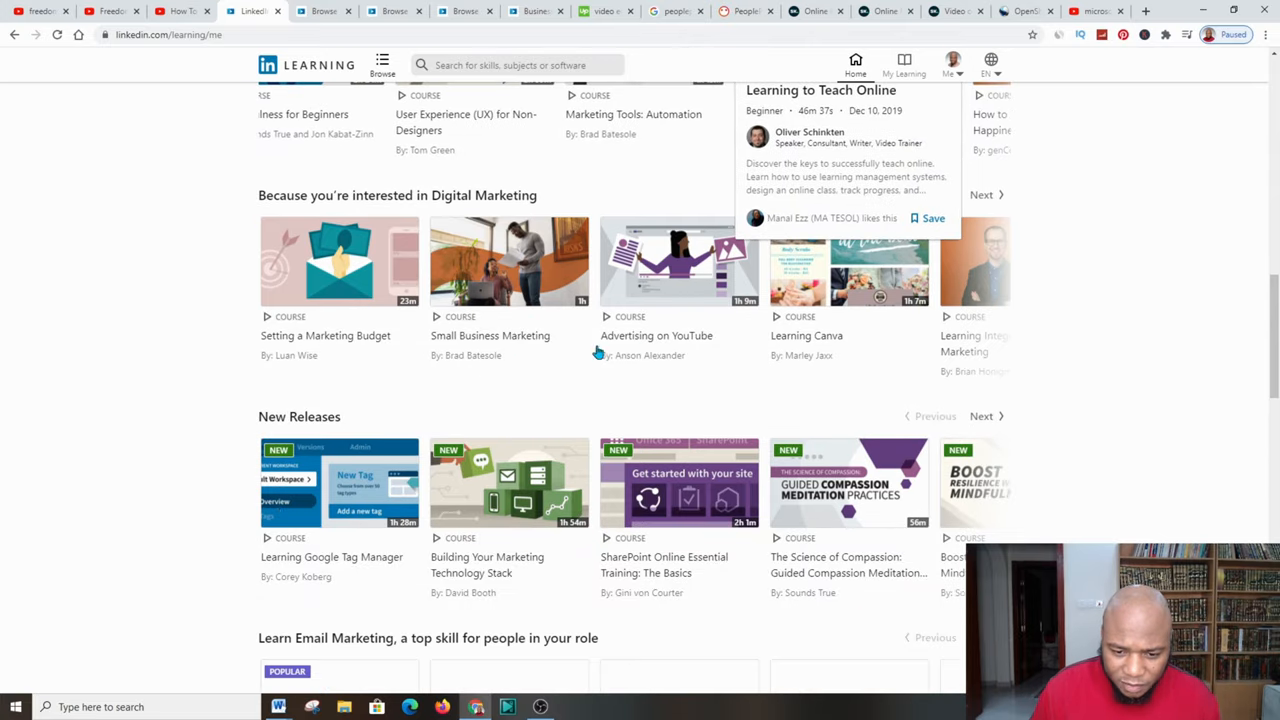
scroll("down", 3)
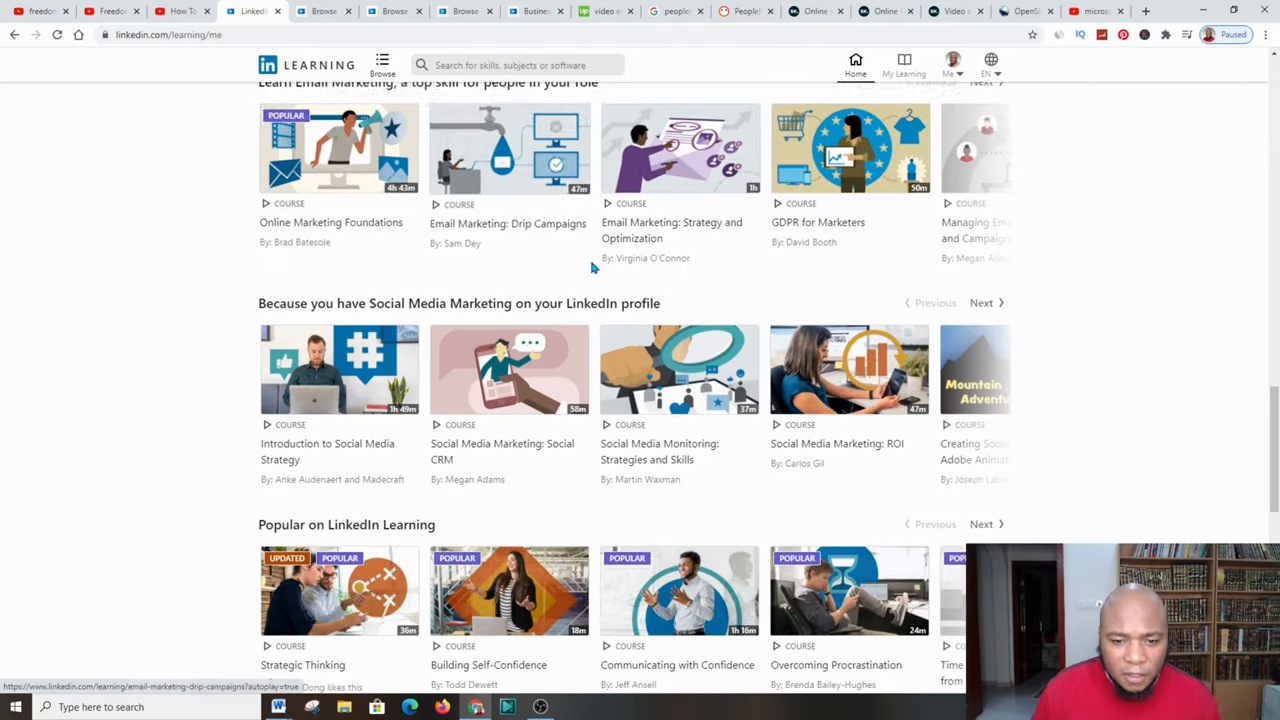
scroll("down", 3)
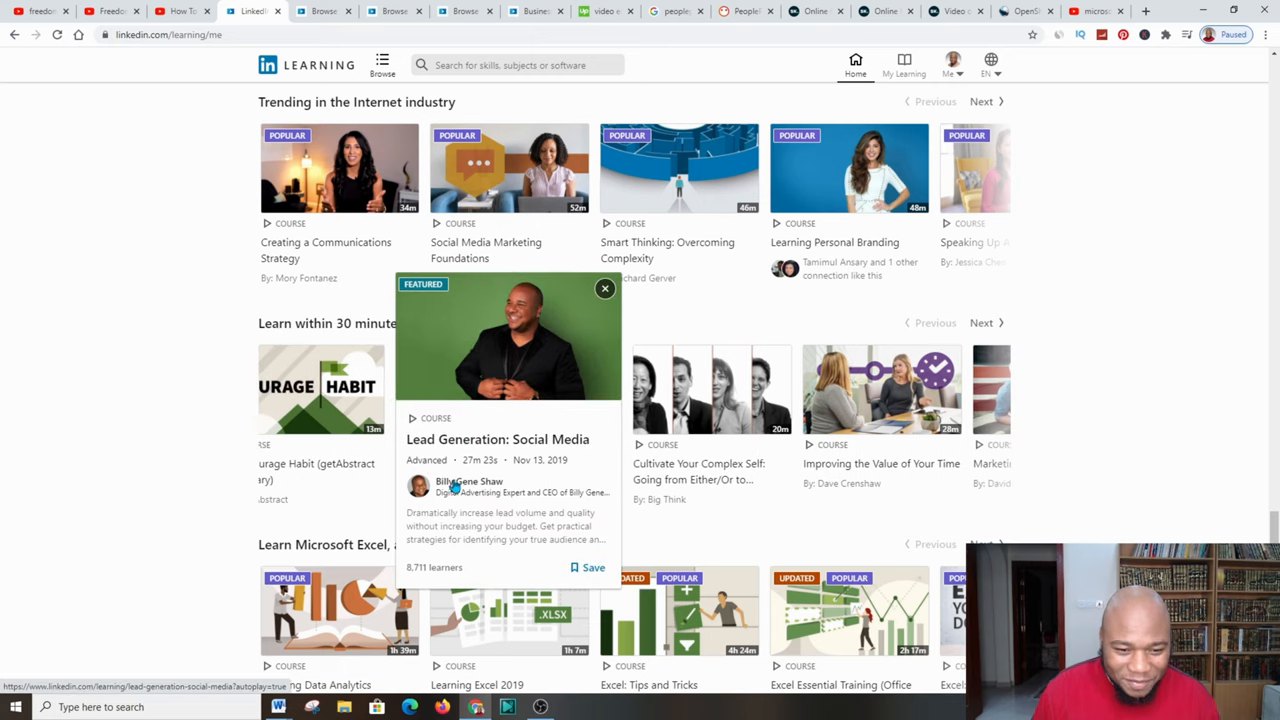
mouse_move(512, 436)
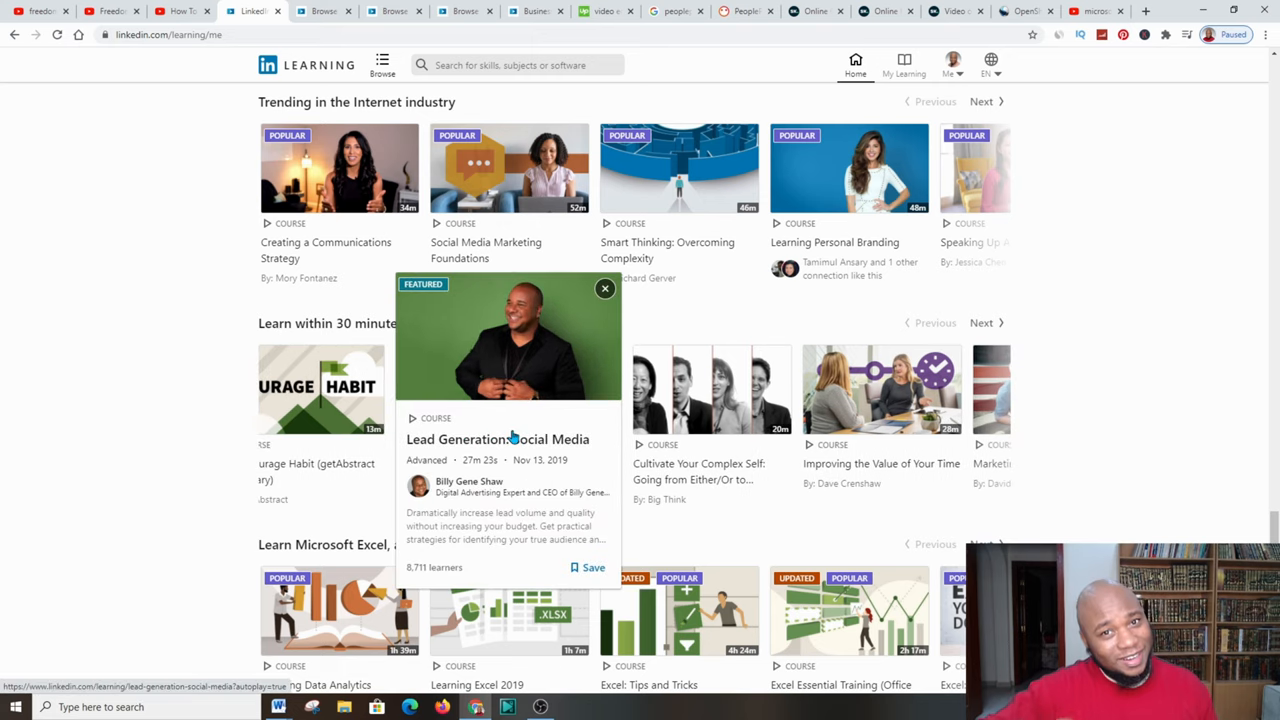
scroll("down", 3)
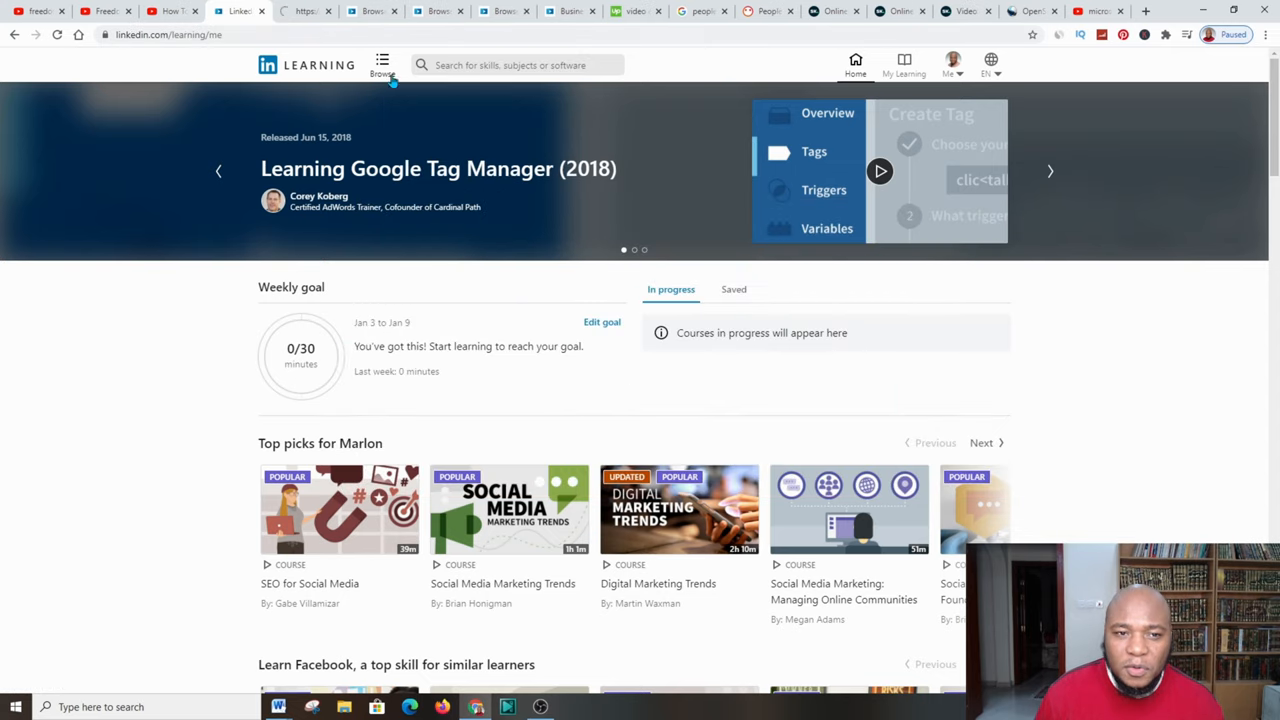
Browse the Business topics catalogue down to Software and Learning Paths and back to the top
left_click(382, 64)
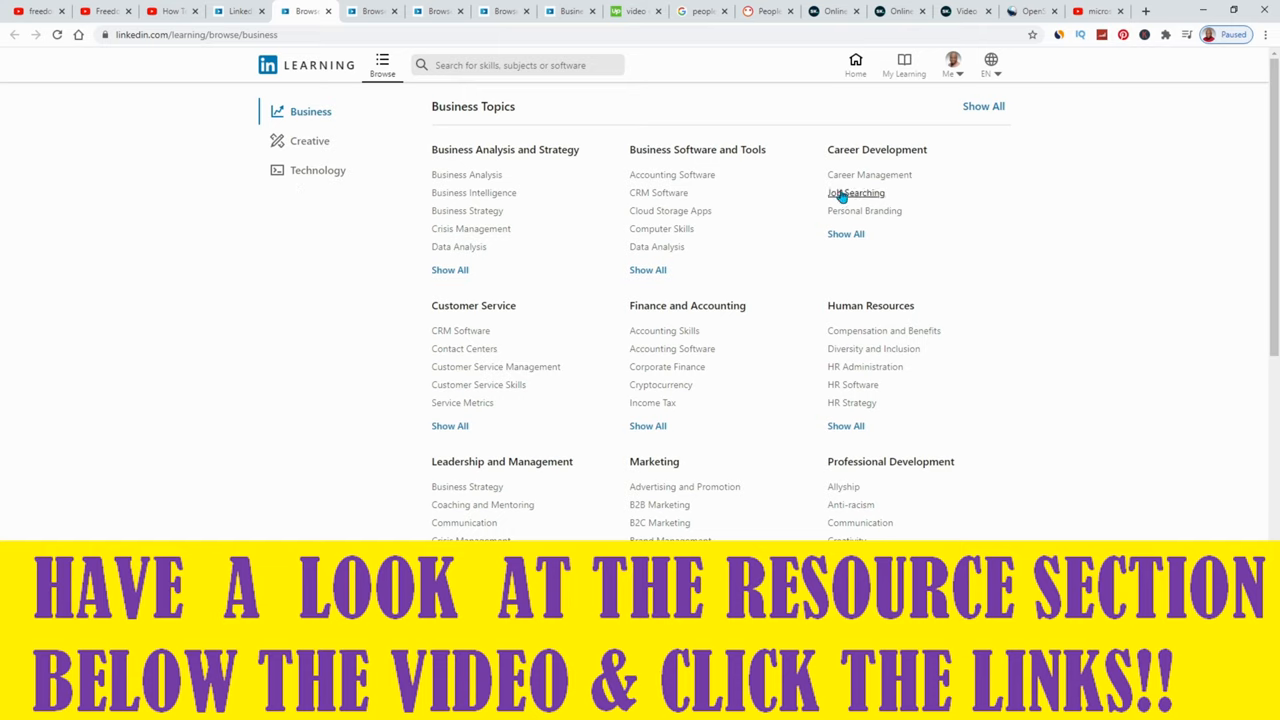
mouse_move(1044, 490)
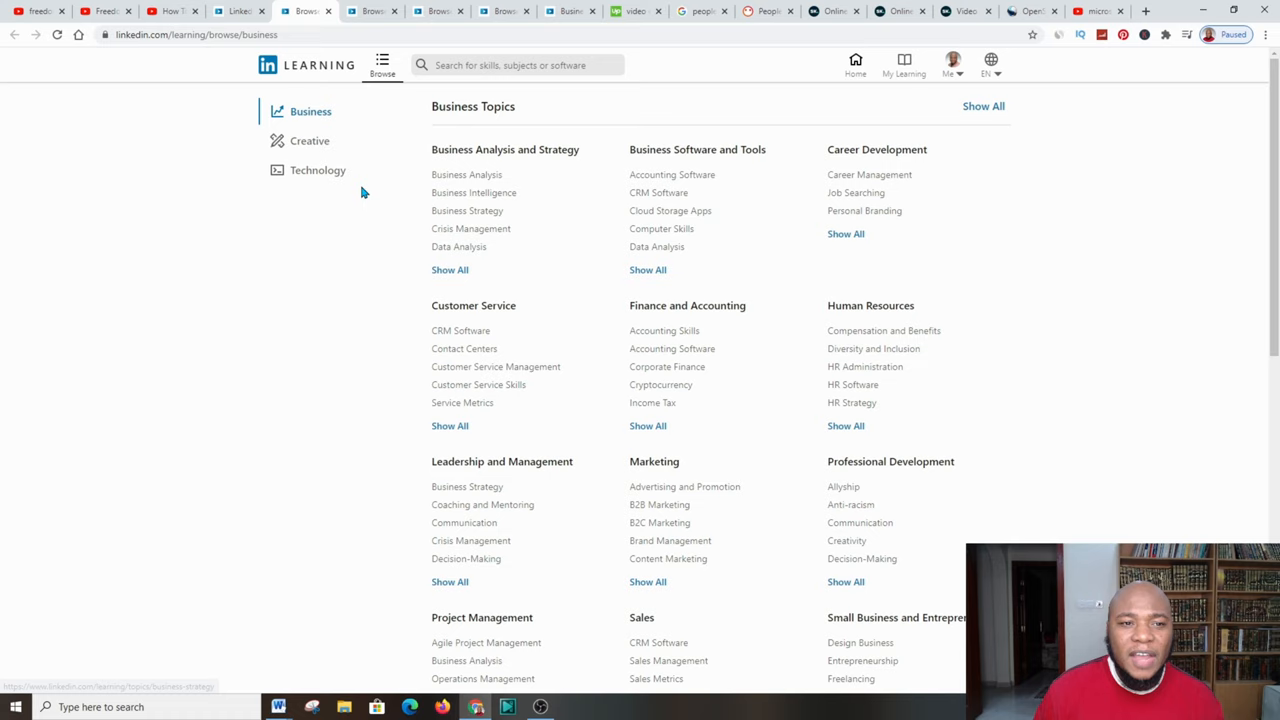
mouse_move(864, 210)
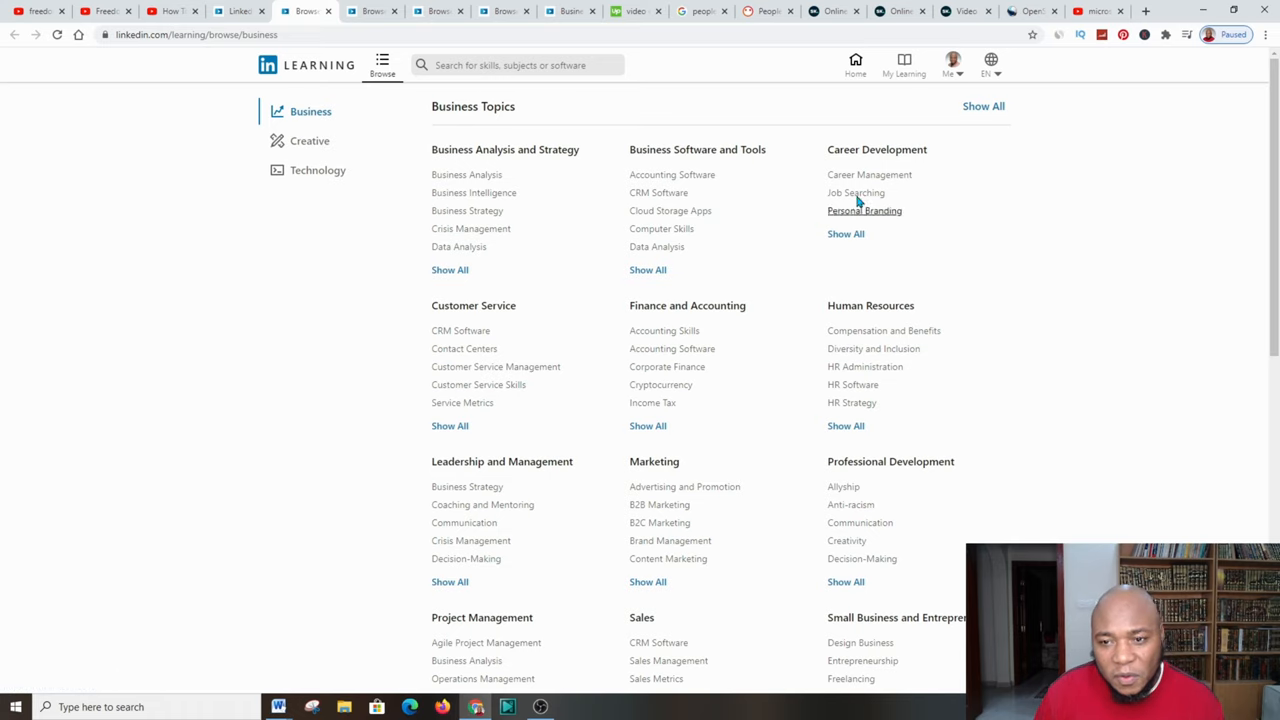
mouse_move(504, 148)
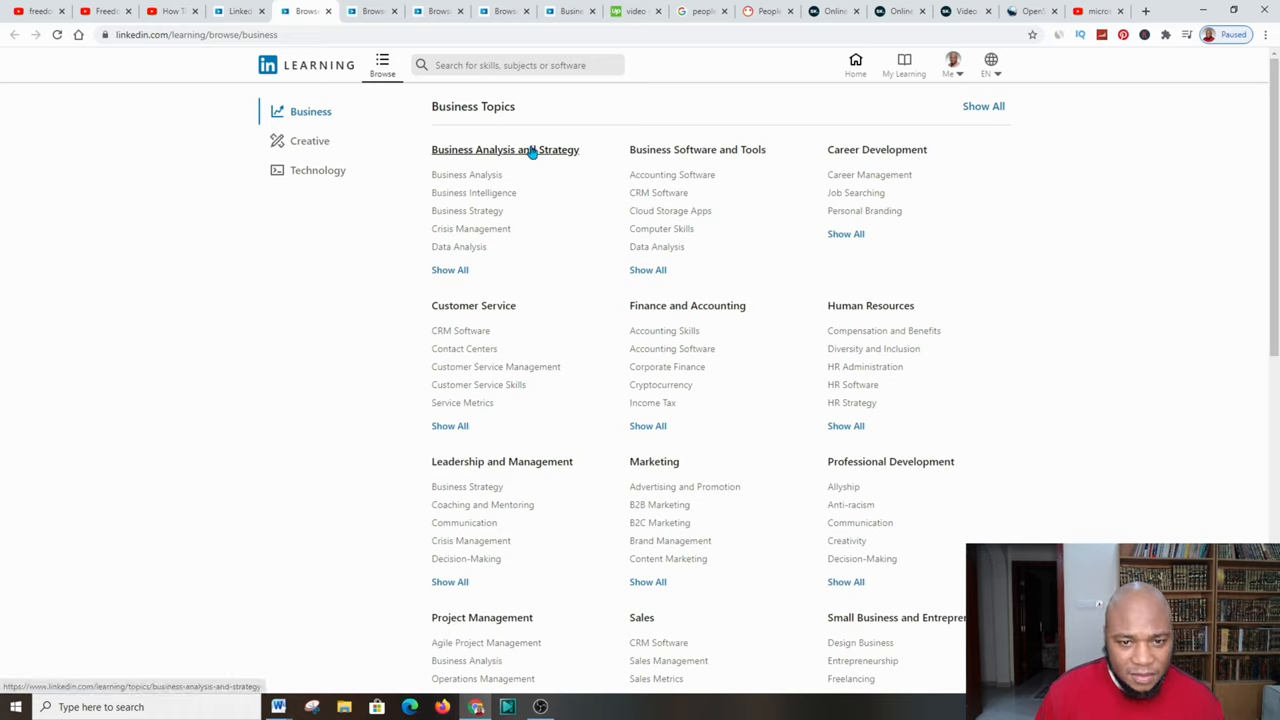
mouse_move(788, 152)
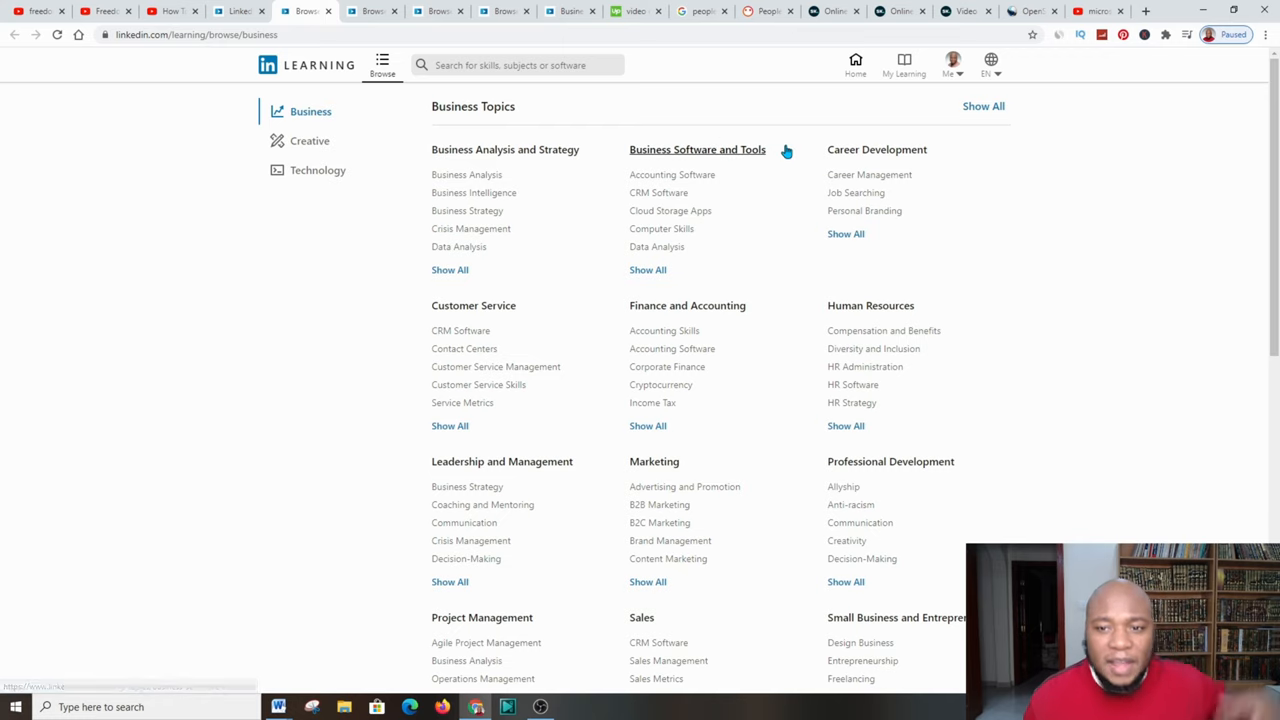
scroll("down", 3)
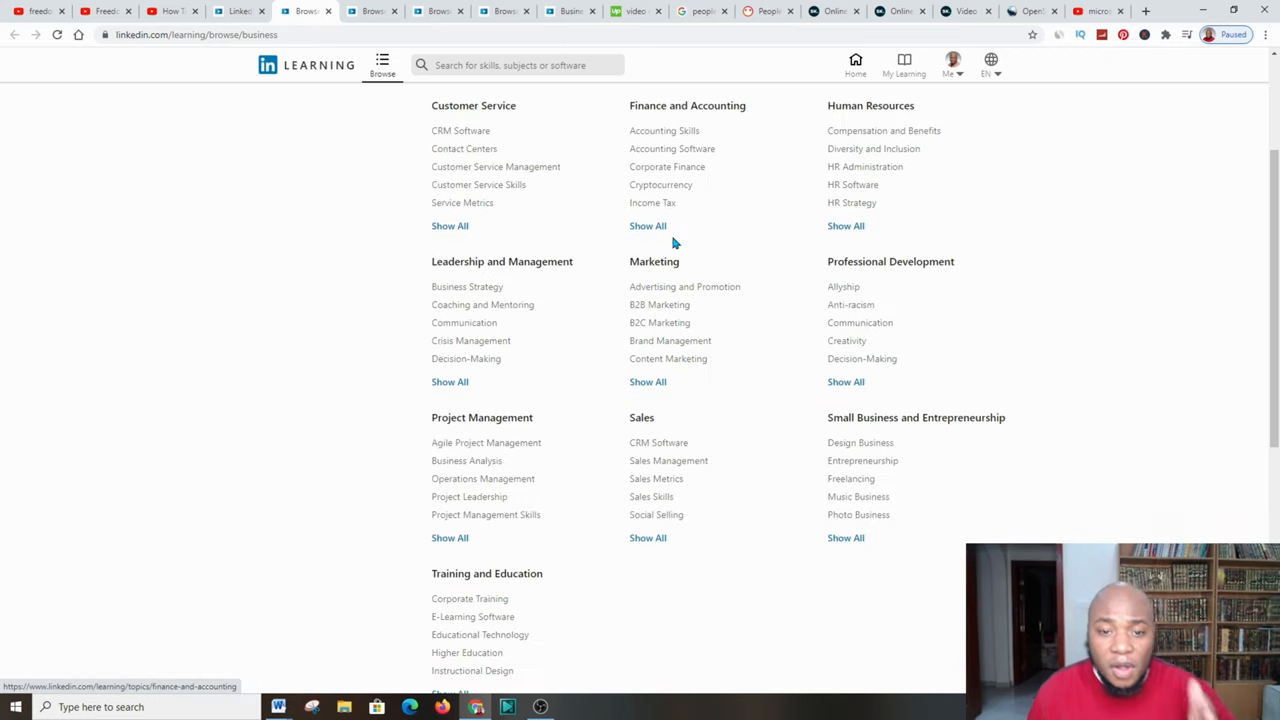
scroll("down", 3)
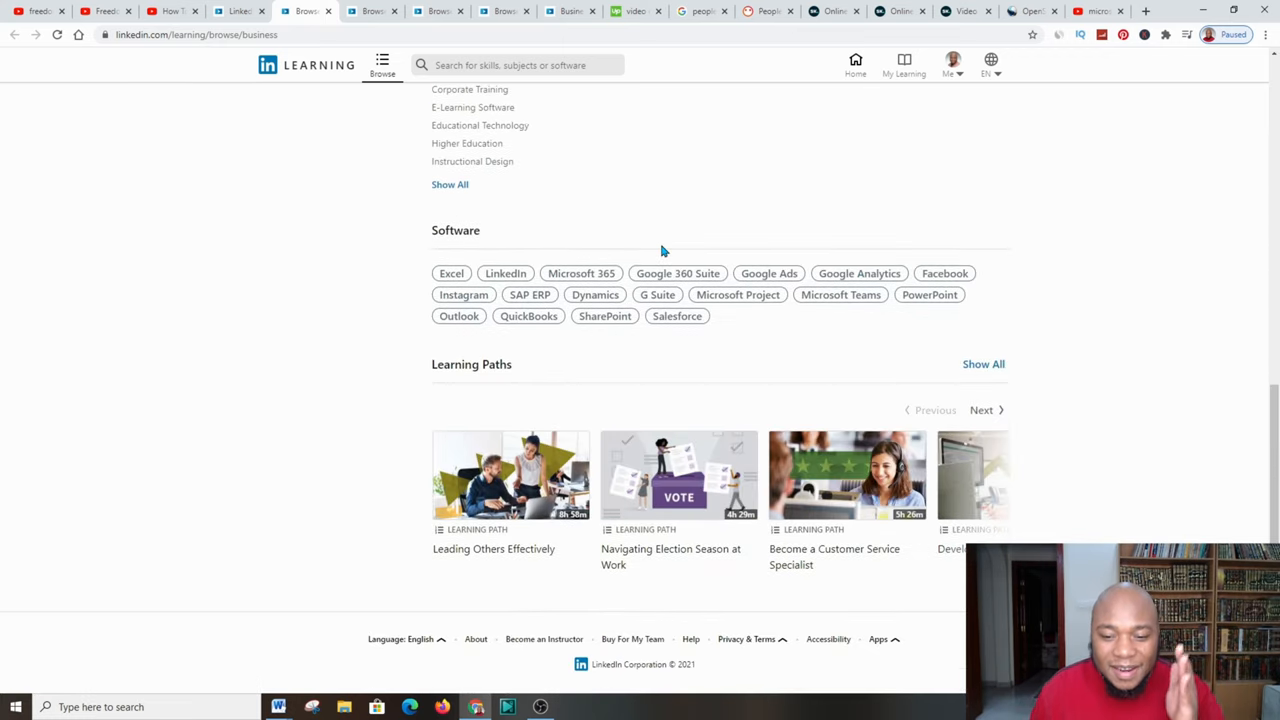
mouse_move(678, 248)
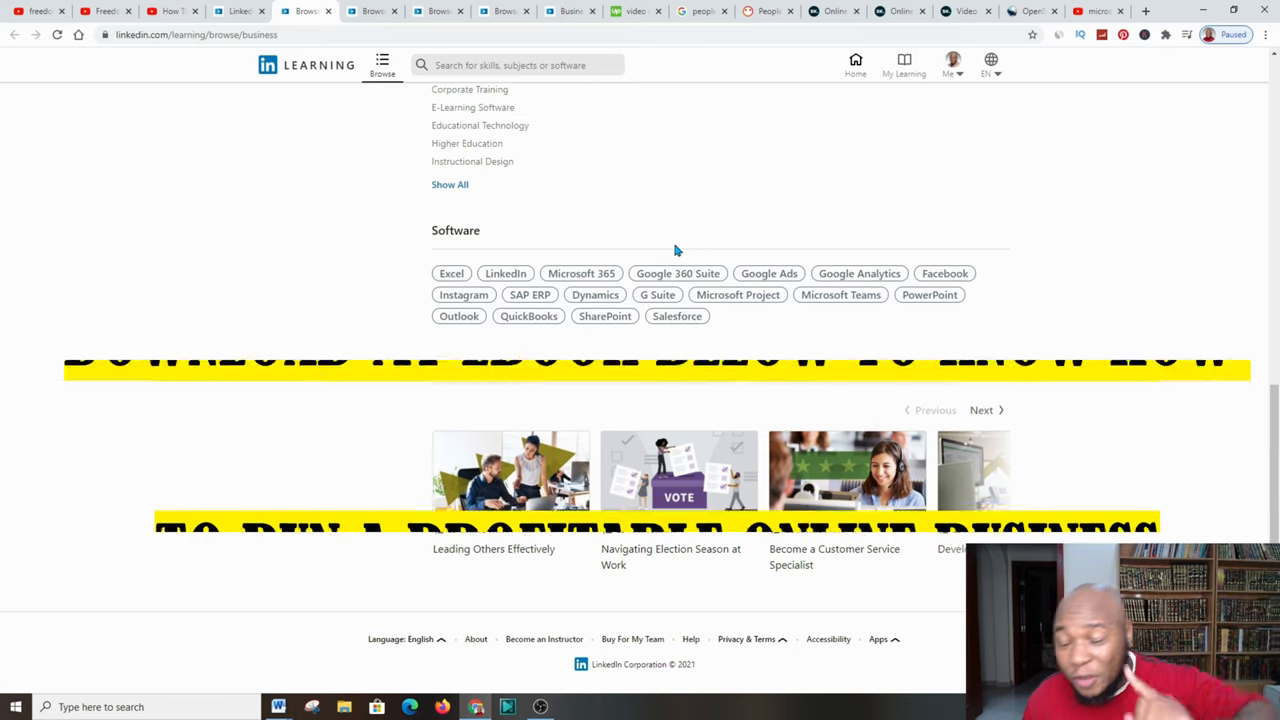
scroll("up", 3)
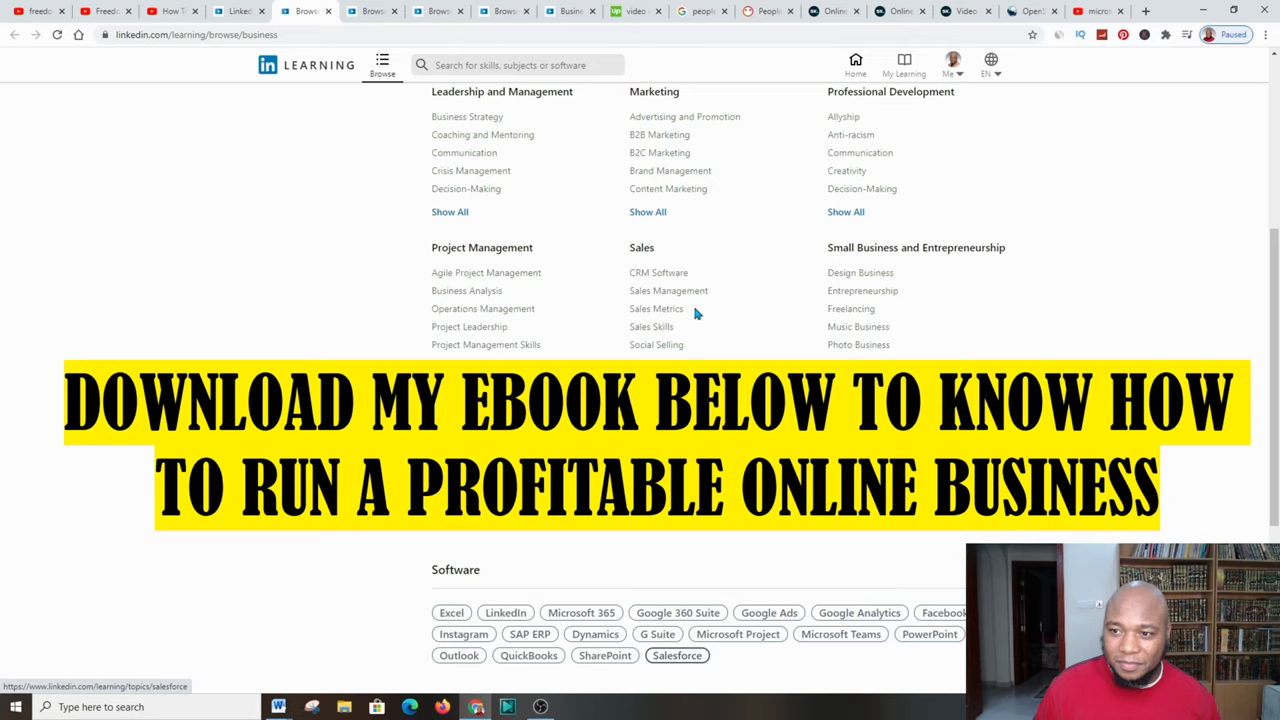
scroll("up", 3)
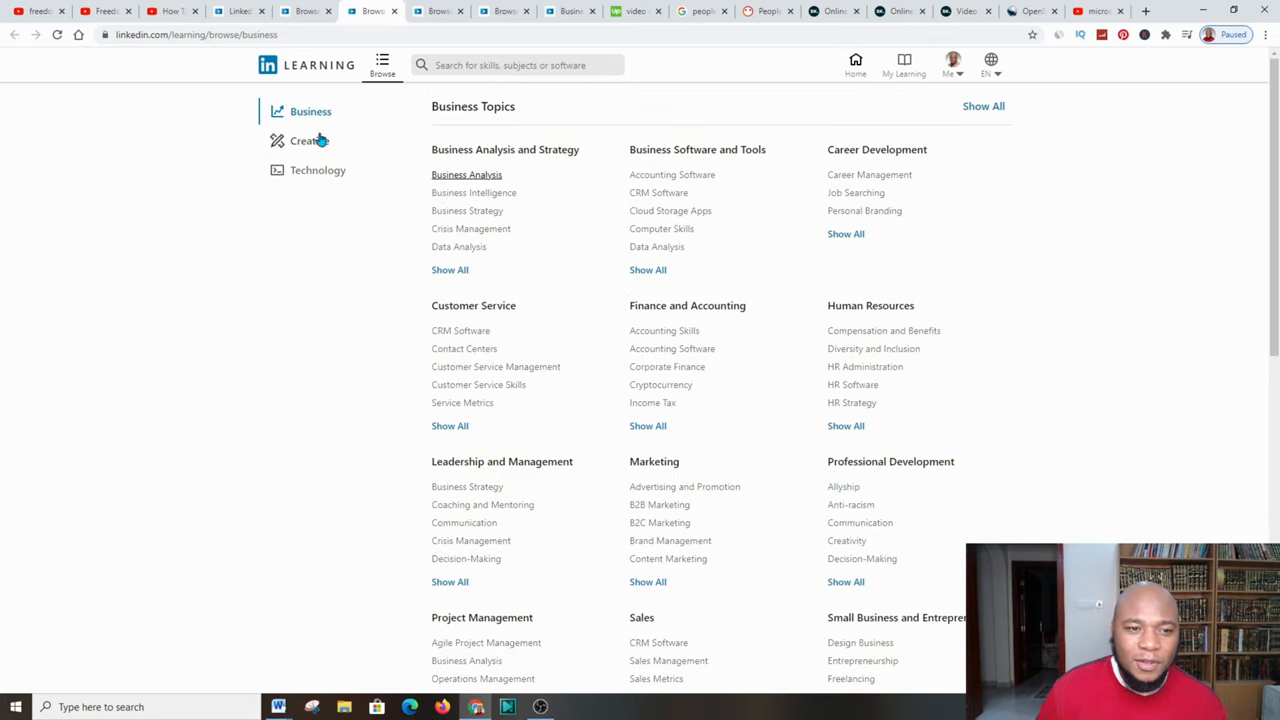
Browse the Creative topics catalogue and choose 2D Animation under Animation and Illustration
left_click(308, 140)
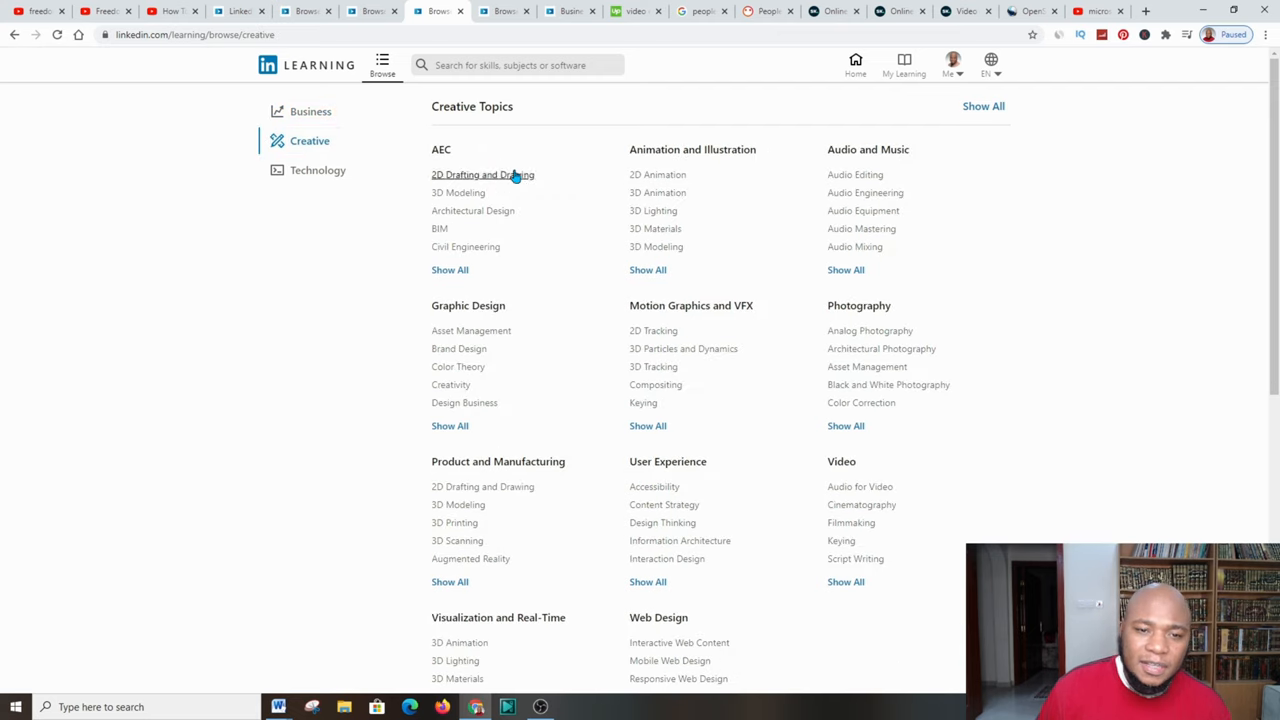
mouse_move(482, 174)
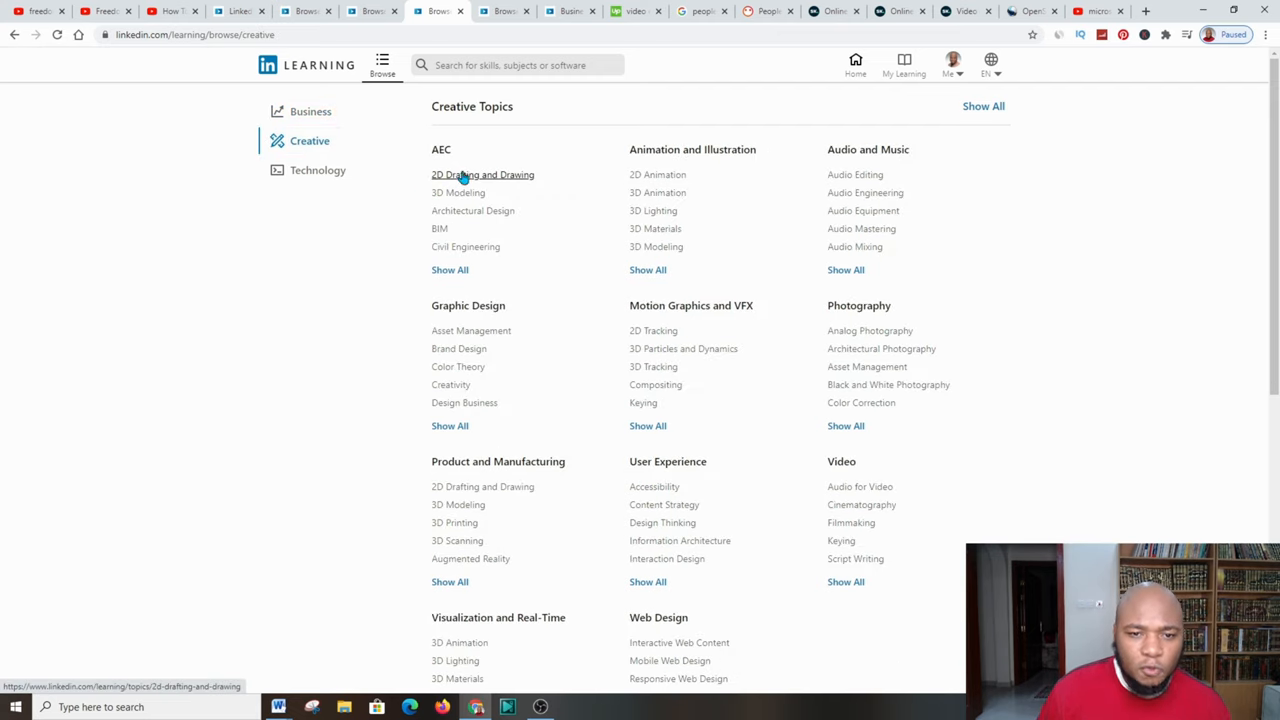
mouse_move(440, 228)
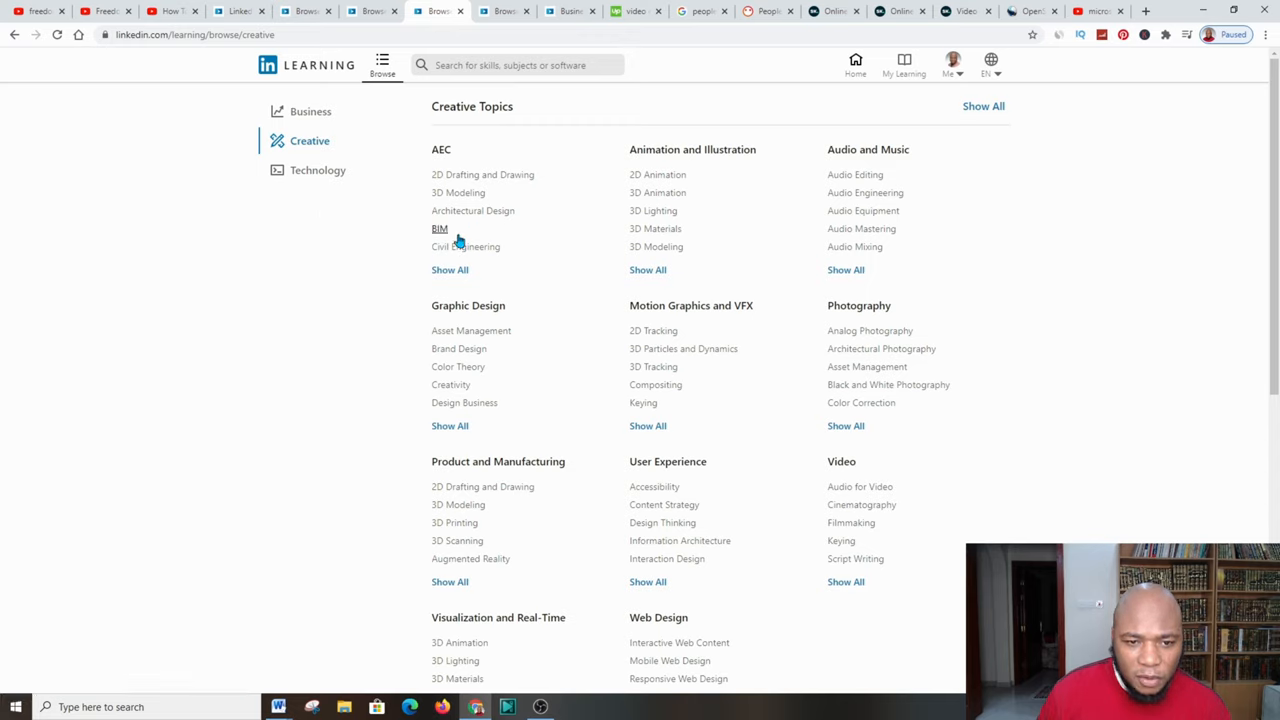
mouse_move(428, 232)
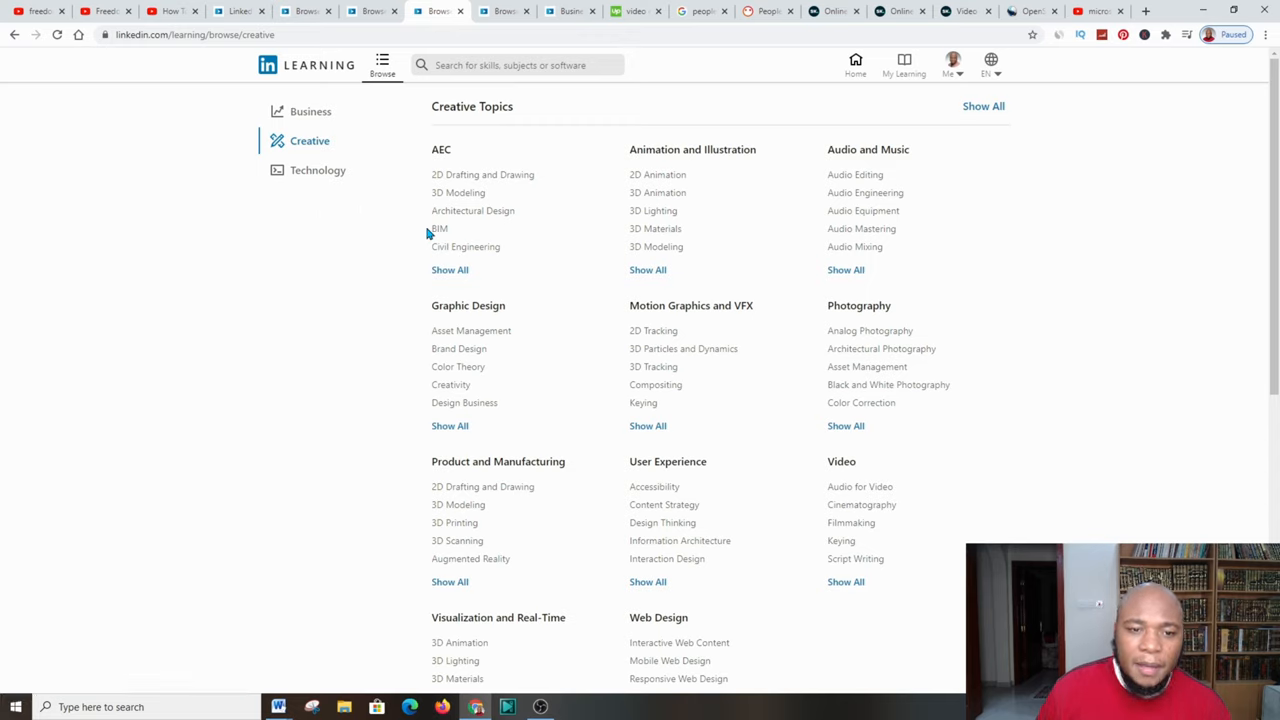
mouse_move(436, 258)
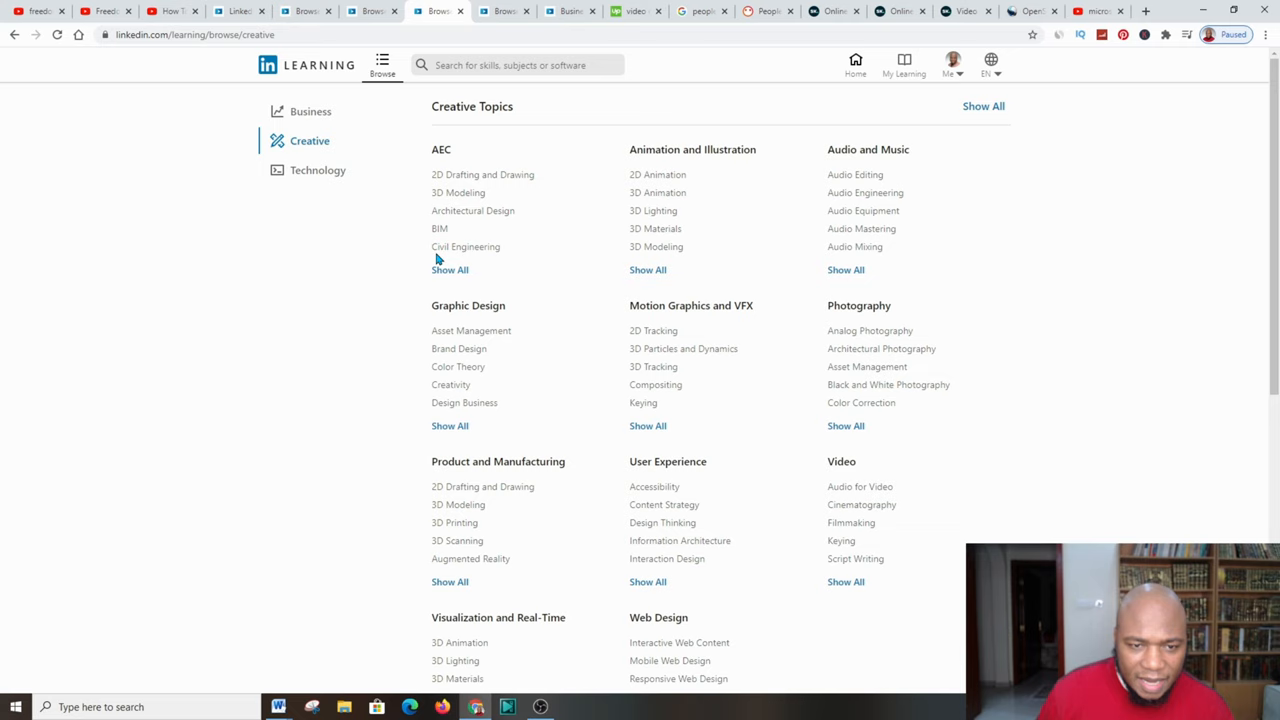
scroll("down", 3)
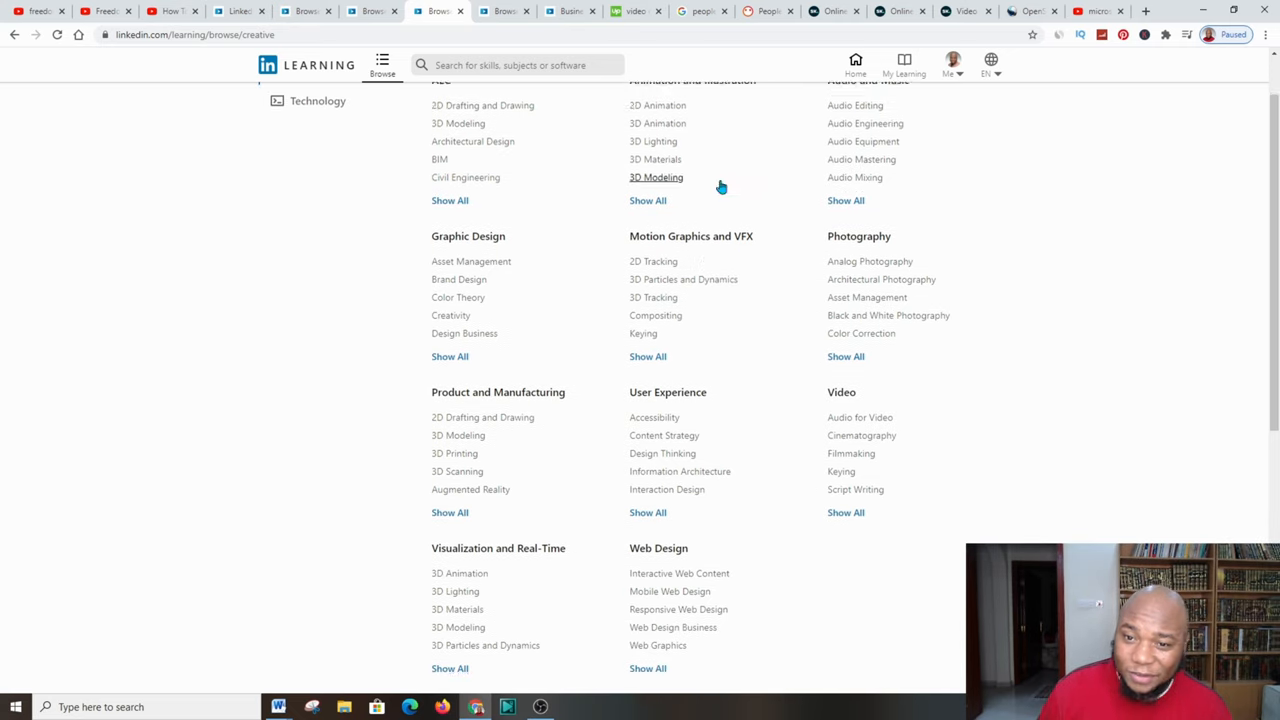
scroll("up", 3)
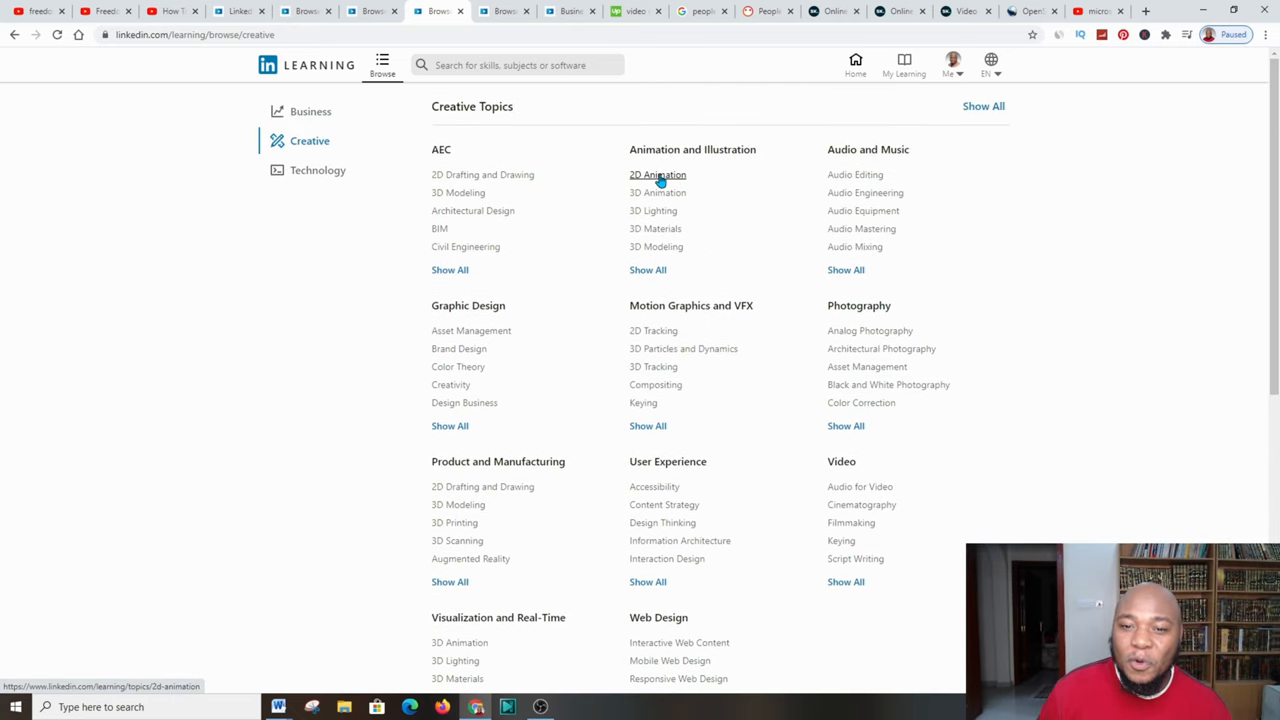
left_click(656, 174)
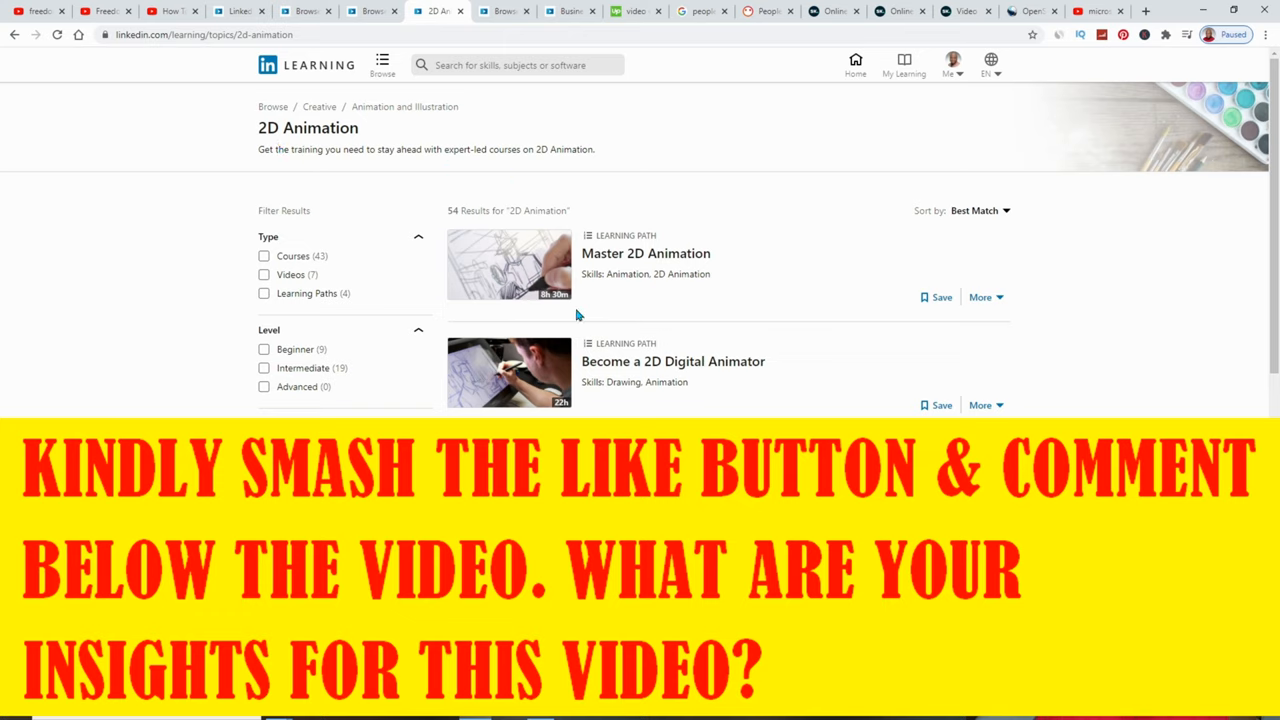
mouse_move(838, 288)
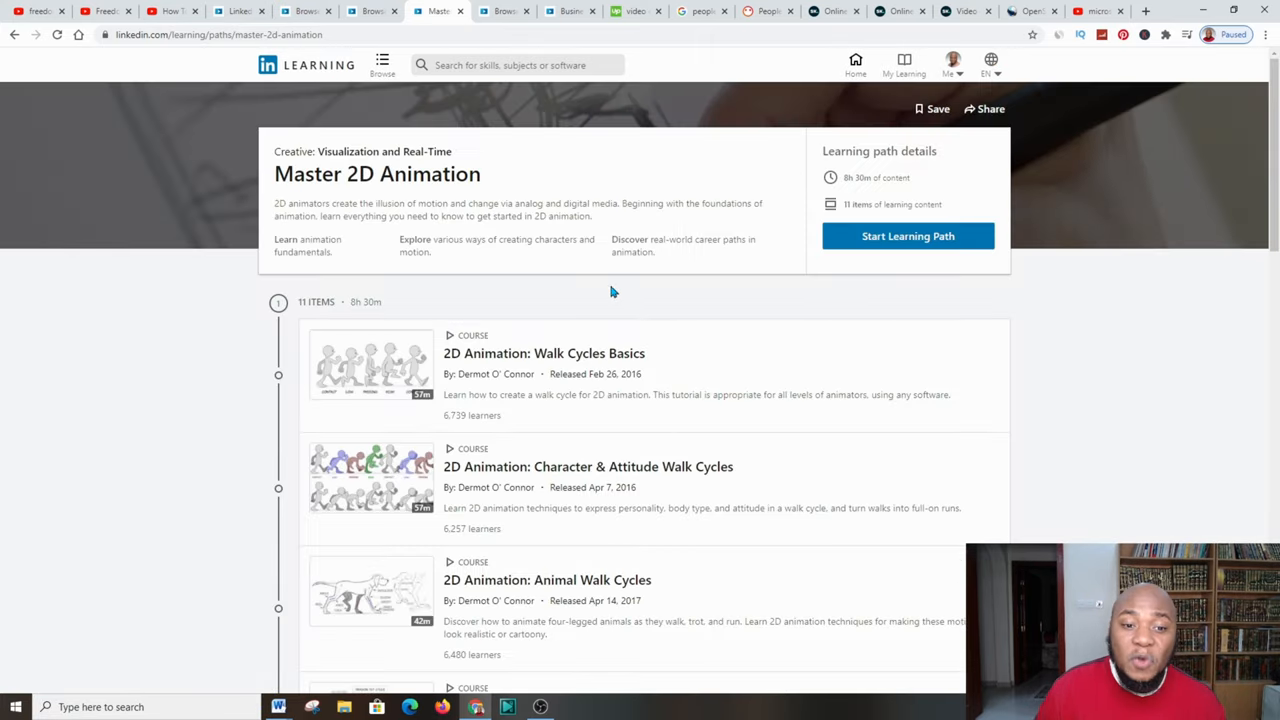
Scroll through the Master 2D Animation path's 11 courses and back up
scroll("down", 3)
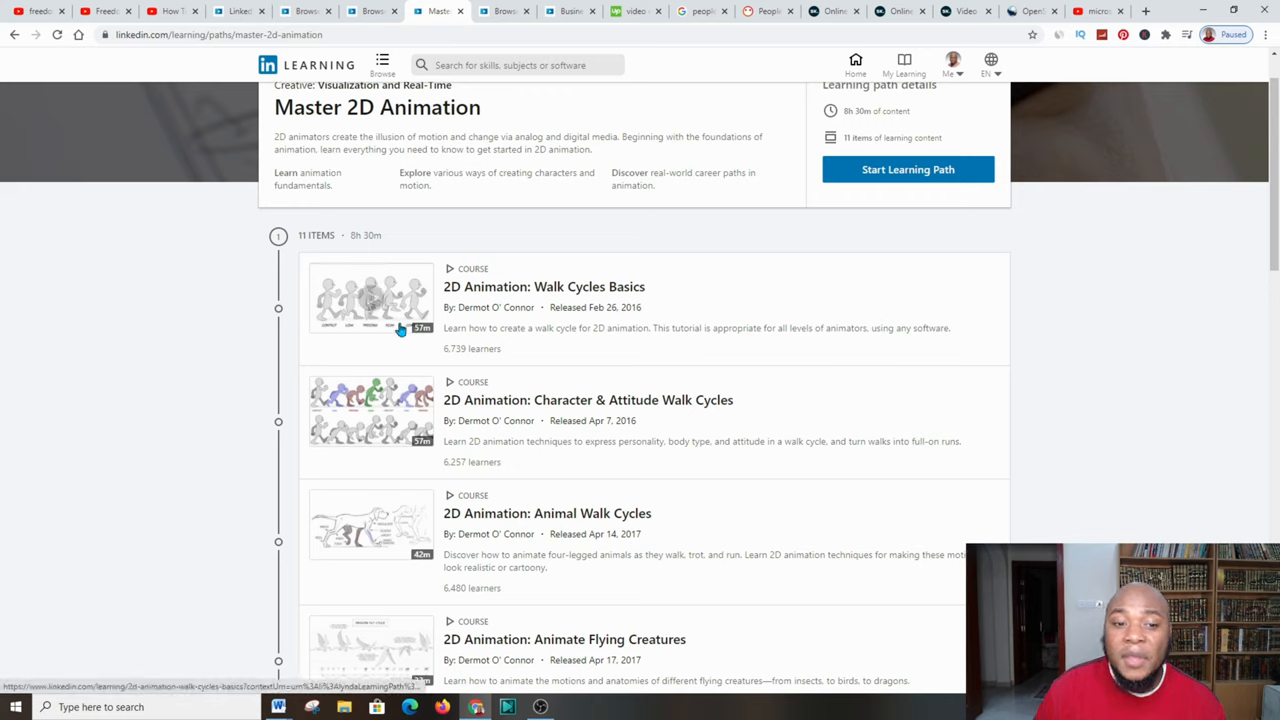
mouse_move(580, 328)
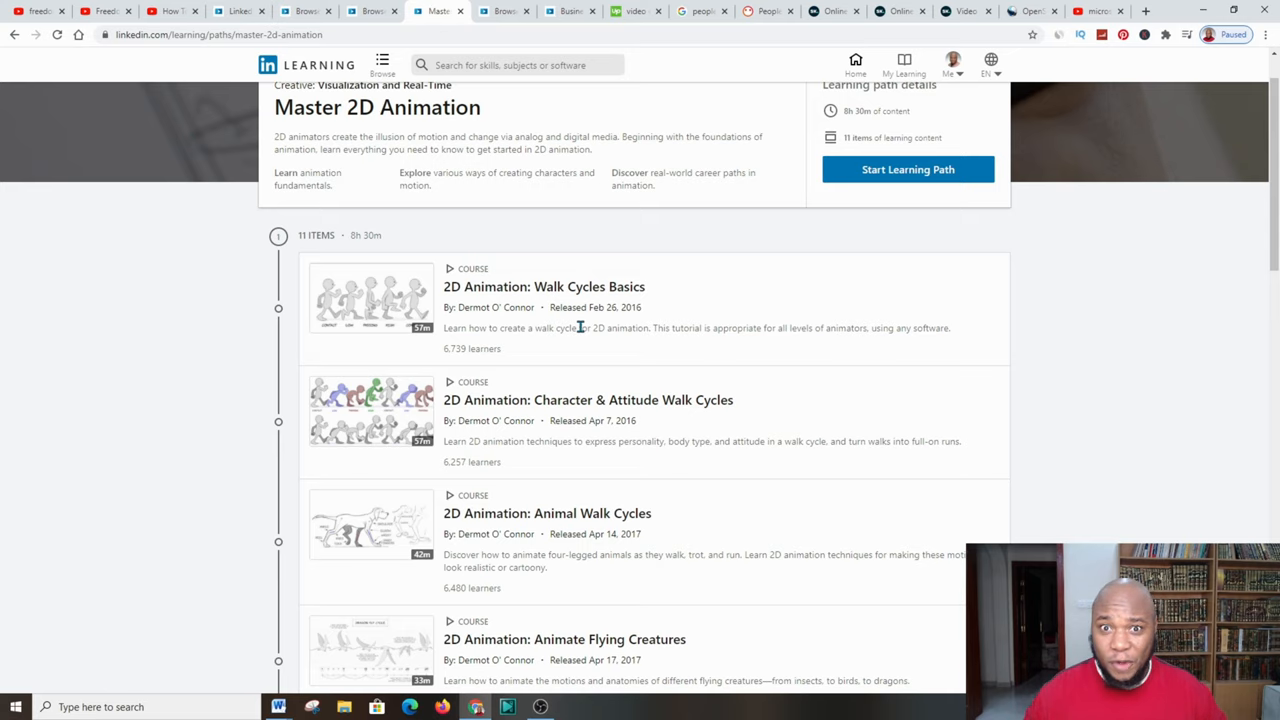
scroll("up", 3)
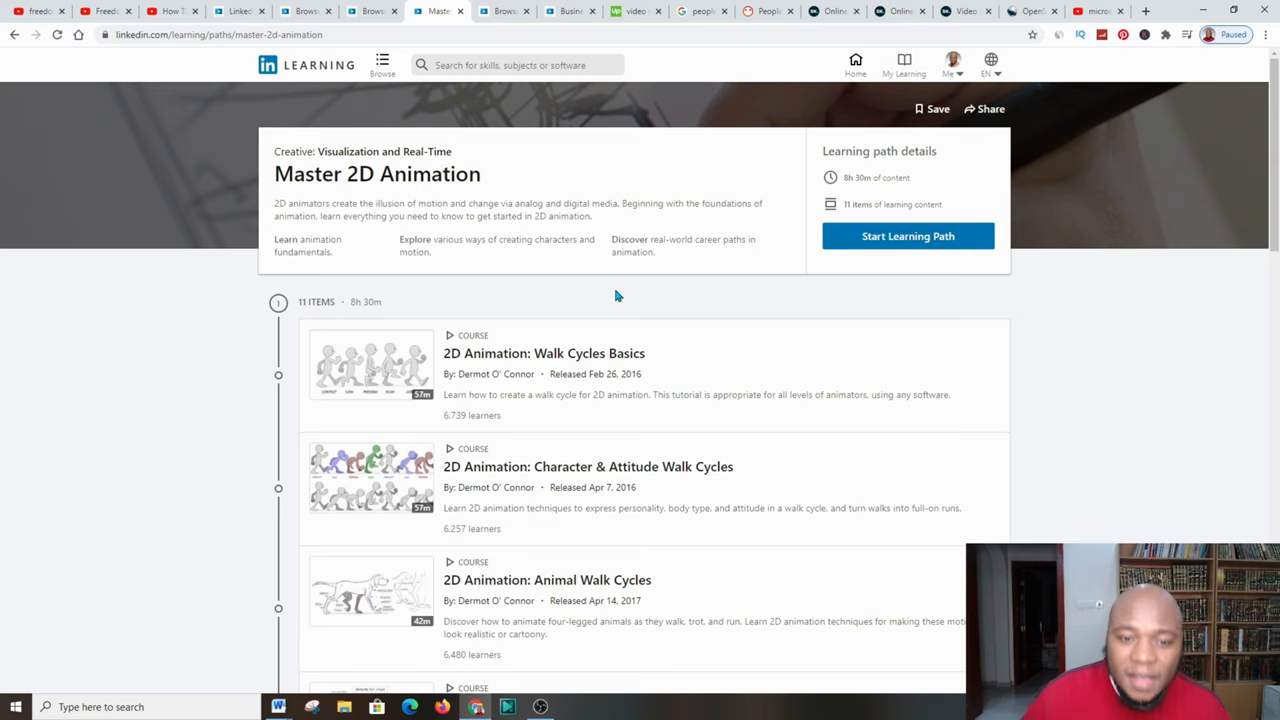
scroll("down", 3)
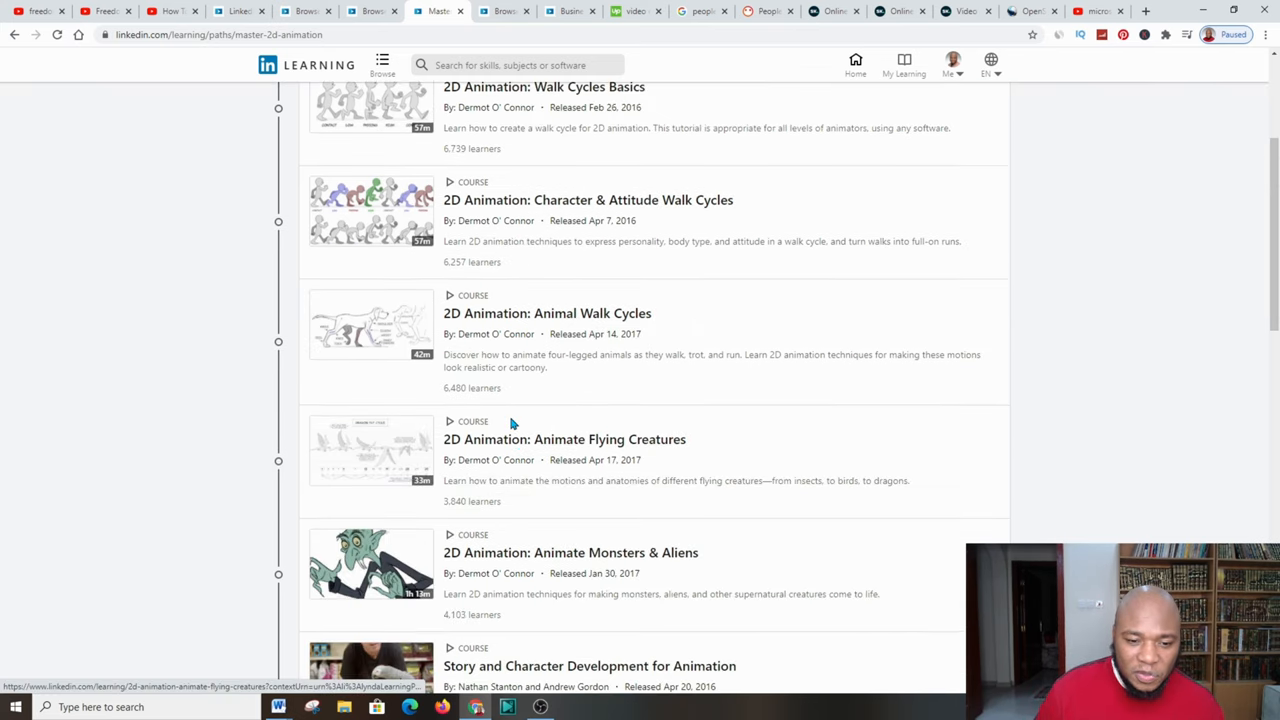
scroll("up", 3)
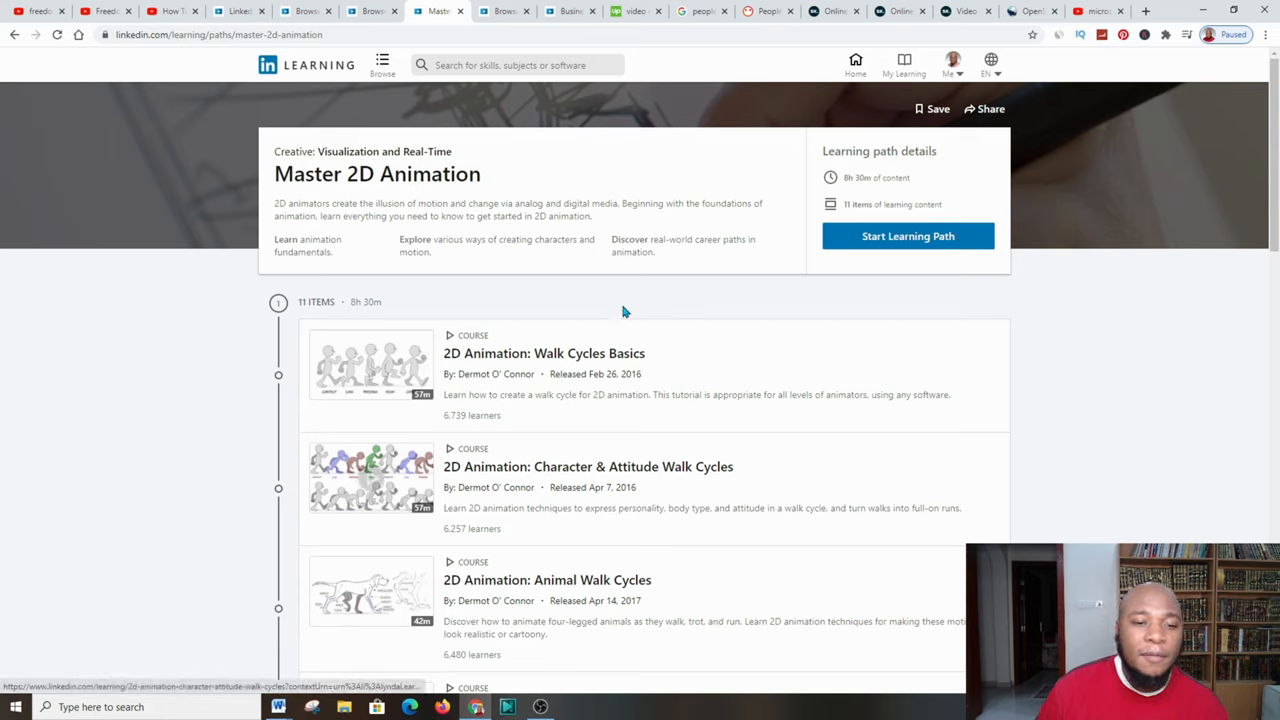
mouse_move(728, 376)
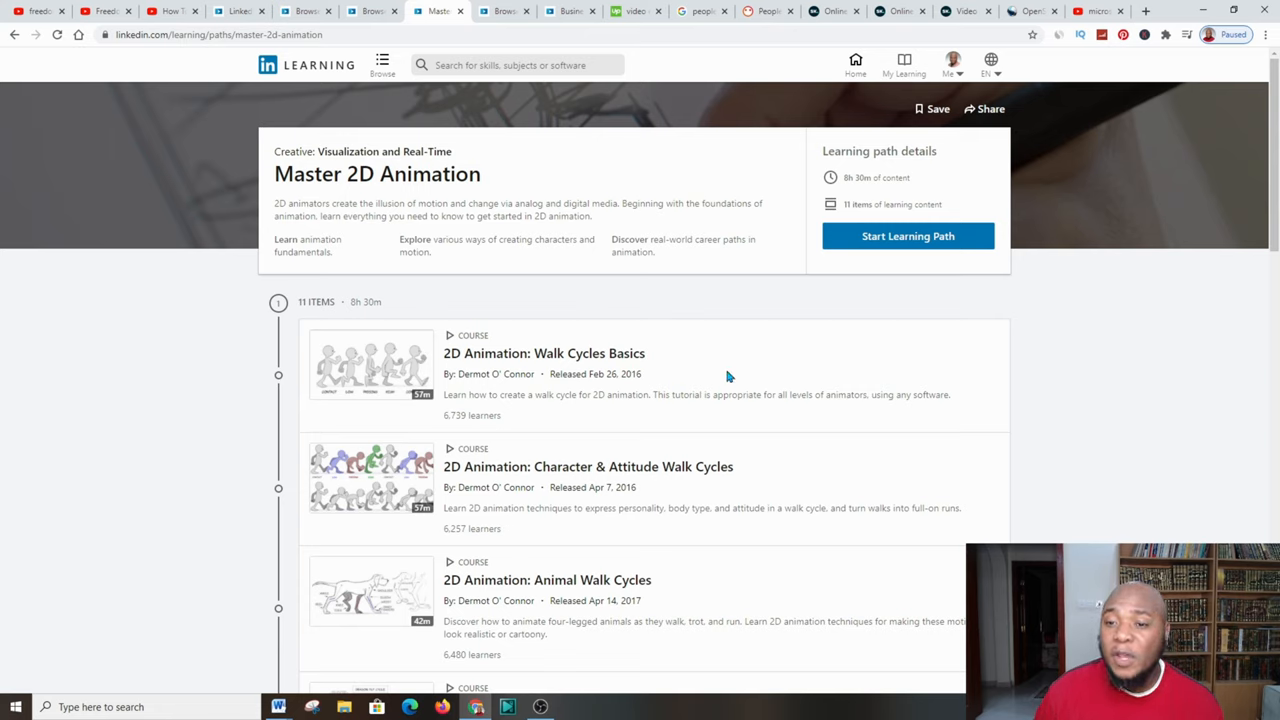
mouse_move(676, 328)
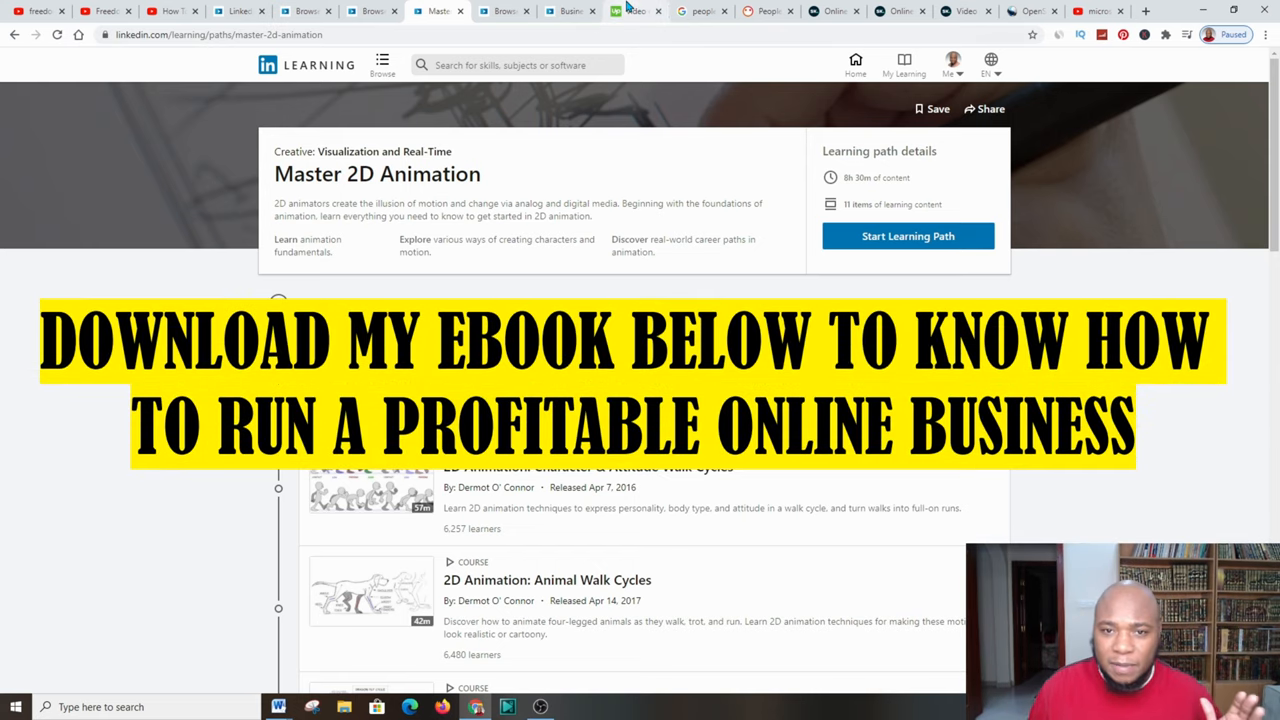
Switch to the Upwork tab with the video editor freelancer results
left_click(636, 12)
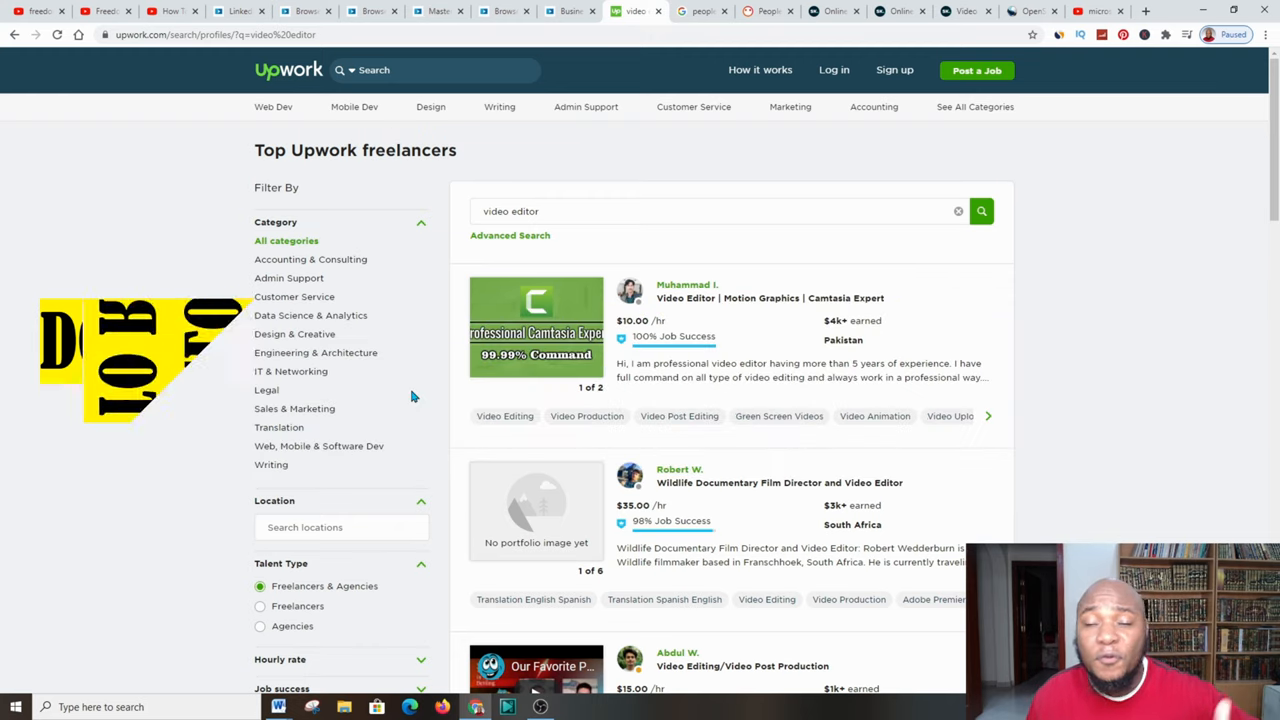
mouse_move(1148, 278)
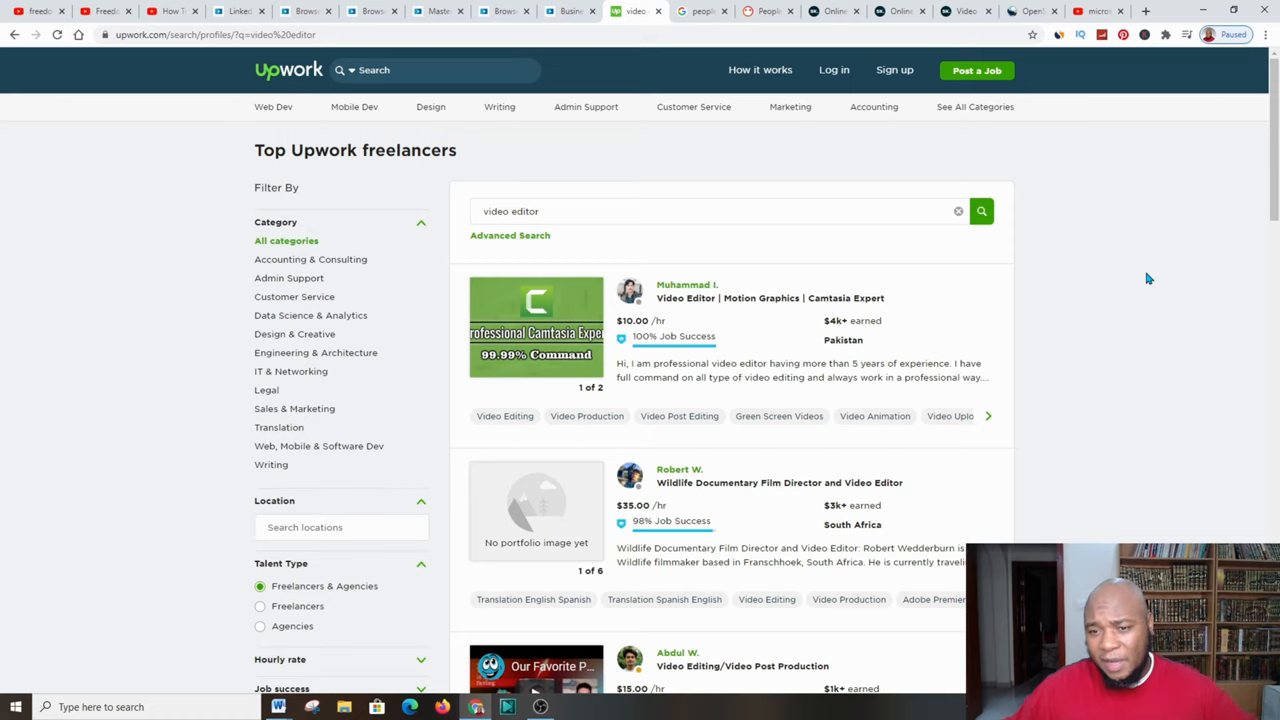
mouse_move(928, 340)
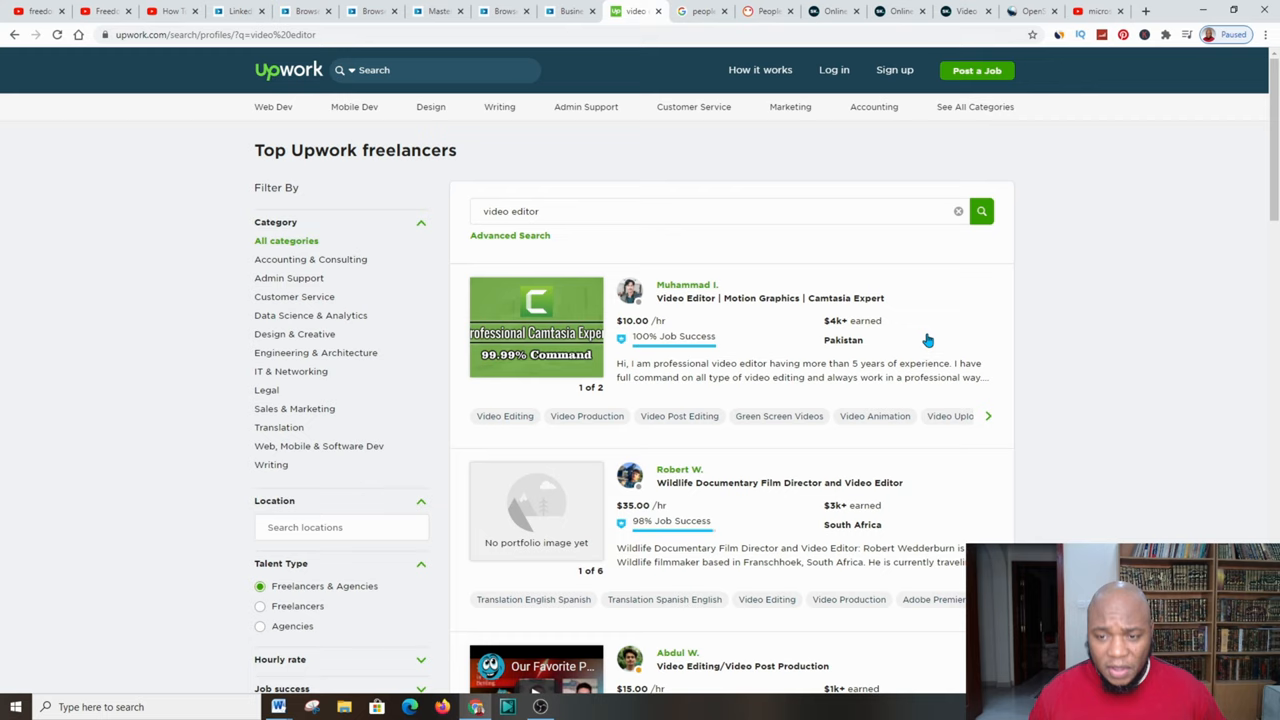
mouse_move(716, 336)
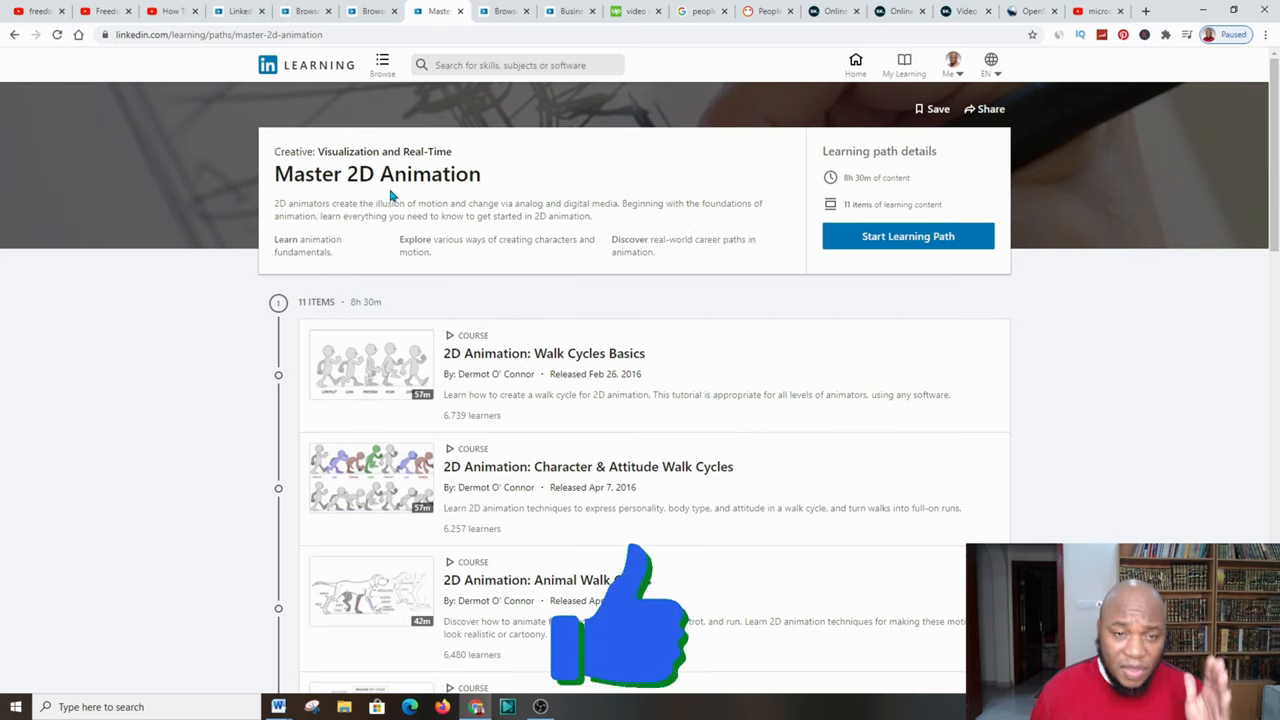
mouse_move(464, 264)
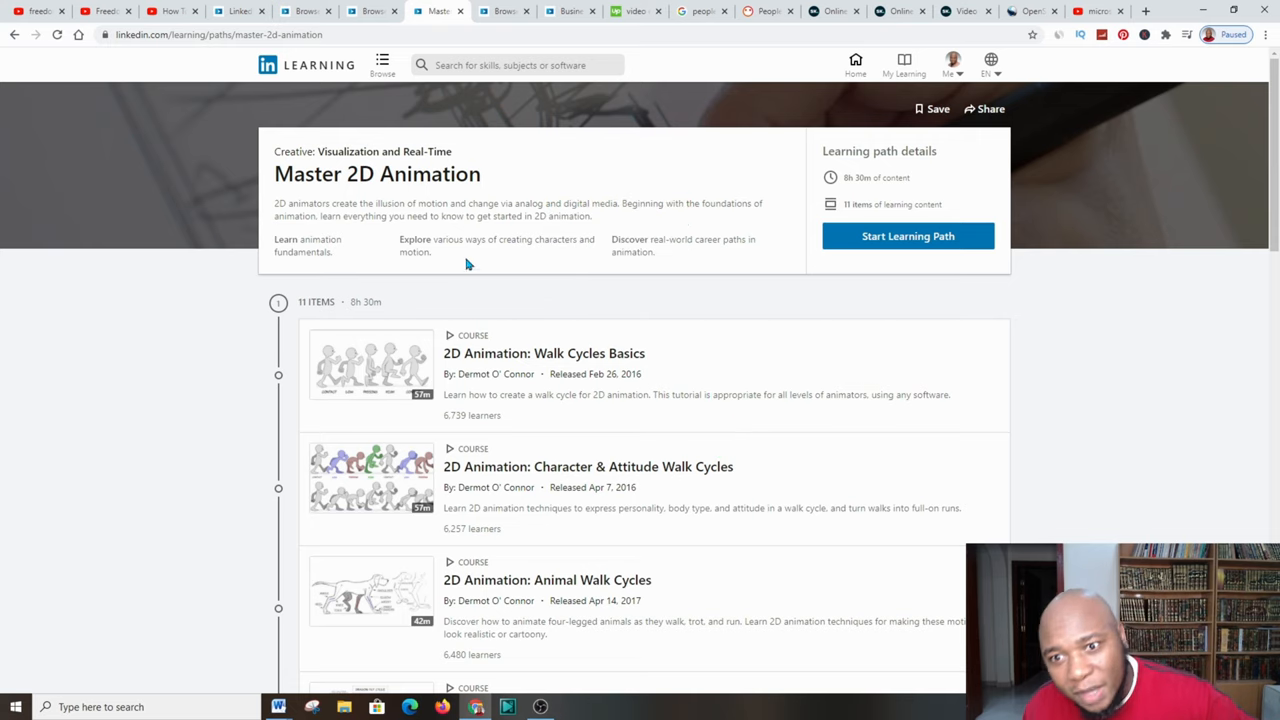
mouse_move(504, 12)
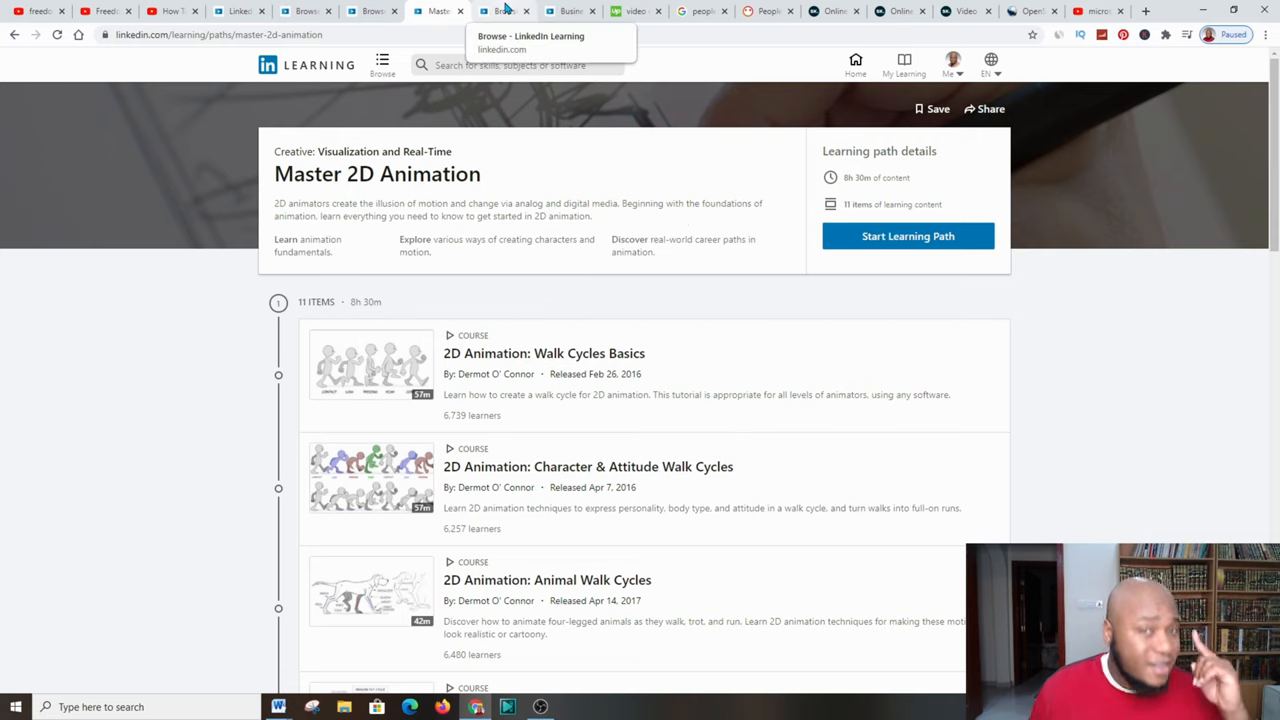
mouse_move(544, 522)
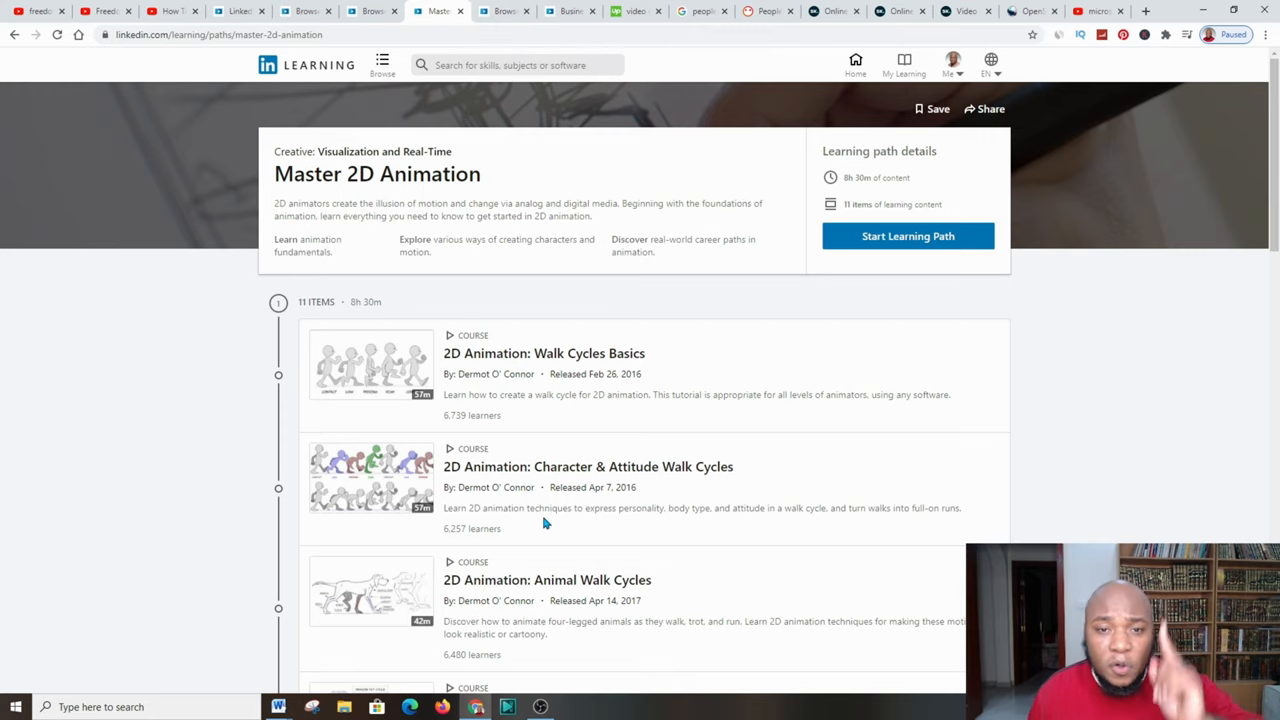
mouse_move(270, 84)
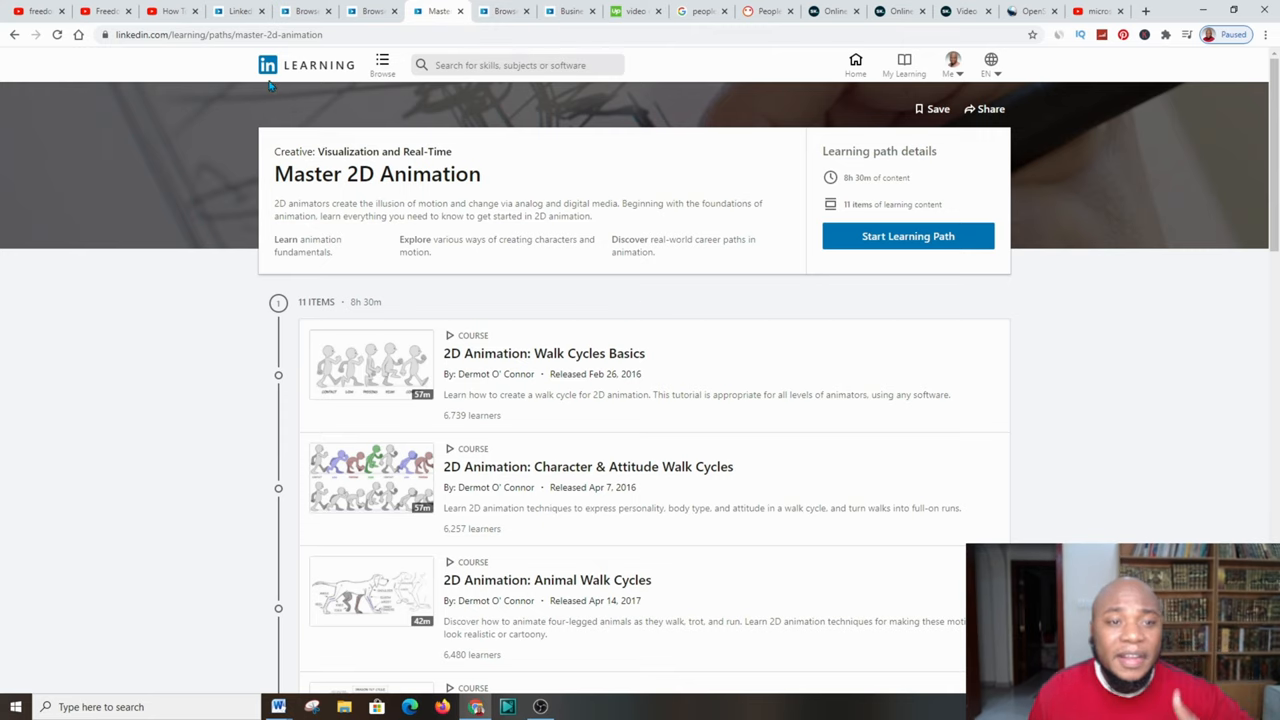
mouse_move(444, 392)
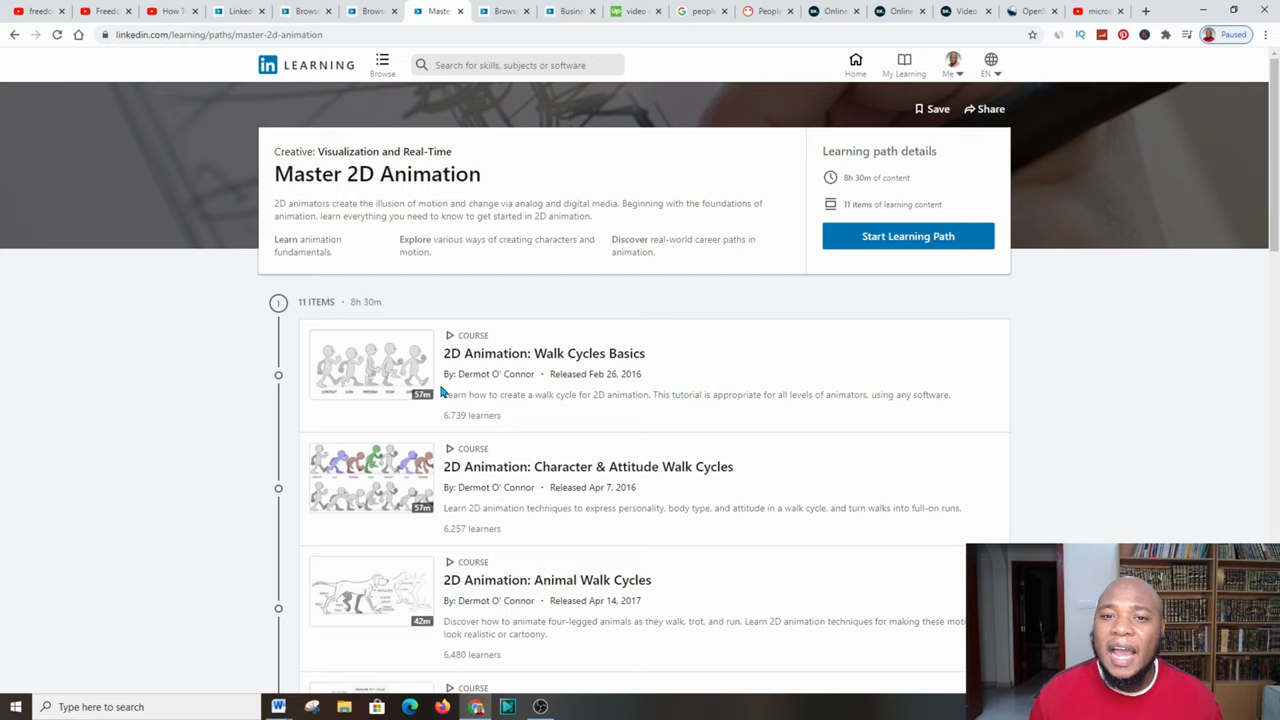
Switch back to the LinkedIn Learning tab showing the Master 2D Animation path
left_click(636, 12)
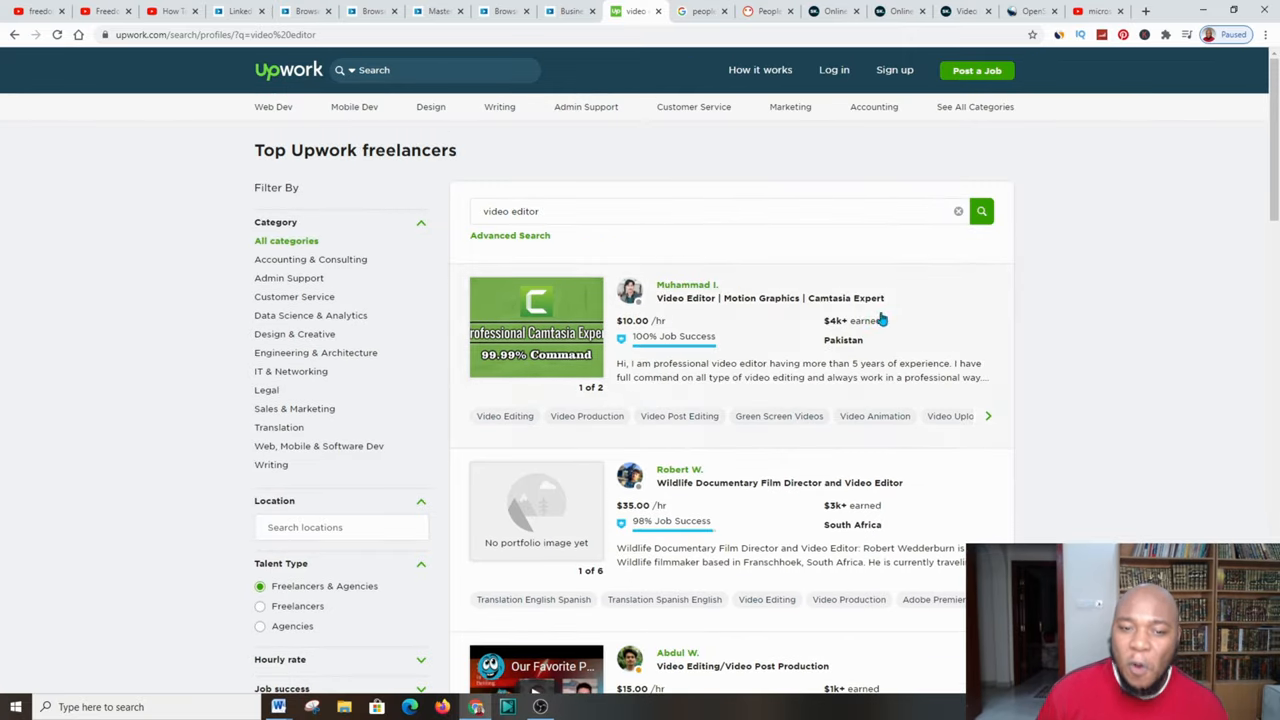
Scroll the Upwork video editor freelancer results to the end and reach the pagination
left_click(716, 212)
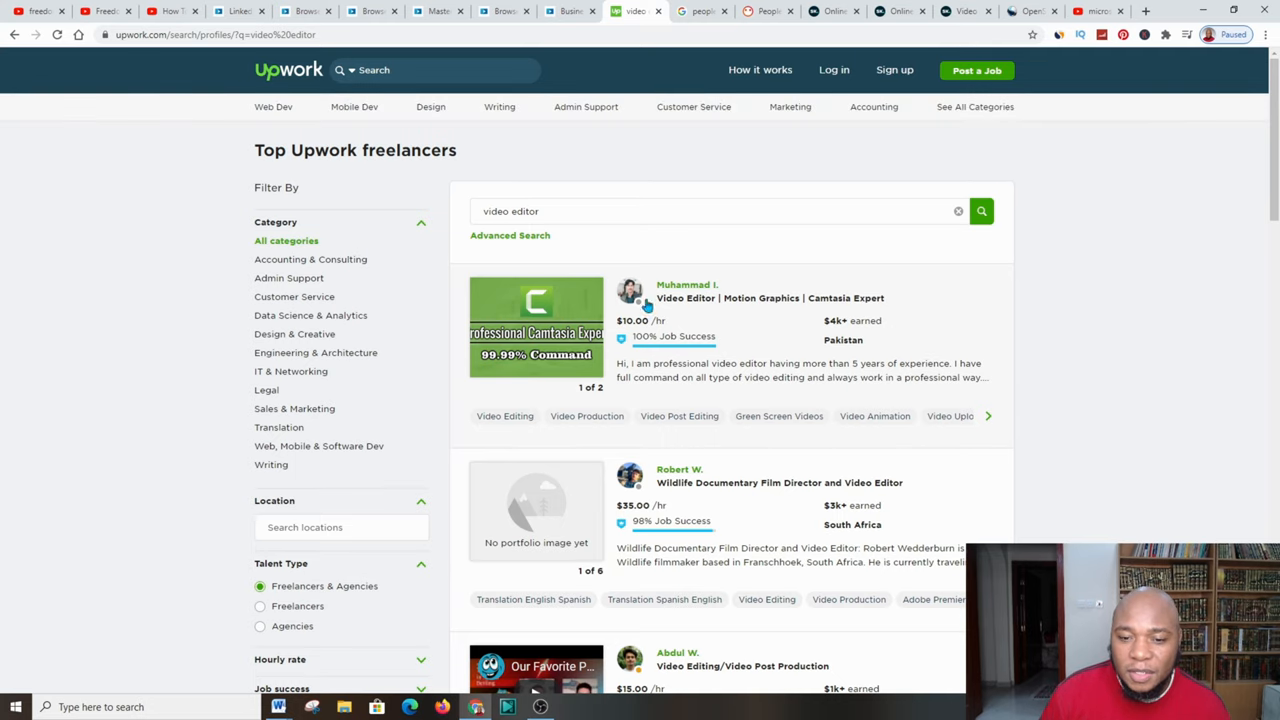
mouse_move(656, 320)
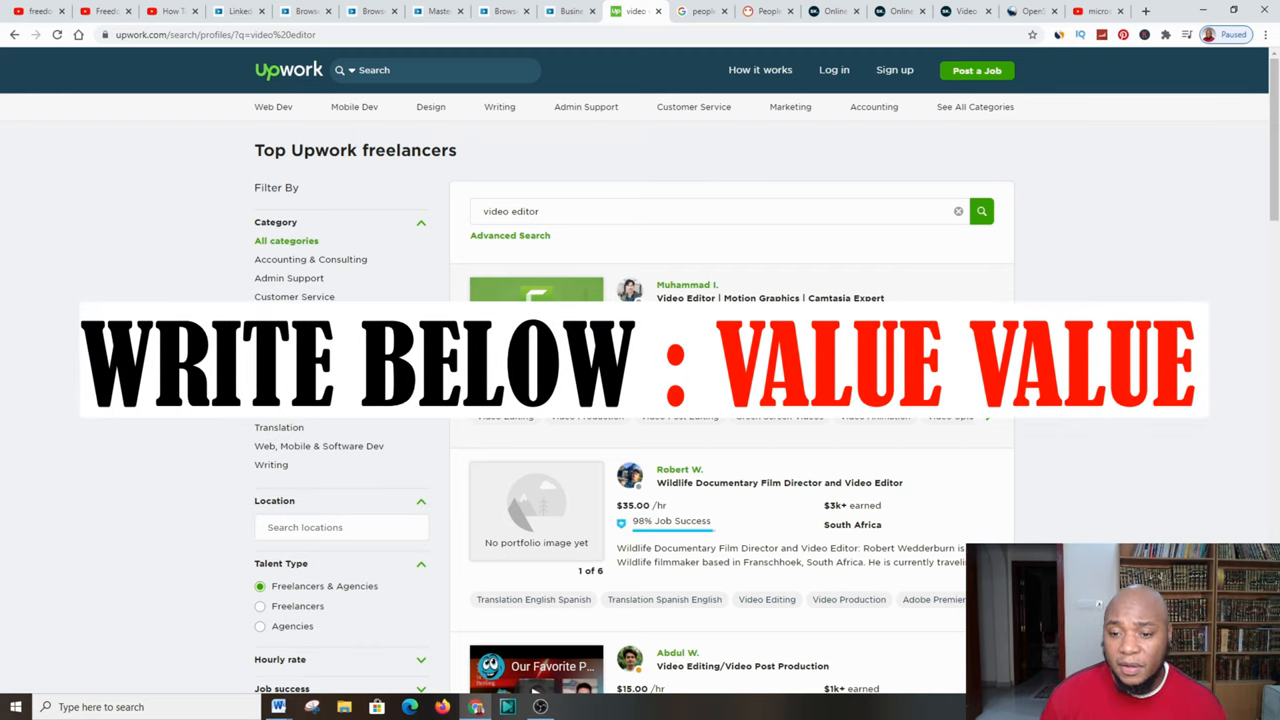
scroll("down", 3)
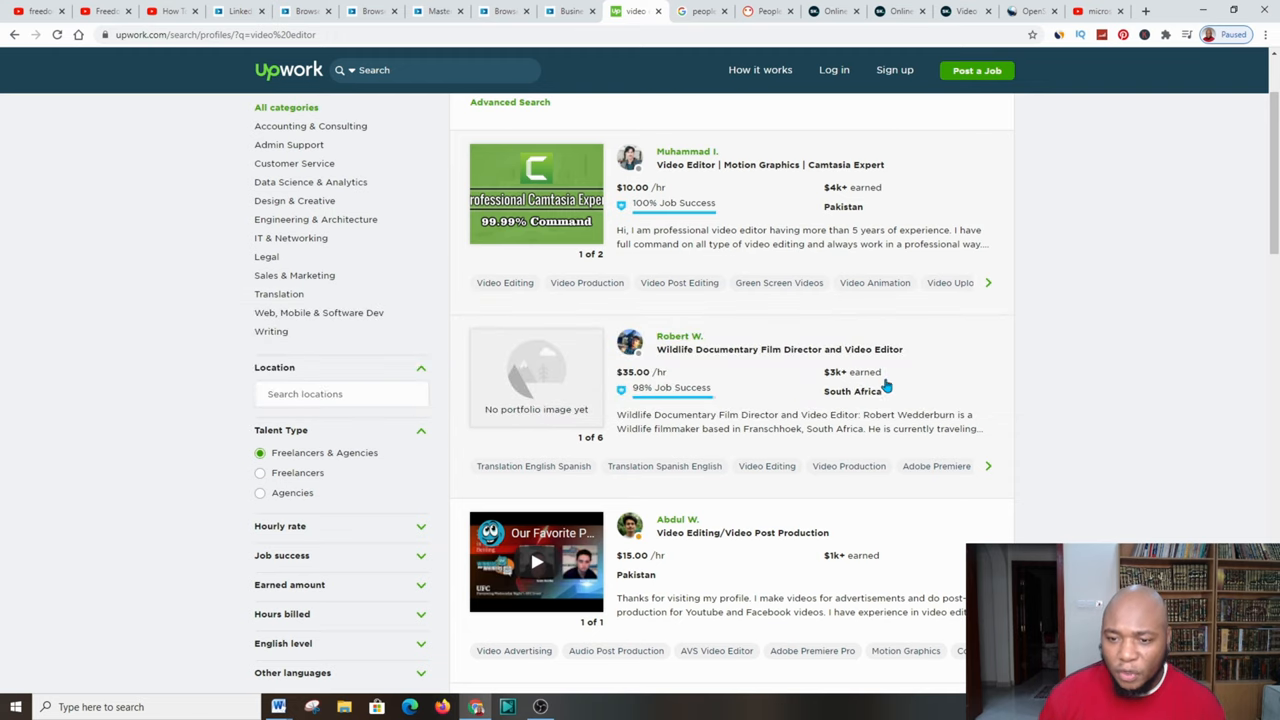
scroll("down", 3)
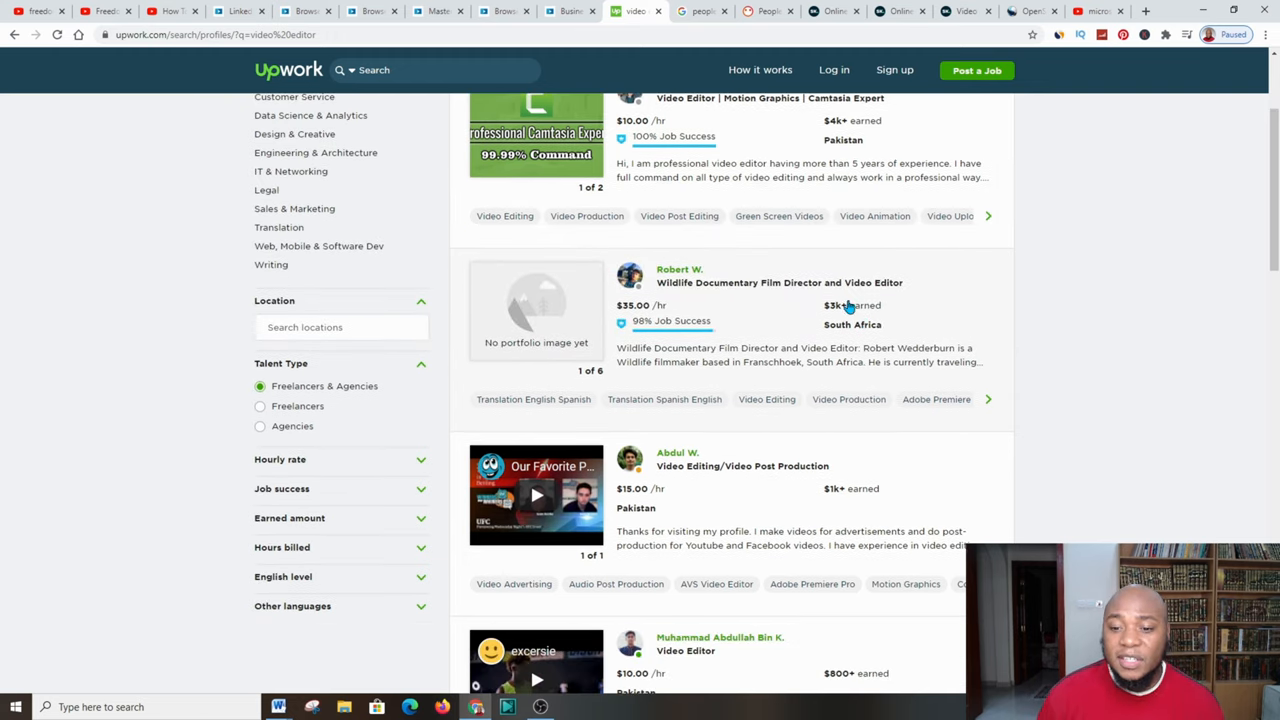
scroll("down", 3)
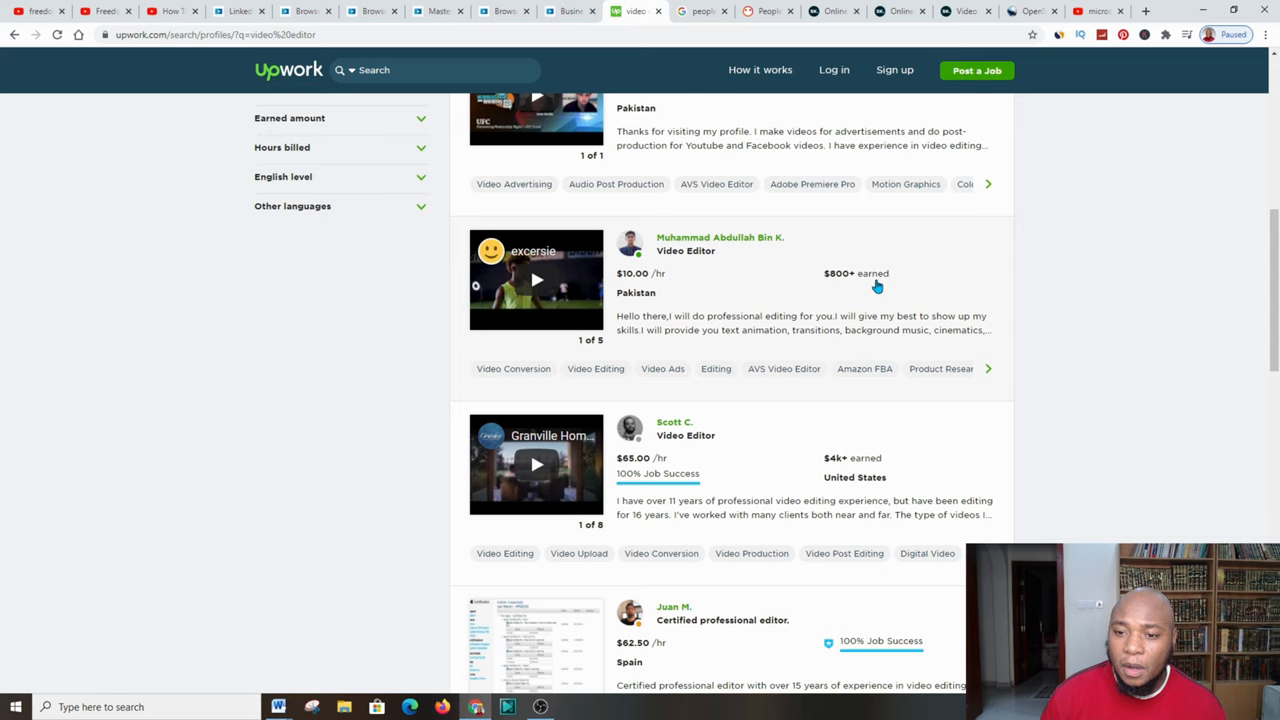
scroll("down", 3)
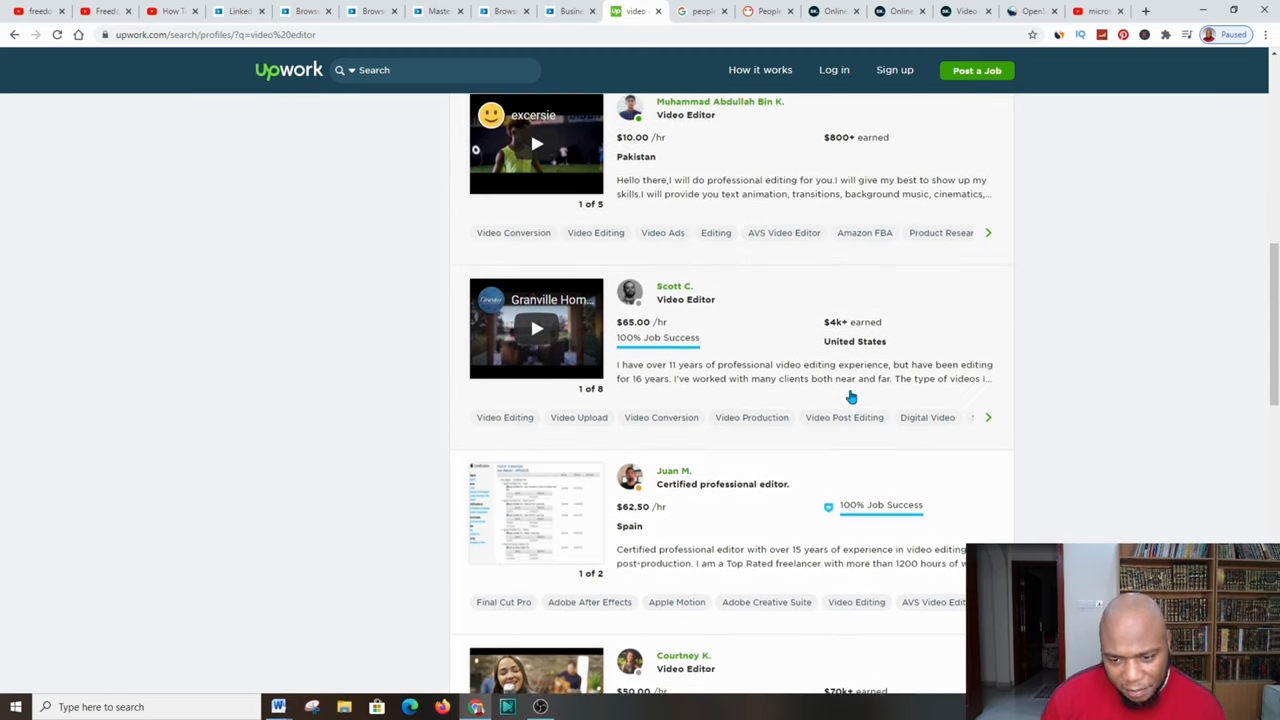
scroll("down", 3)
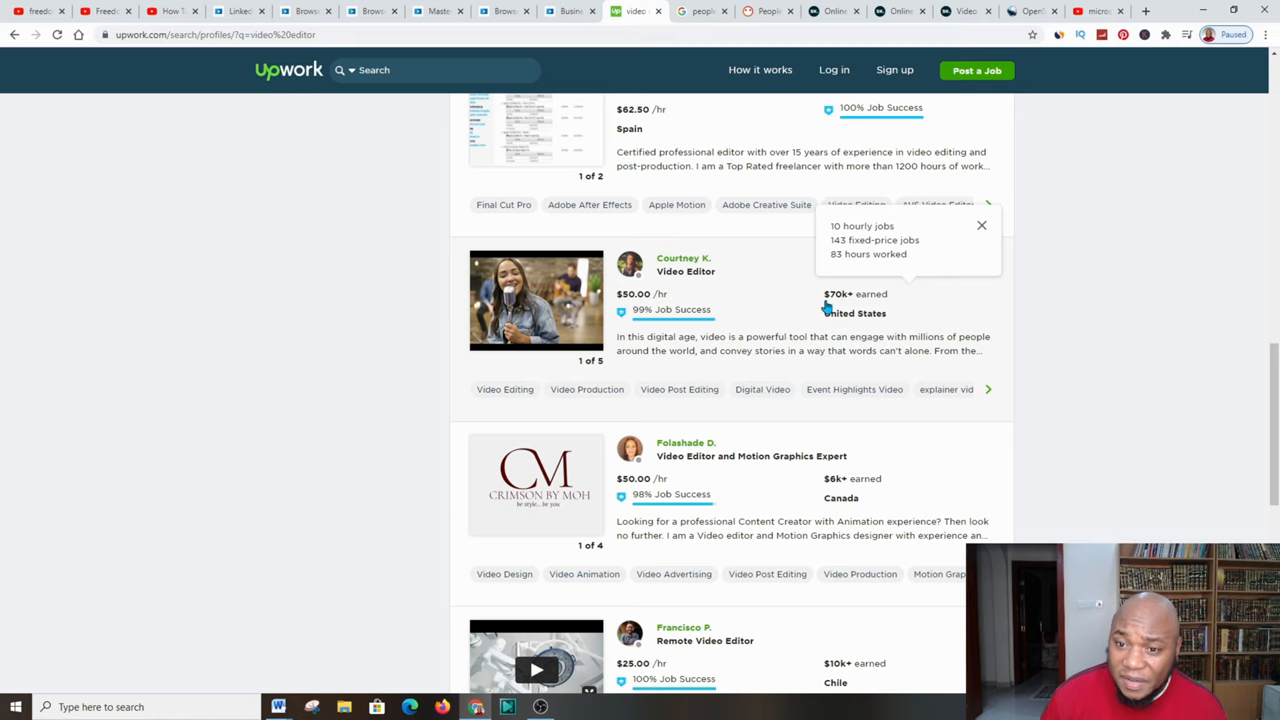
scroll("down", 3)
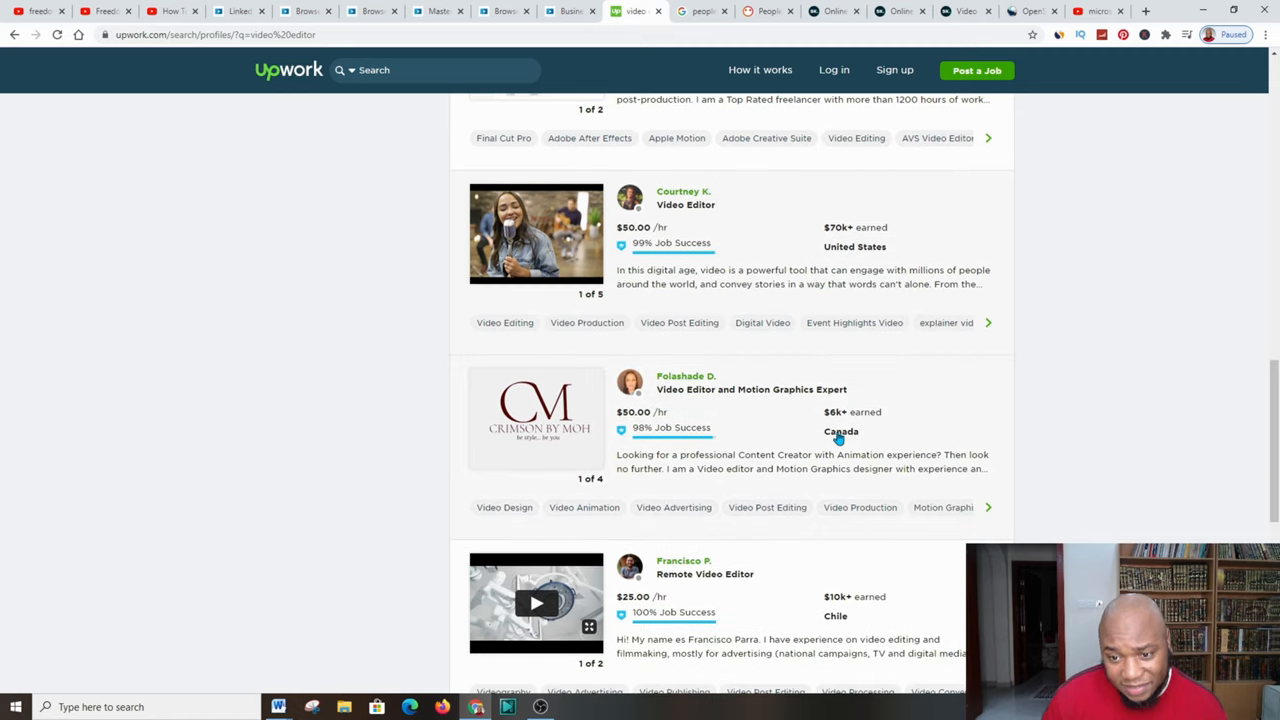
scroll("down", 3)
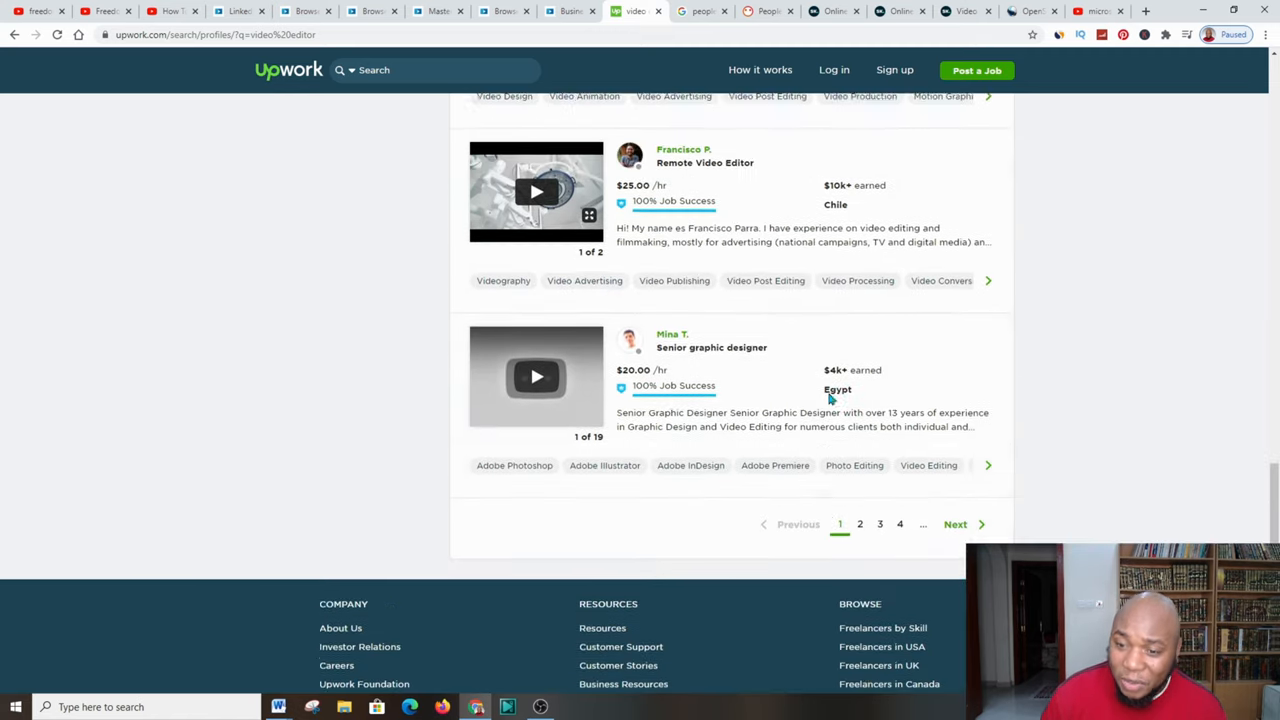
left_click(860, 524)
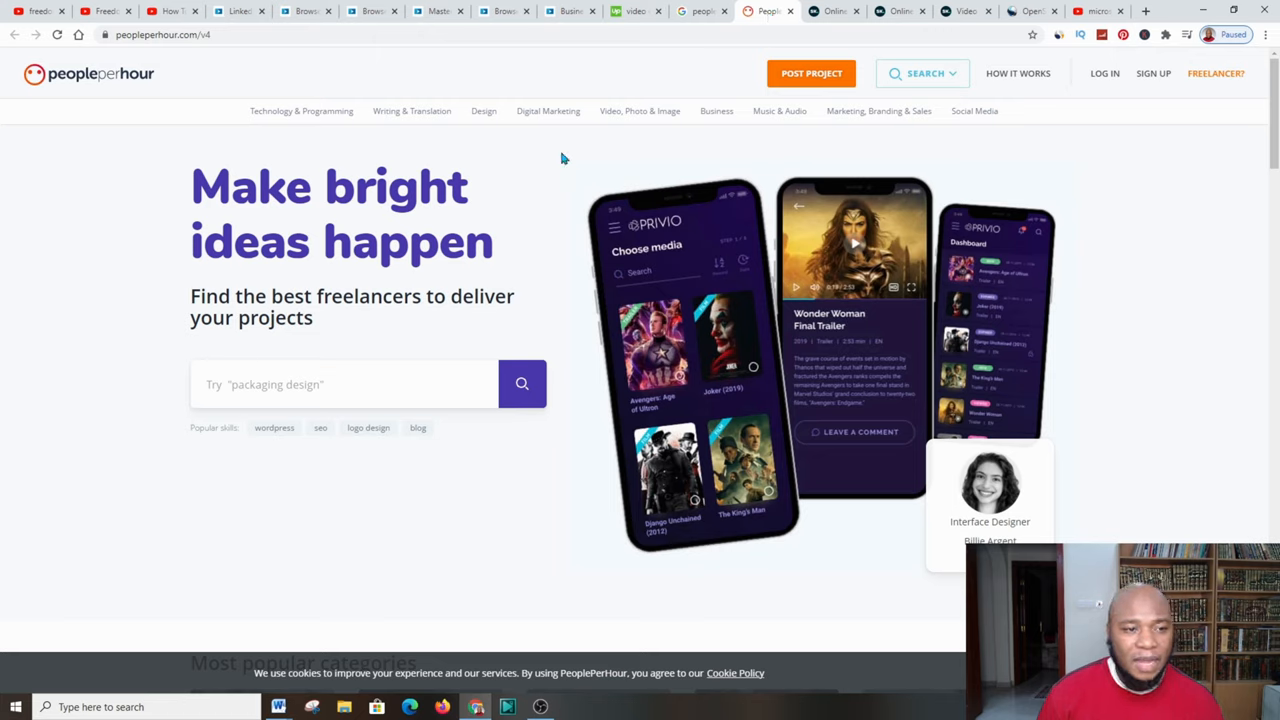
mouse_move(538, 194)
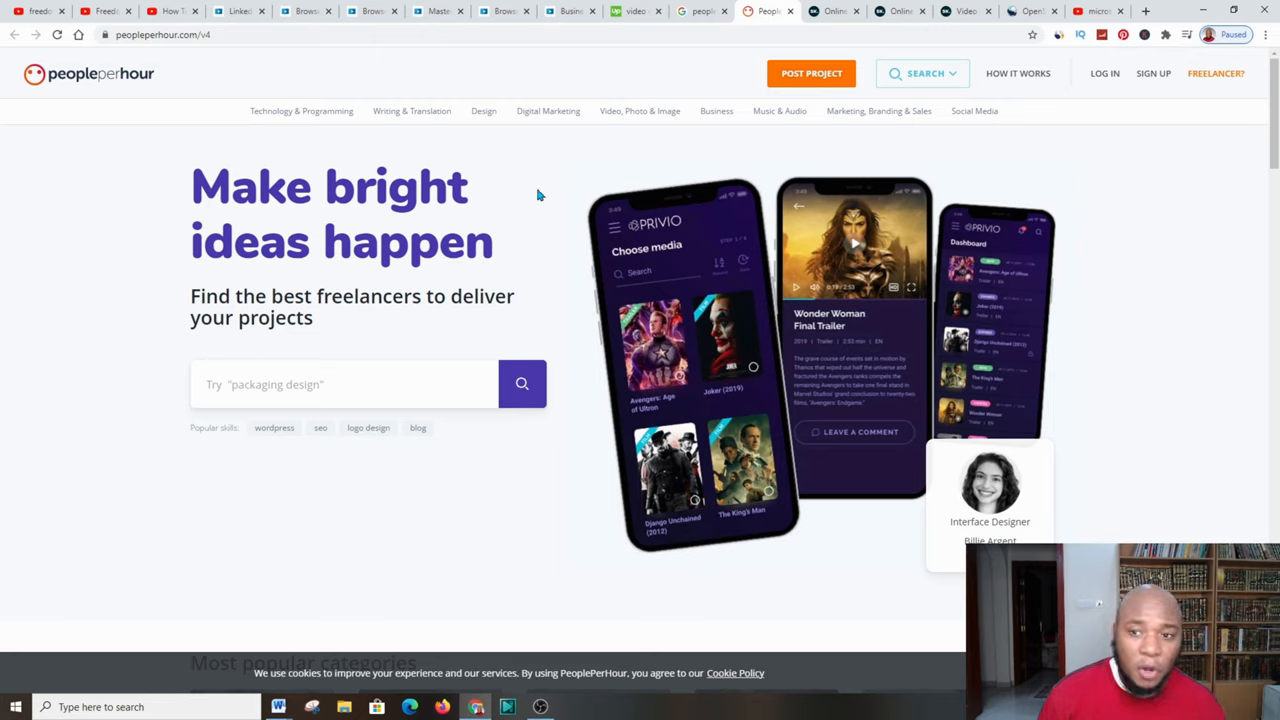
mouse_move(764, 8)
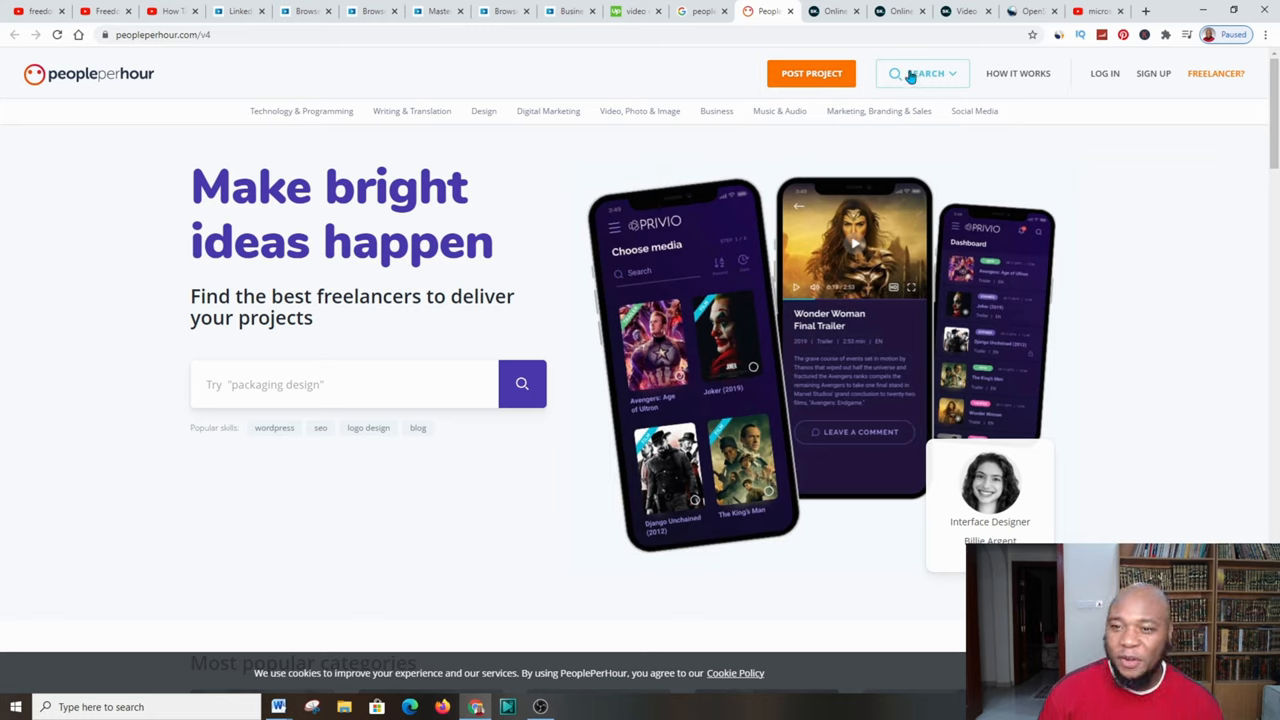
Return to the PeoplePerHour home page and bring up its search choices for offers, freelancers or projects
left_click(920, 72)
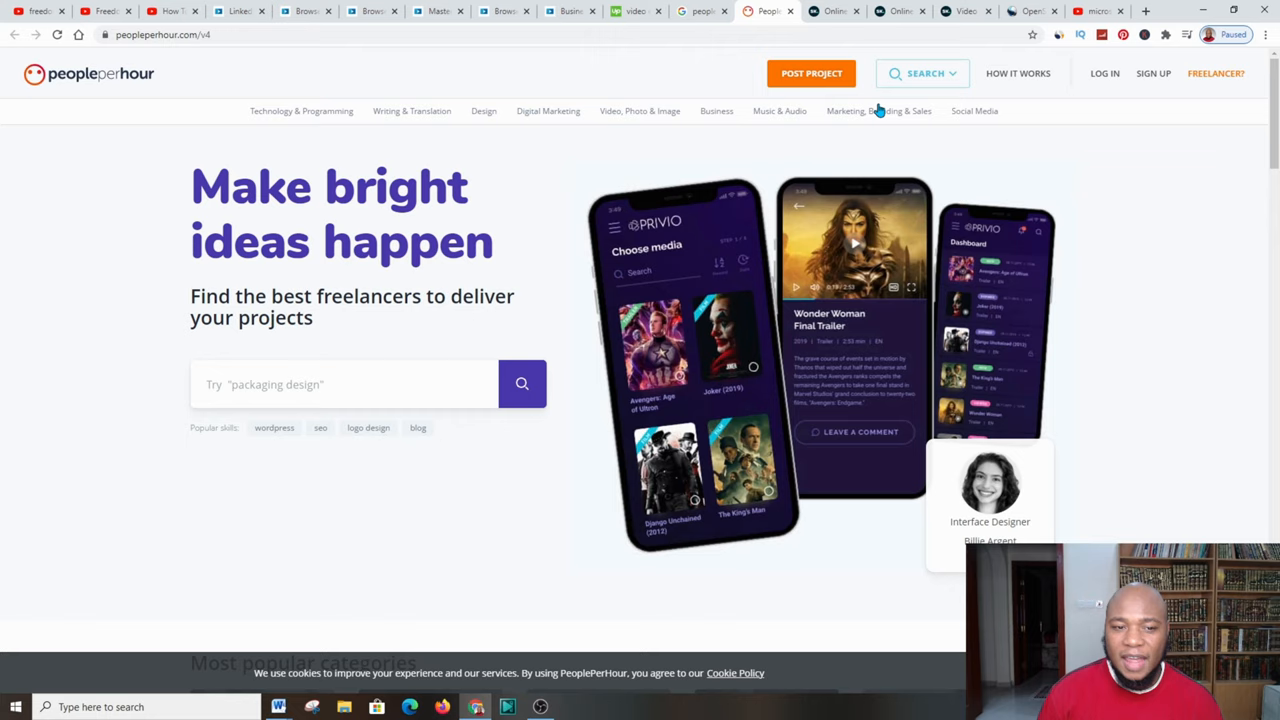
mouse_move(178, 288)
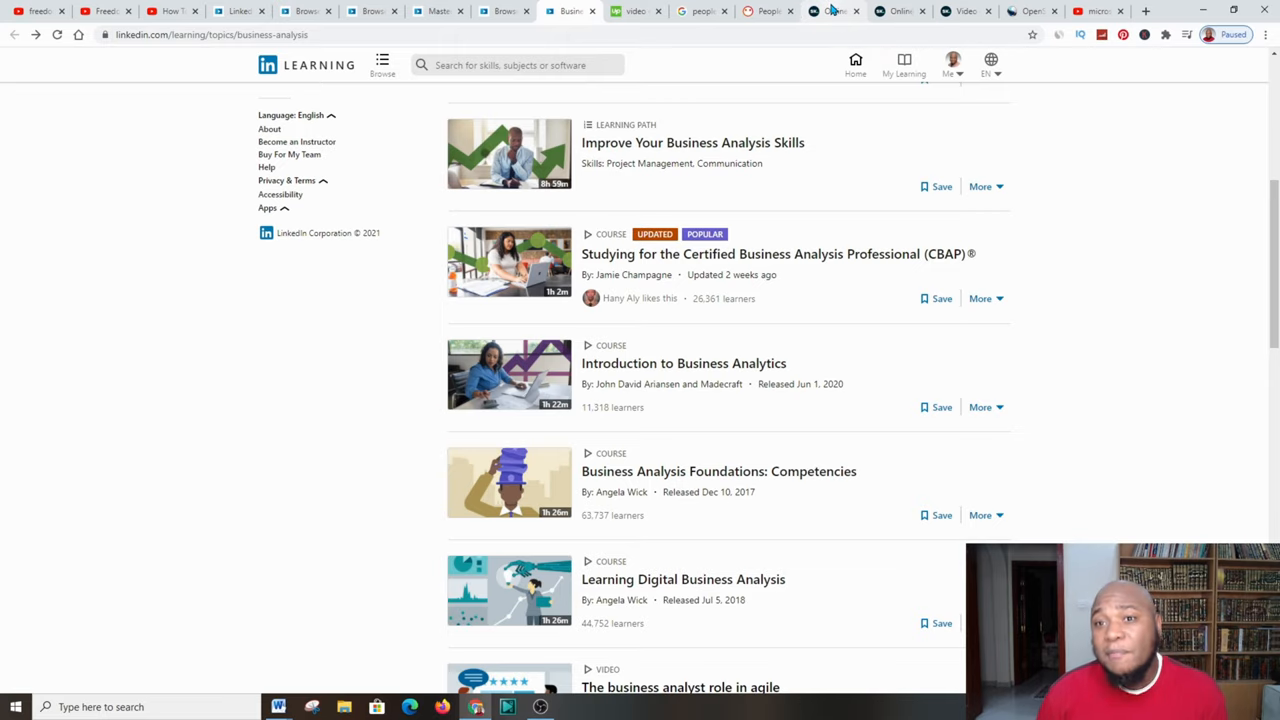
left_click(768, 12)
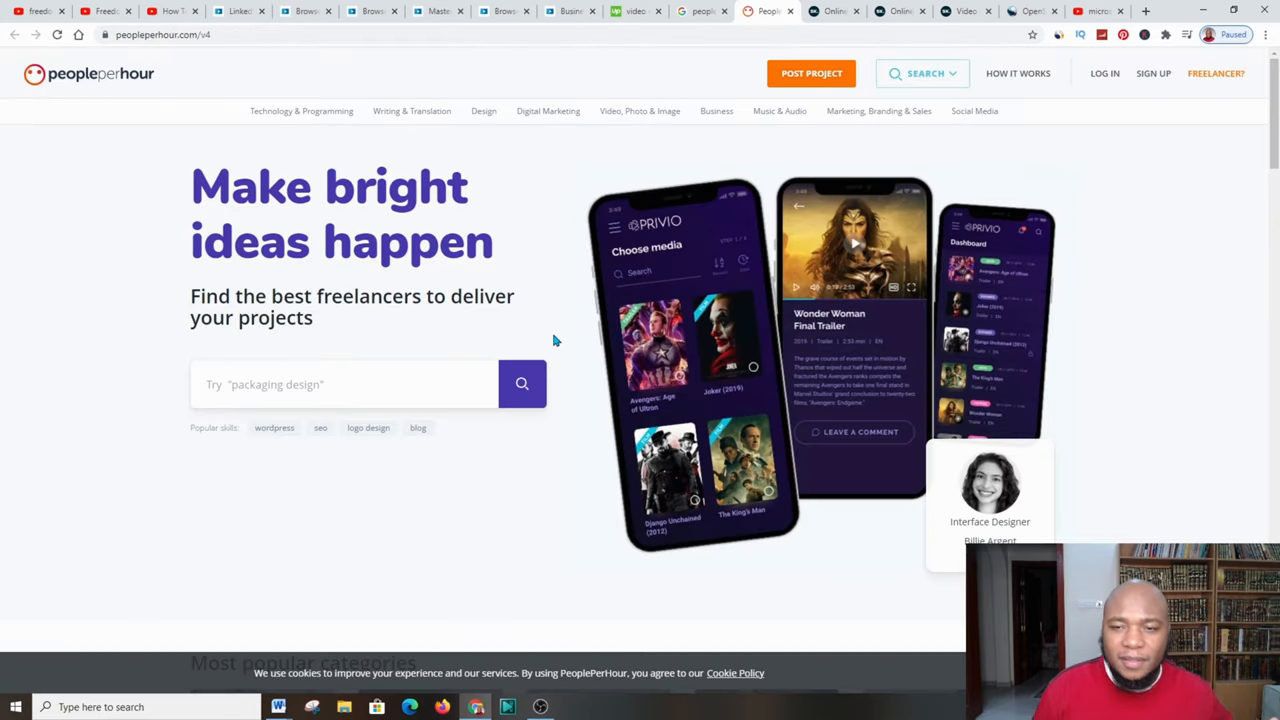
mouse_move(270, 452)
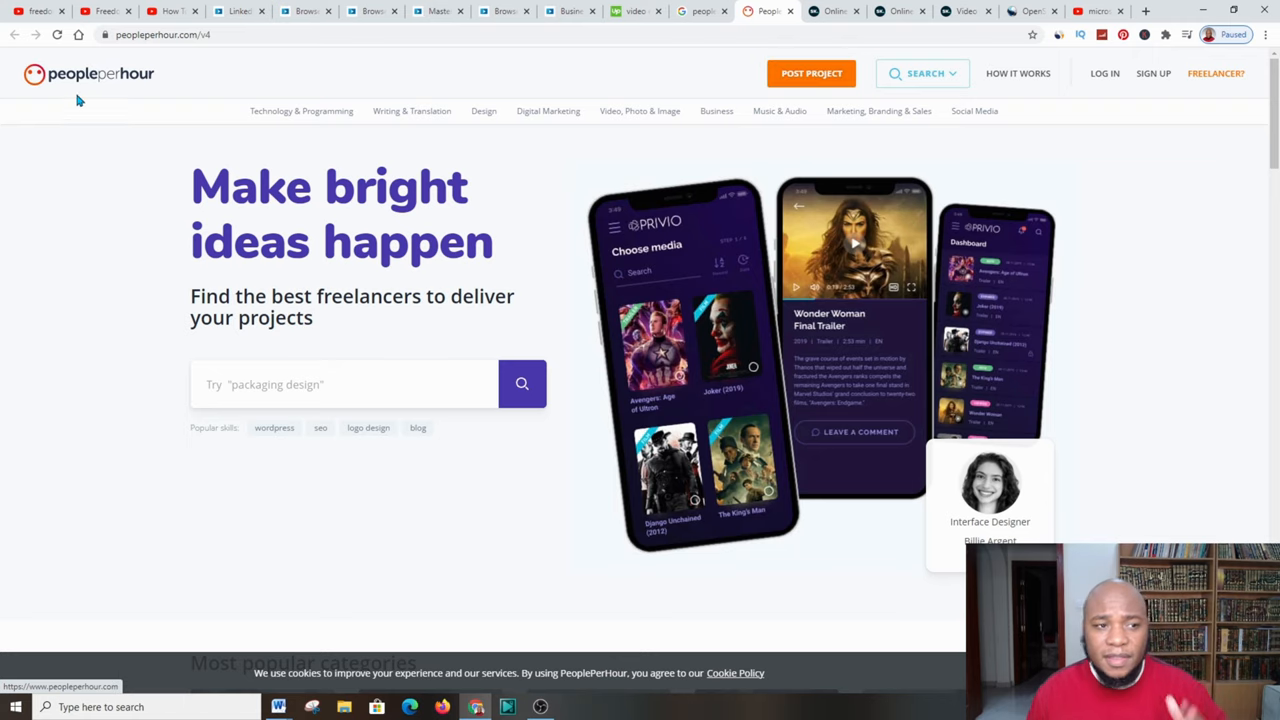
left_click(922, 72)
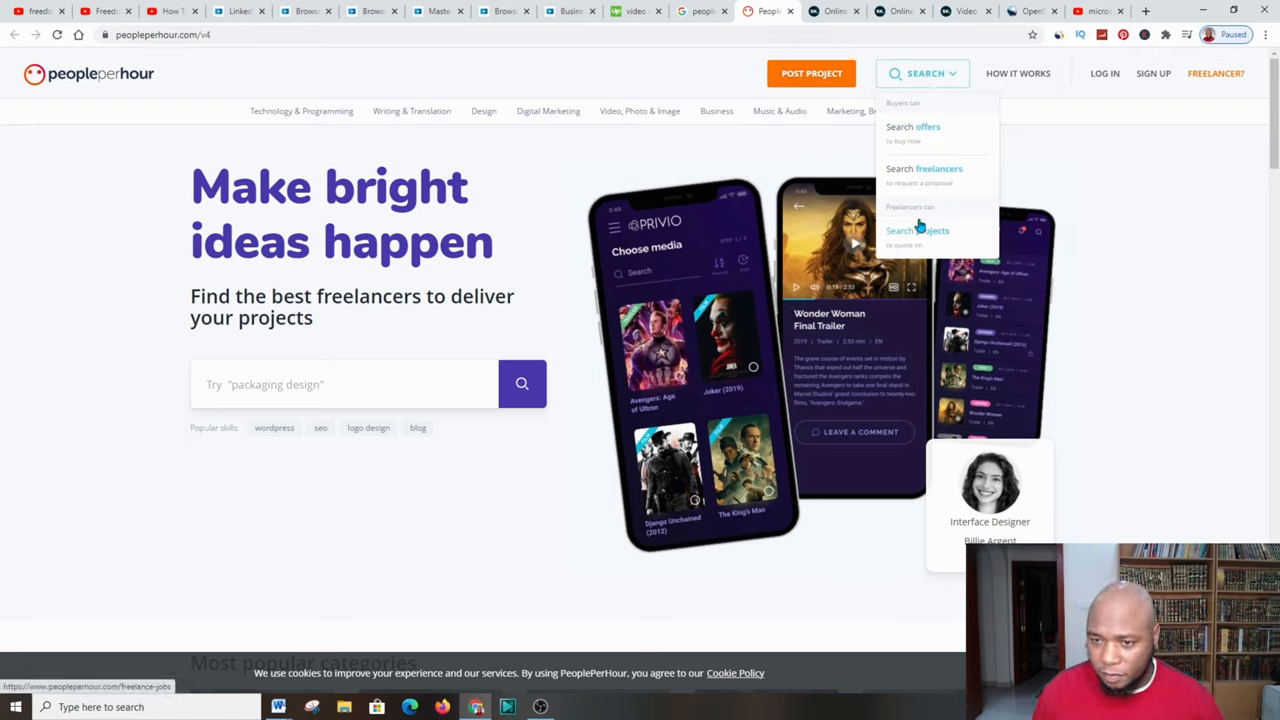
left_click(916, 230)
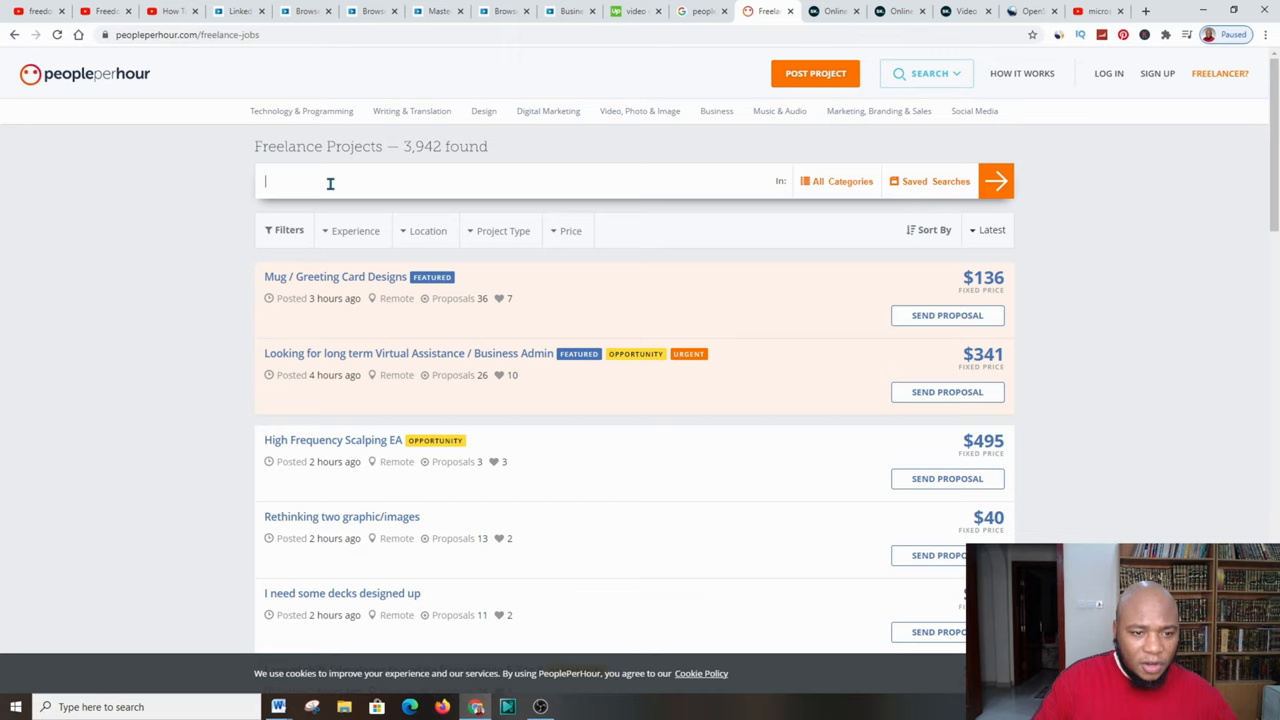
type("vidoe")
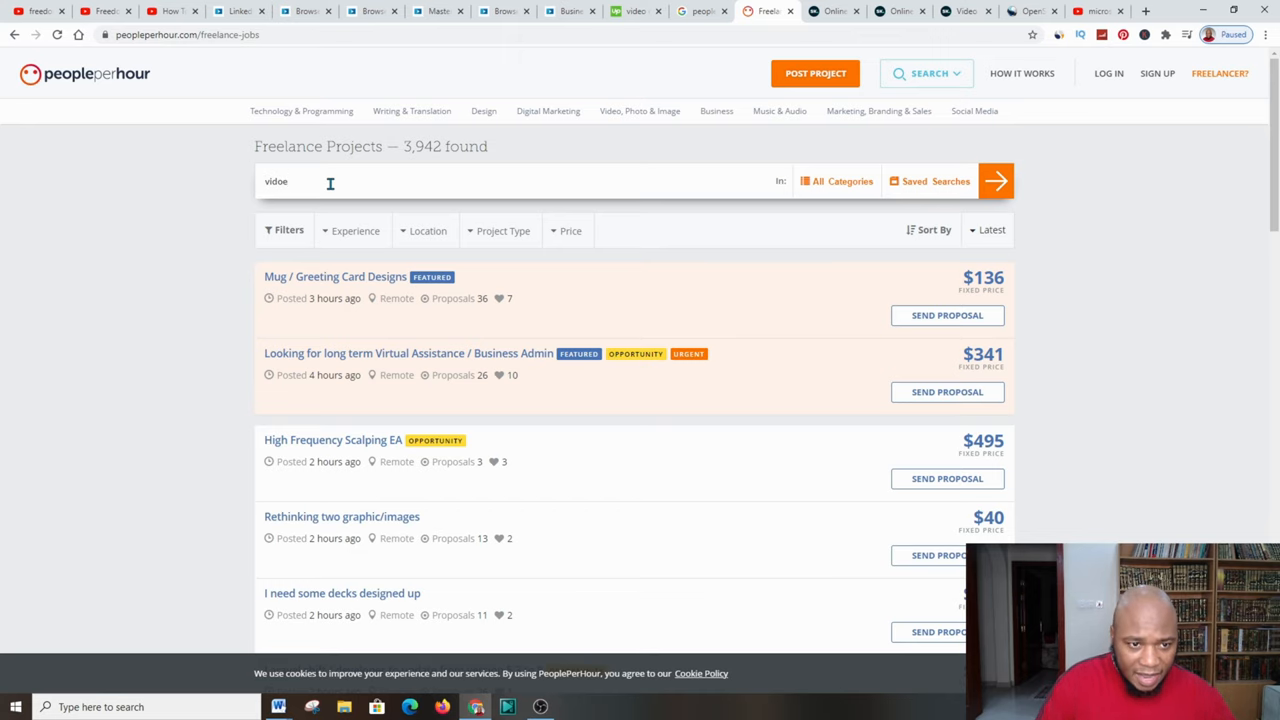
type("video editing")
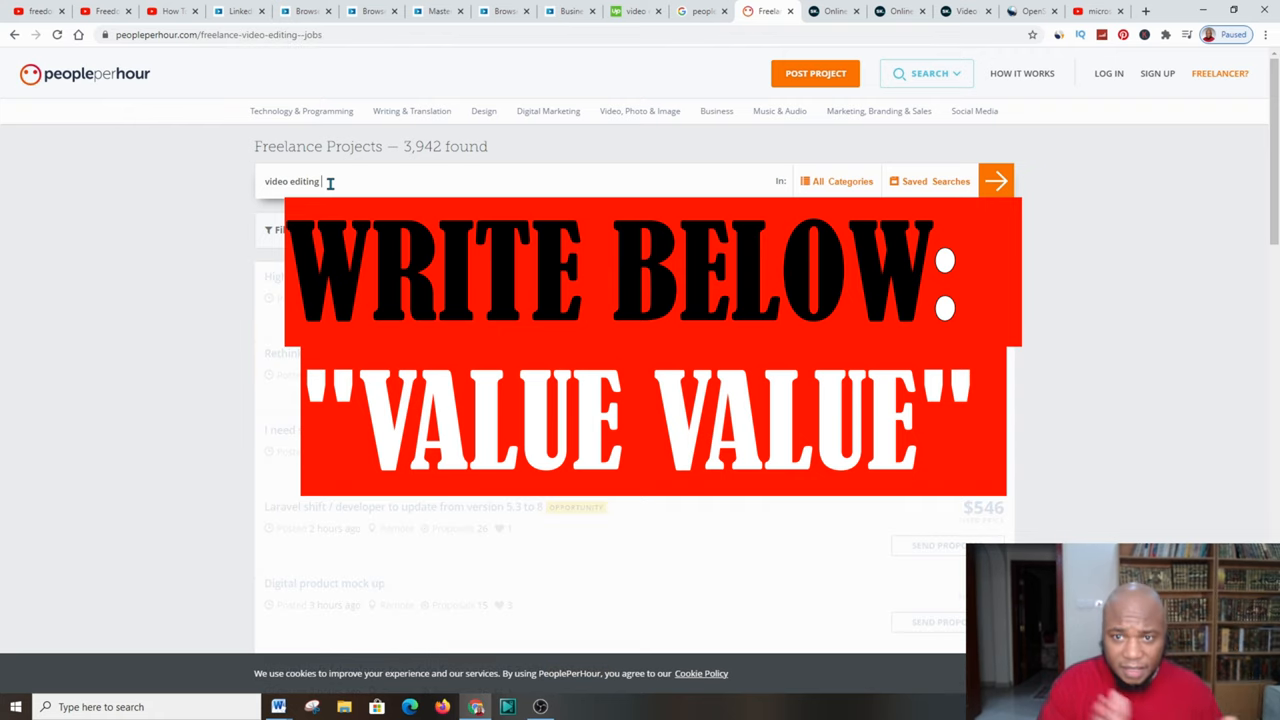
left_click(996, 180)
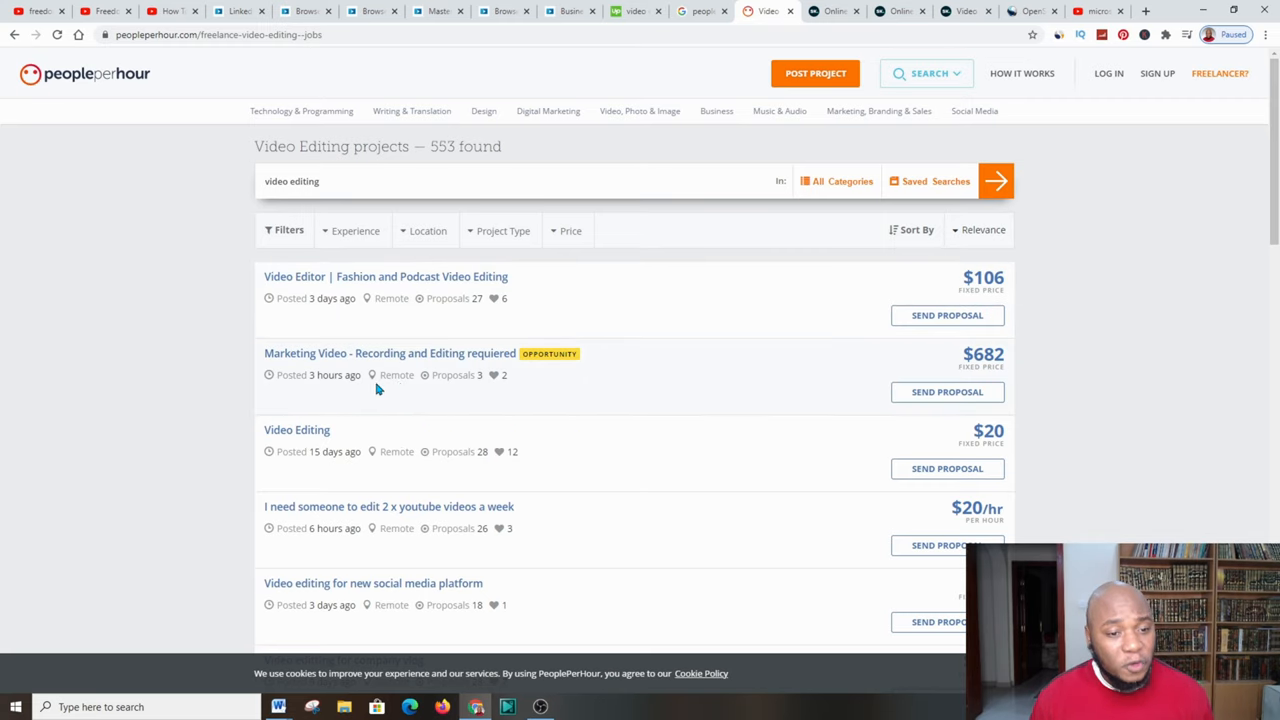
scroll("down", 3)
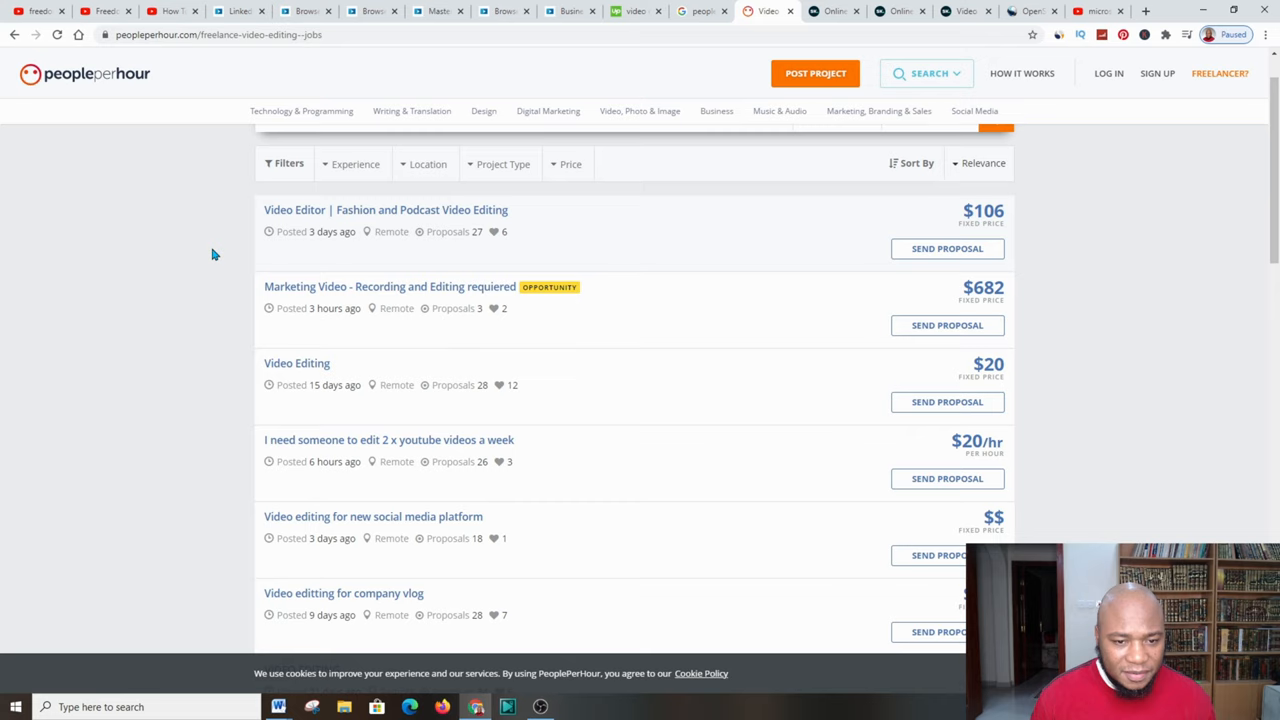
scroll("down", 3)
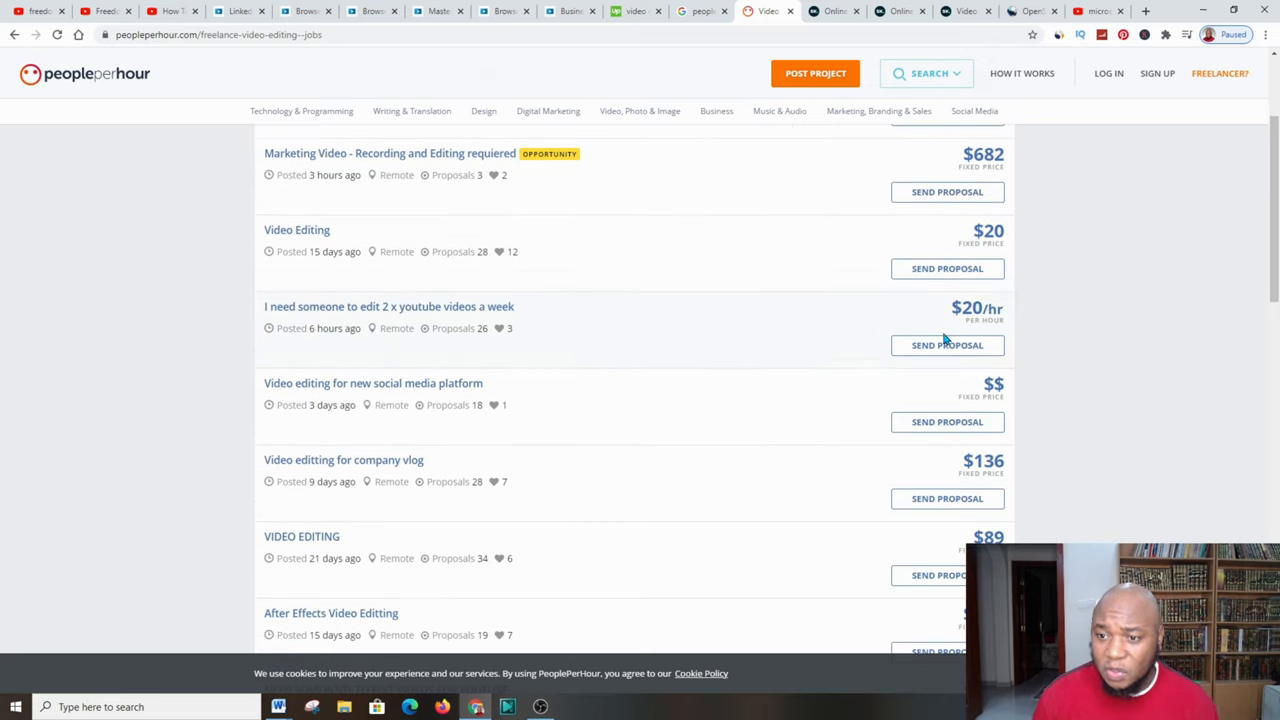
scroll("up", 3)
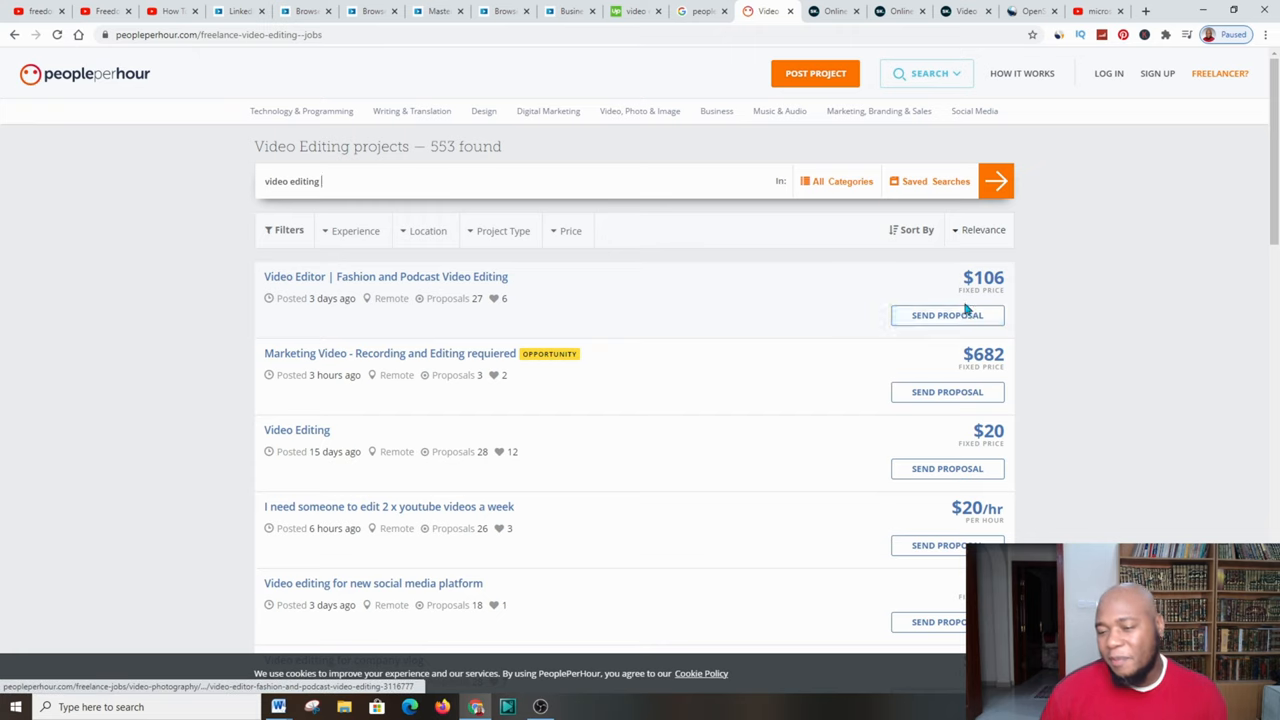
scroll("down", 3)
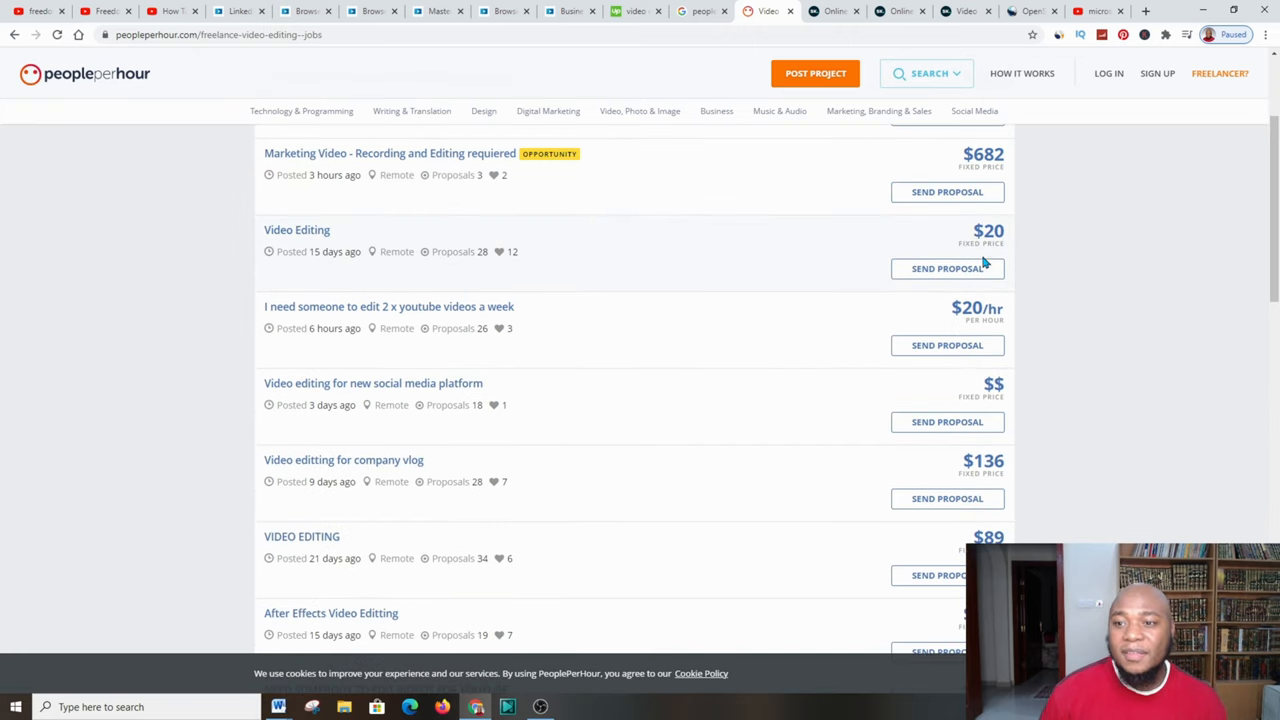
mouse_move(948, 158)
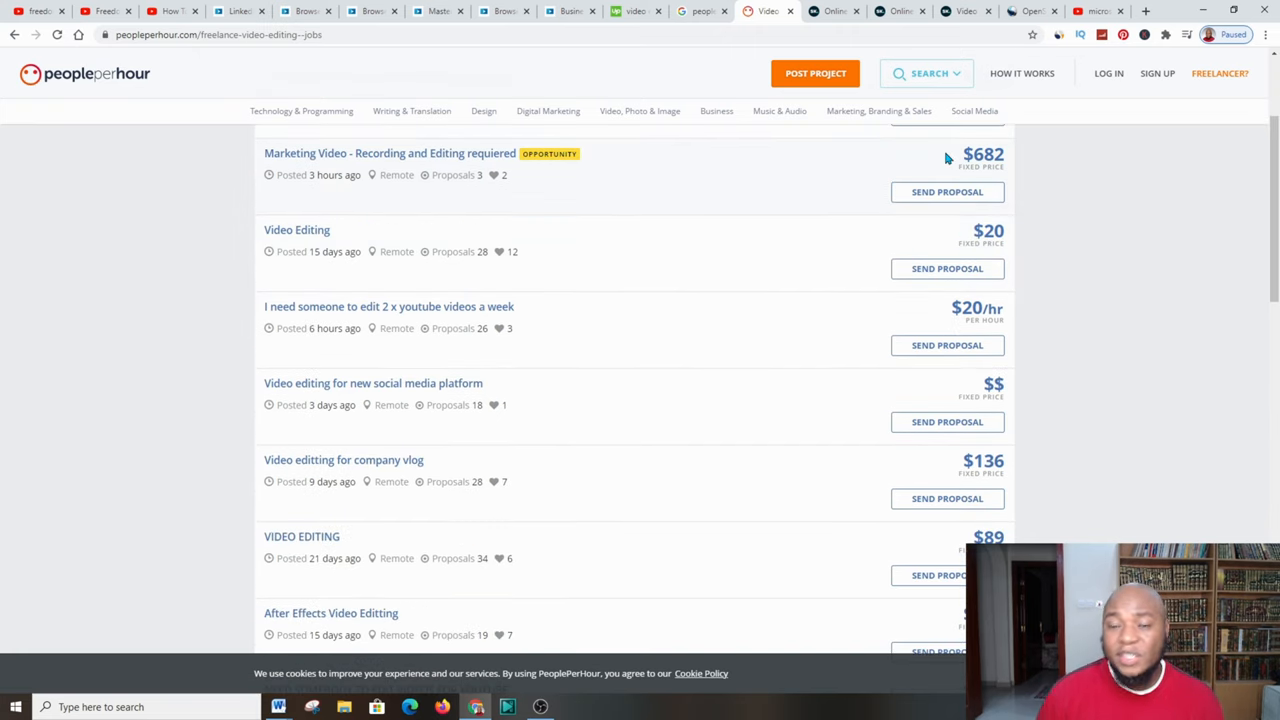
scroll("down", 3)
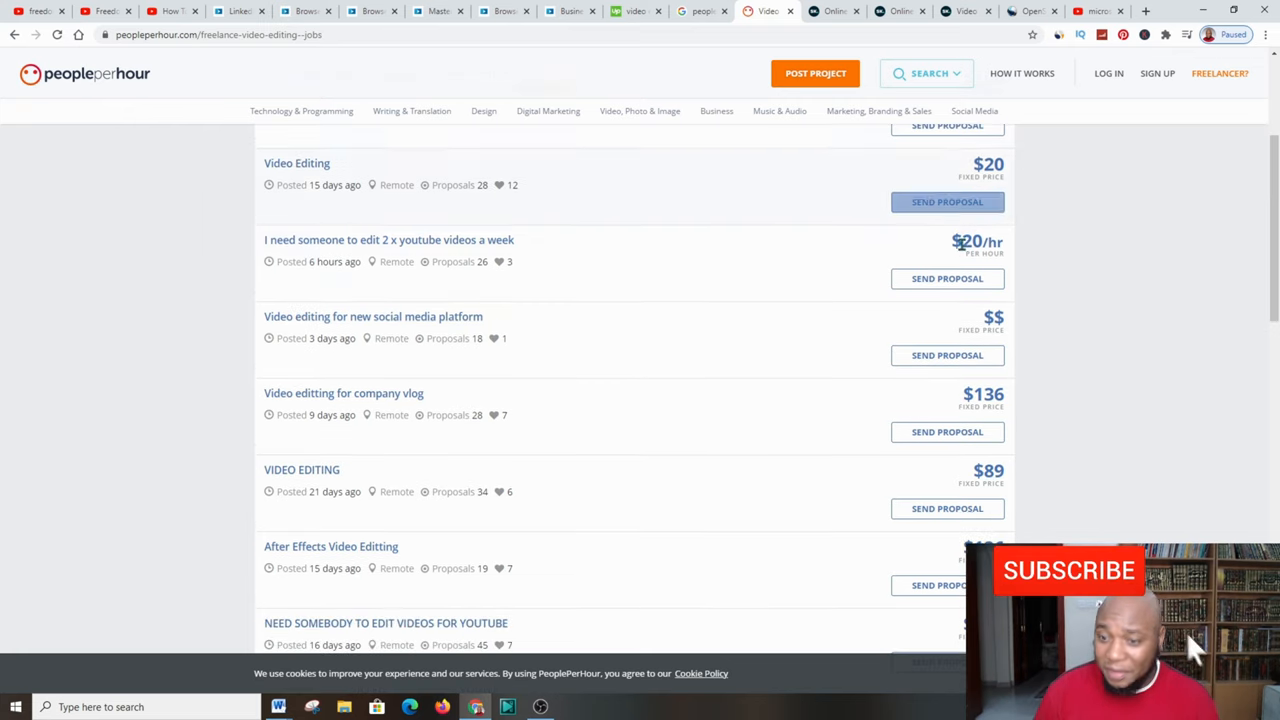
scroll("down", 3)
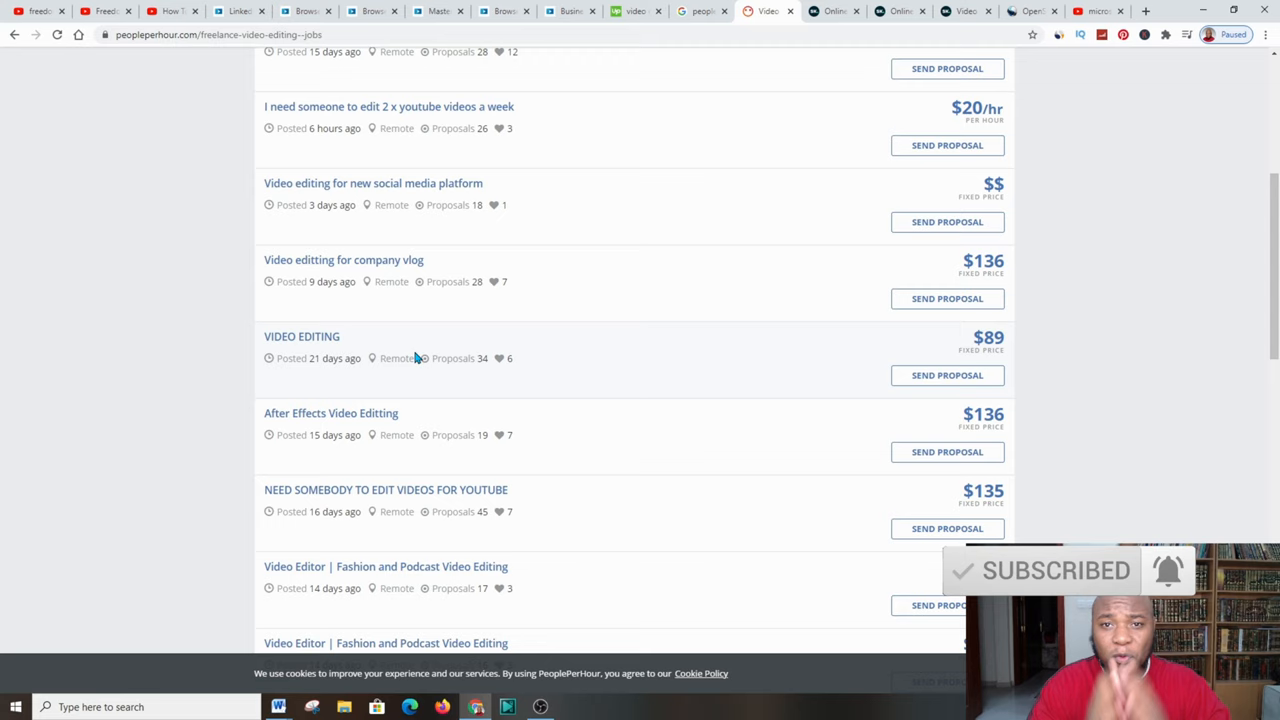
mouse_move(300, 252)
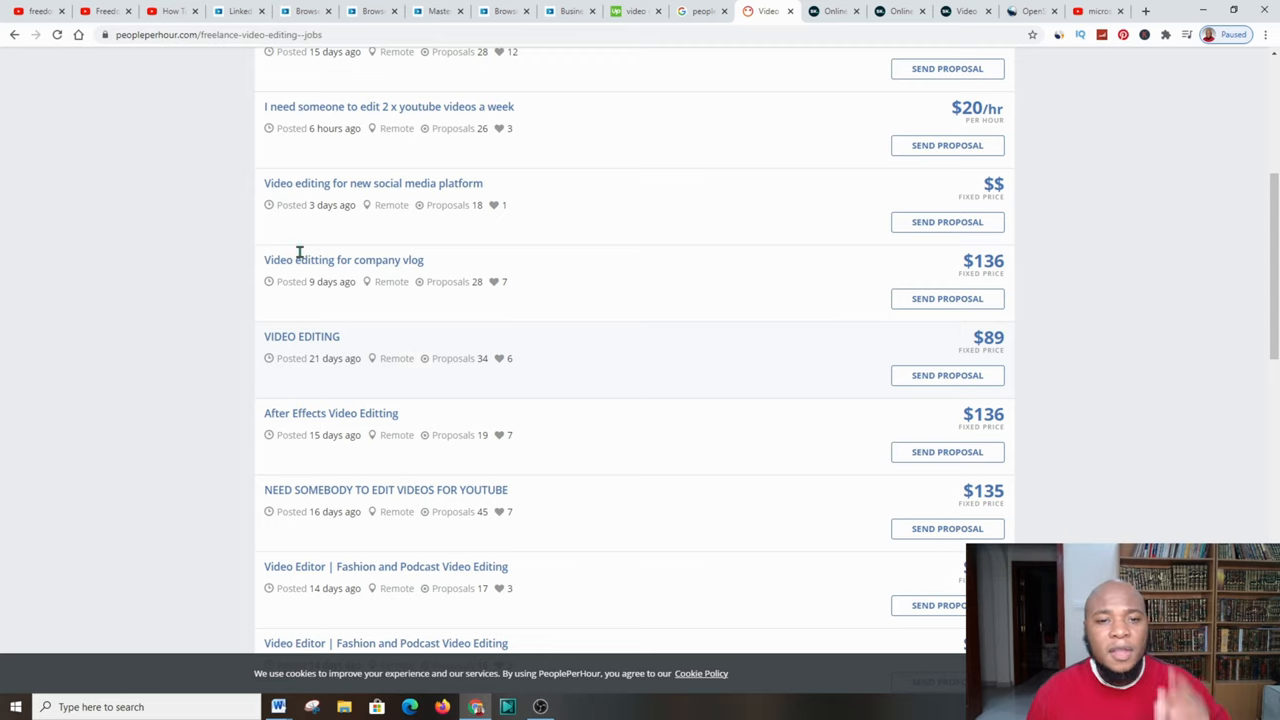
left_click(436, 12)
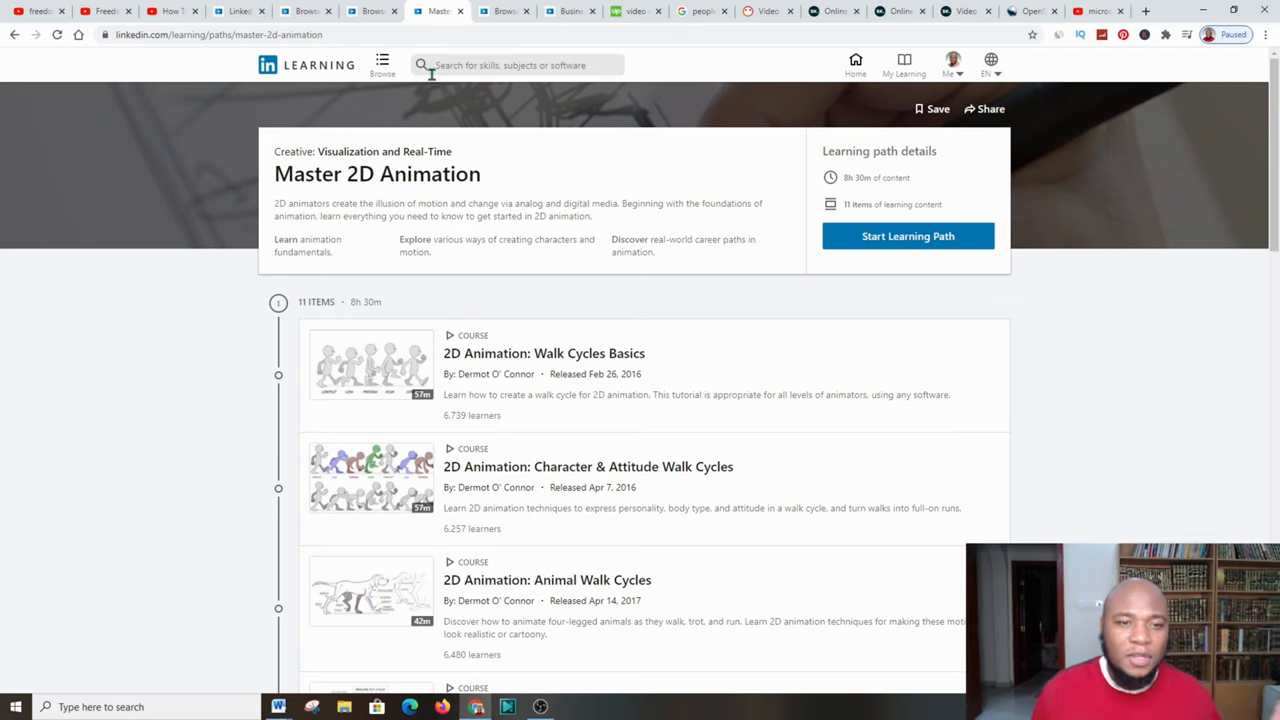
mouse_move(392, 170)
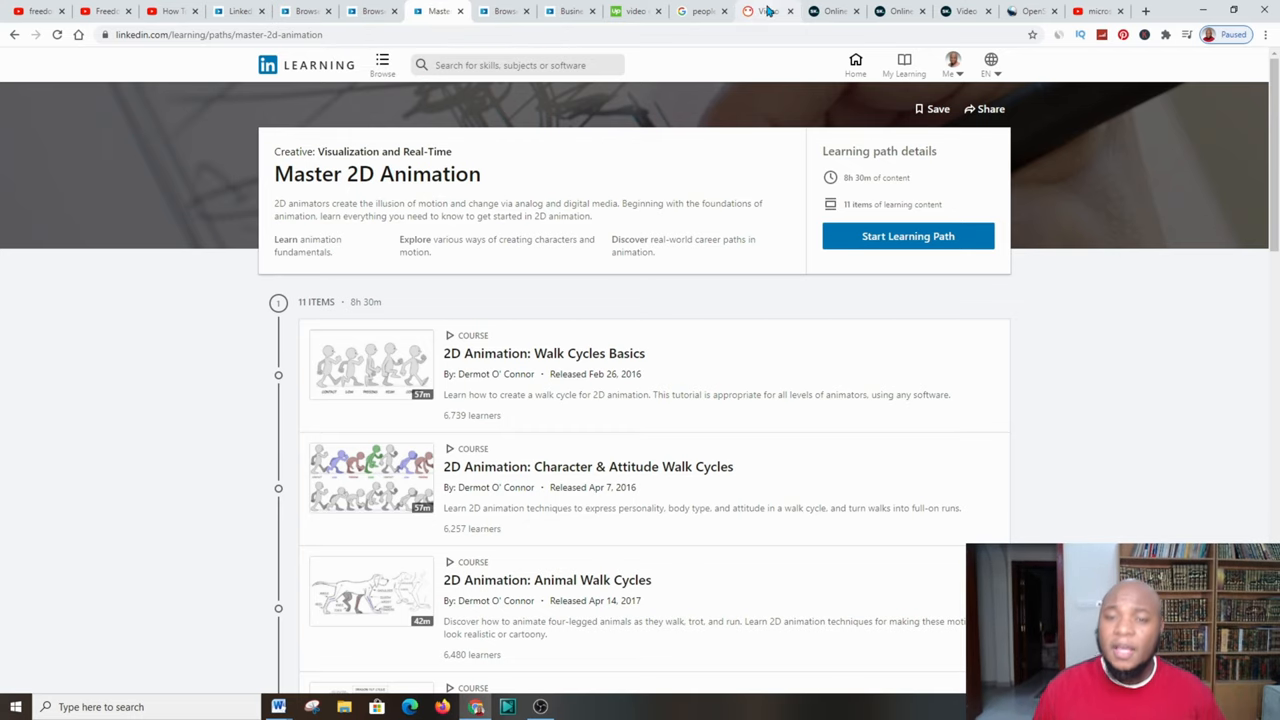
left_click(768, 12)
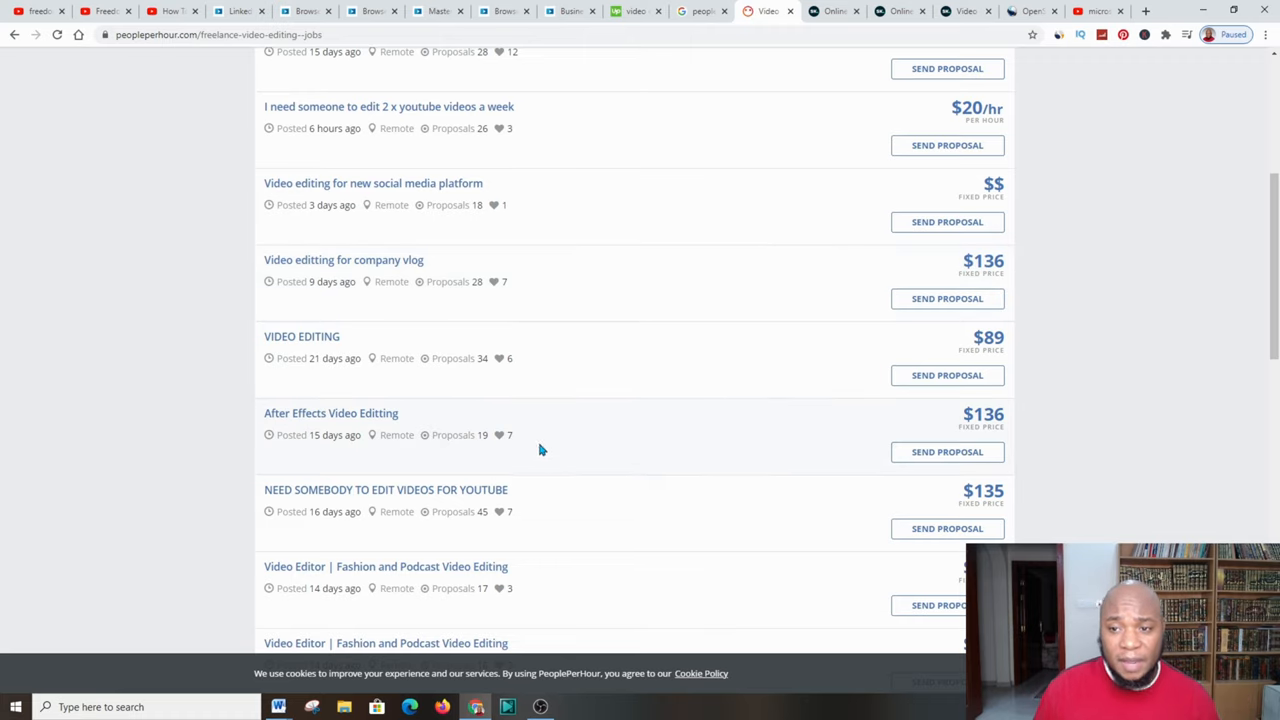
mouse_move(1182, 70)
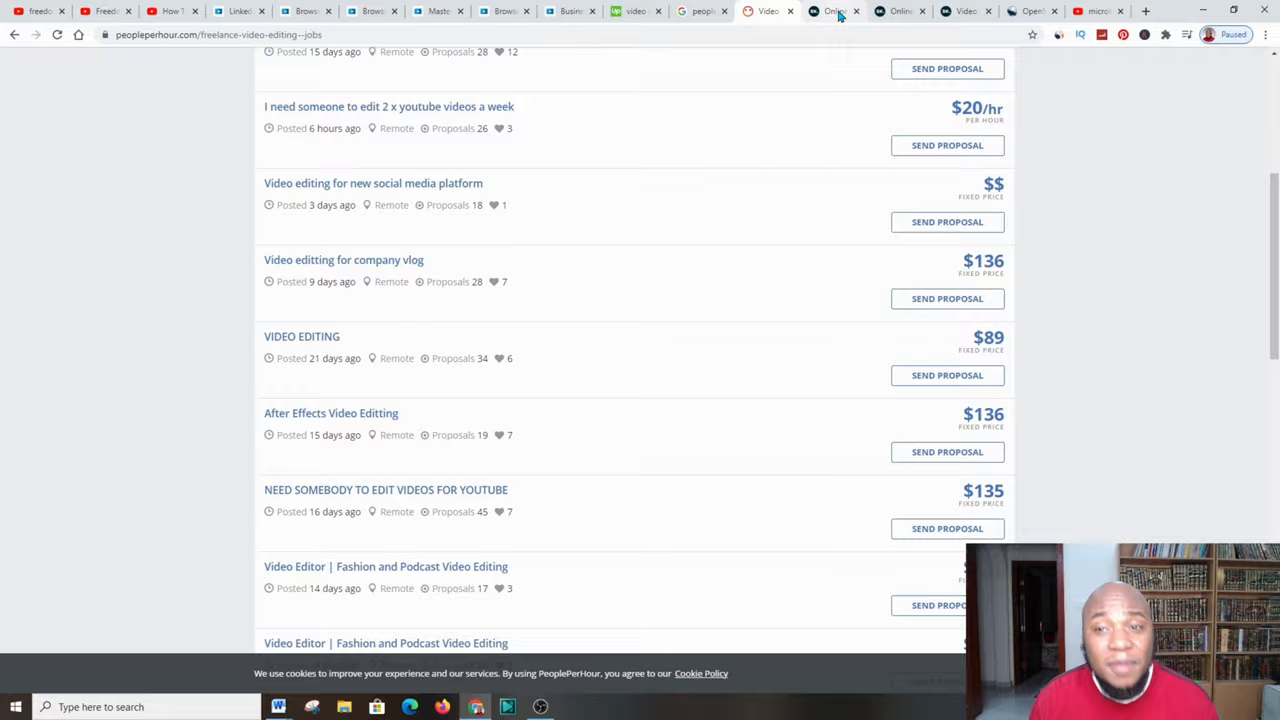
left_click(834, 12)
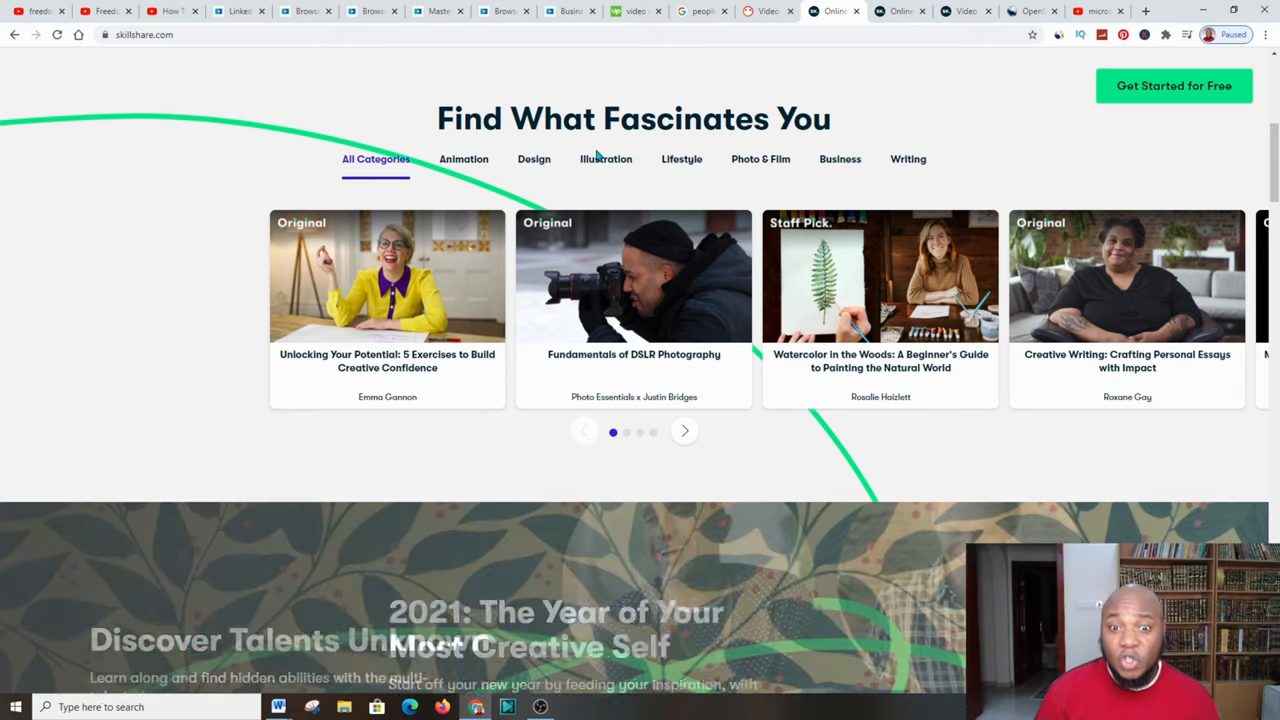
Scroll back up the Skillshare home page toward the browse categories
scroll("up", 3)
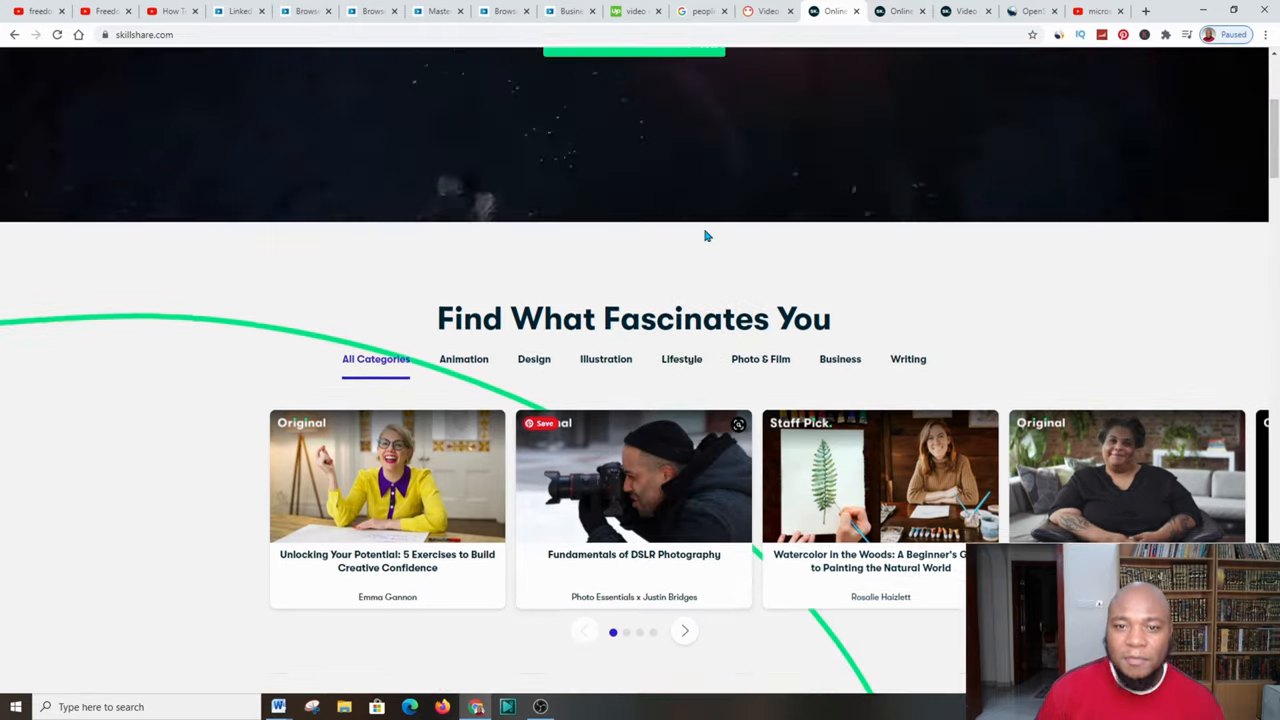
scroll("up", 3)
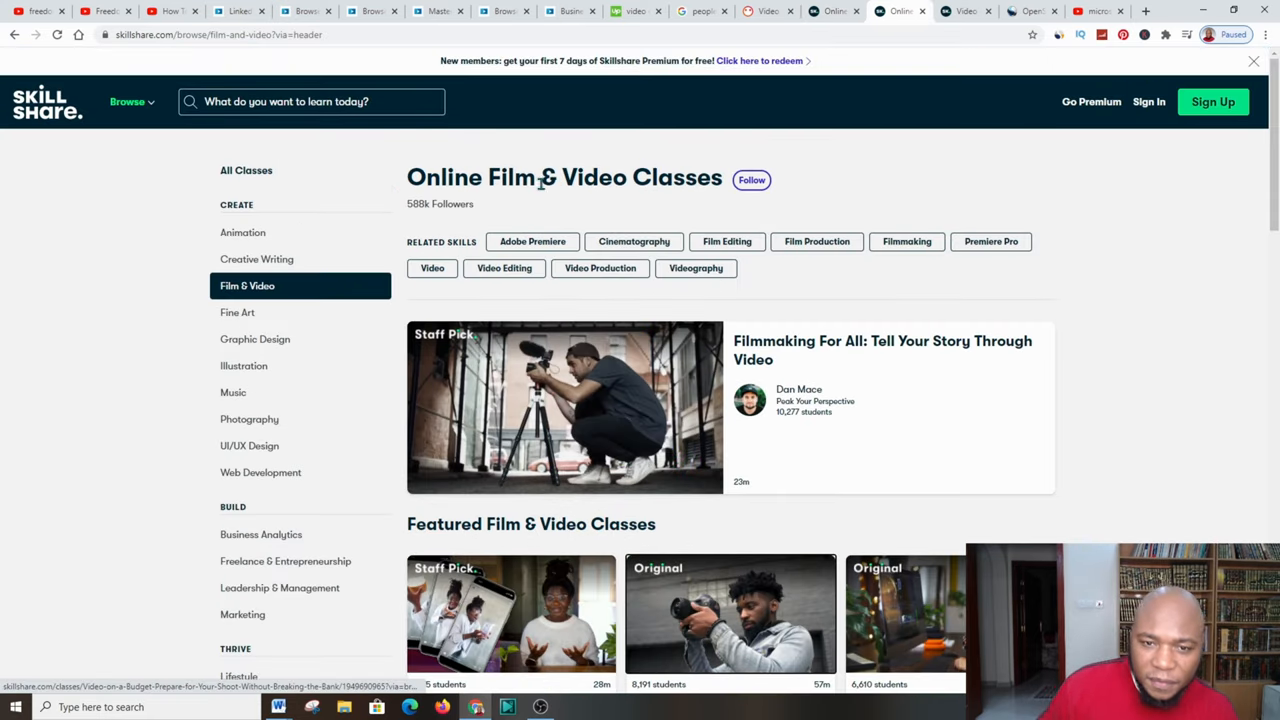
mouse_move(764, 224)
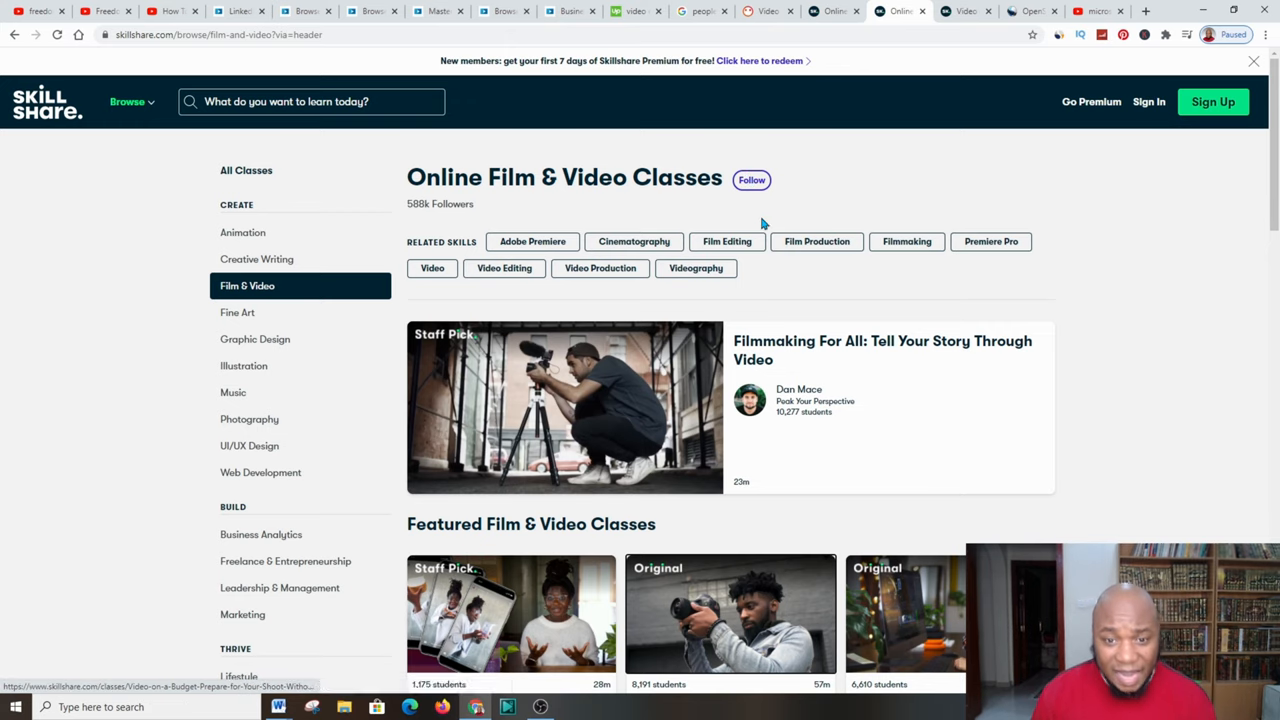
scroll("down", 3)
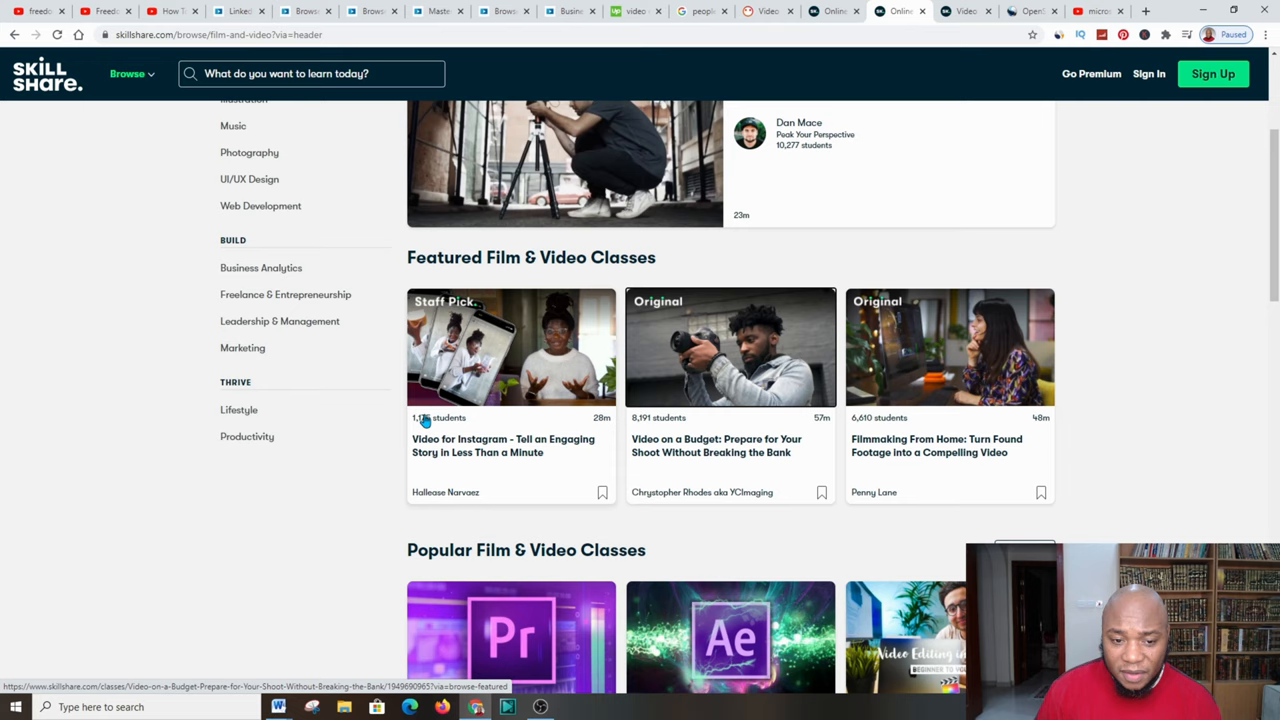
mouse_move(412, 424)
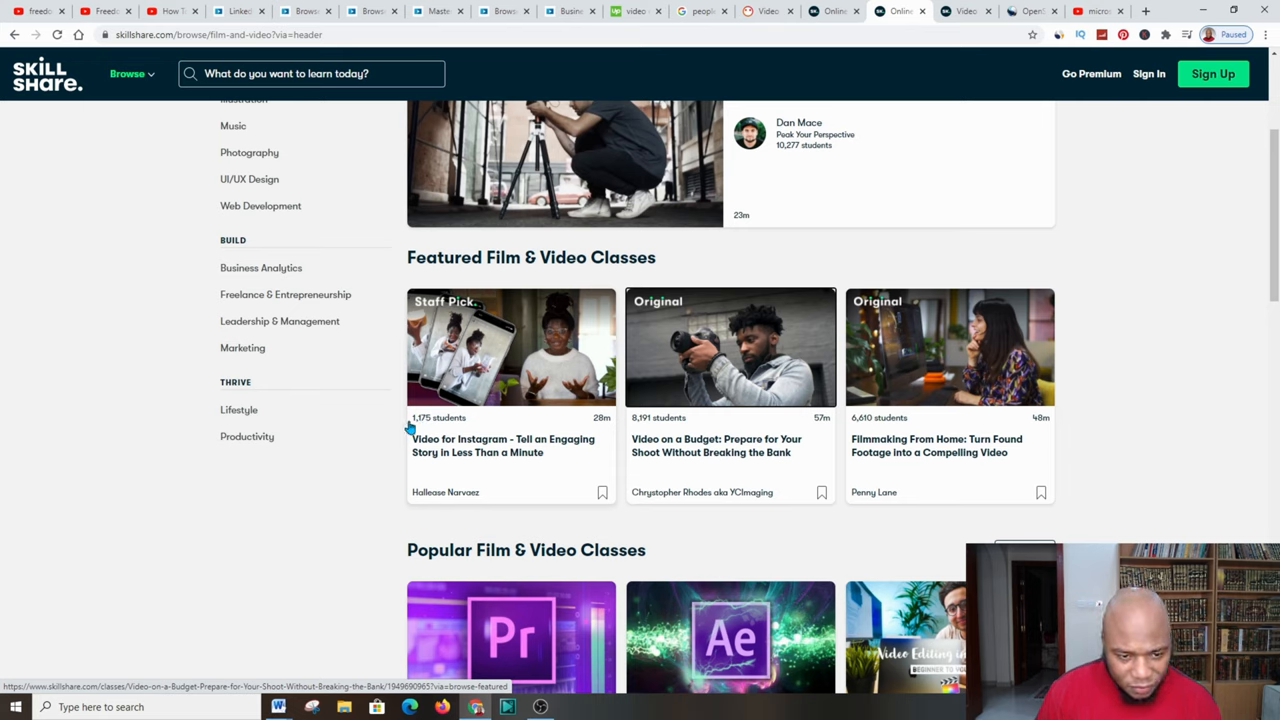
mouse_move(420, 424)
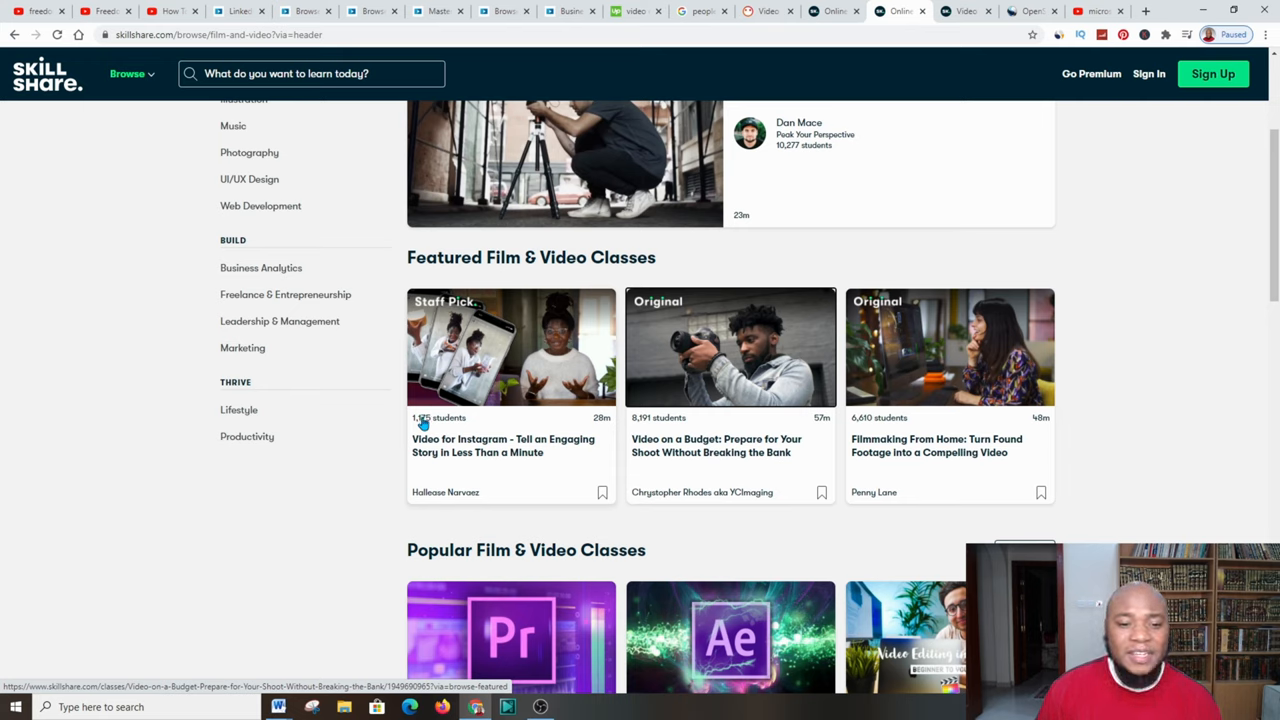
mouse_move(672, 418)
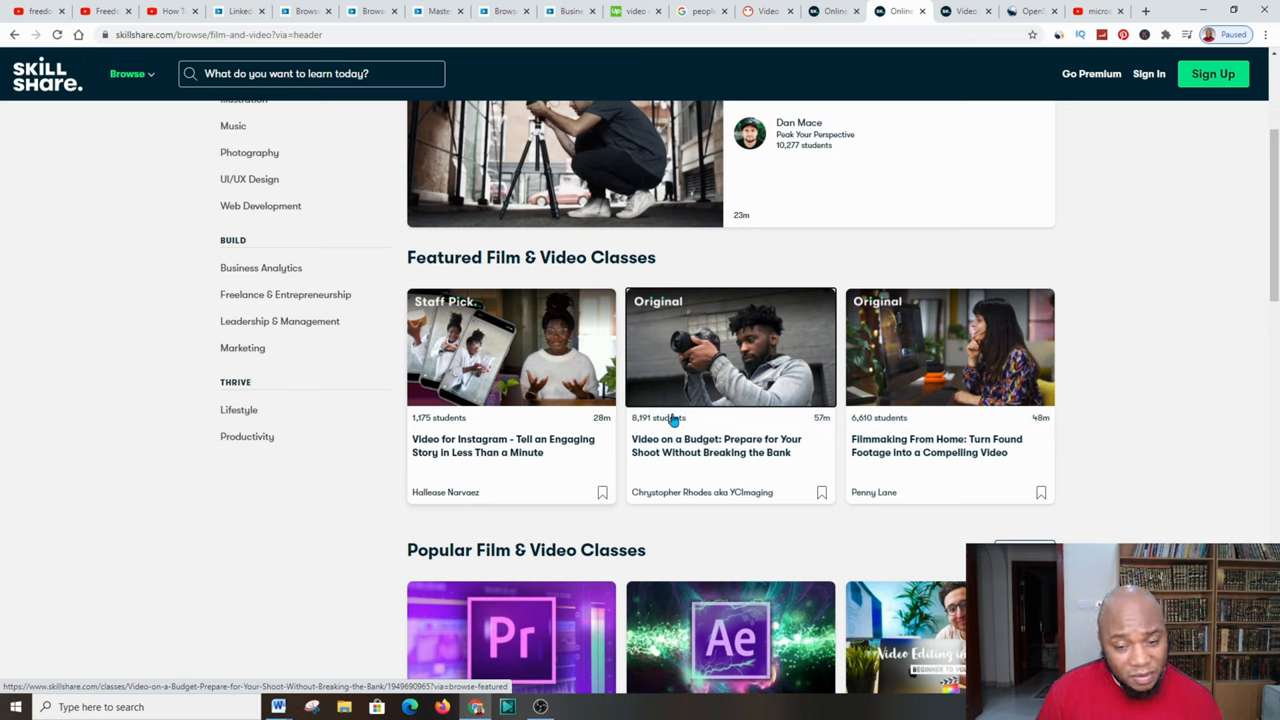
mouse_move(730, 348)
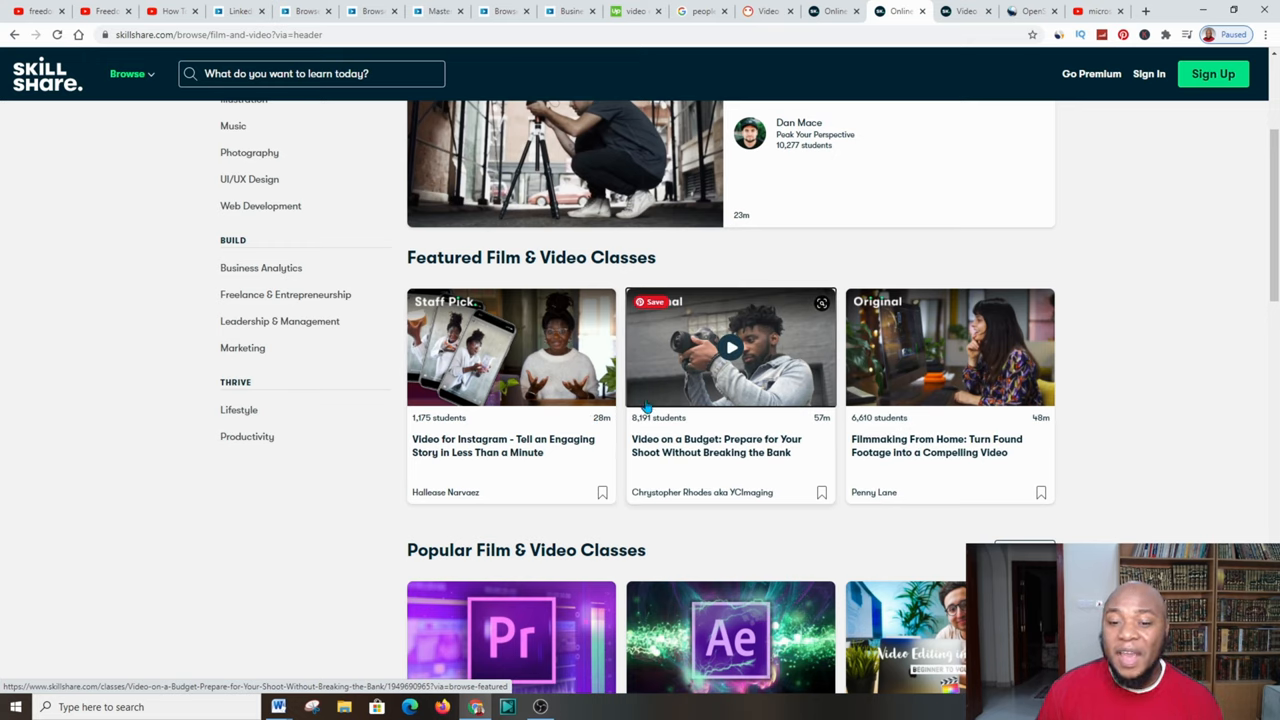
mouse_move(760, 324)
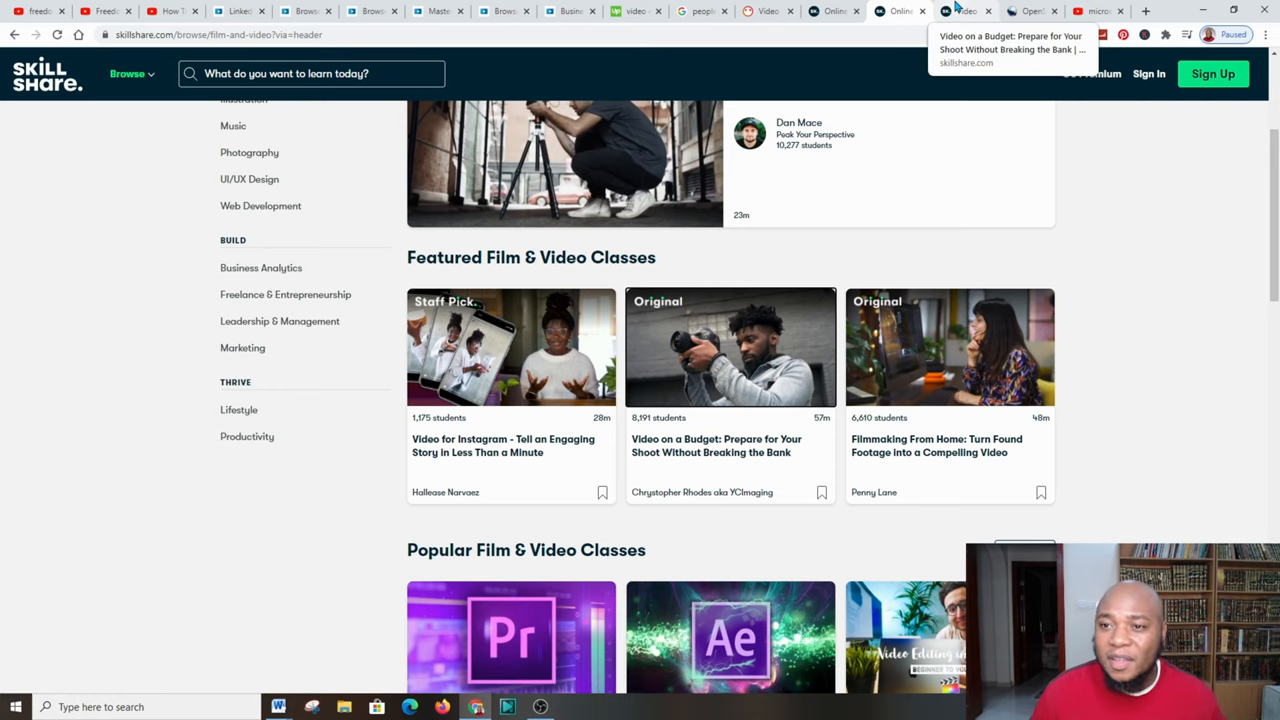
left_click(730, 346)
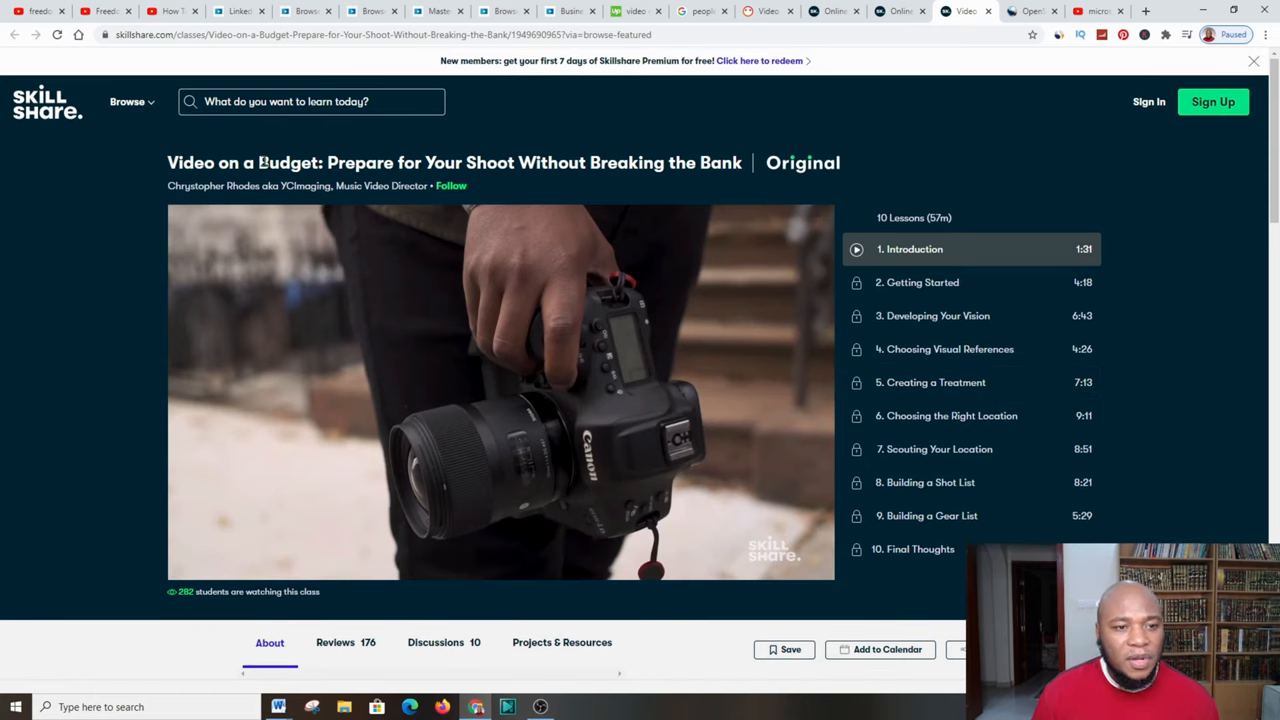
mouse_move(448, 158)
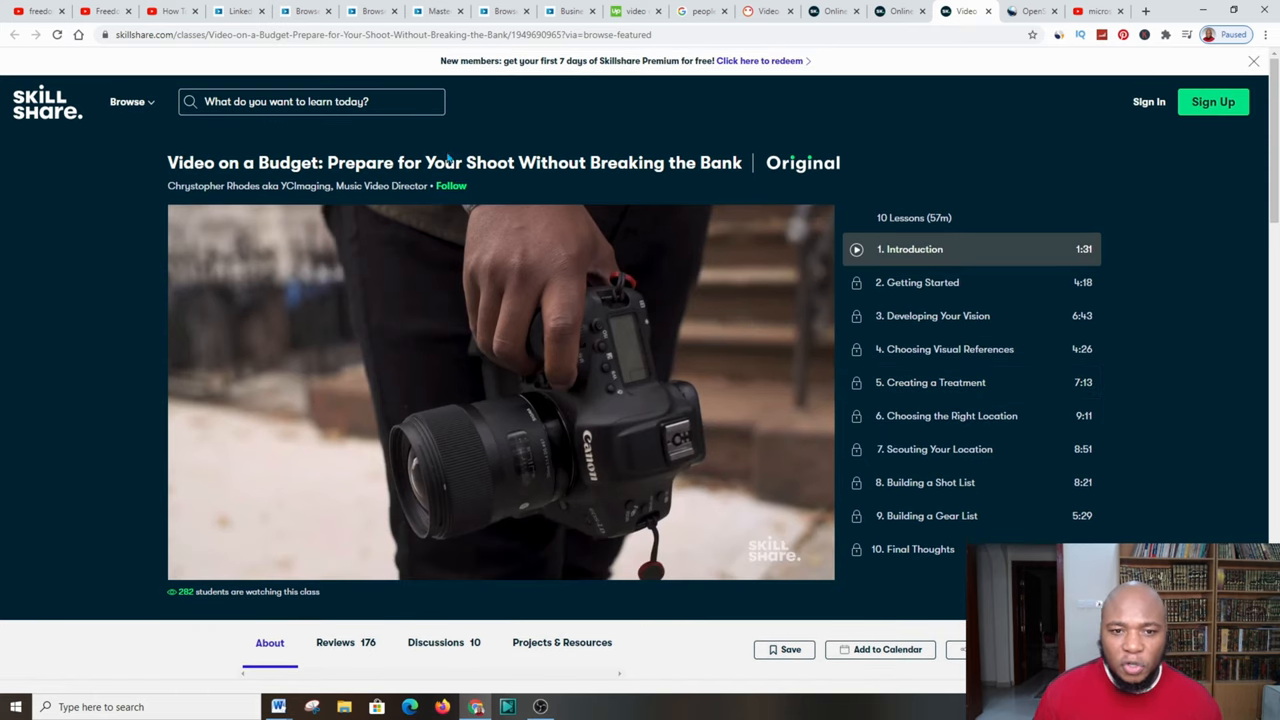
mouse_move(756, 182)
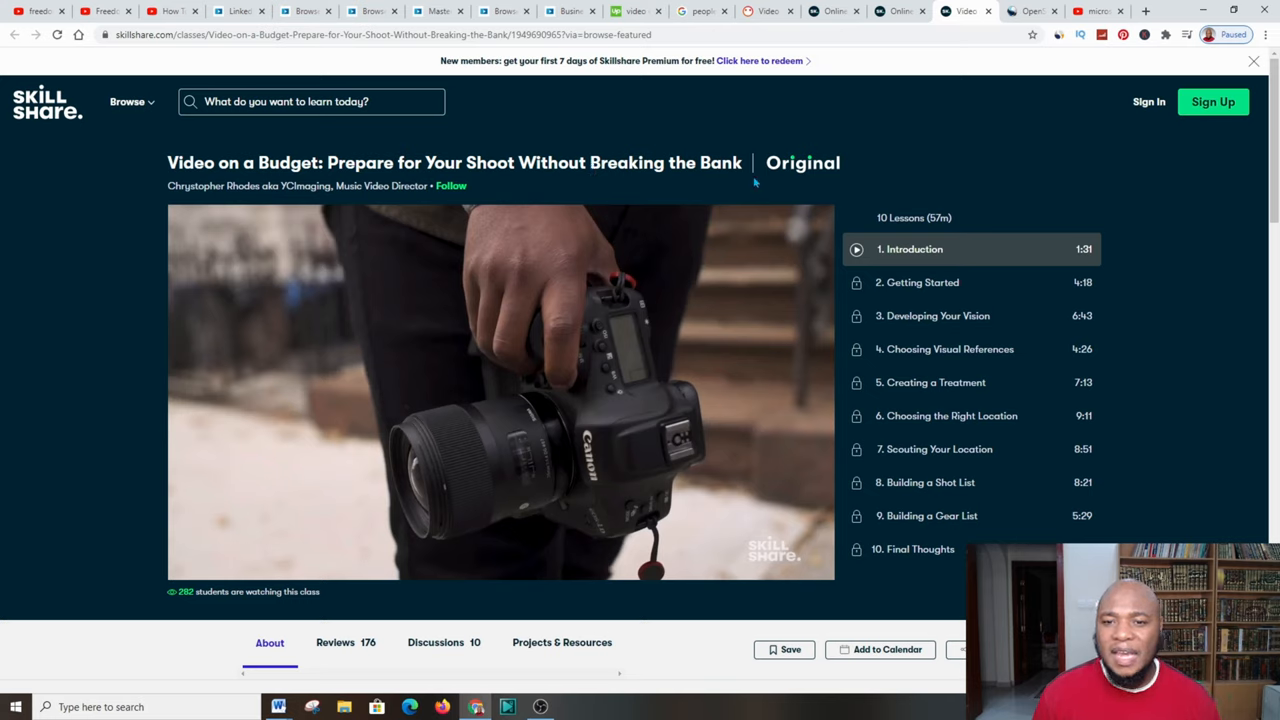
mouse_move(964, 316)
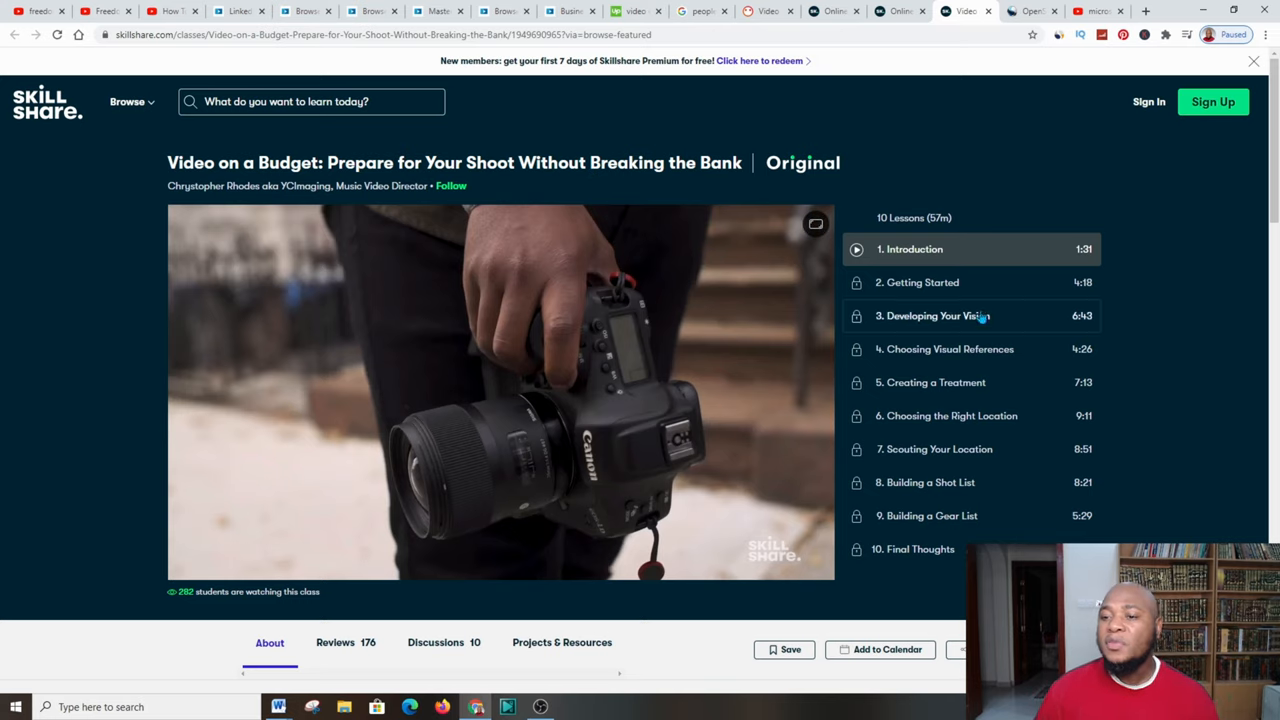
mouse_move(956, 252)
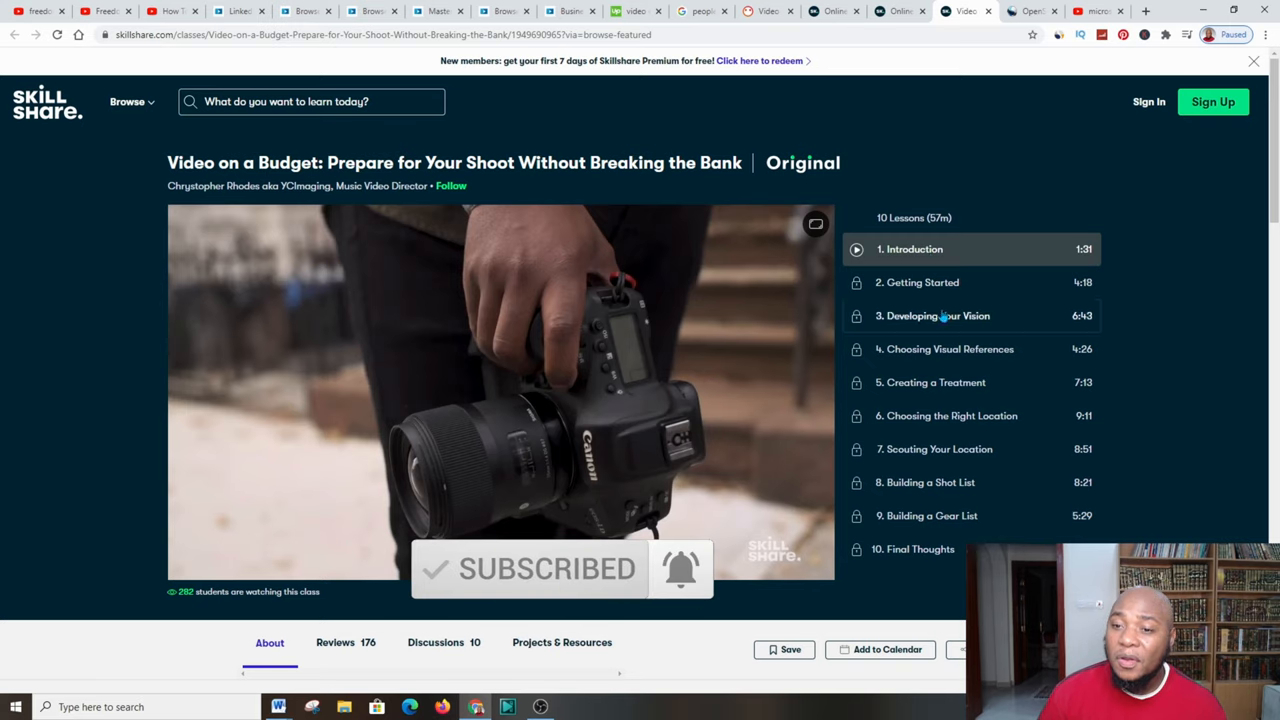
Return from LinkedIn Learning's Business topics to Skillshare's Video on a Budget class page
left_click(240, 12)
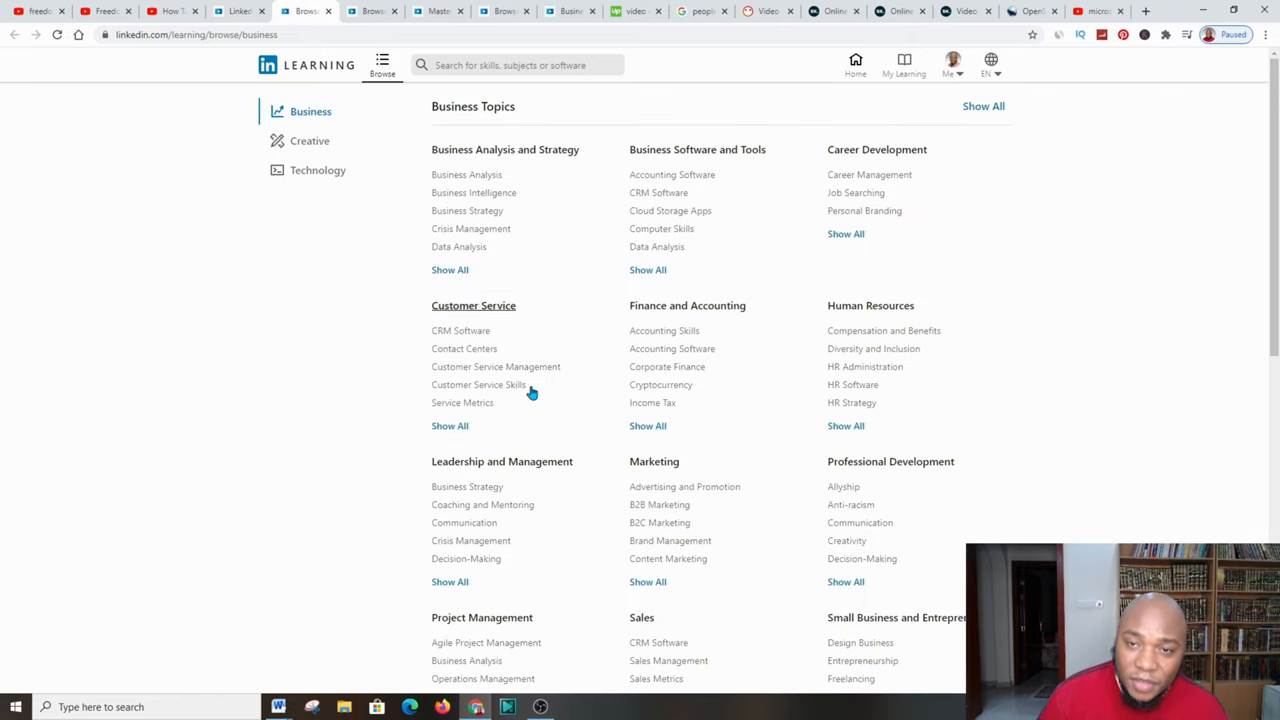
left_click(890, 12)
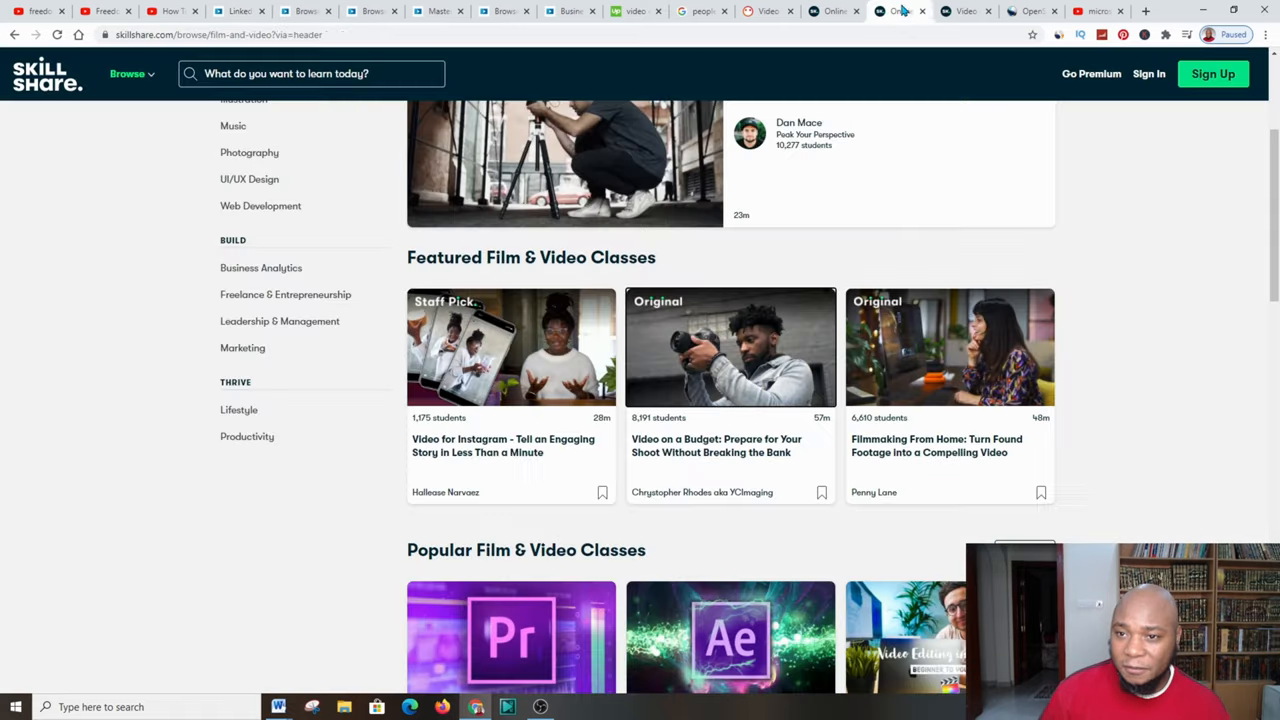
left_click(730, 346)
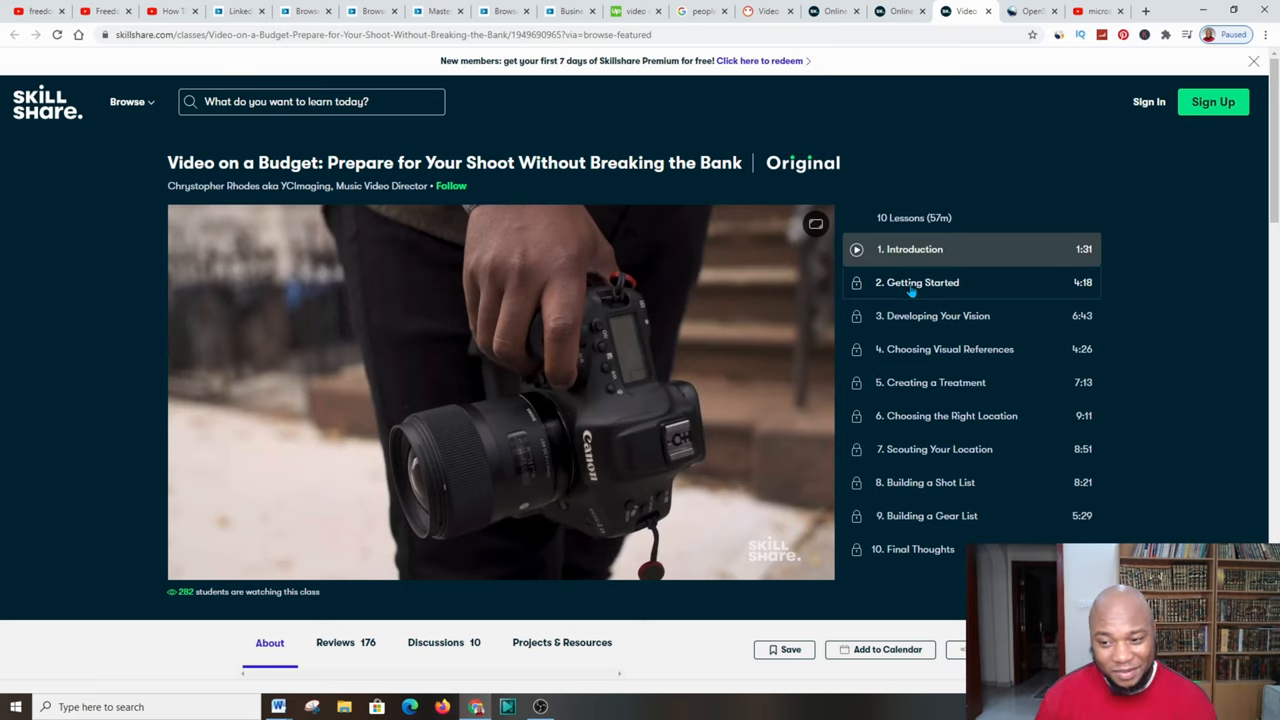
Scroll through the class's About section and ten-lesson list, then leave for another tab
scroll("down", 3)
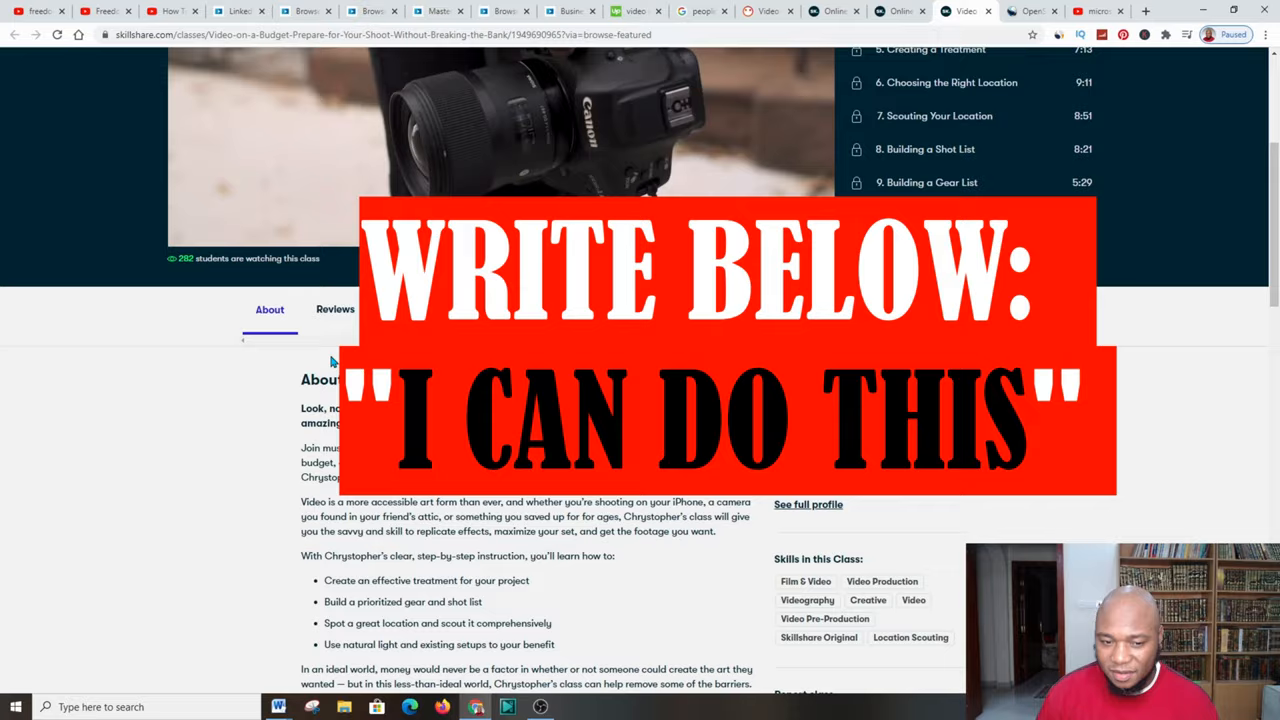
scroll("down", 3)
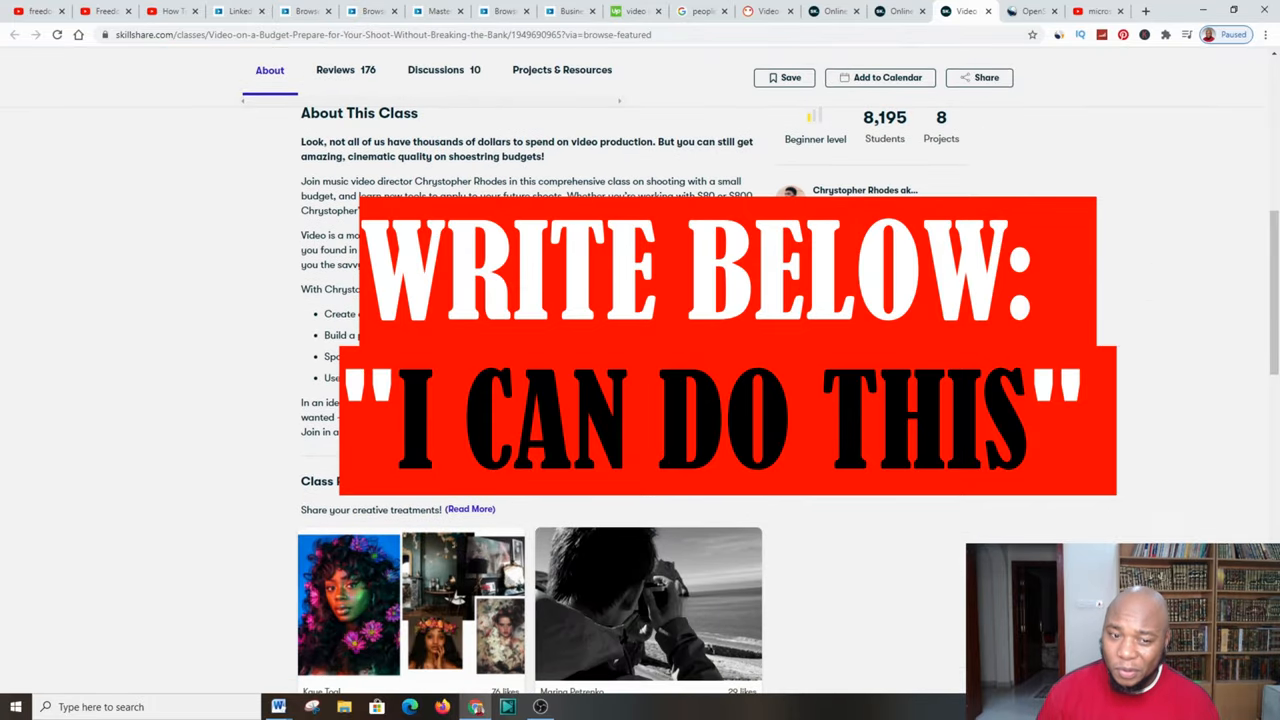
scroll("up", 3)
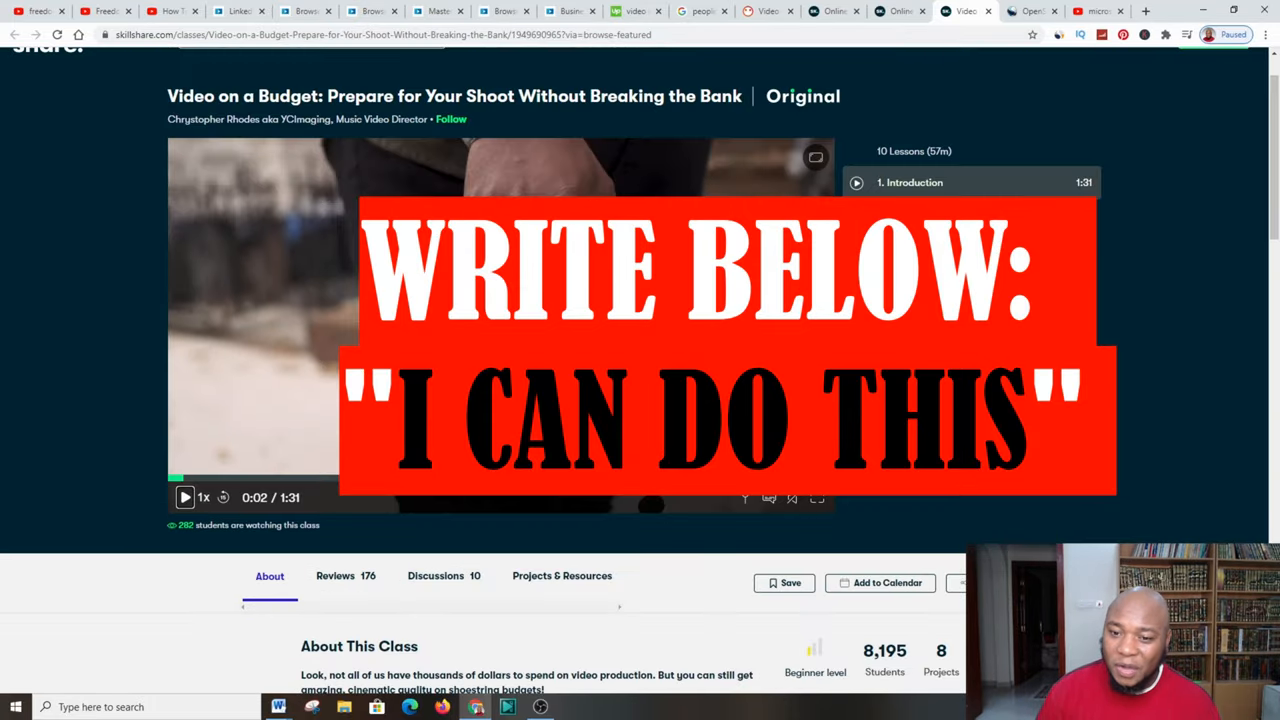
scroll("up", 3)
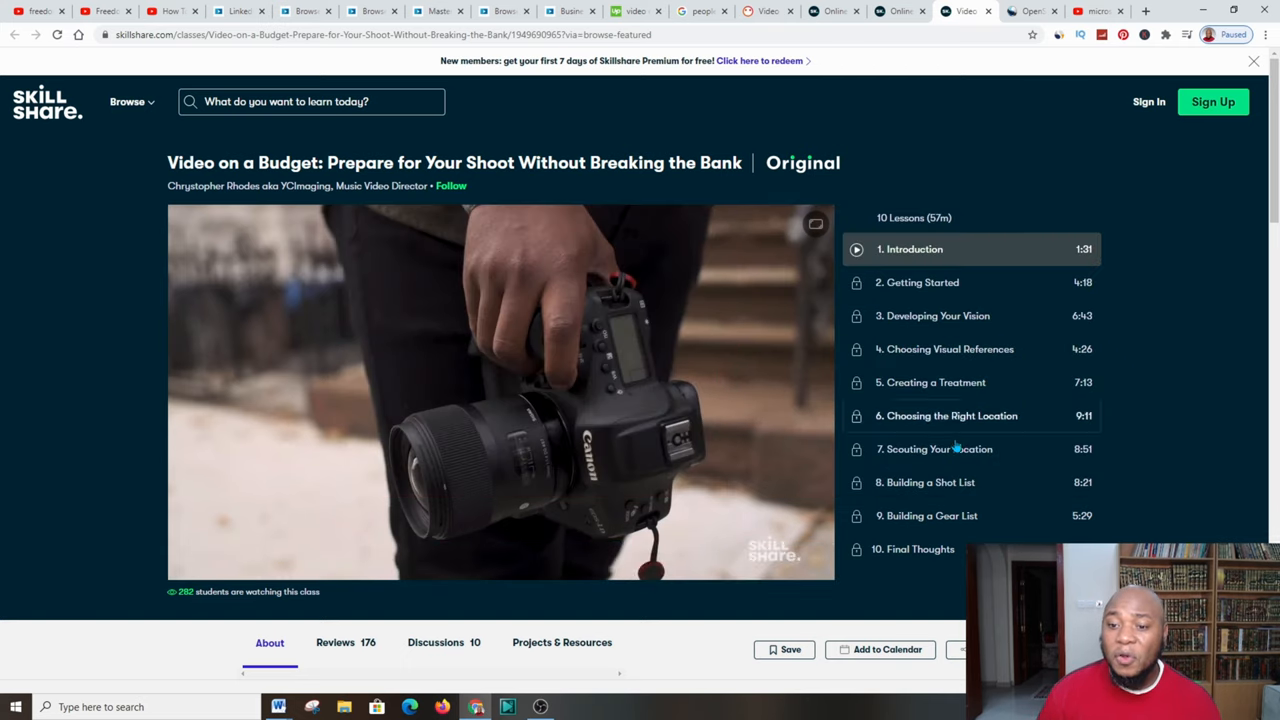
scroll("down", 3)
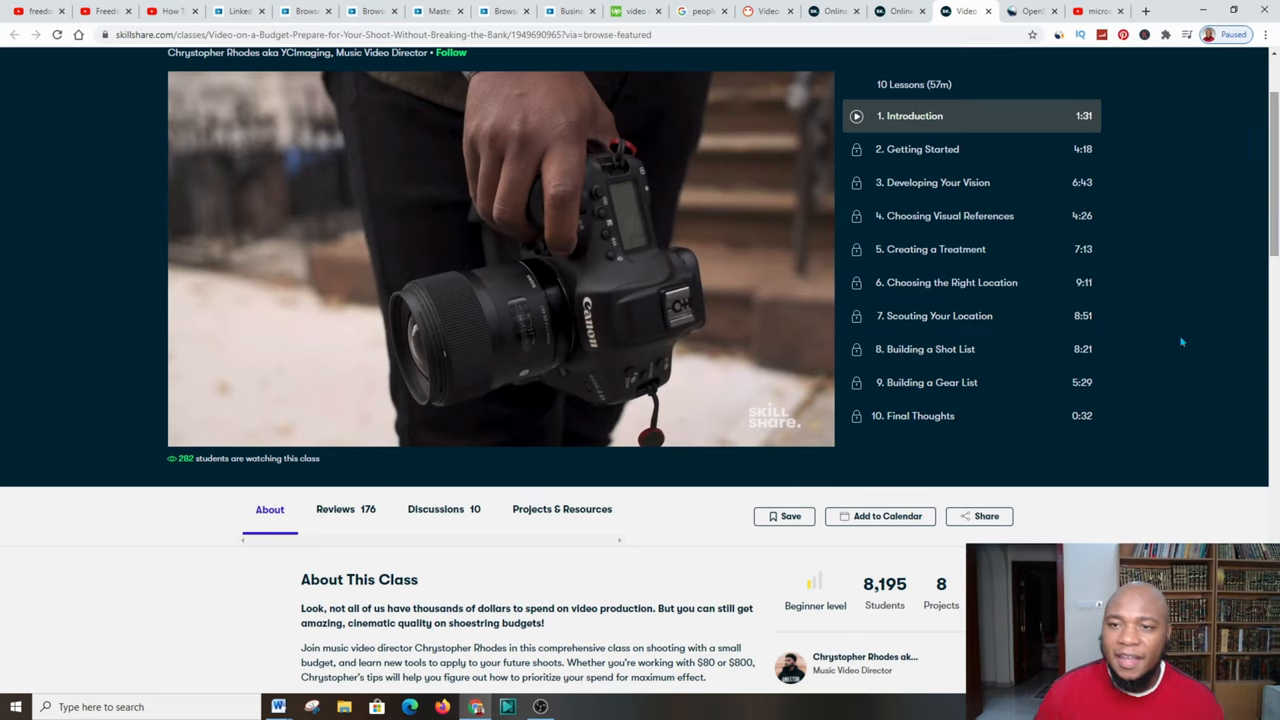
left_click(1030, 12)
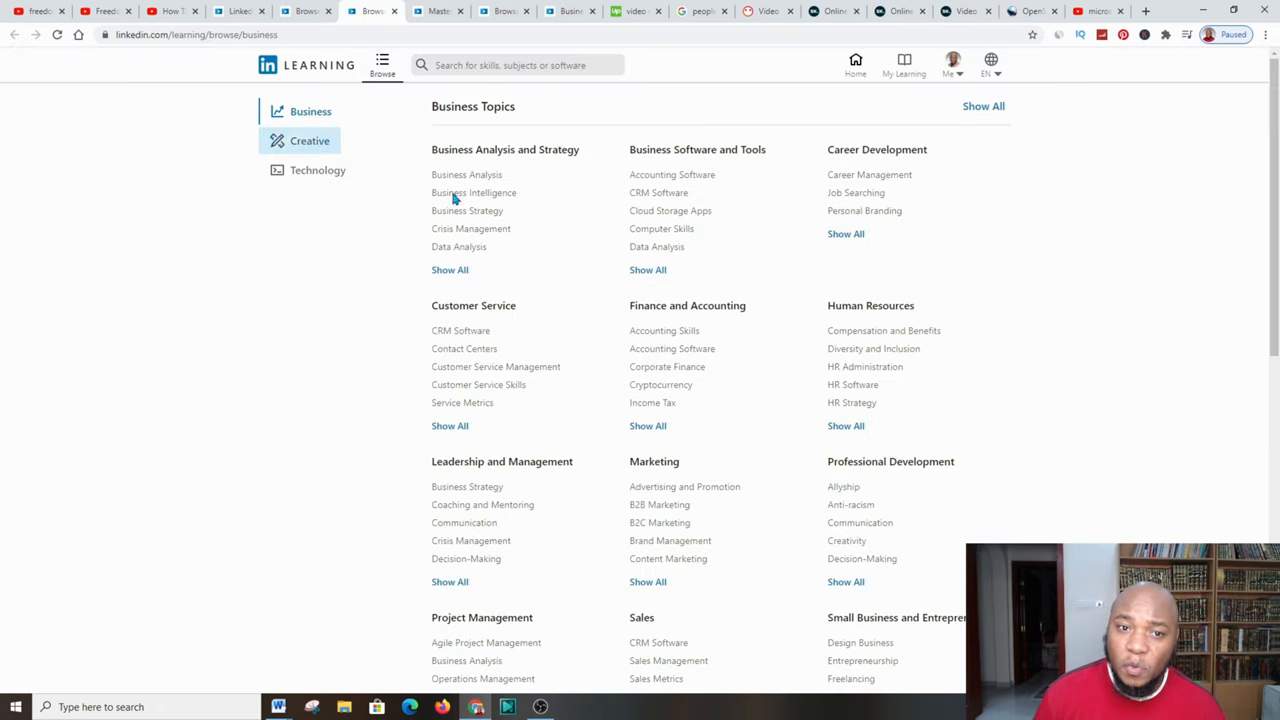
mouse_move(604, 188)
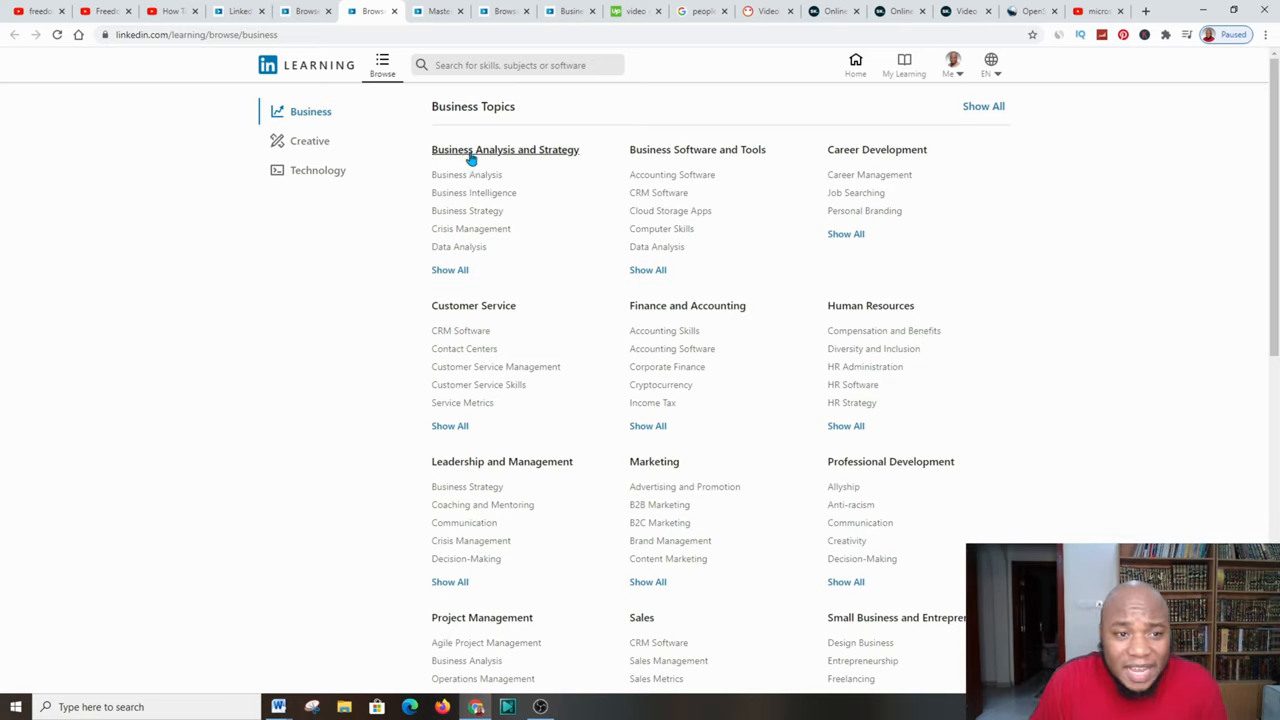
Scroll the Master 2D Animation path's courses and experts, then switch to YouTube's Microsoft Excel results
left_click(438, 12)
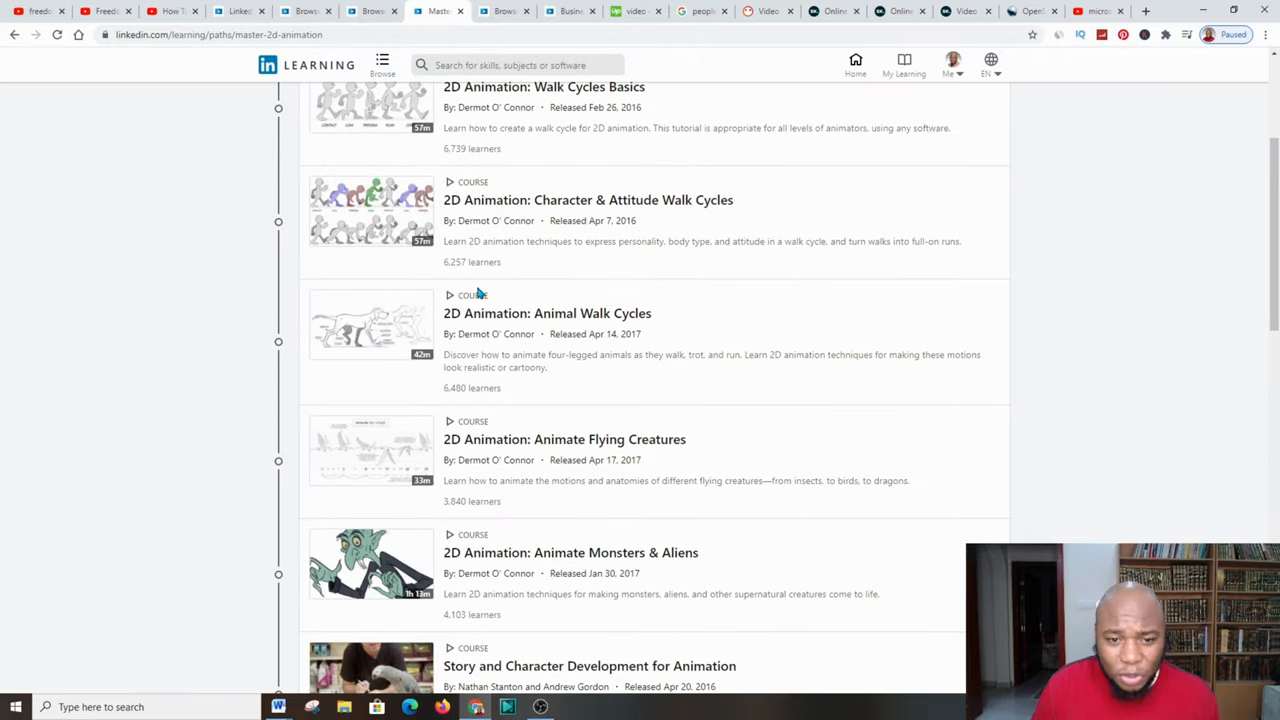
scroll("down", 3)
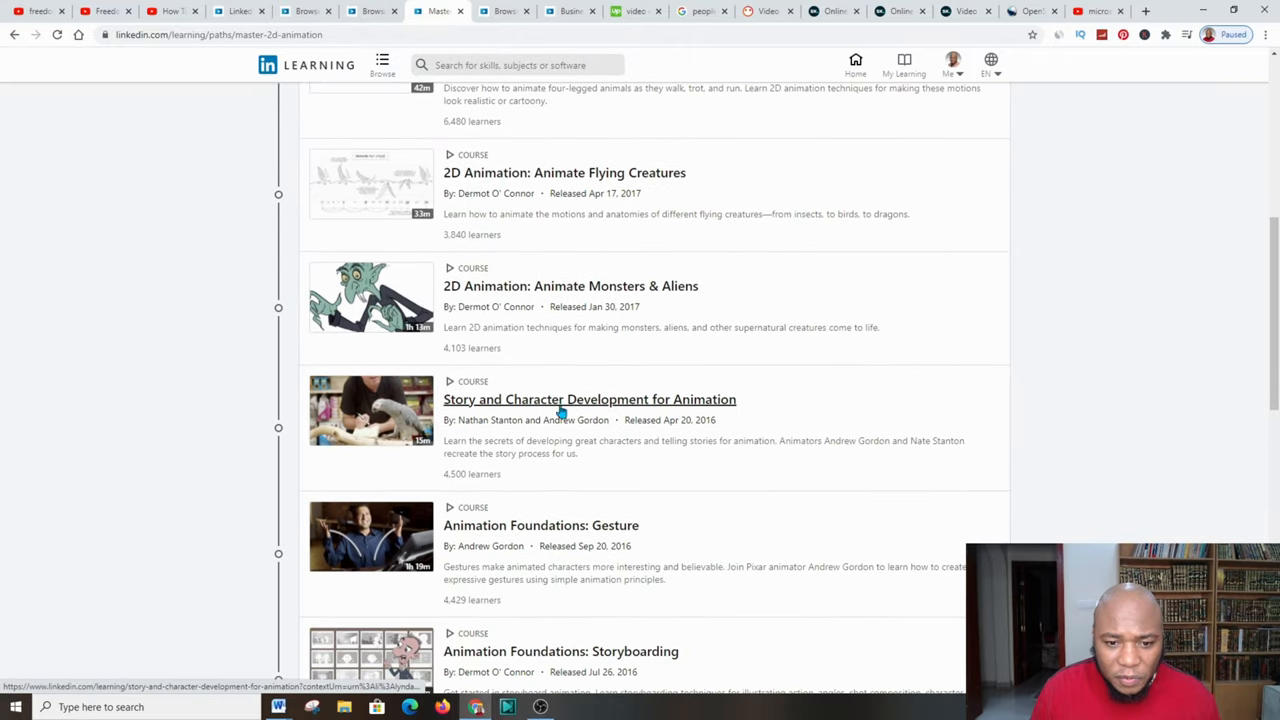
mouse_move(624, 400)
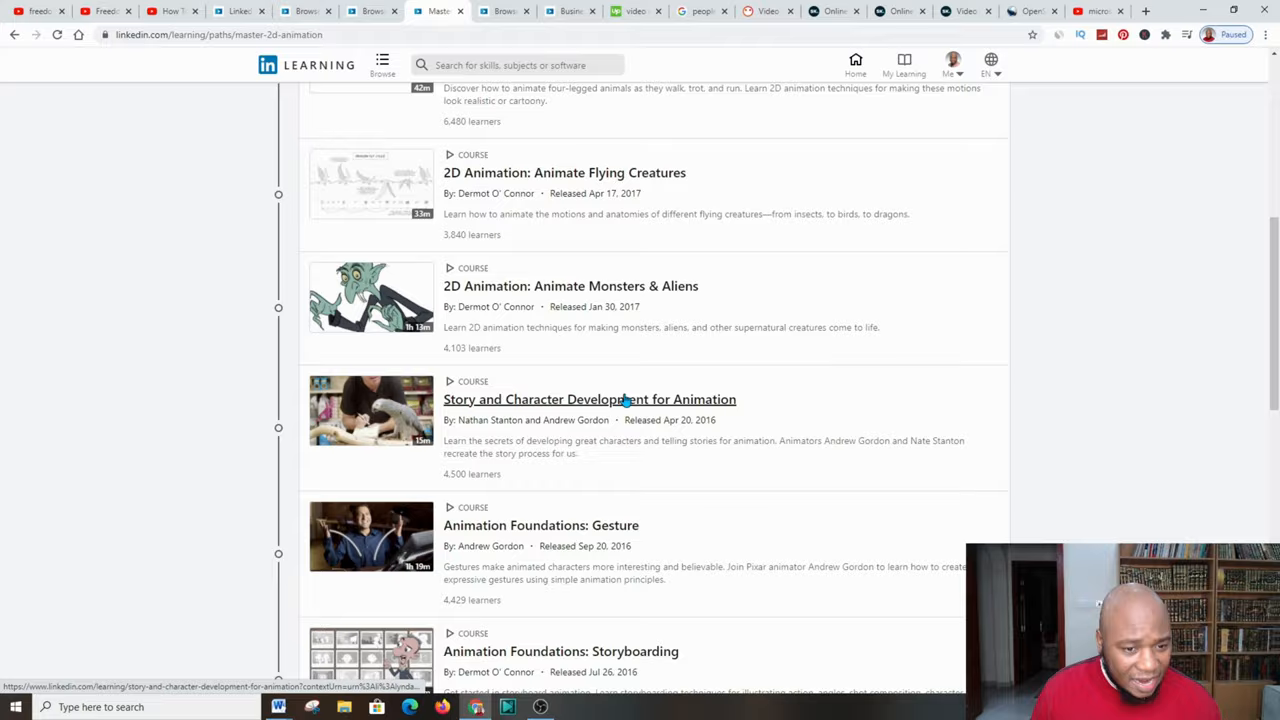
scroll("down", 3)
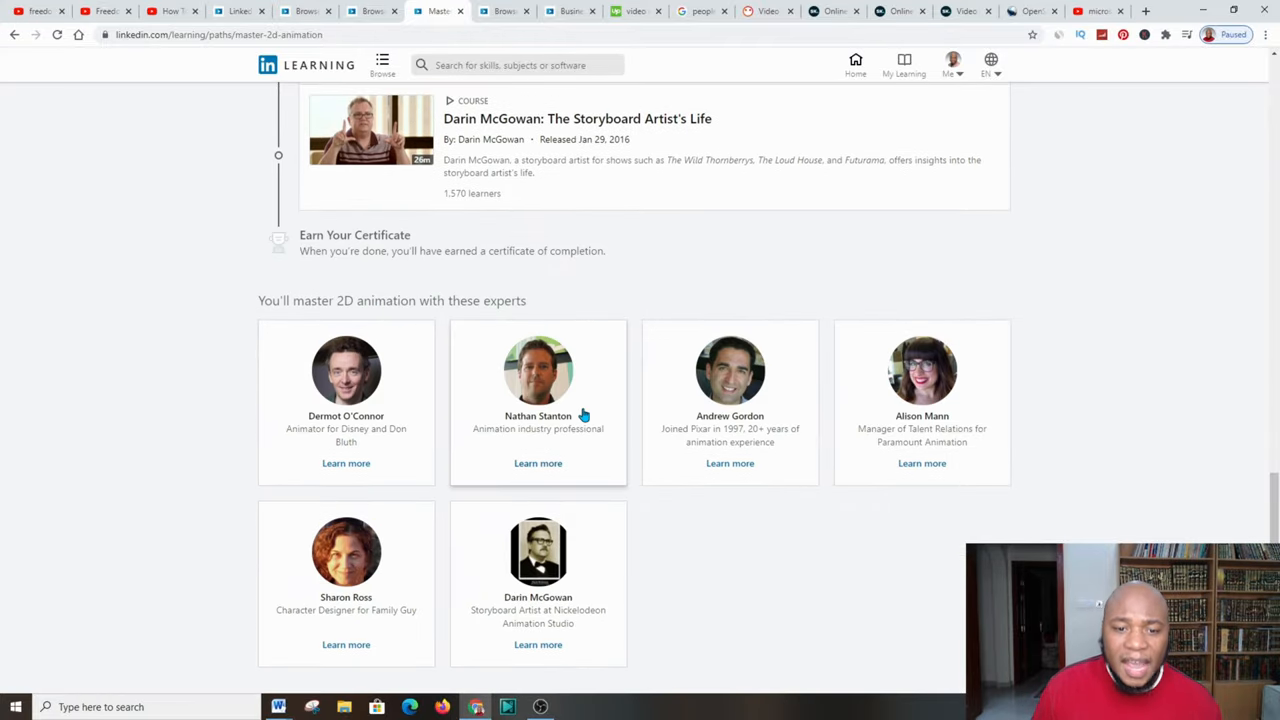
scroll("up", 3)
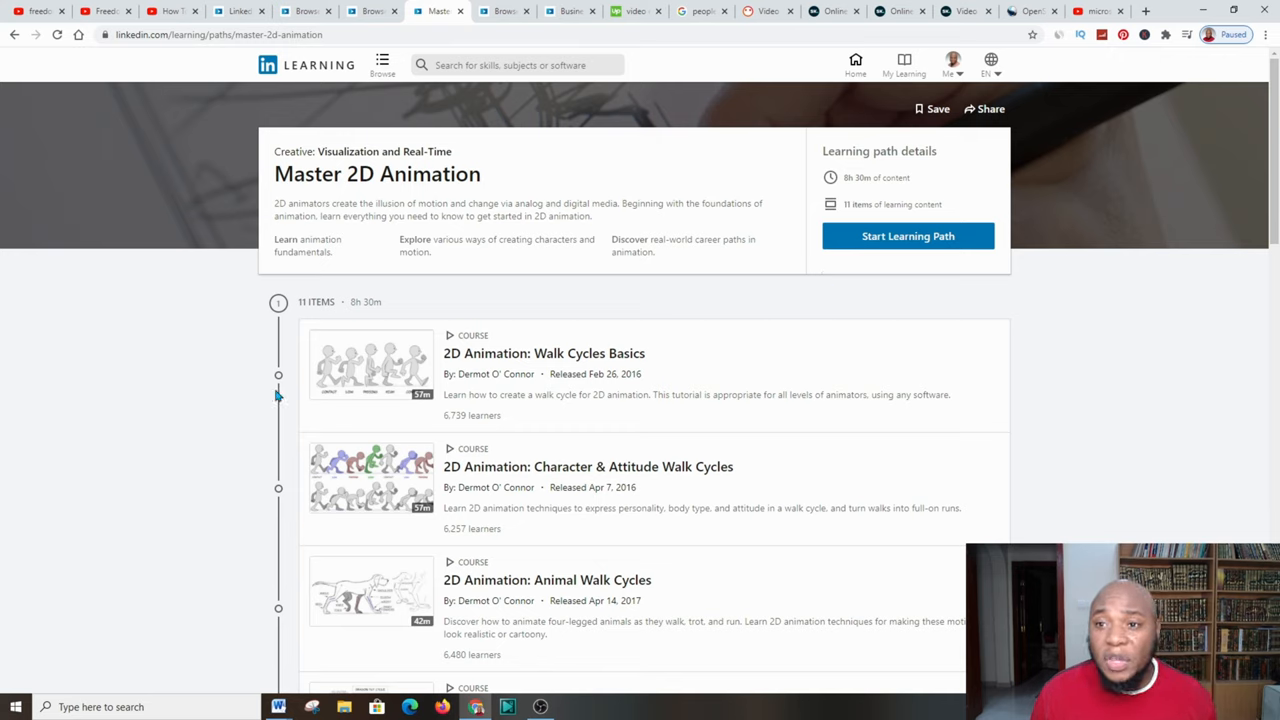
mouse_move(592, 160)
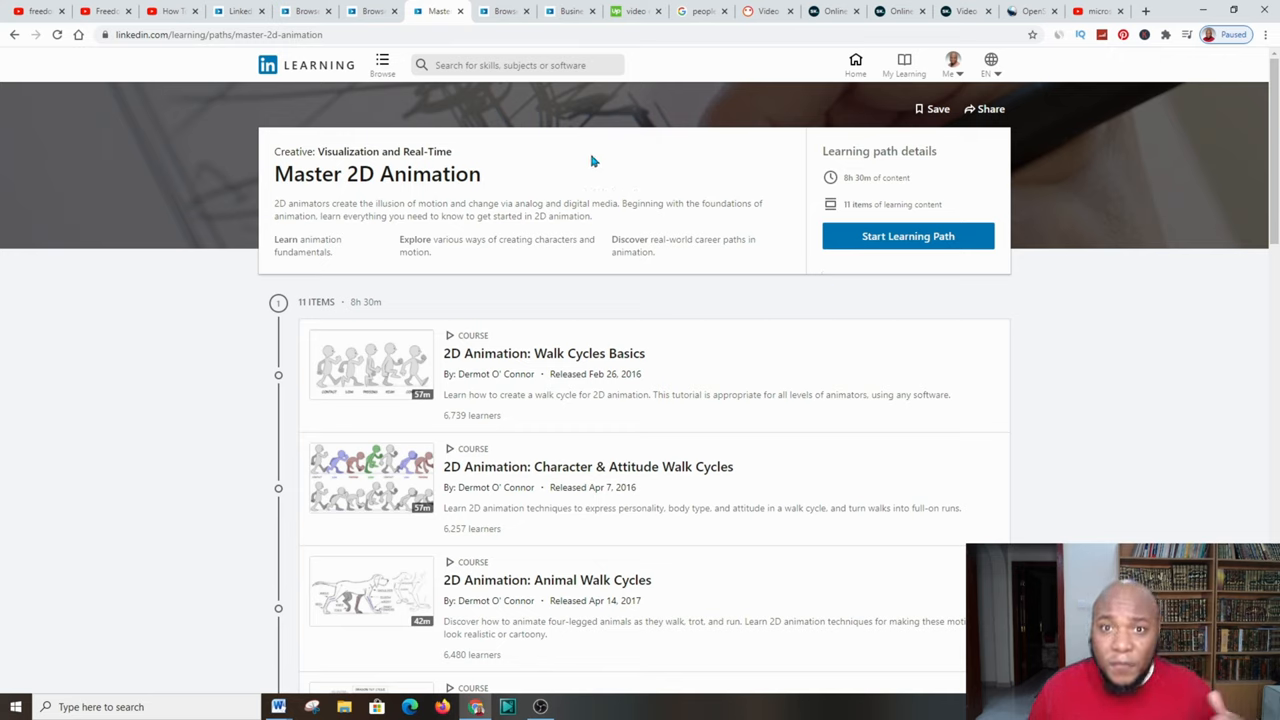
mouse_move(544, 322)
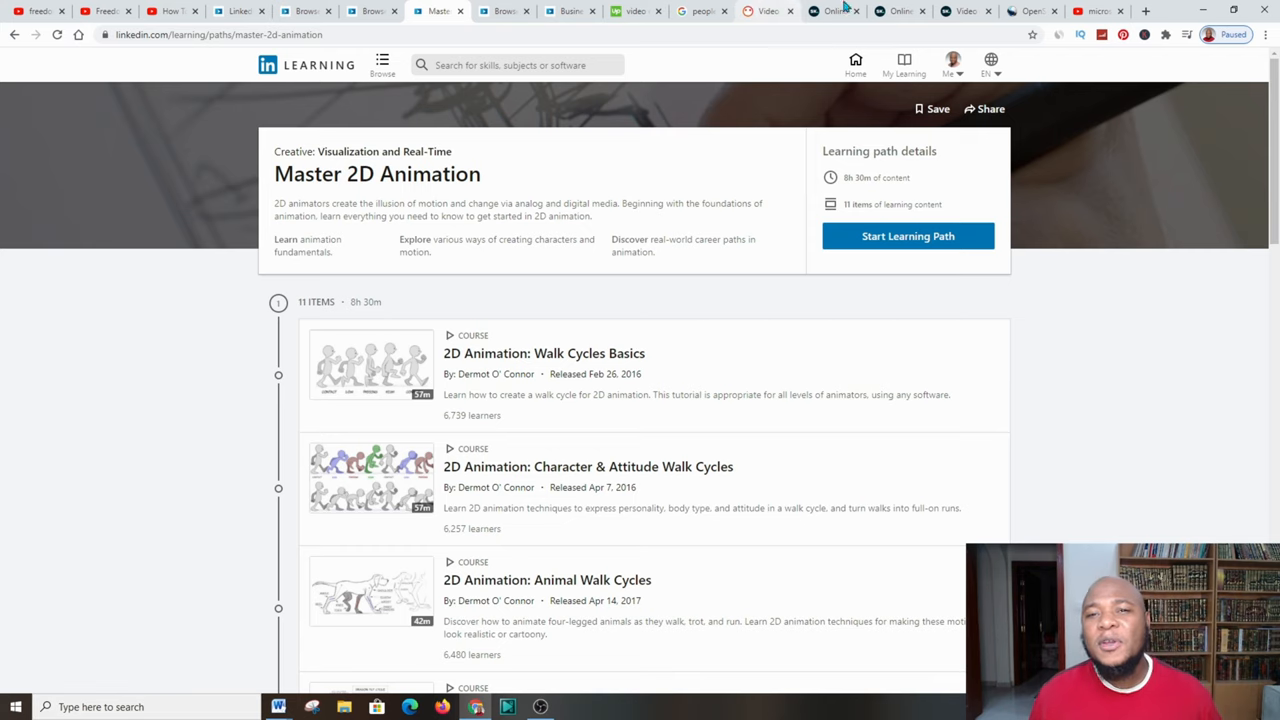
left_click(1096, 12)
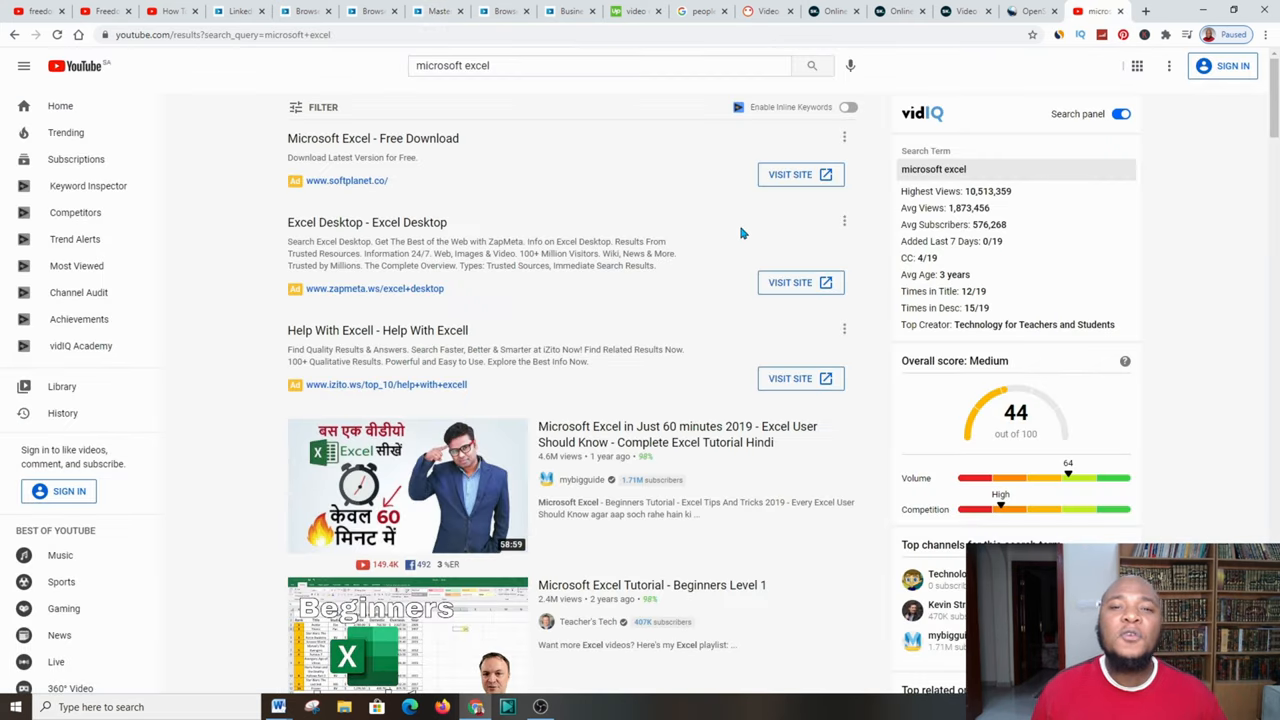
mouse_move(328, 212)
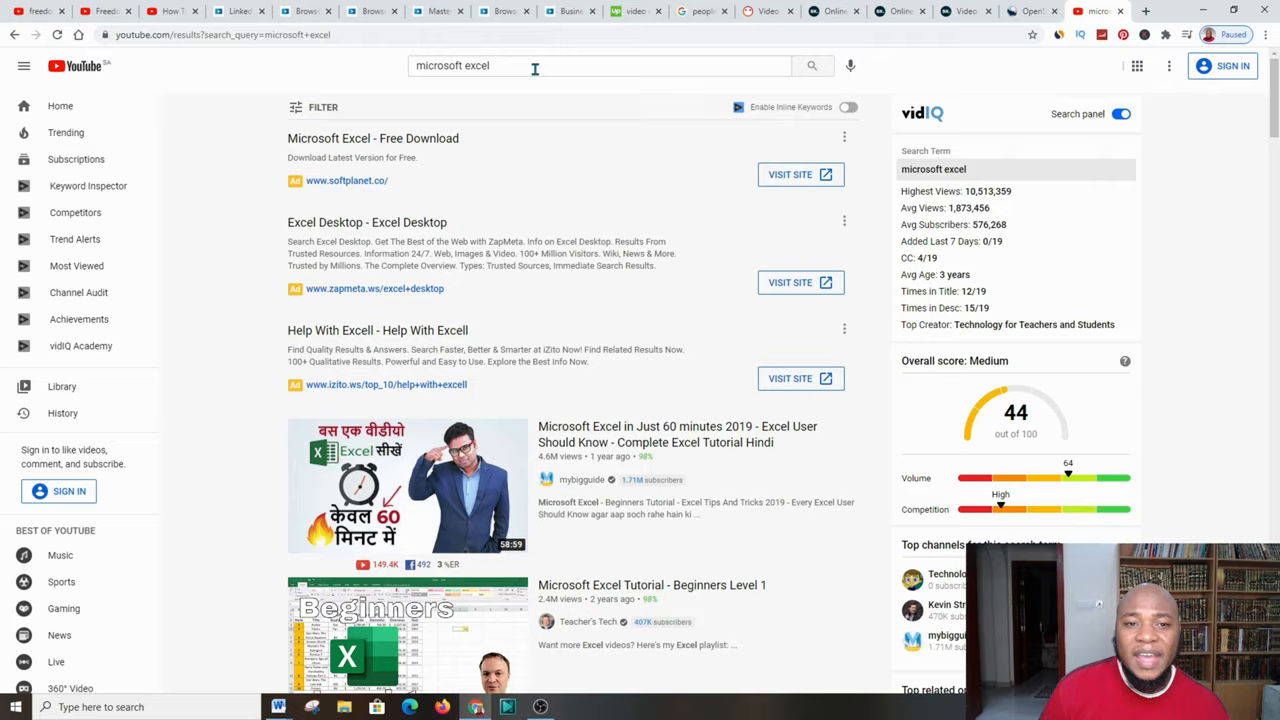
scroll("down", 3)
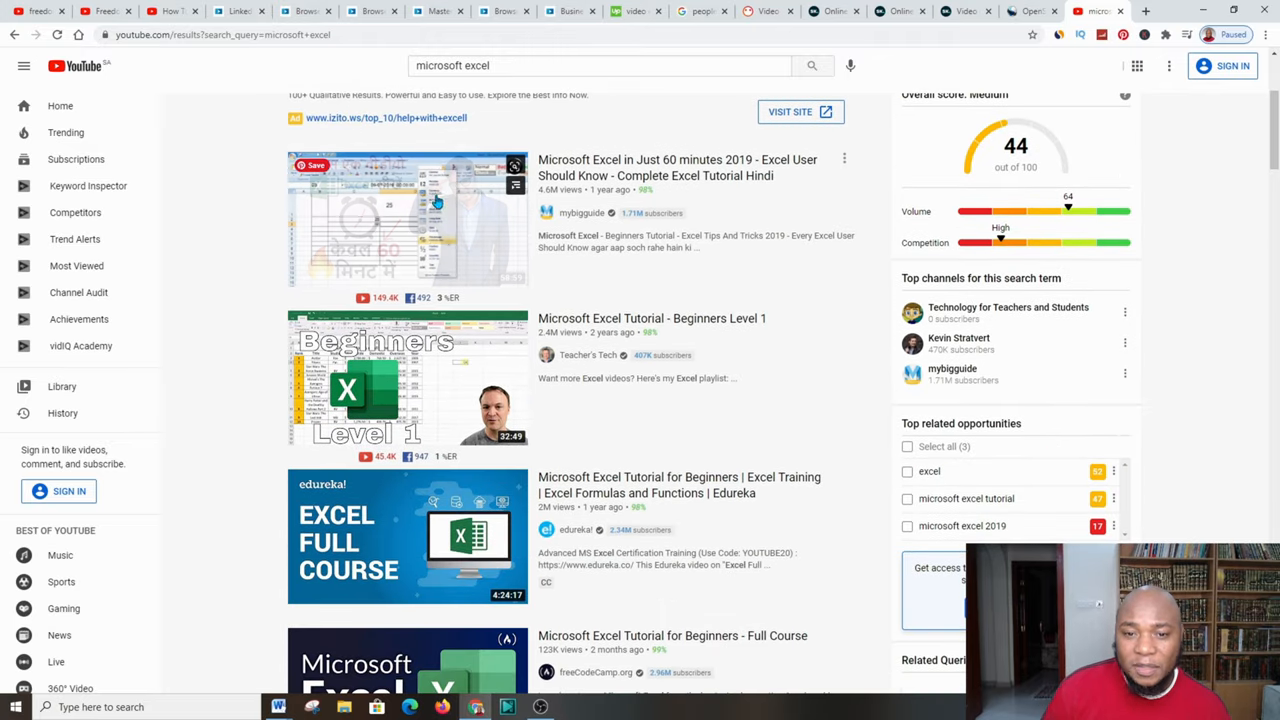
mouse_move(388, 218)
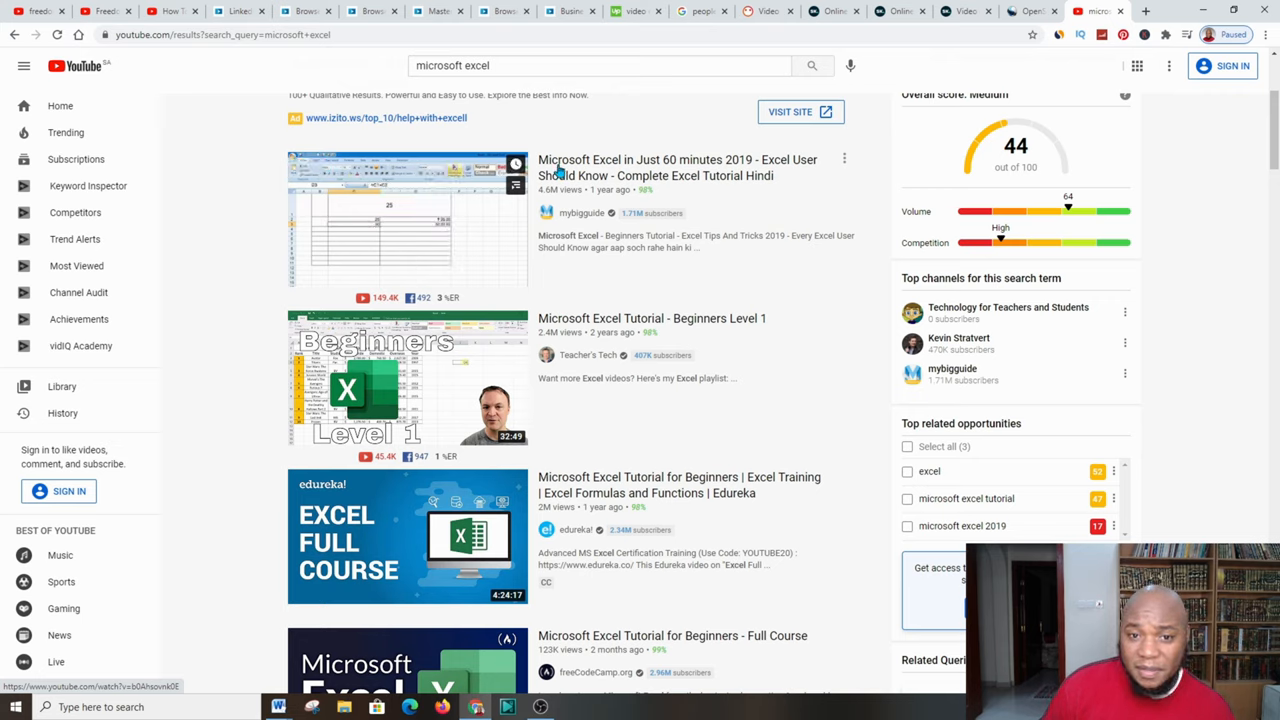
mouse_move(756, 180)
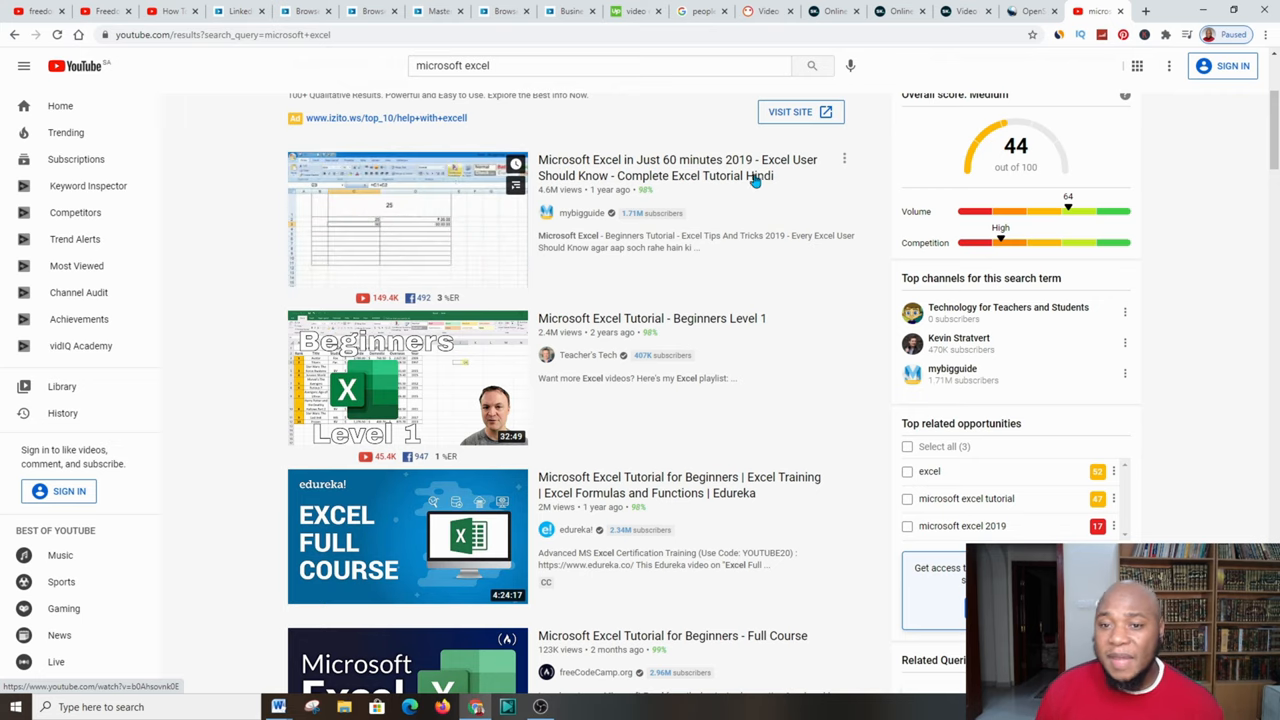
mouse_move(648, 224)
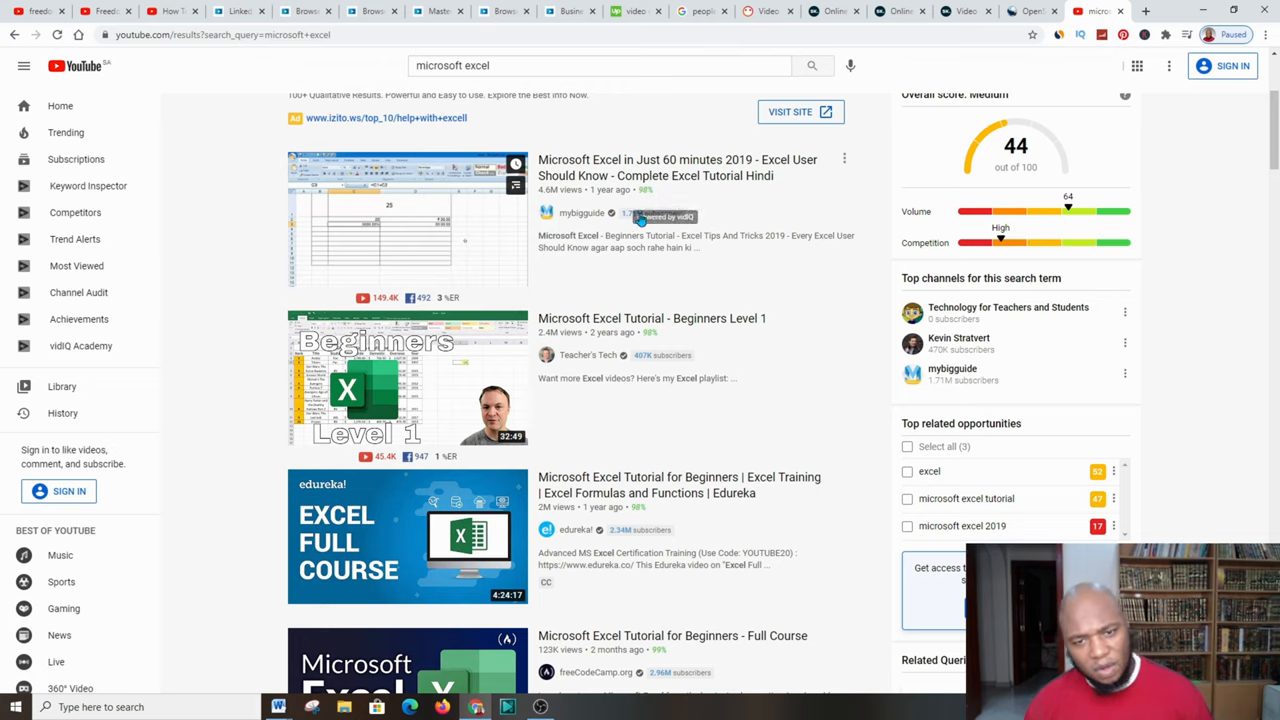
mouse_move(604, 164)
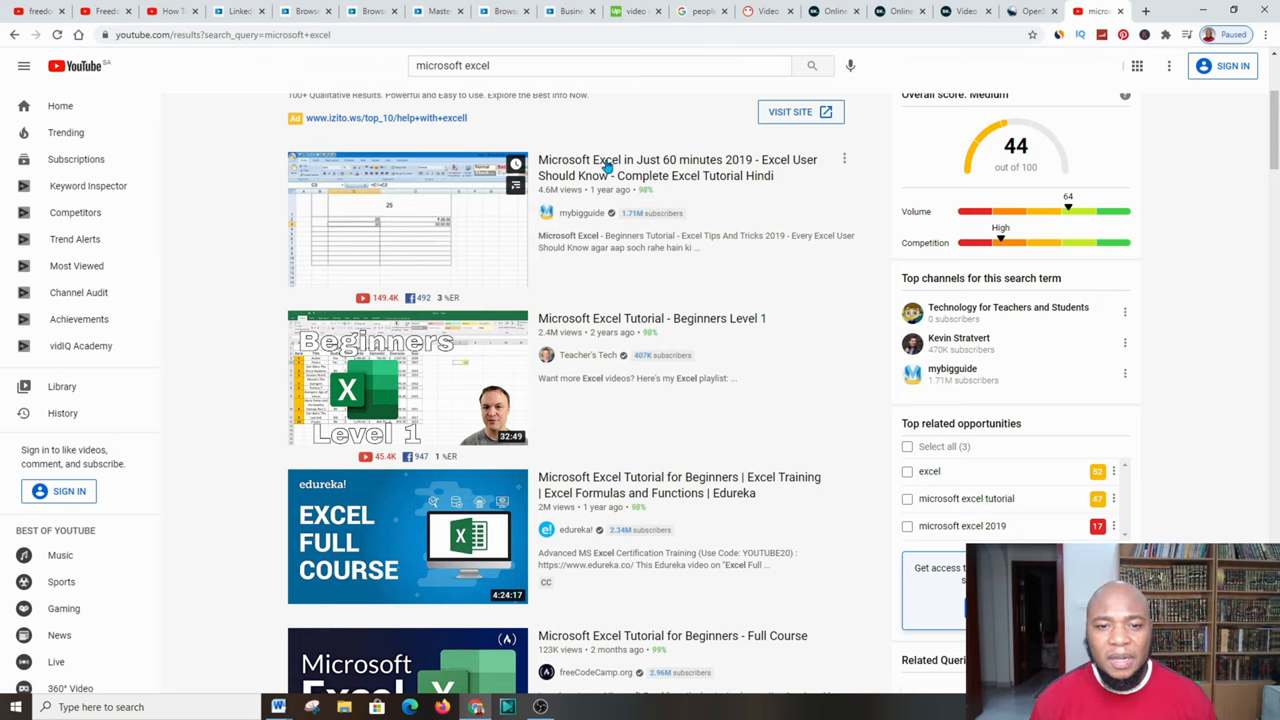
scroll("down", 3)
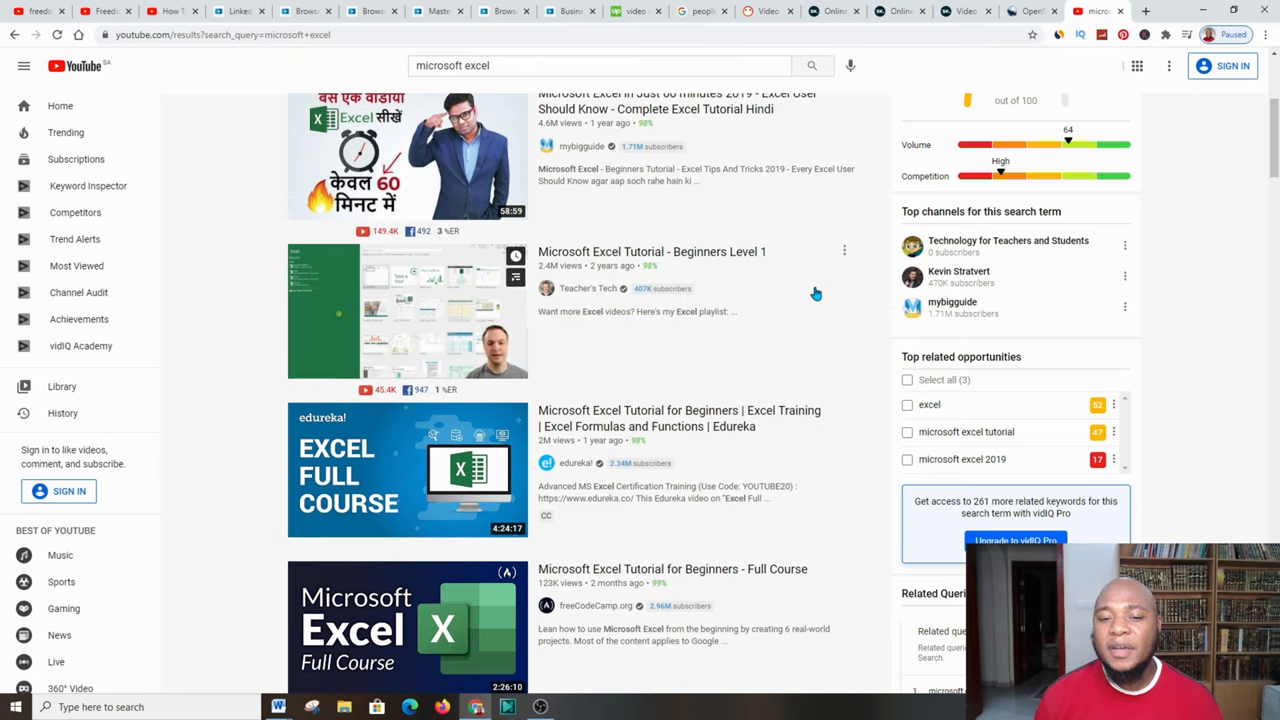
mouse_move(376, 318)
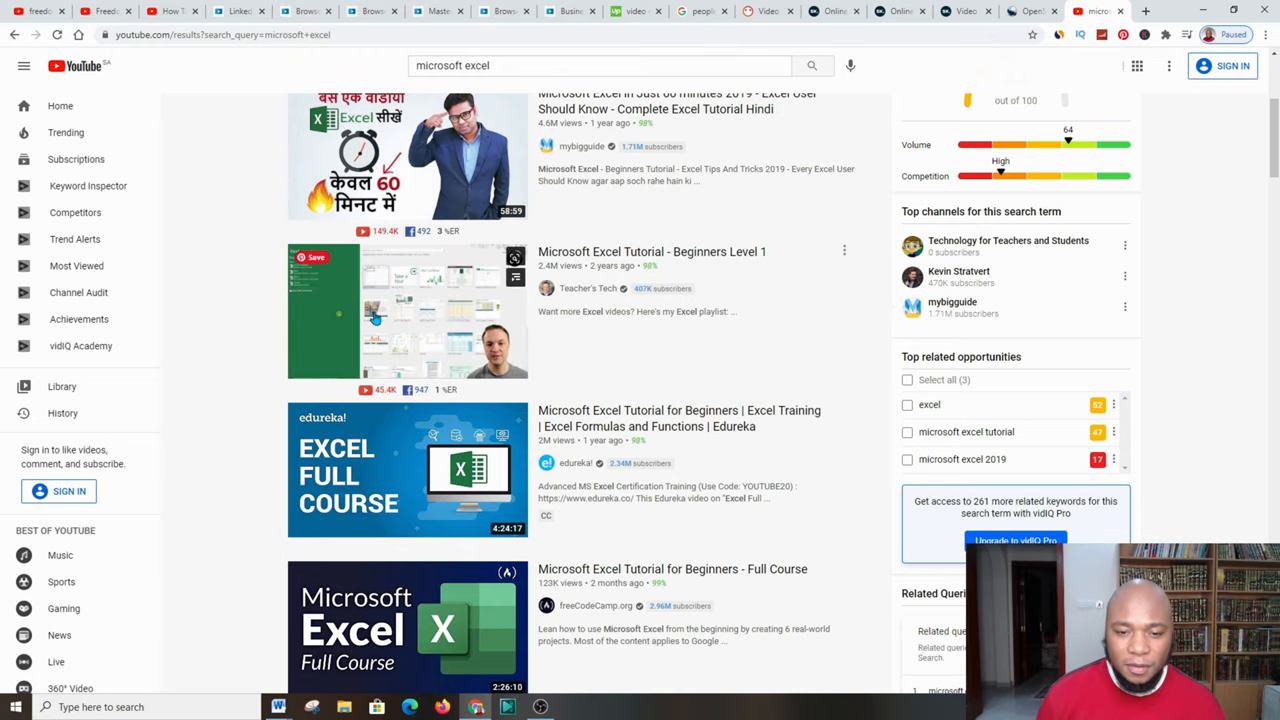
scroll("down", 3)
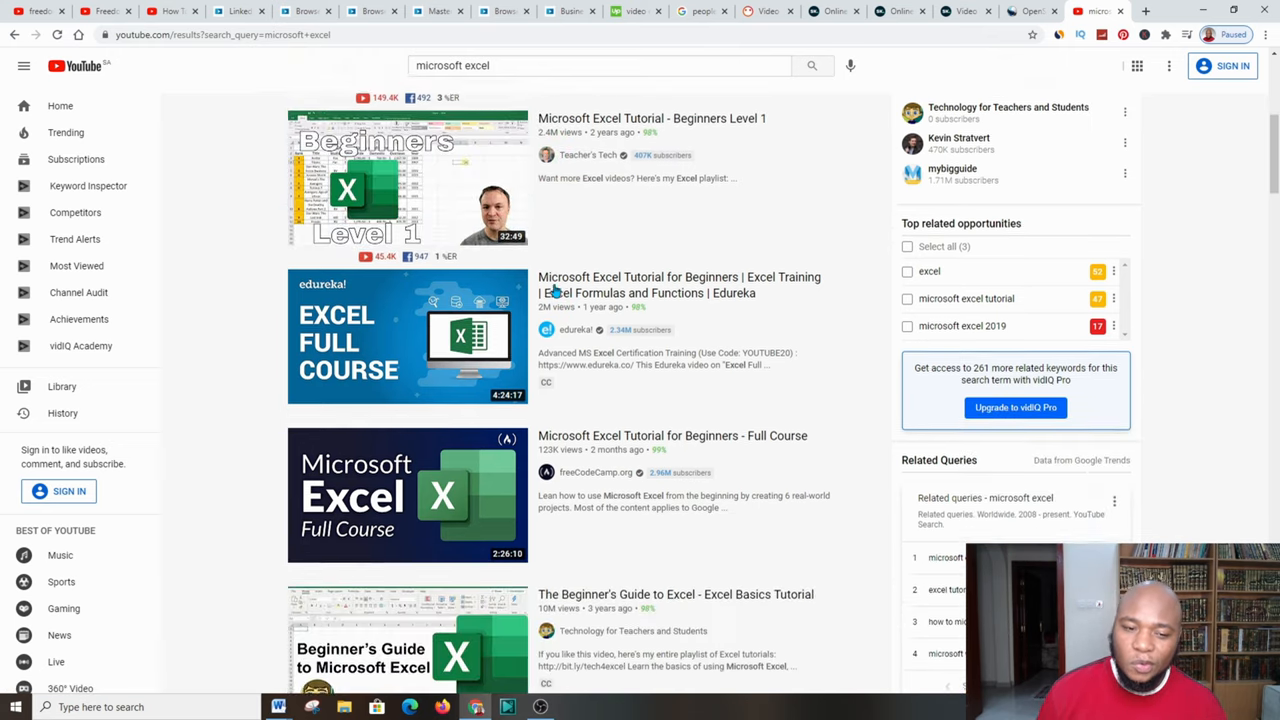
scroll("down", 3)
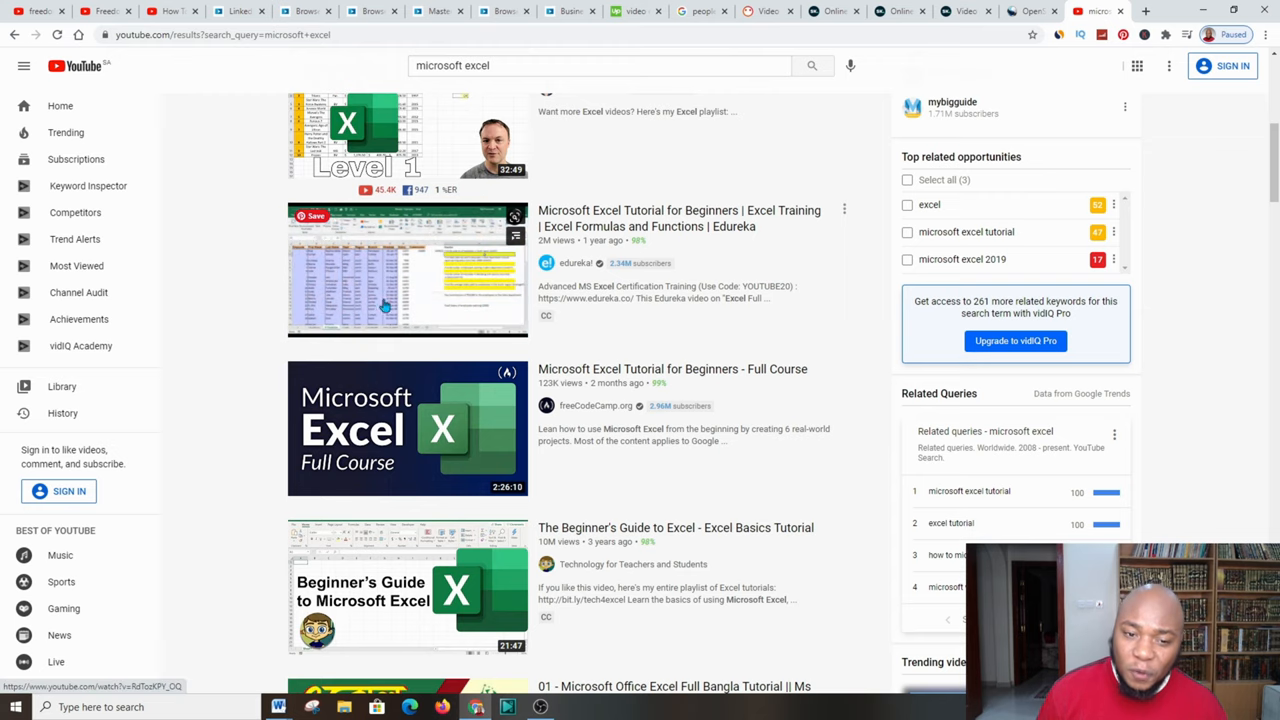
scroll("down", 3)
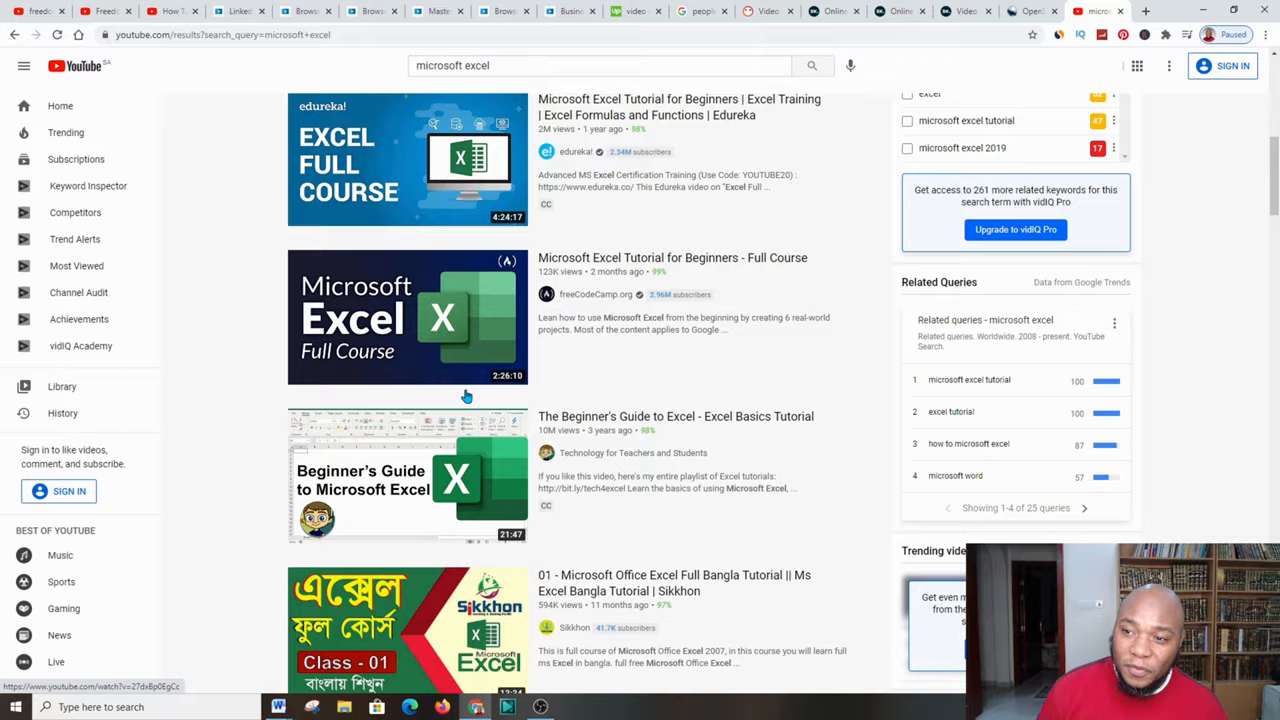
scroll("up", 3)
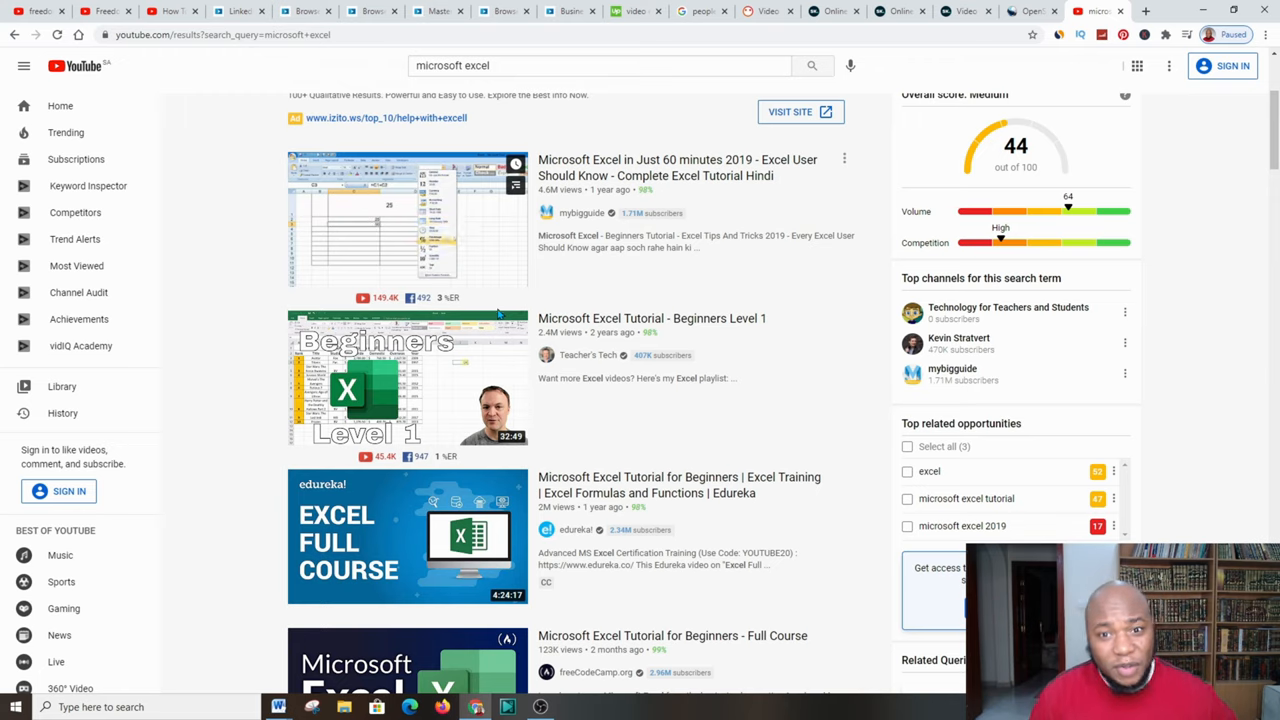
scroll("down", 3)
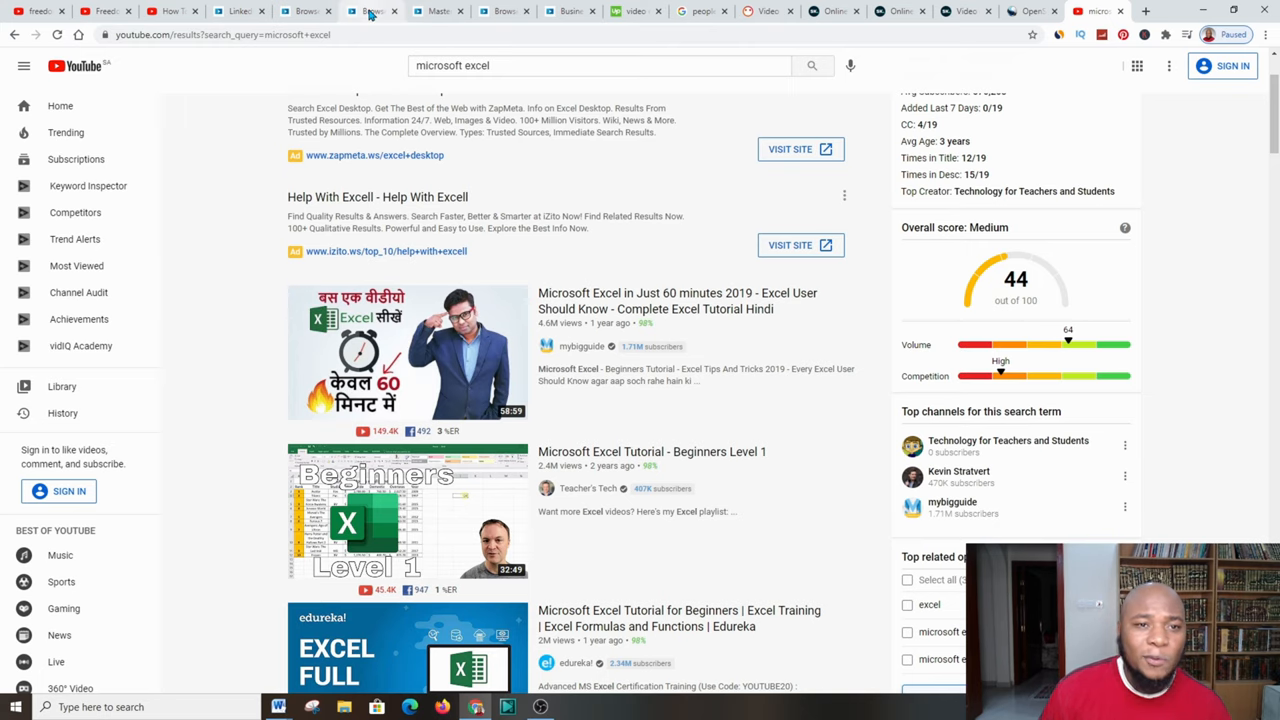
Show LinkedIn Learning's Technology topics, then switch to Upwork's video editor freelancers
left_click(370, 12)
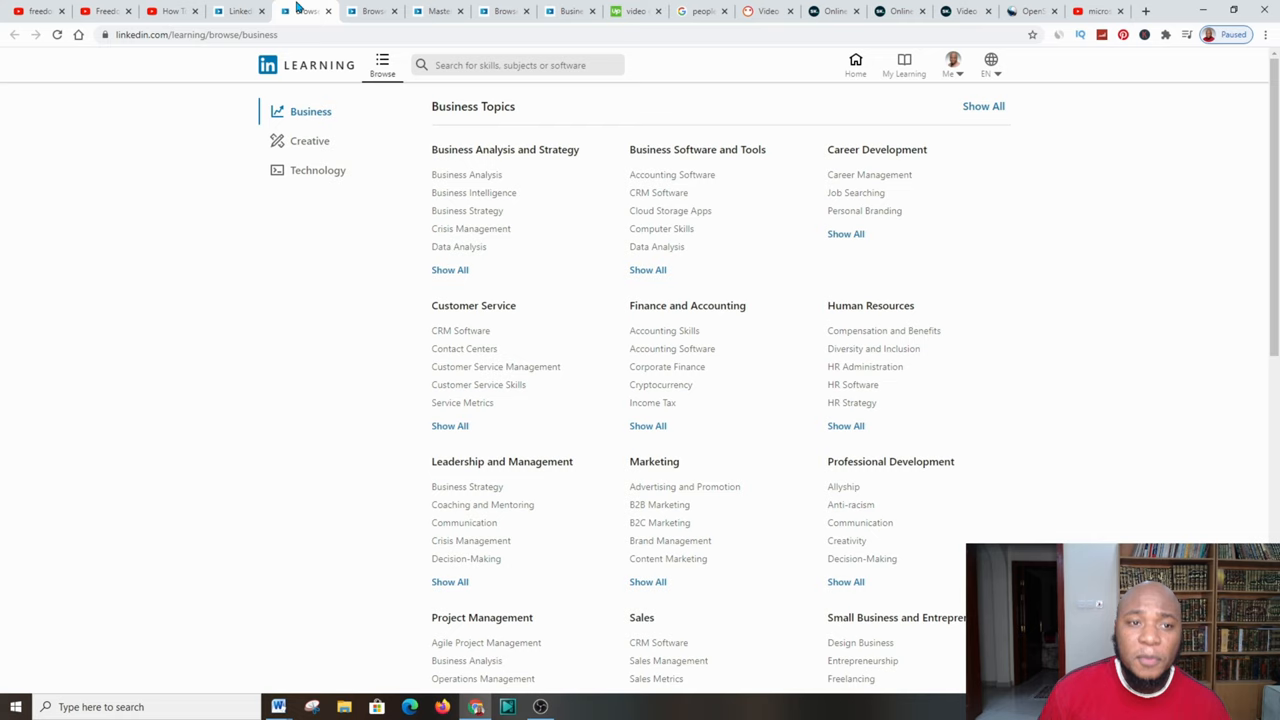
mouse_move(696, 148)
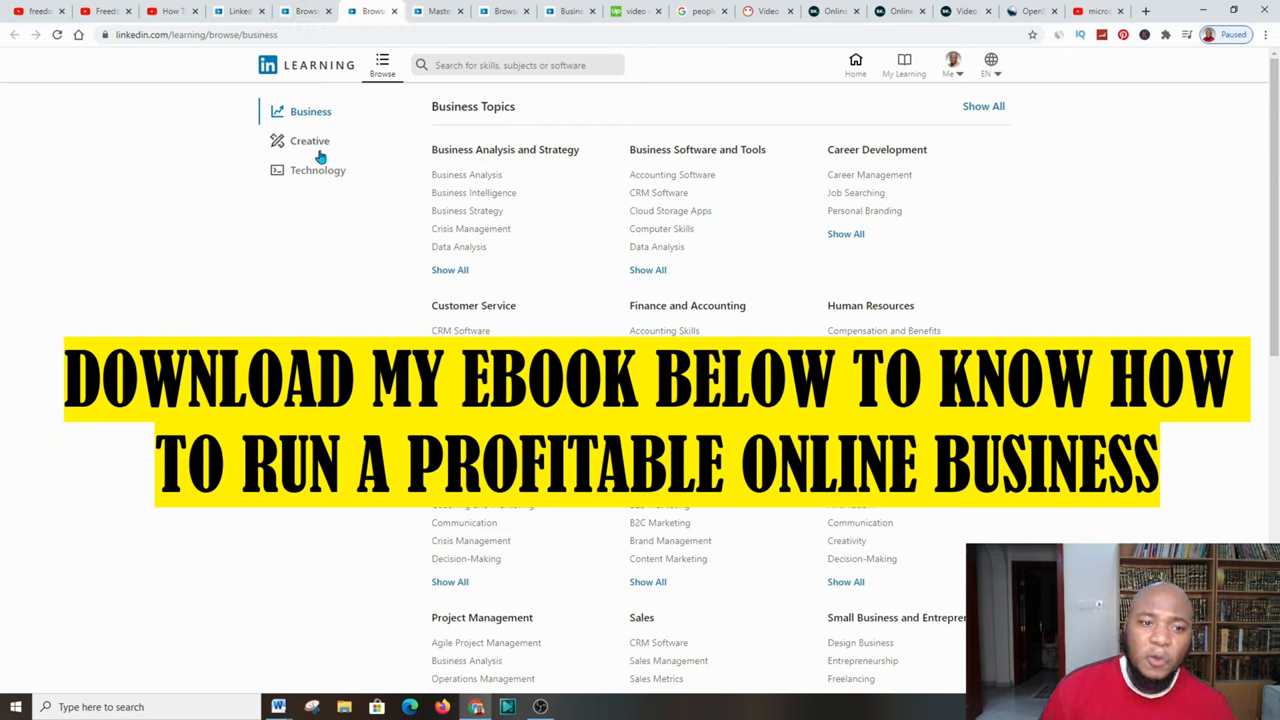
left_click(318, 170)
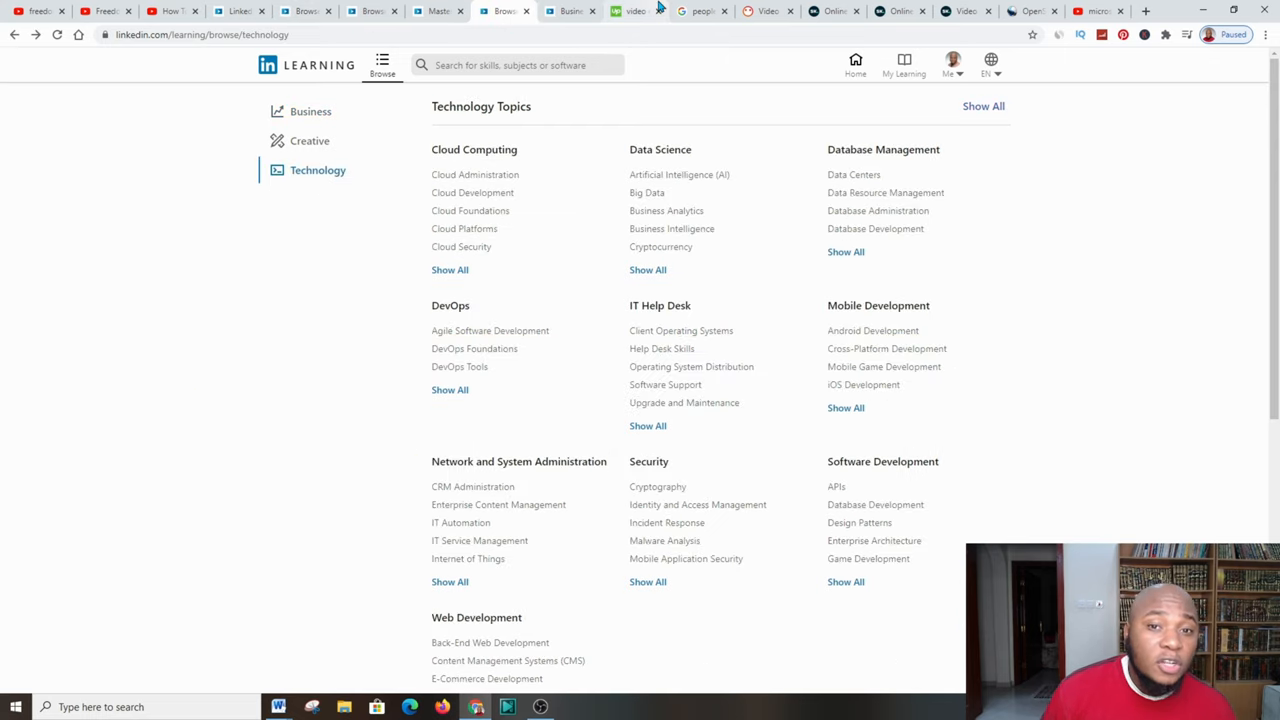
left_click(636, 12)
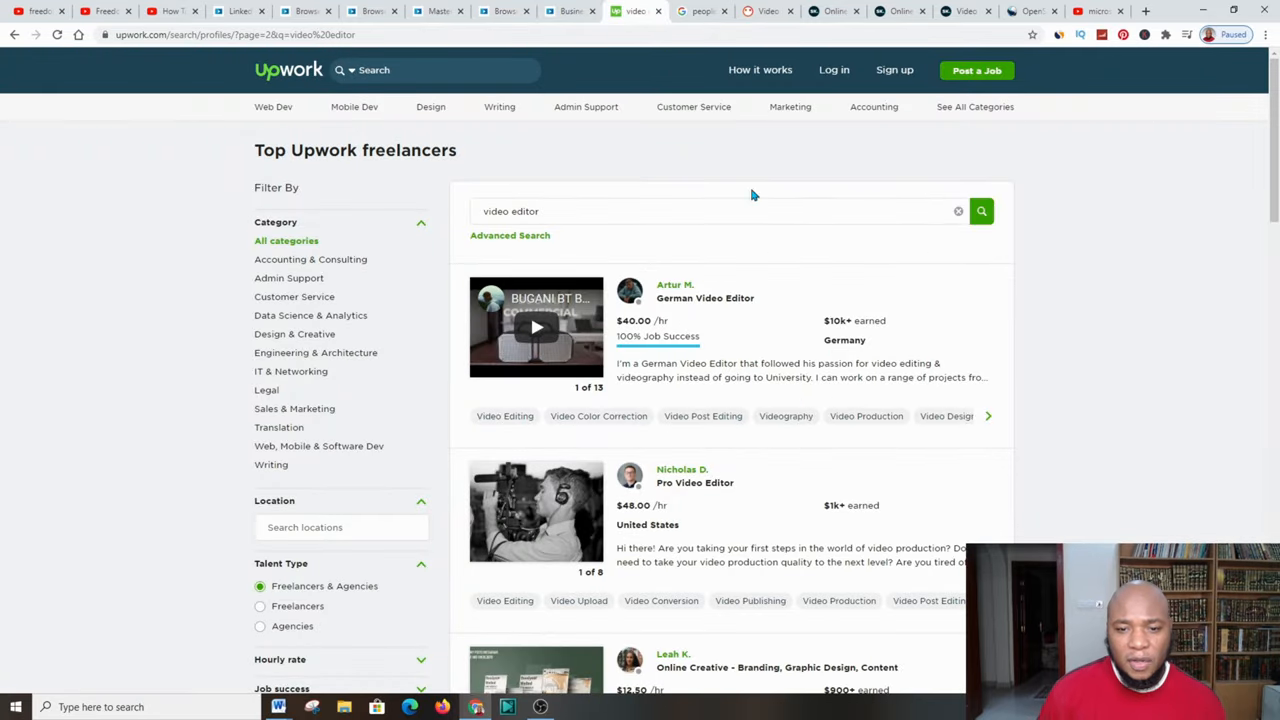
mouse_move(1010, 224)
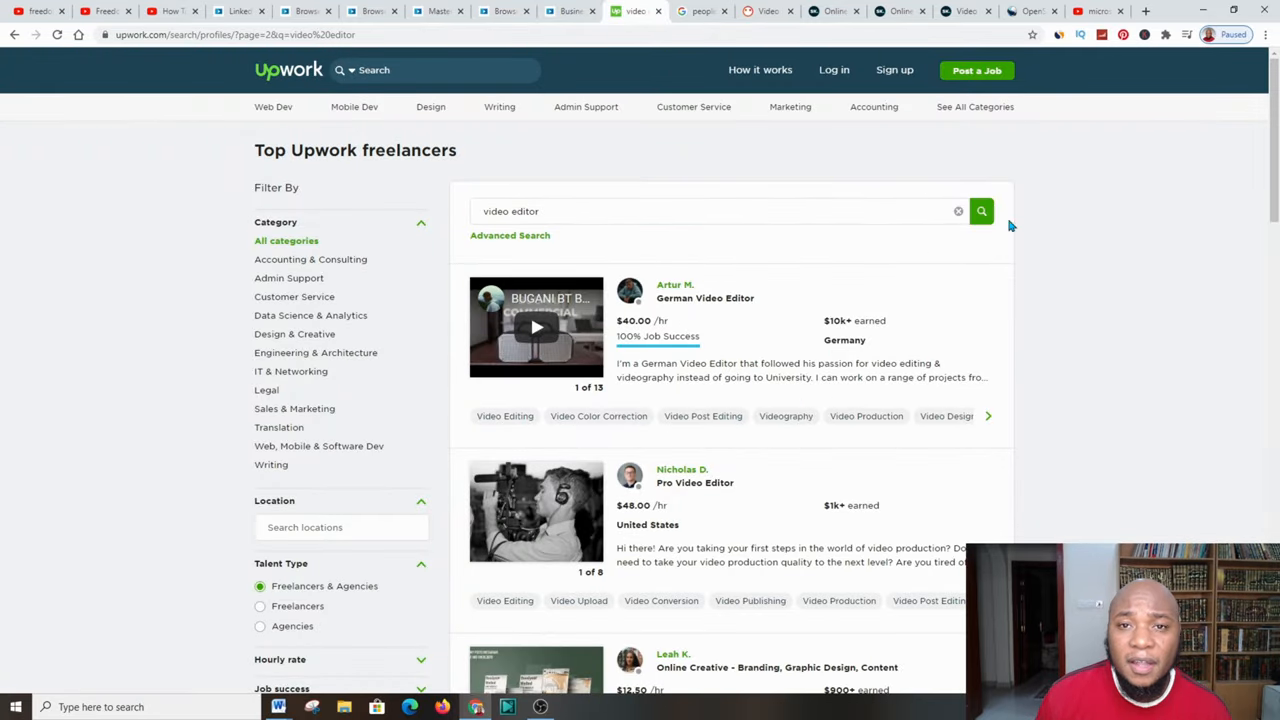
mouse_move(576, 196)
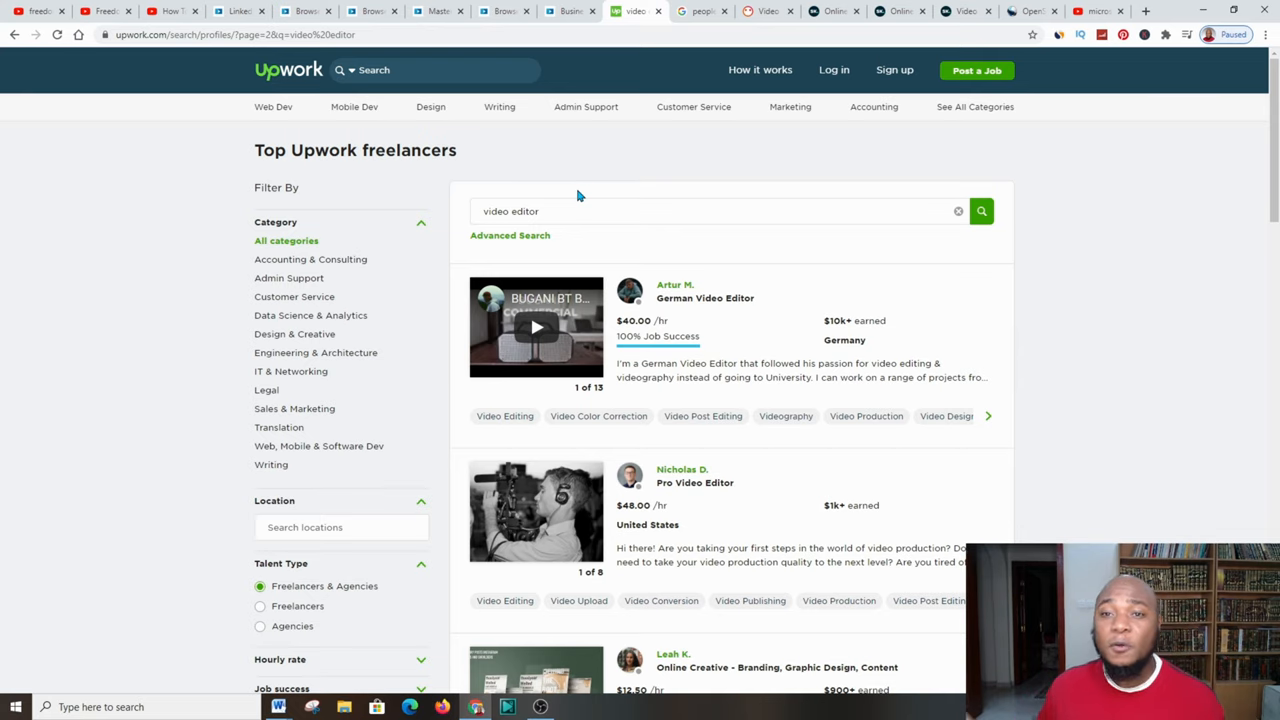
mouse_move(610, 98)
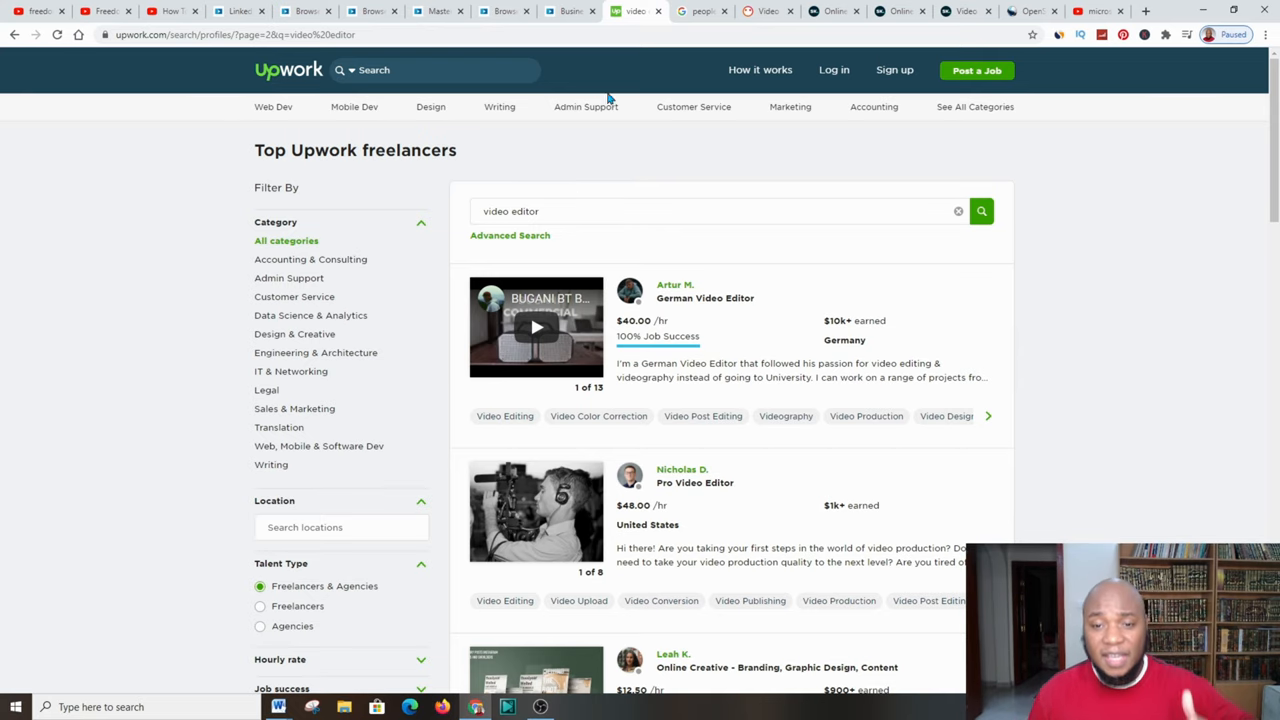
mouse_move(892, 278)
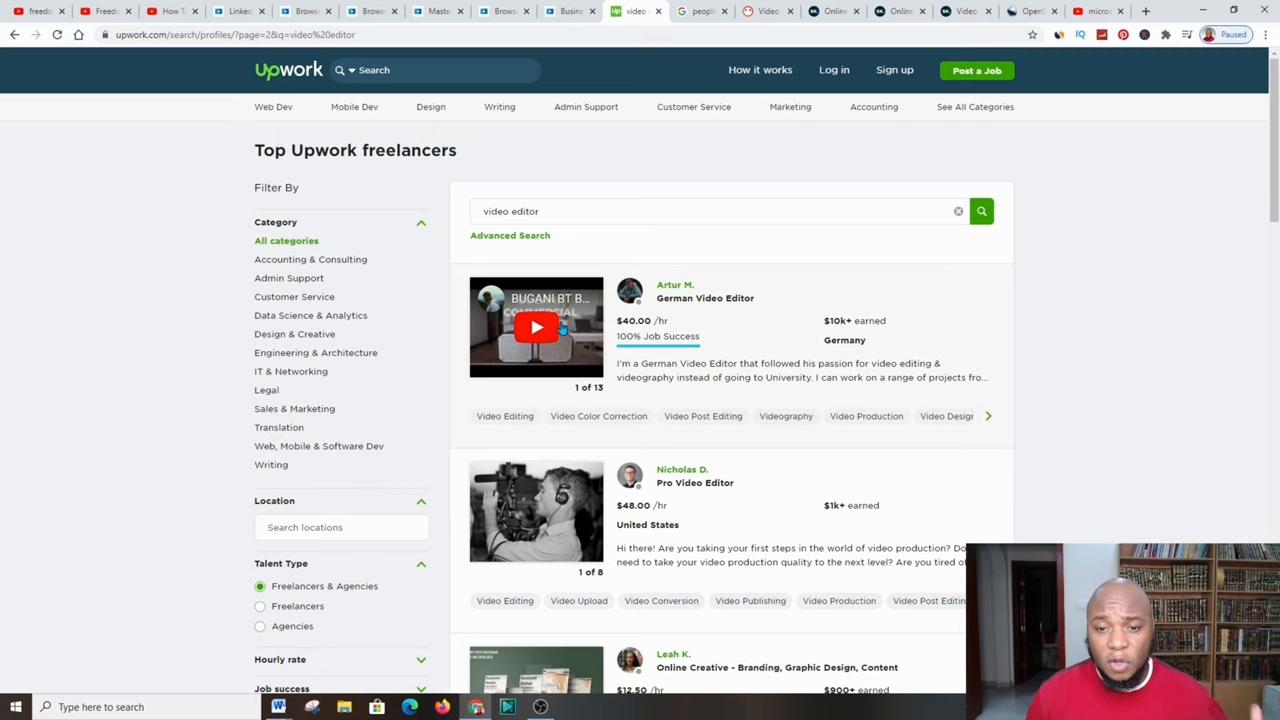
Switch from Upwork's freelancer results to PeoplePerHour's video editing projects
left_click(304, 12)
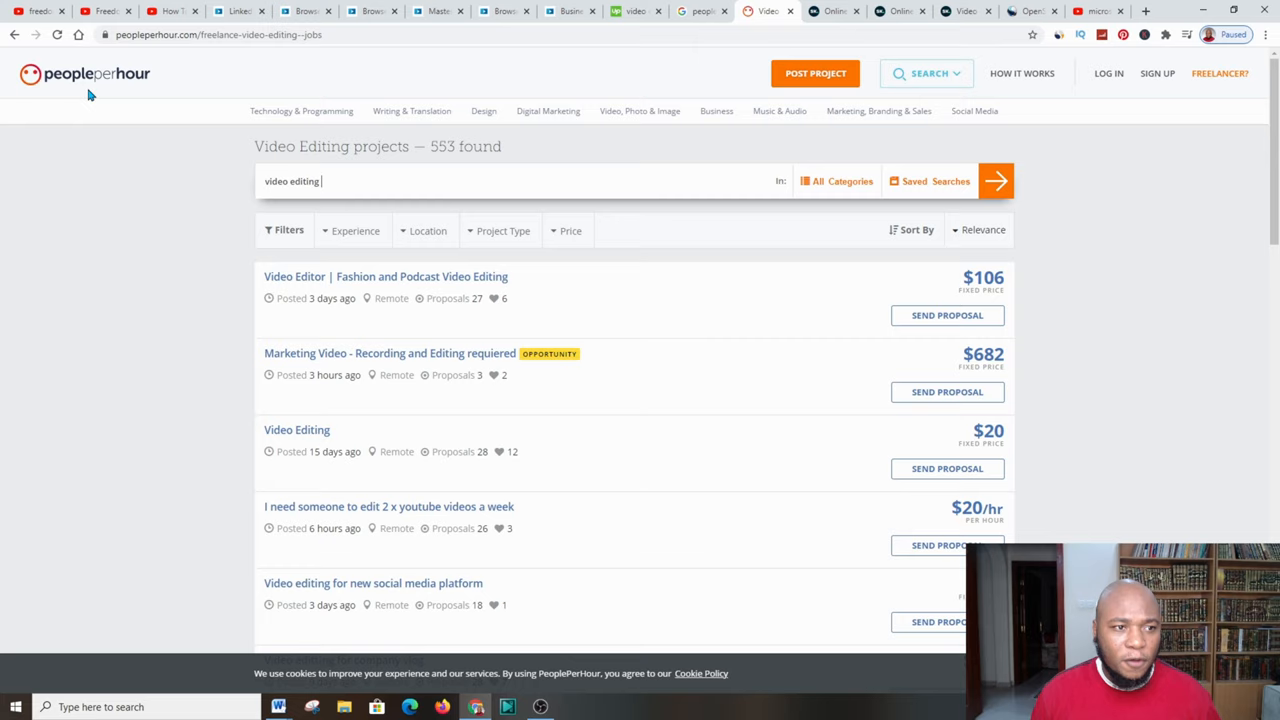
mouse_move(220, 256)
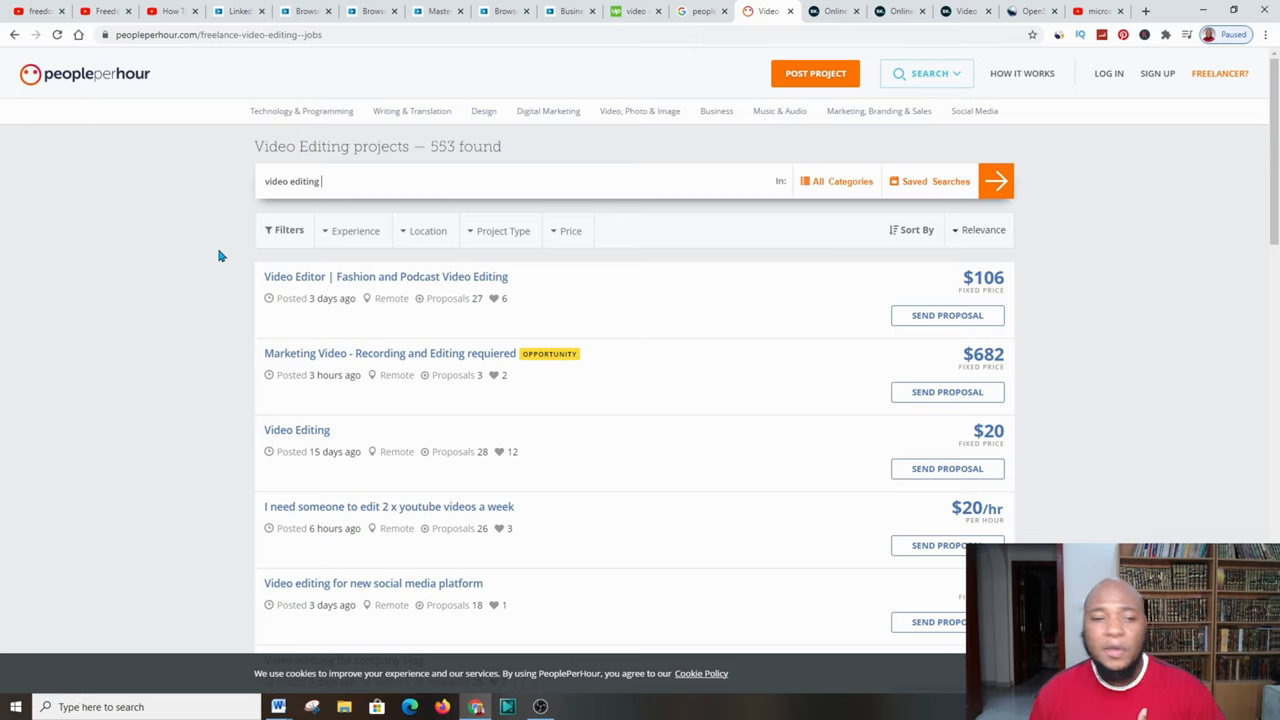
mouse_move(784, 148)
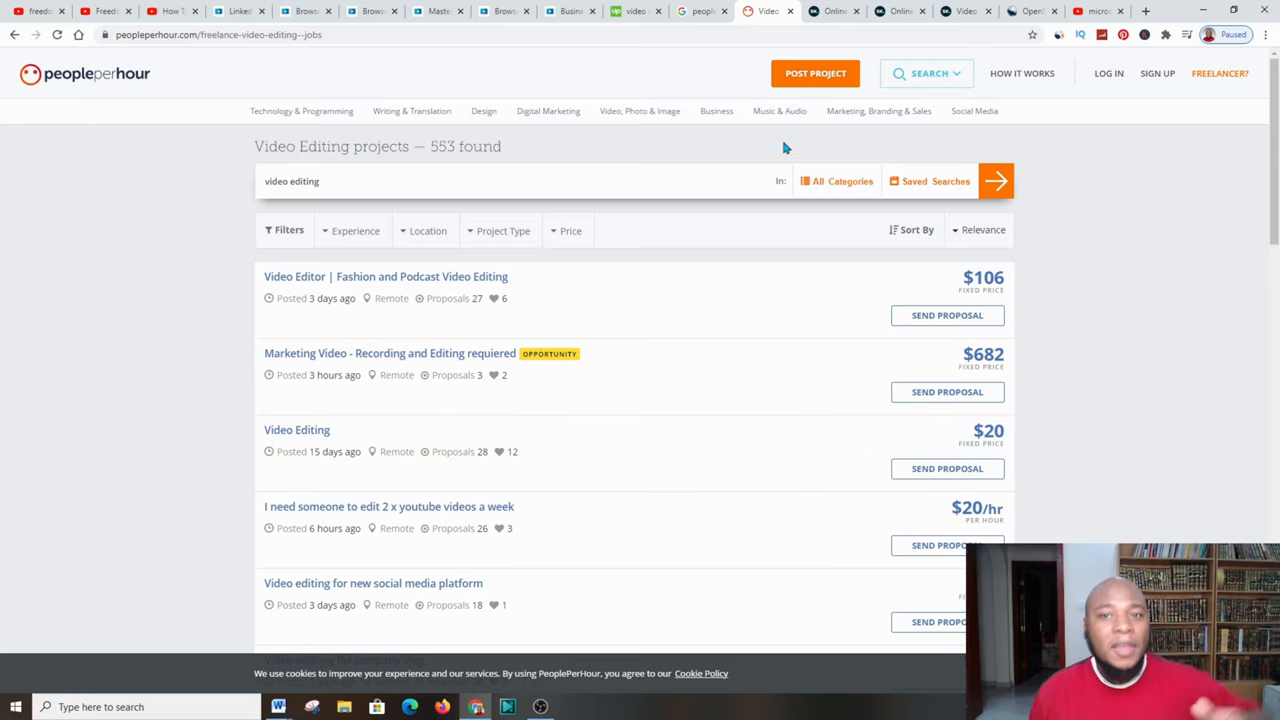
Switch from PeoplePerHour's 553 projects to the Skillshare homepage
left_click(832, 12)
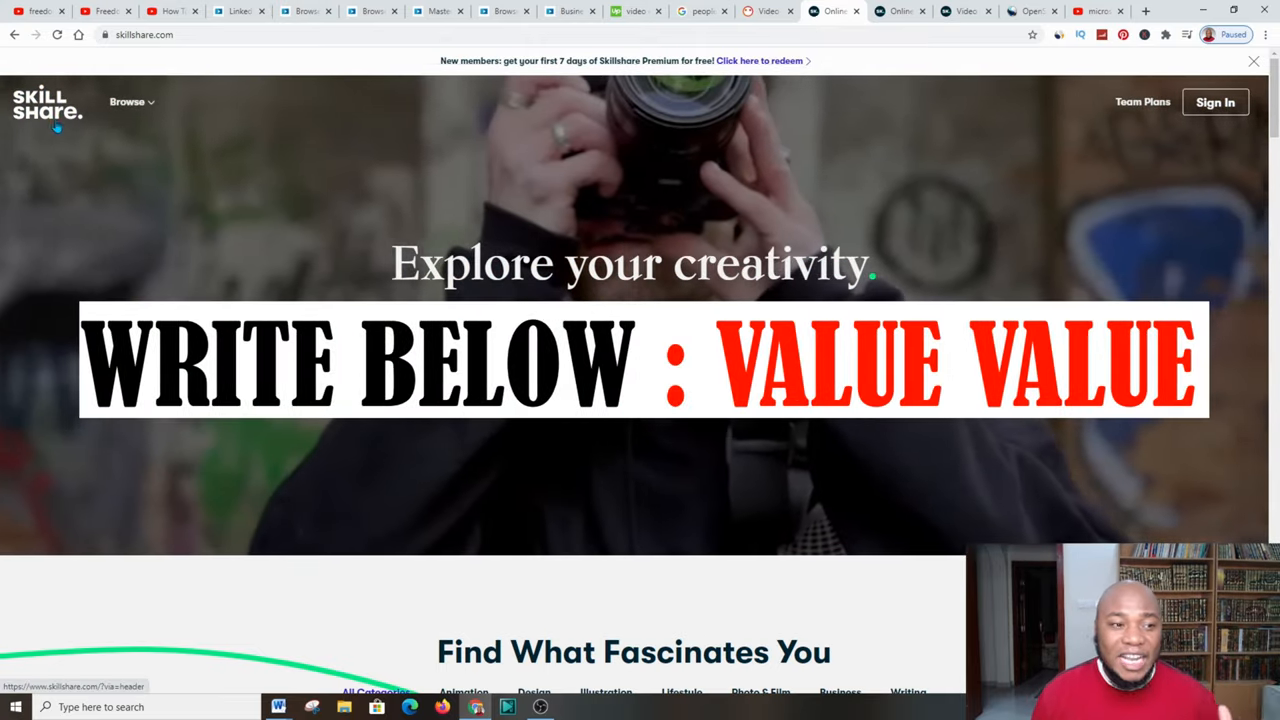
Scroll the Video on a Budget class page, visit OpenShot's site, then YouTube's Excel results
scroll("down", 3)
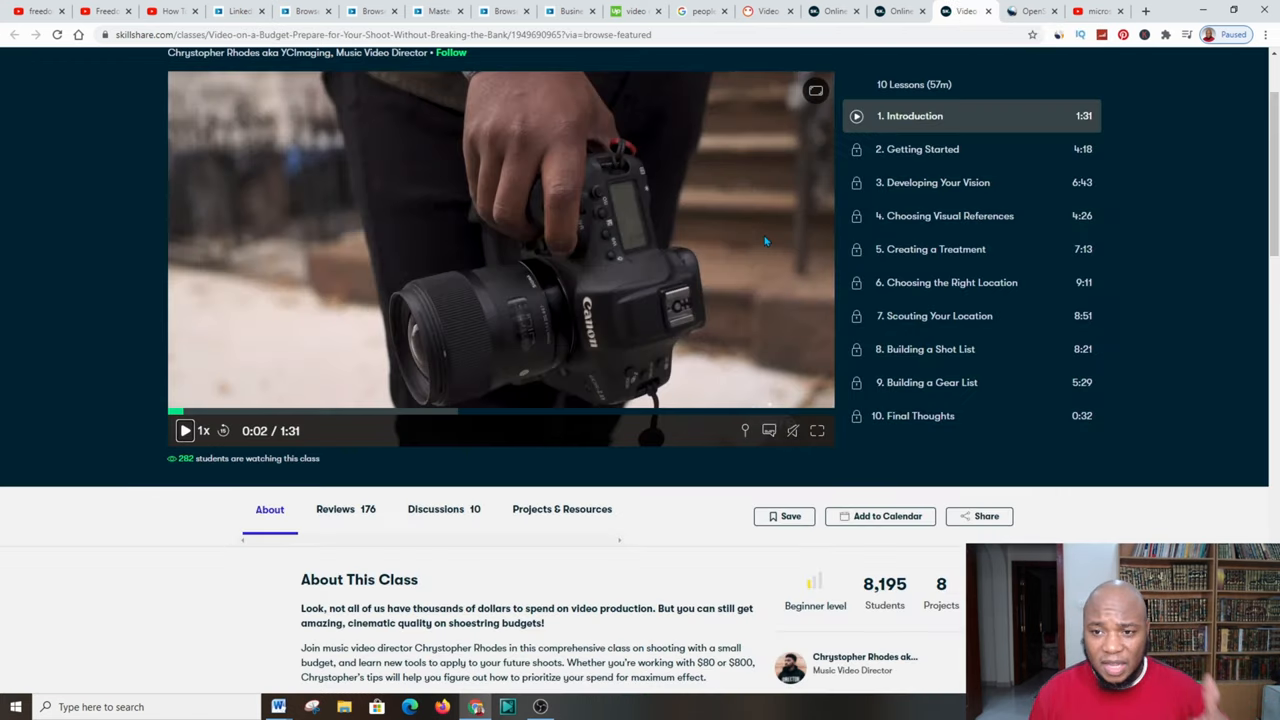
mouse_move(768, 230)
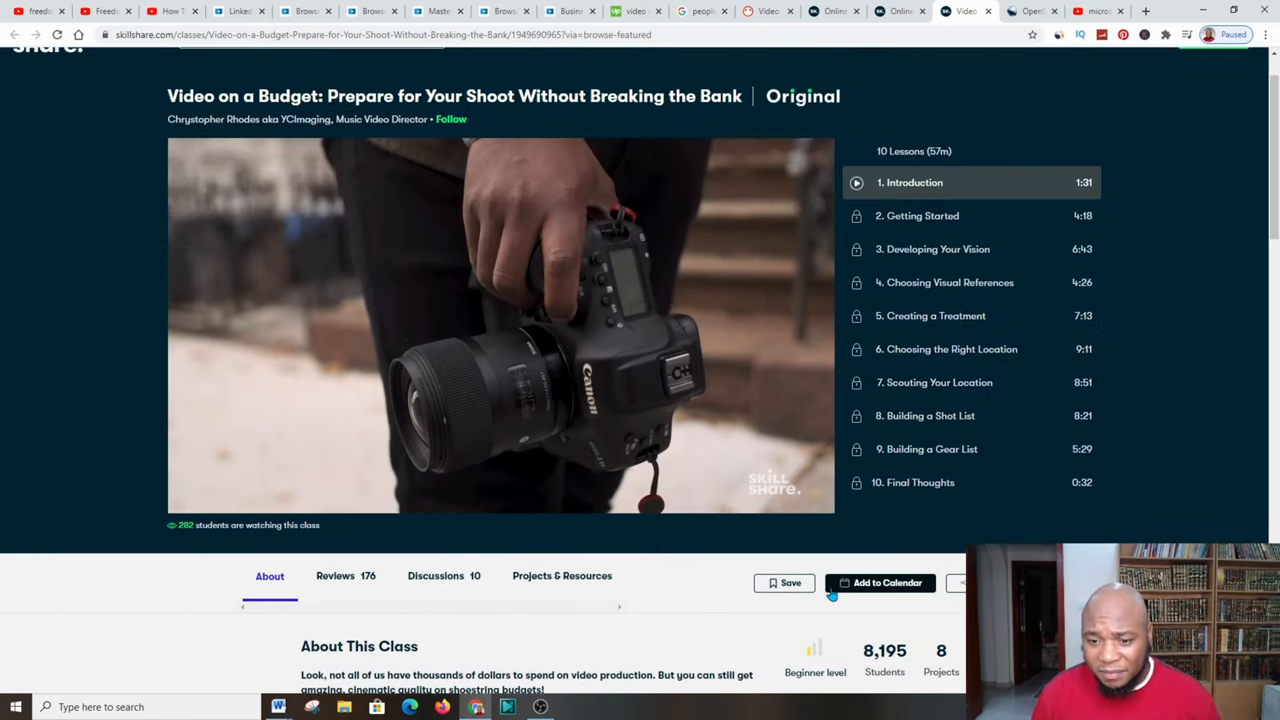
scroll("down", 3)
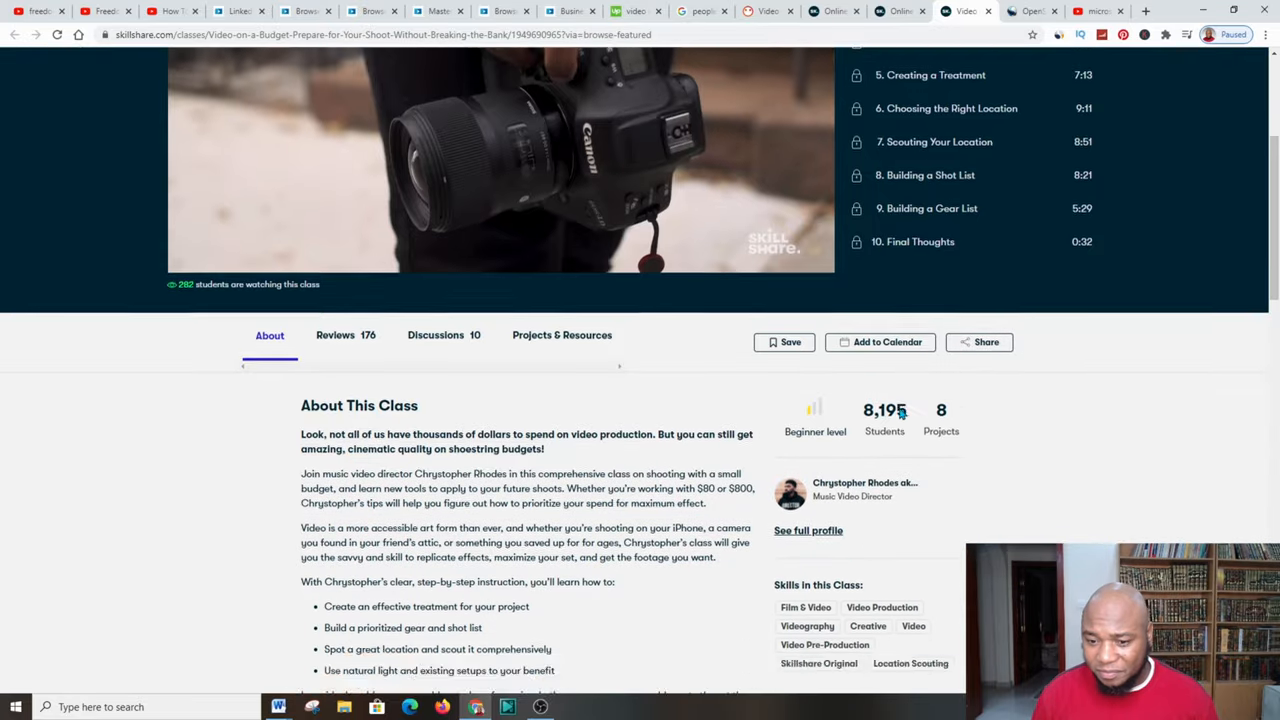
scroll("up", 3)
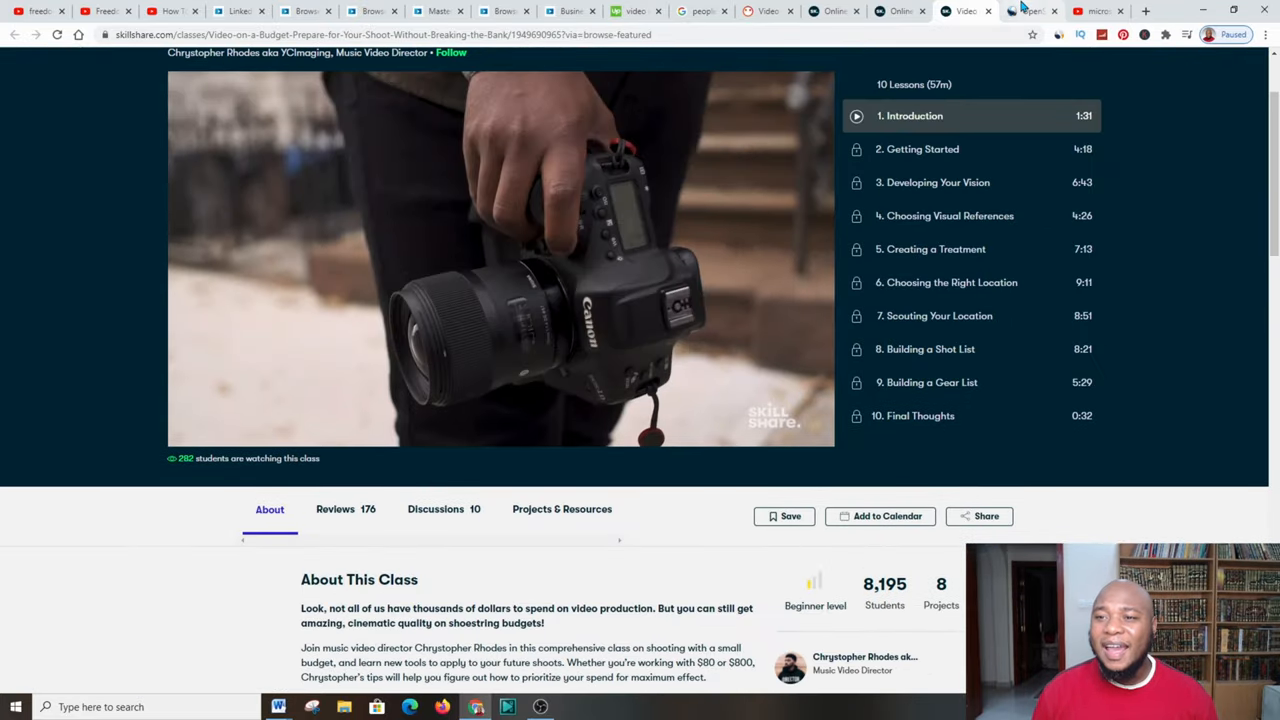
left_click(1030, 12)
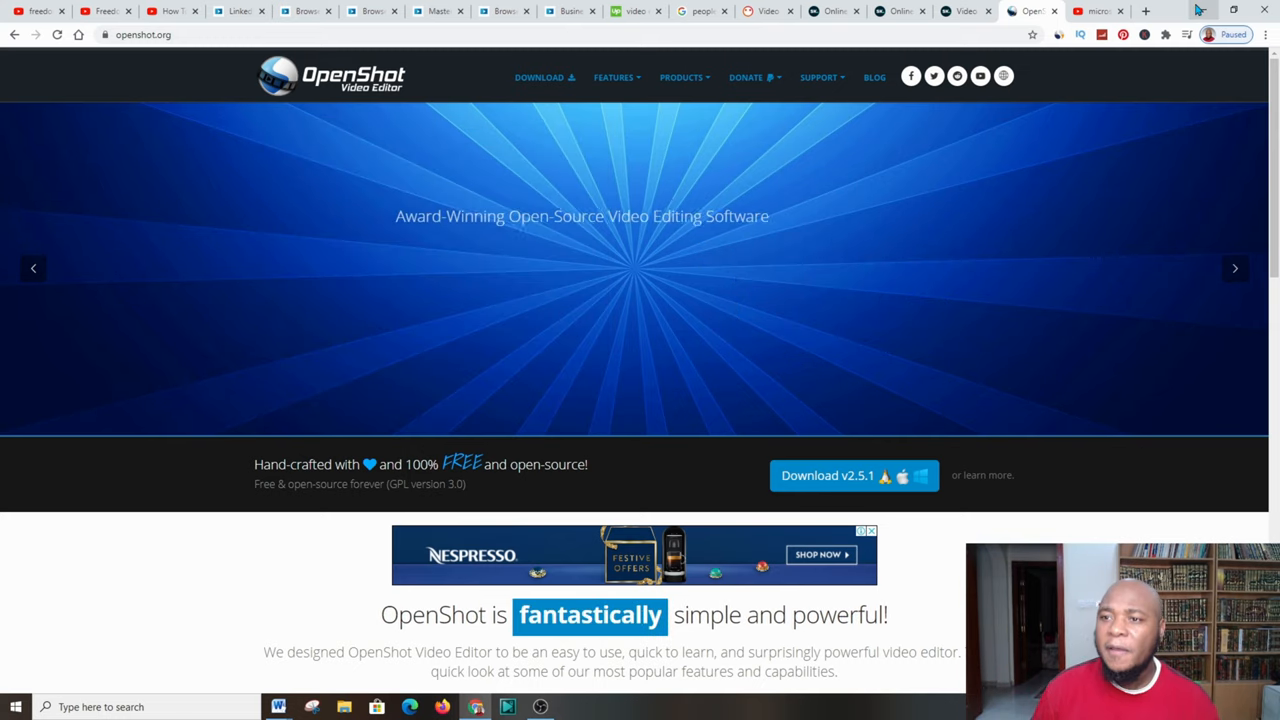
left_click(1096, 12)
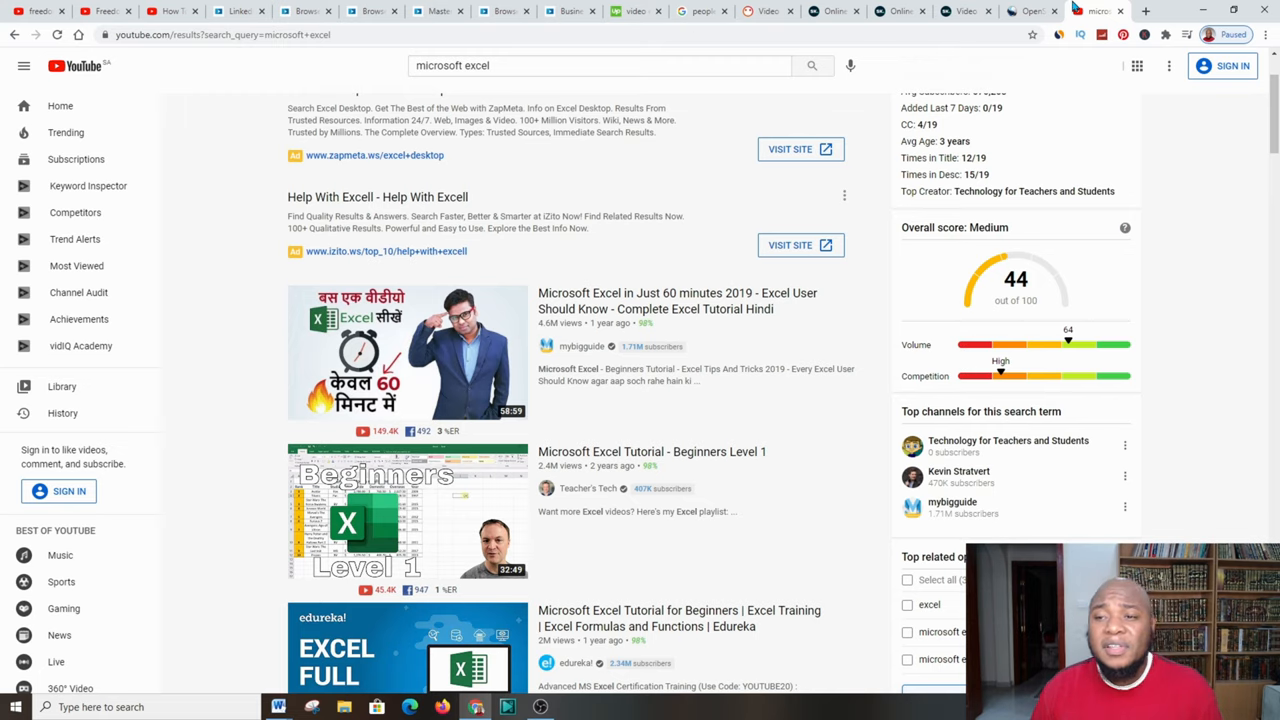
mouse_move(536, 220)
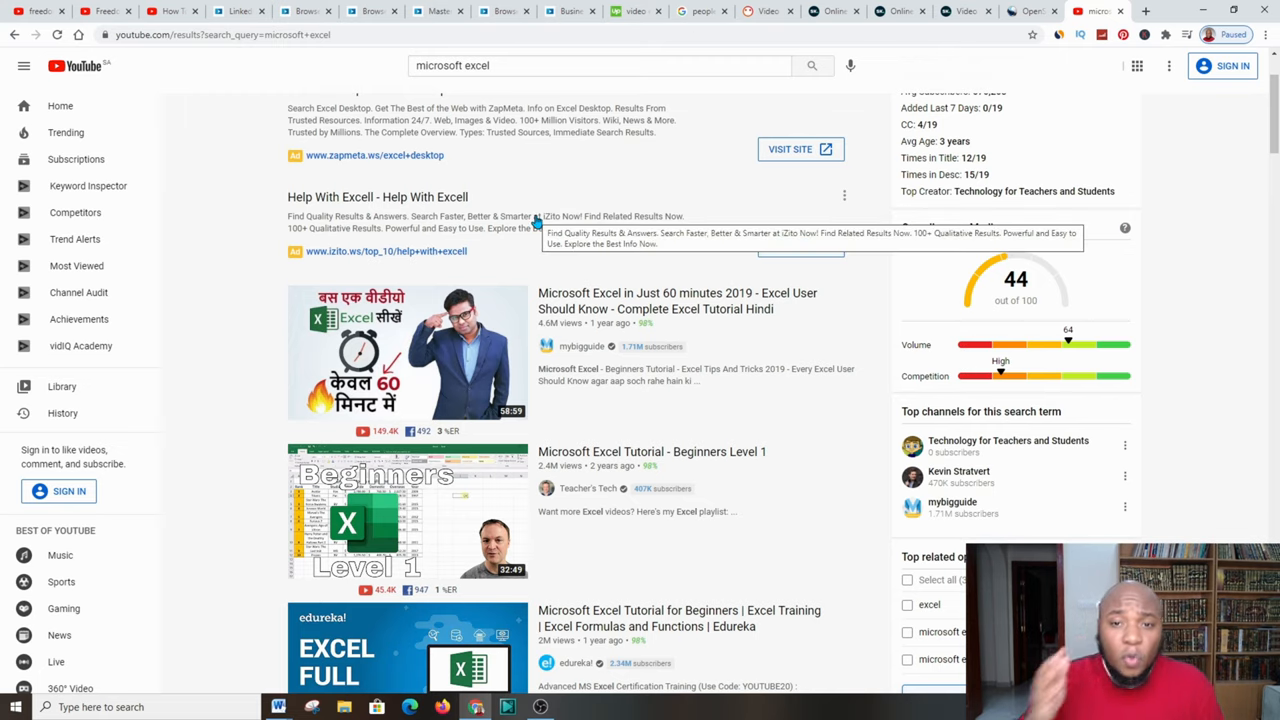
mouse_move(824, 344)
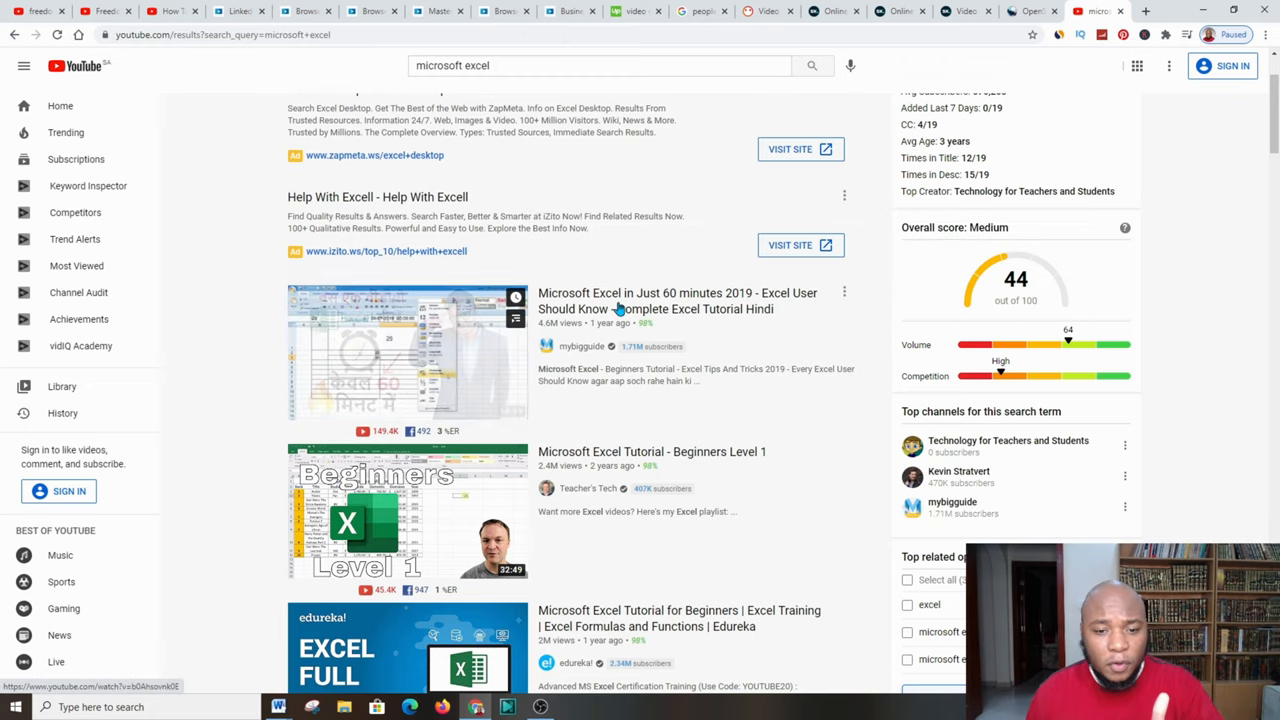
mouse_move(810, 304)
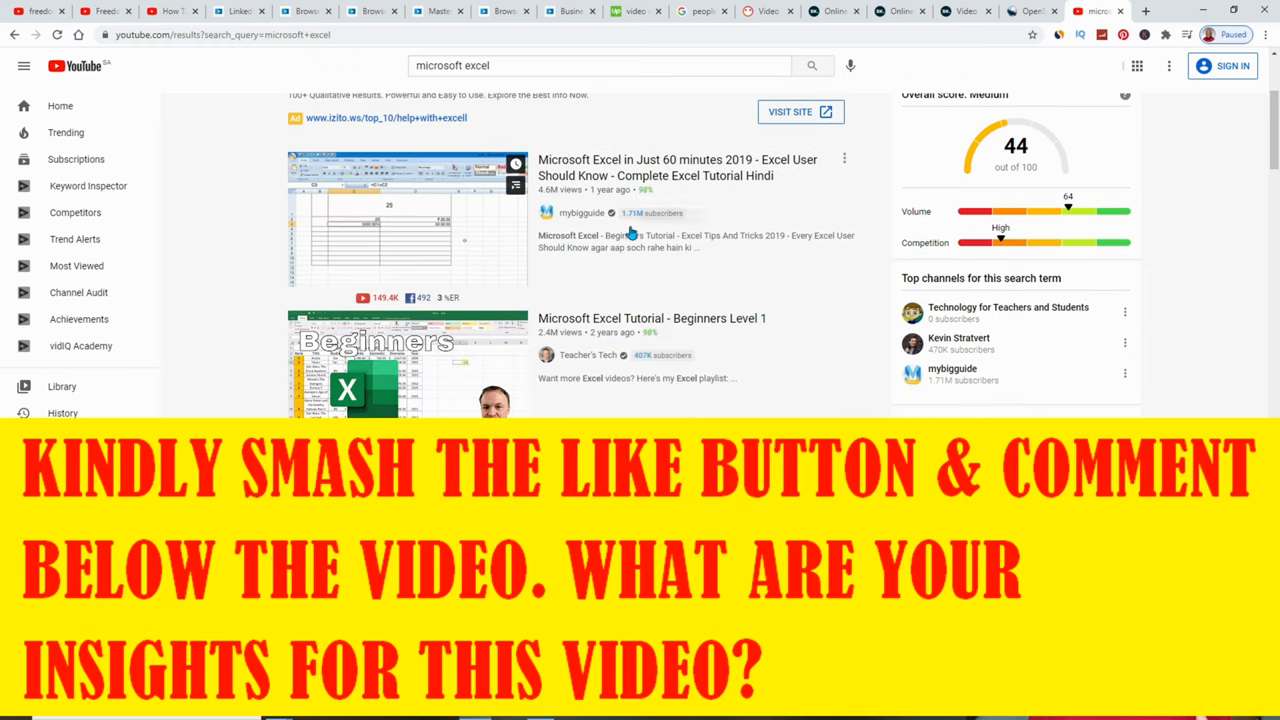
scroll("down", 3)
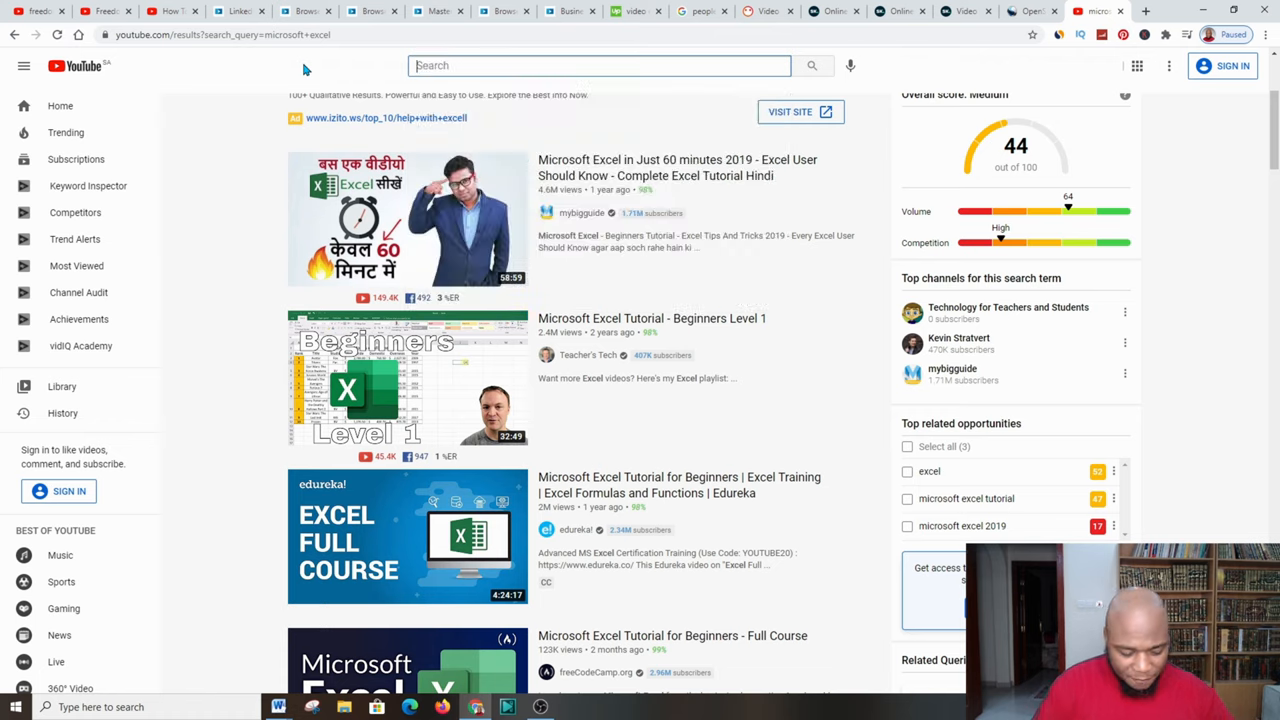
Search YouTube for 'video editing' and scan the results with its vidIQ score of 47
type("vidoe")
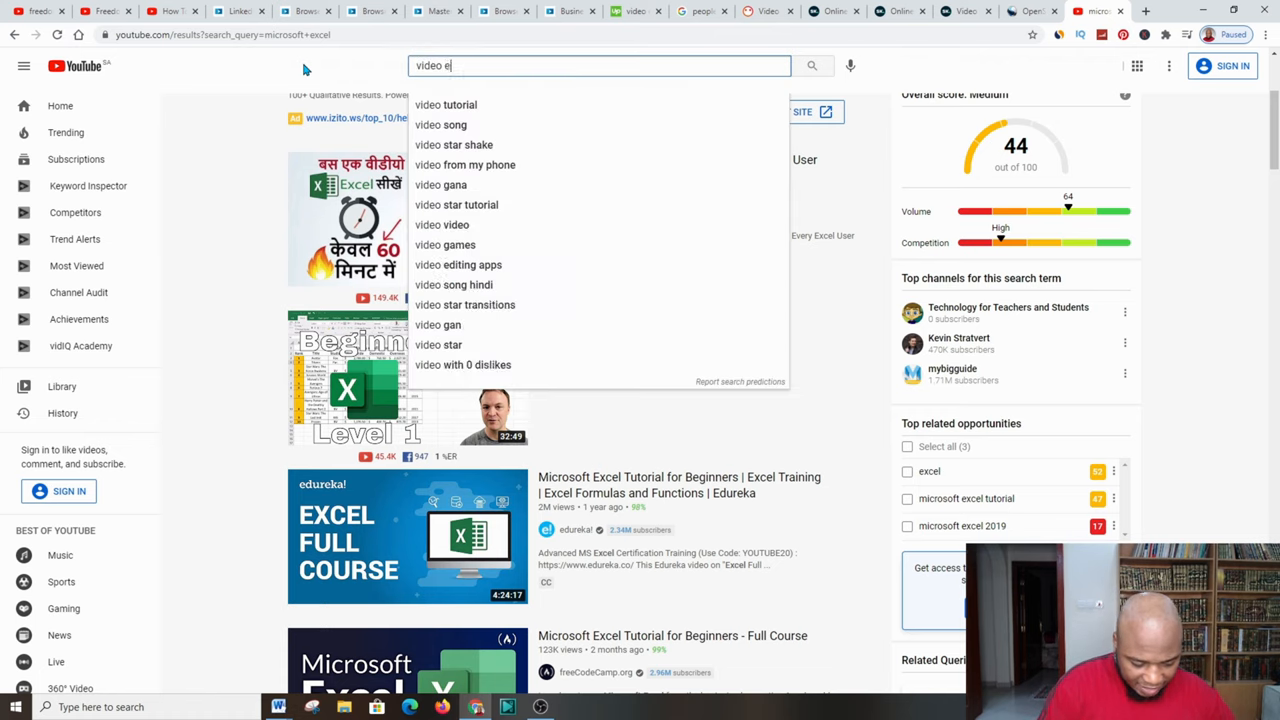
type("dt")
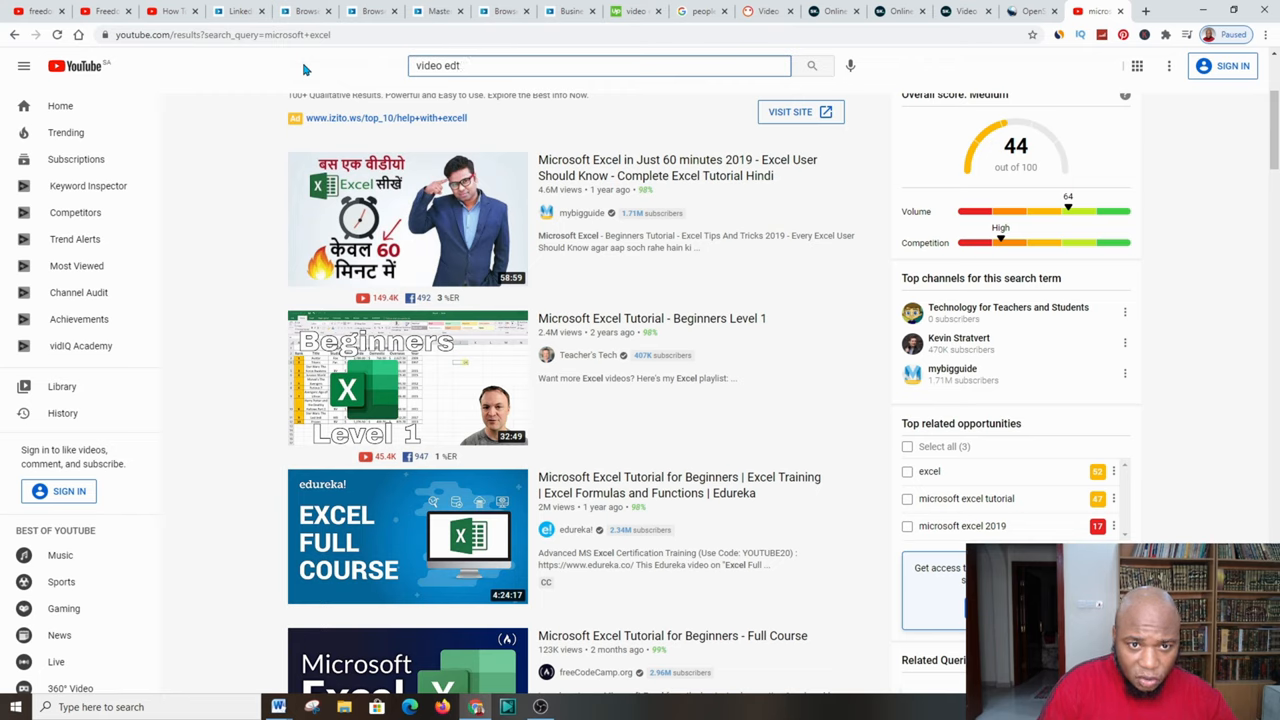
type("itng")
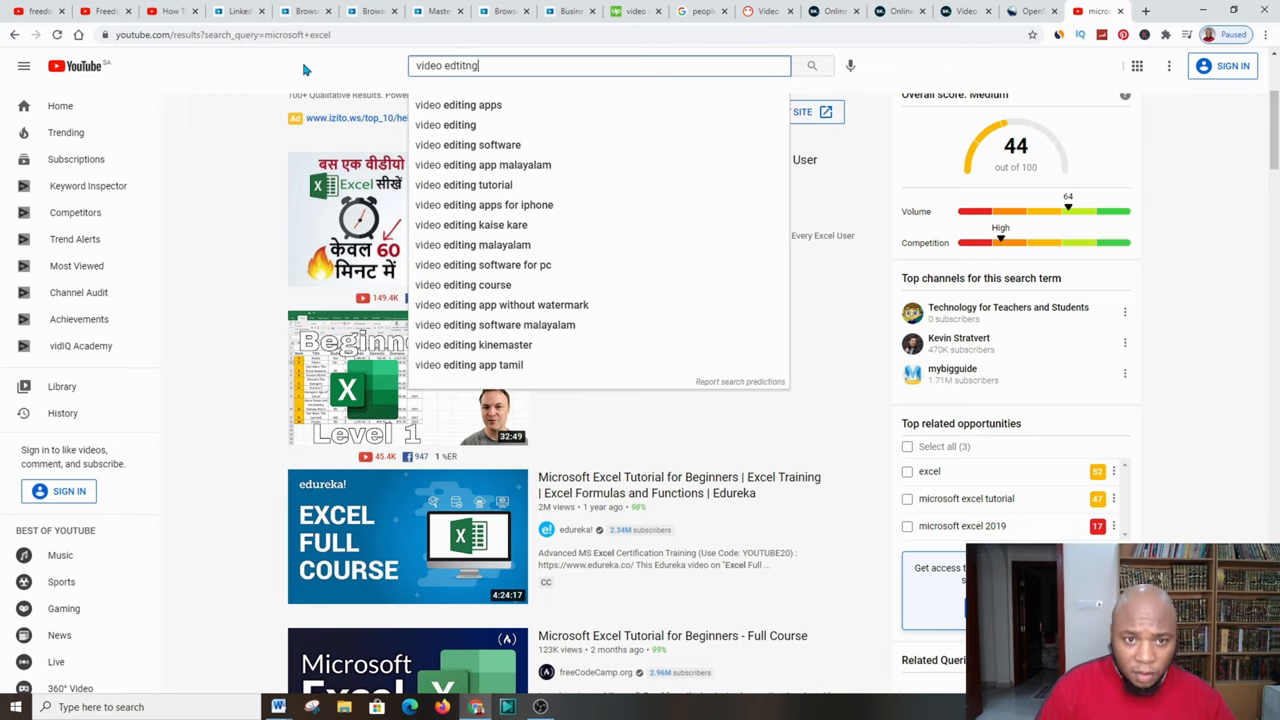
key("BackSpace")
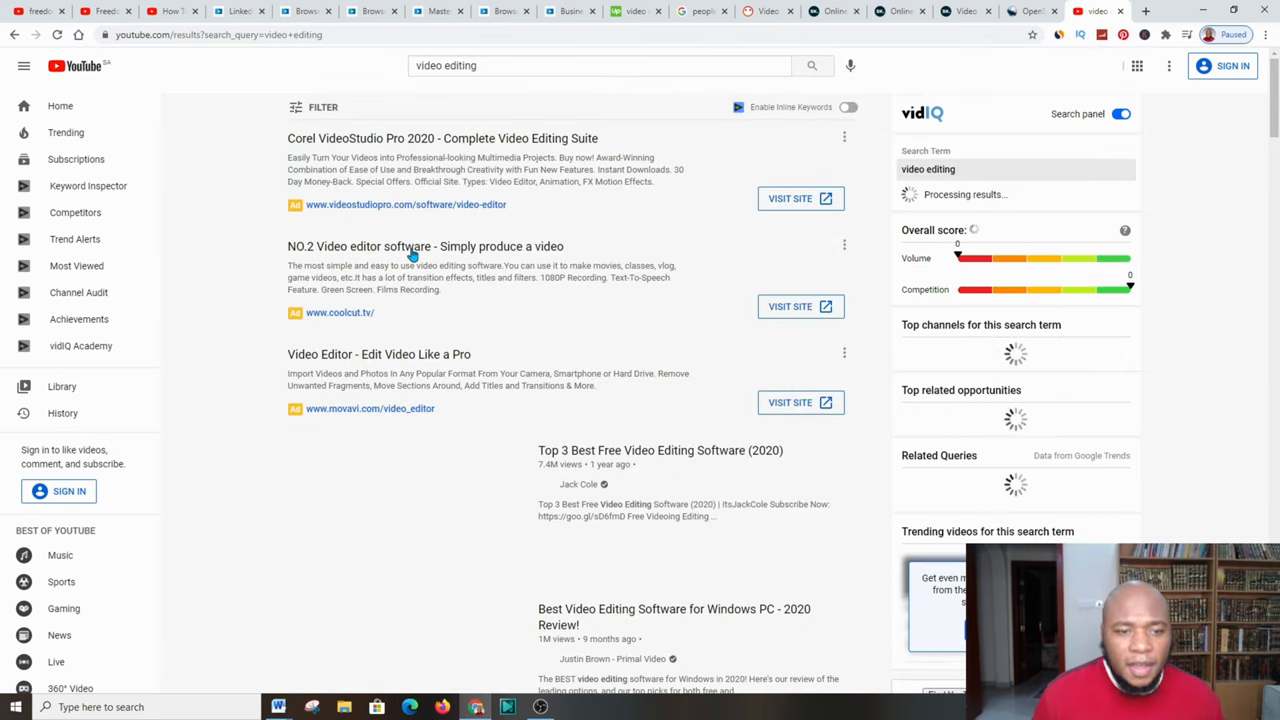
scroll("down", 3)
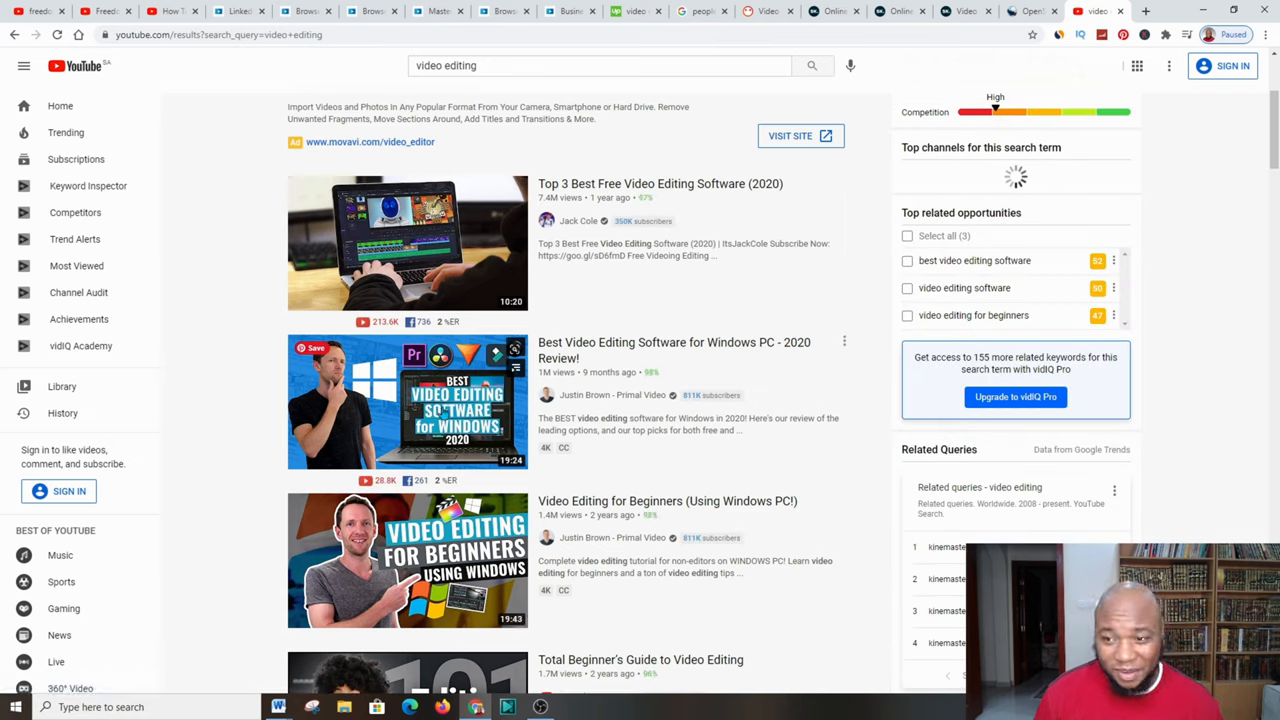
scroll("up", 3)
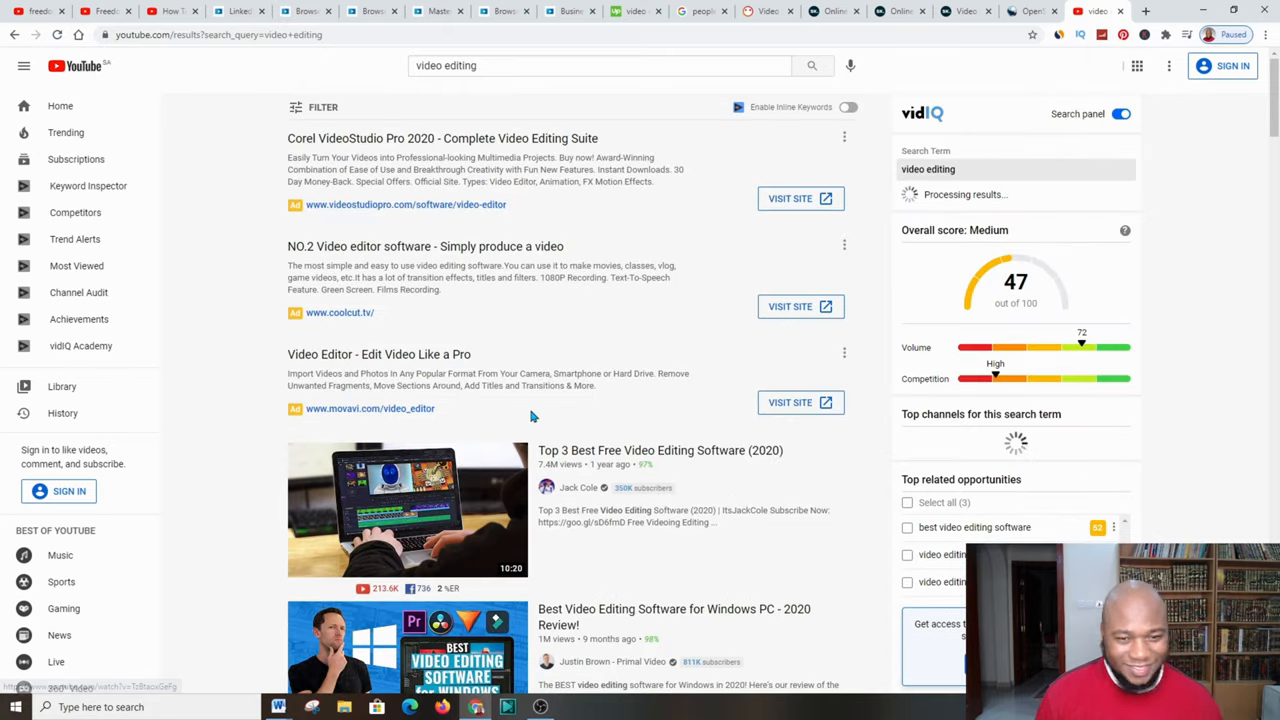